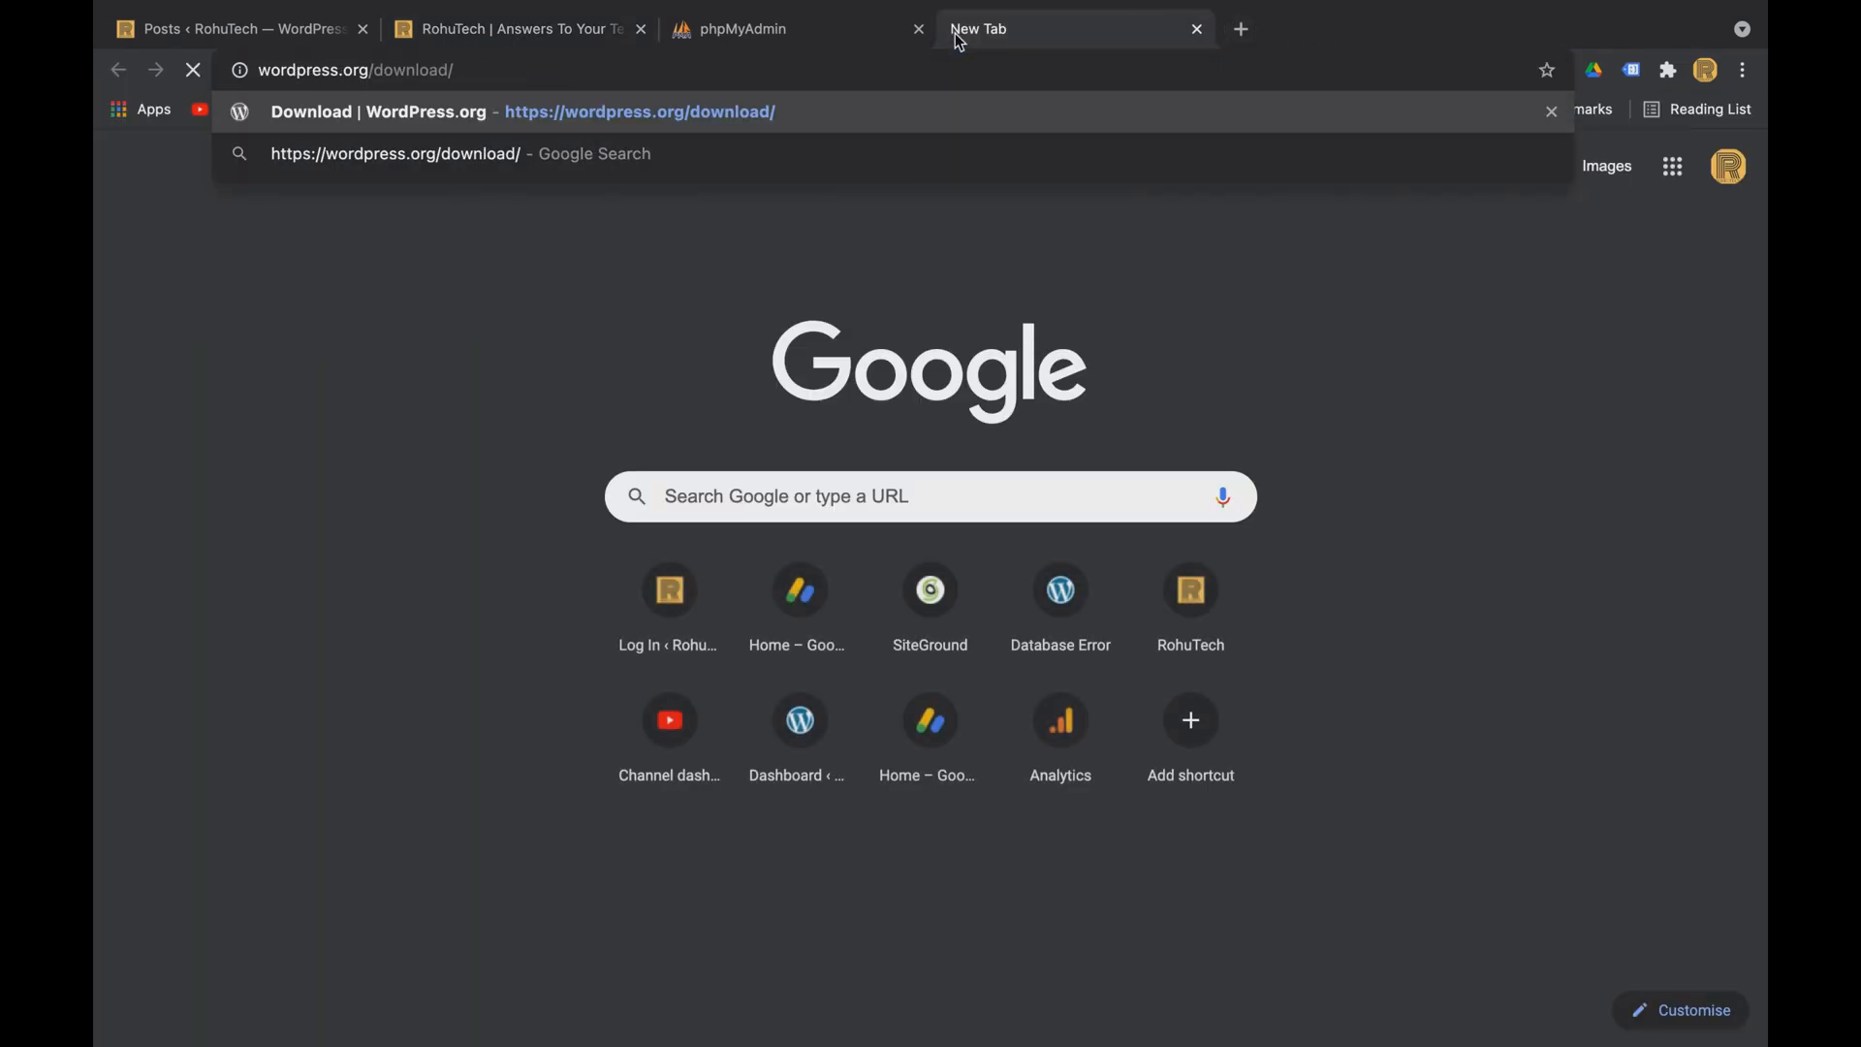
Download the WordPress 5.7 zip from wordpress.org/download and dismiss the Hooray popup.
{"action": "left_click", "coordinate": [523, 111]}
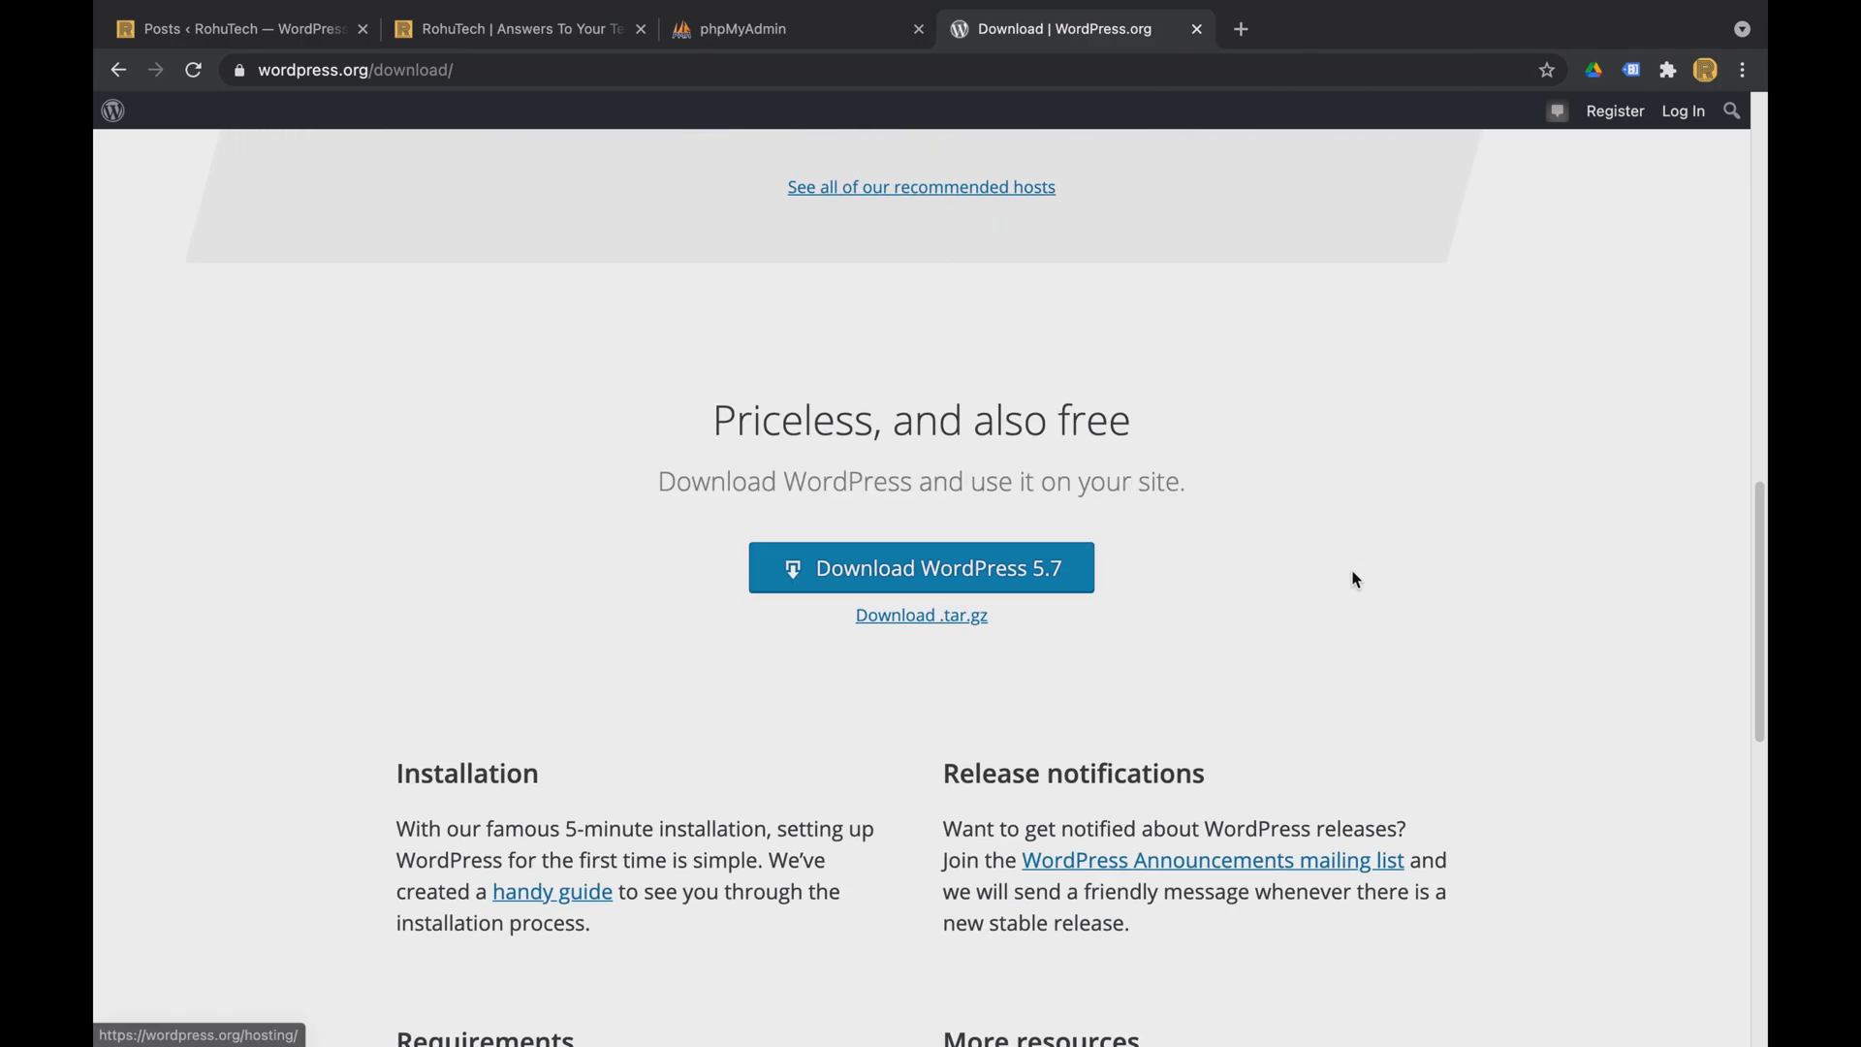
{"action": "left_click", "coordinate": [921, 567]}
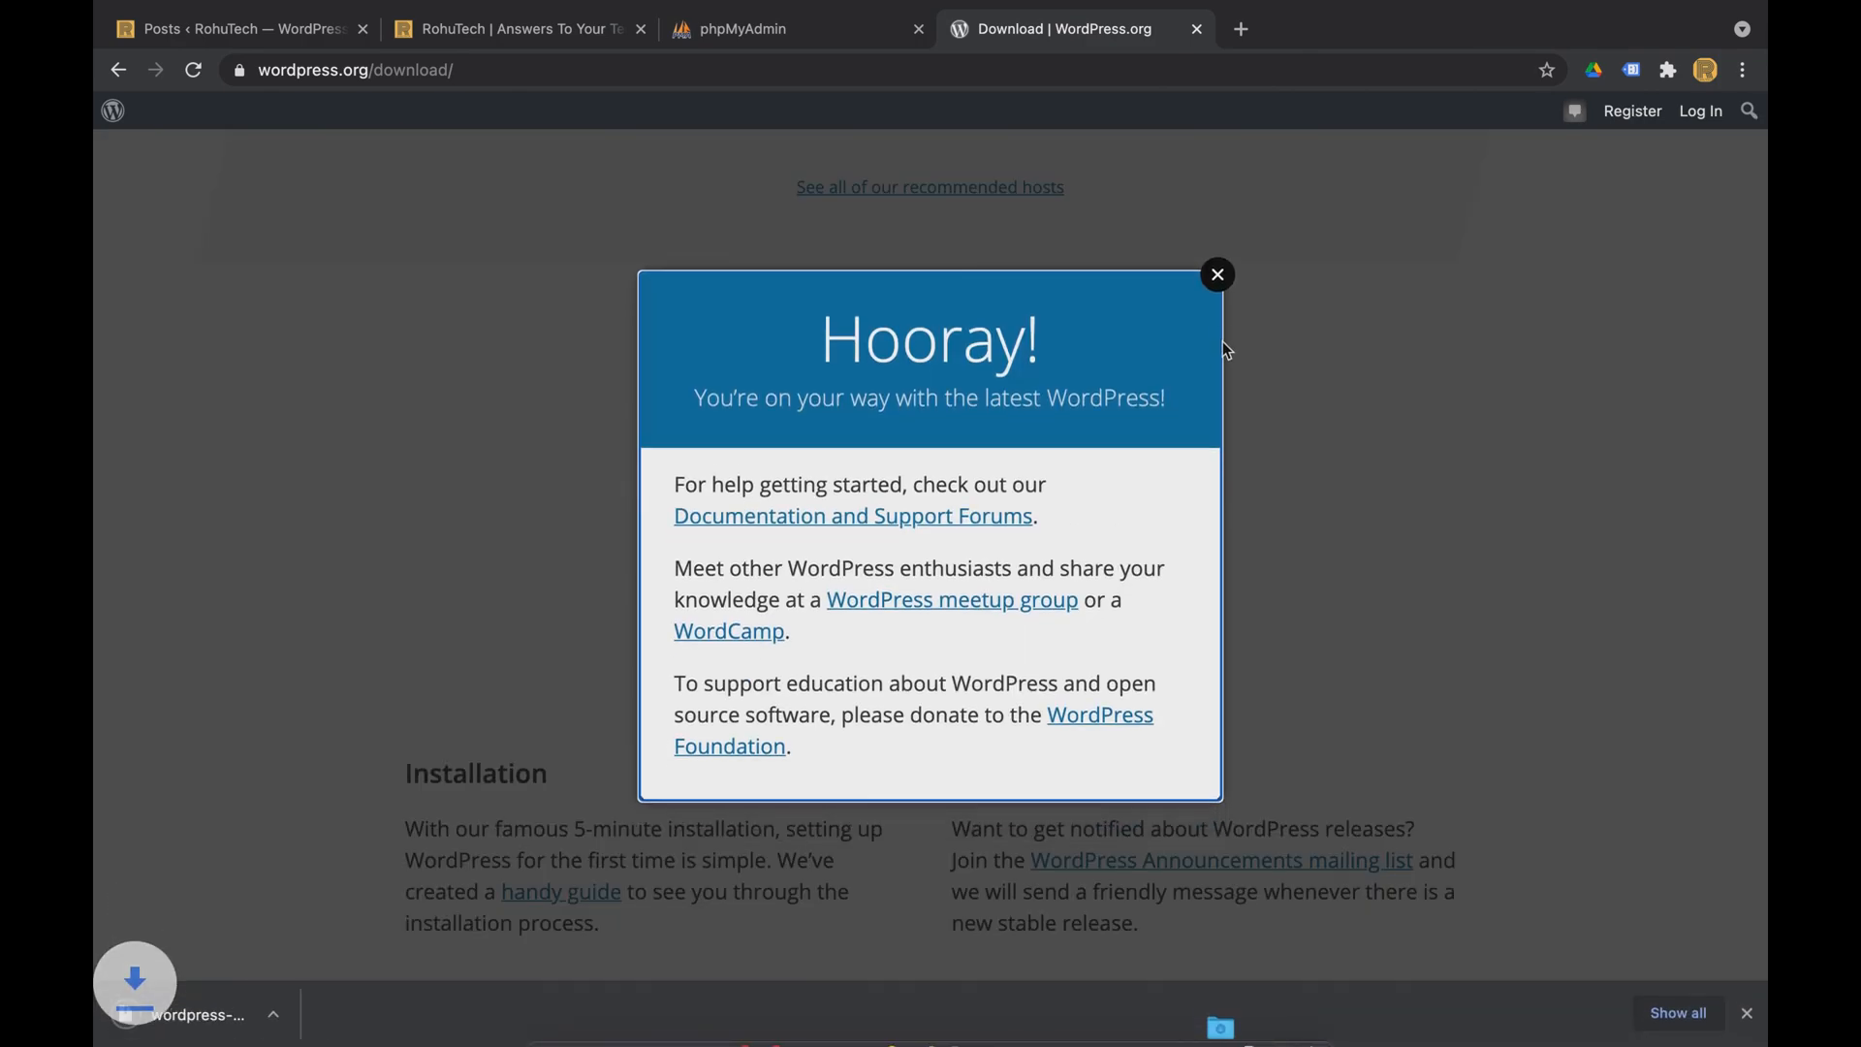
{"action": "left_click", "coordinate": [1217, 274]}
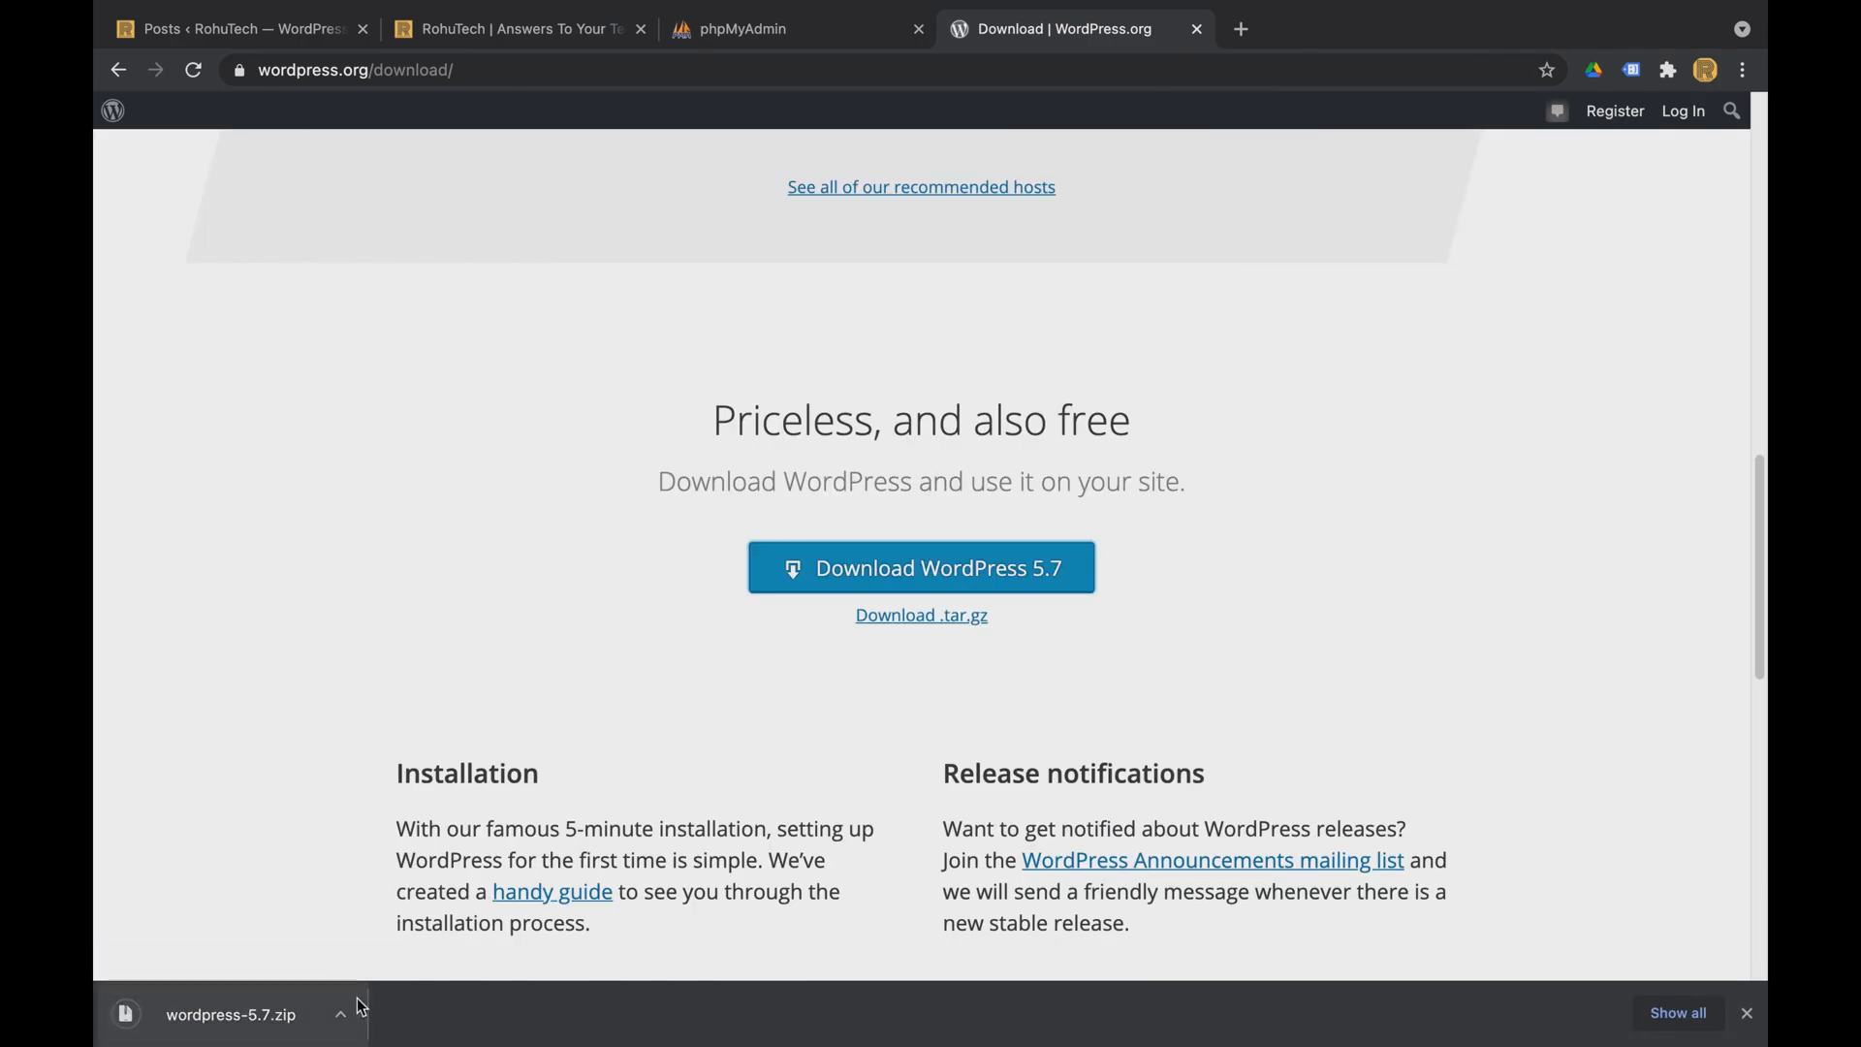
{"action": "mouse_move", "coordinate": [814, 609]}
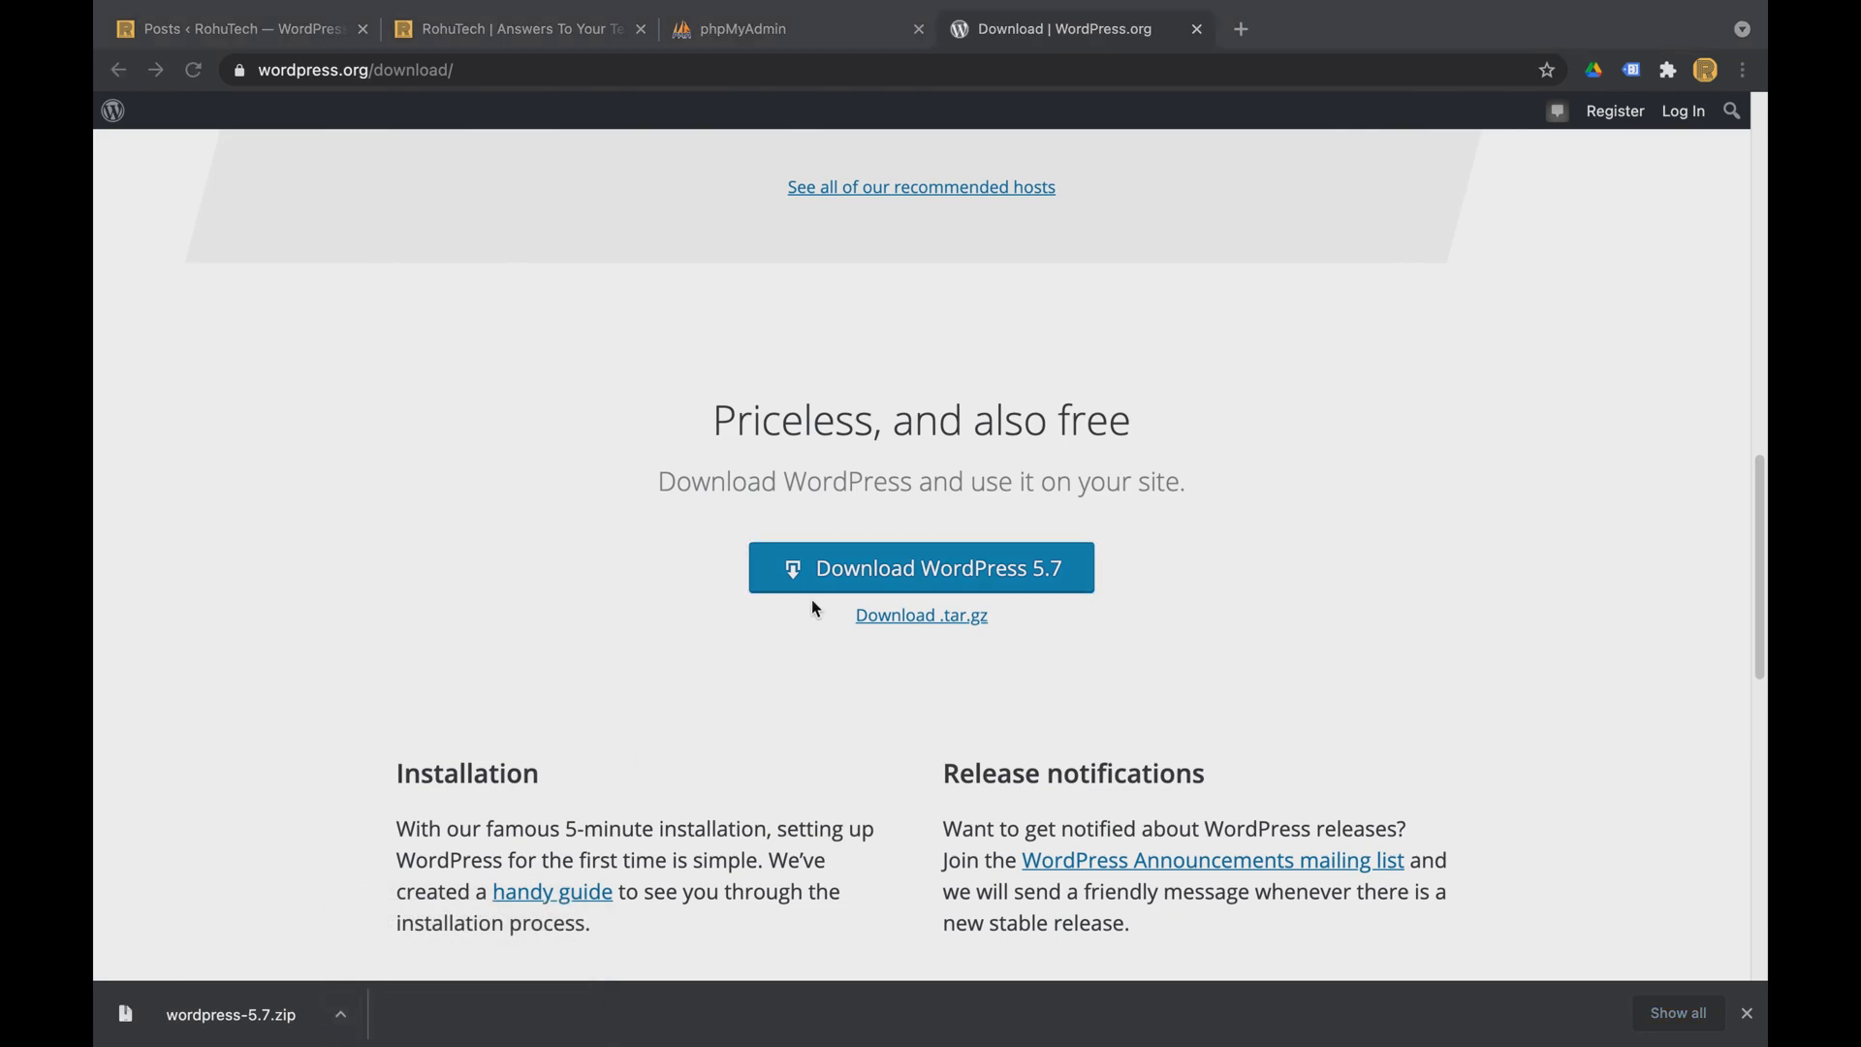
Copy wordpress-5.7.zip from Downloads and paste it into Sites > my-life.
{"action": "right_click", "coordinate": [779, 286]}
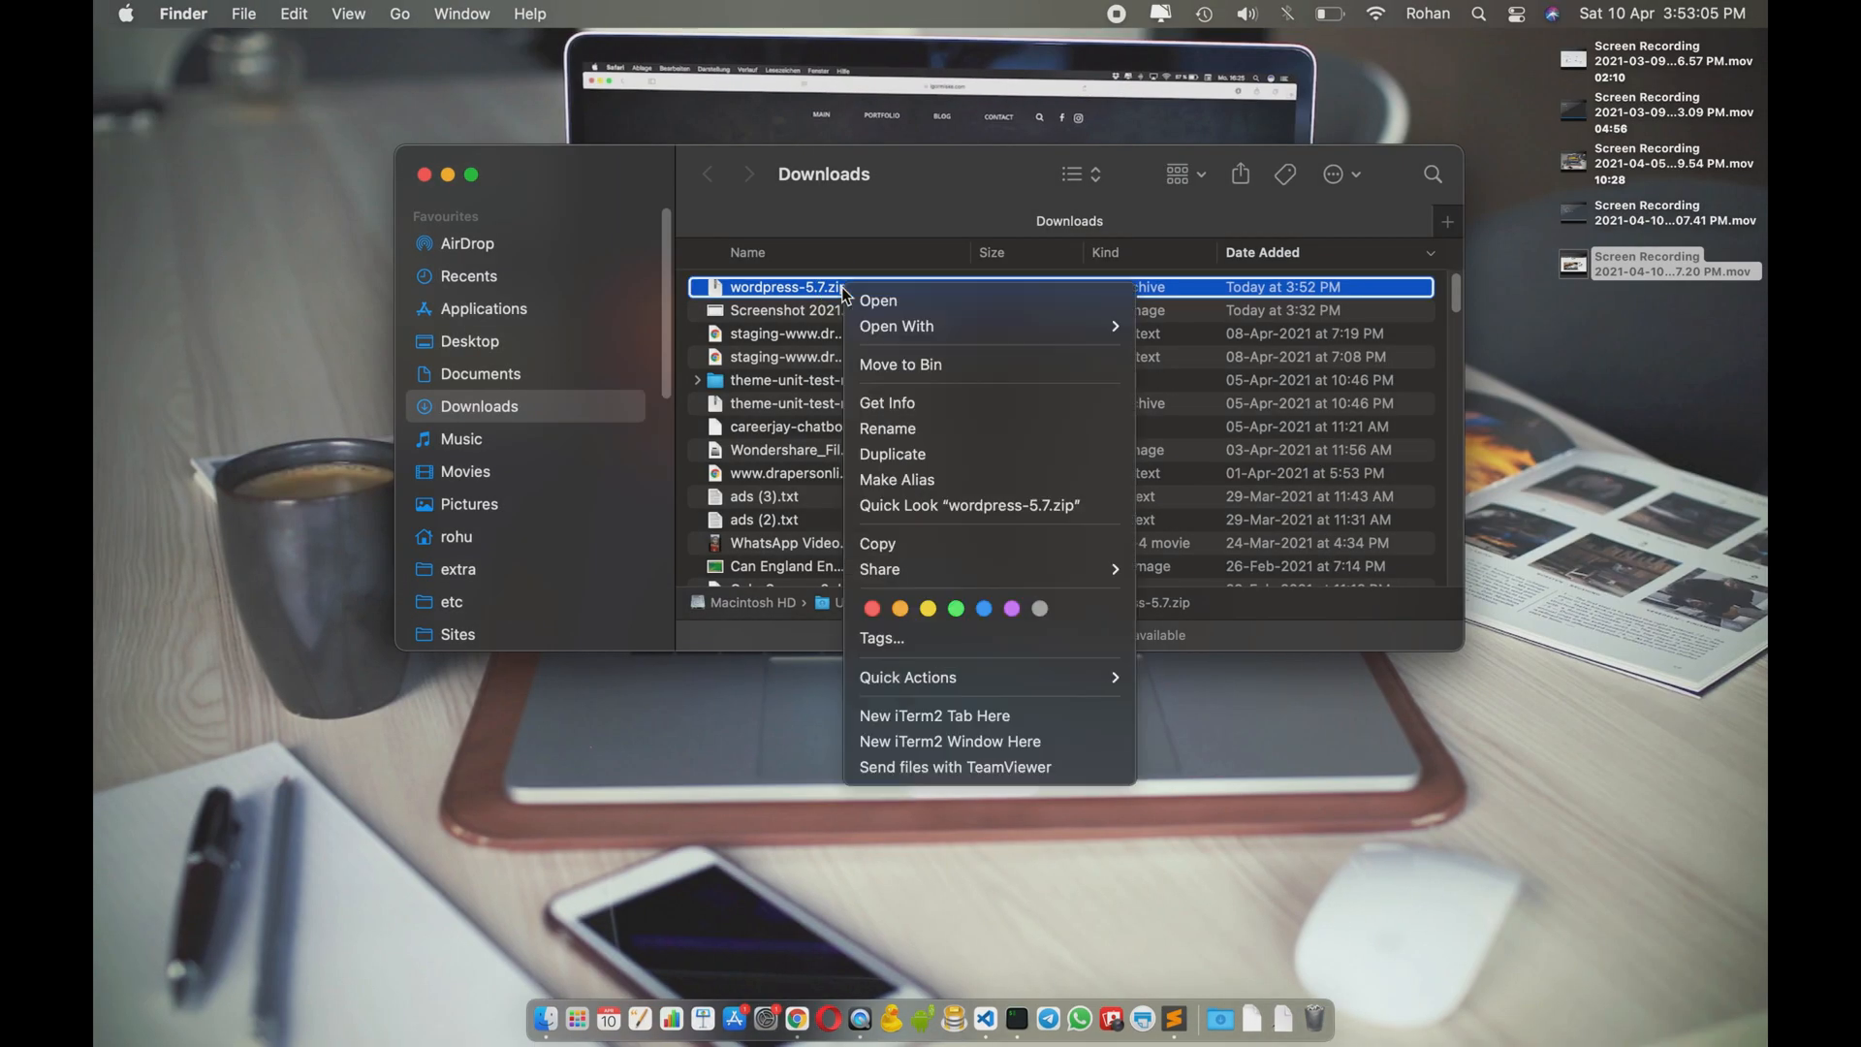
{"action": "mouse_move", "coordinate": [878, 544]}
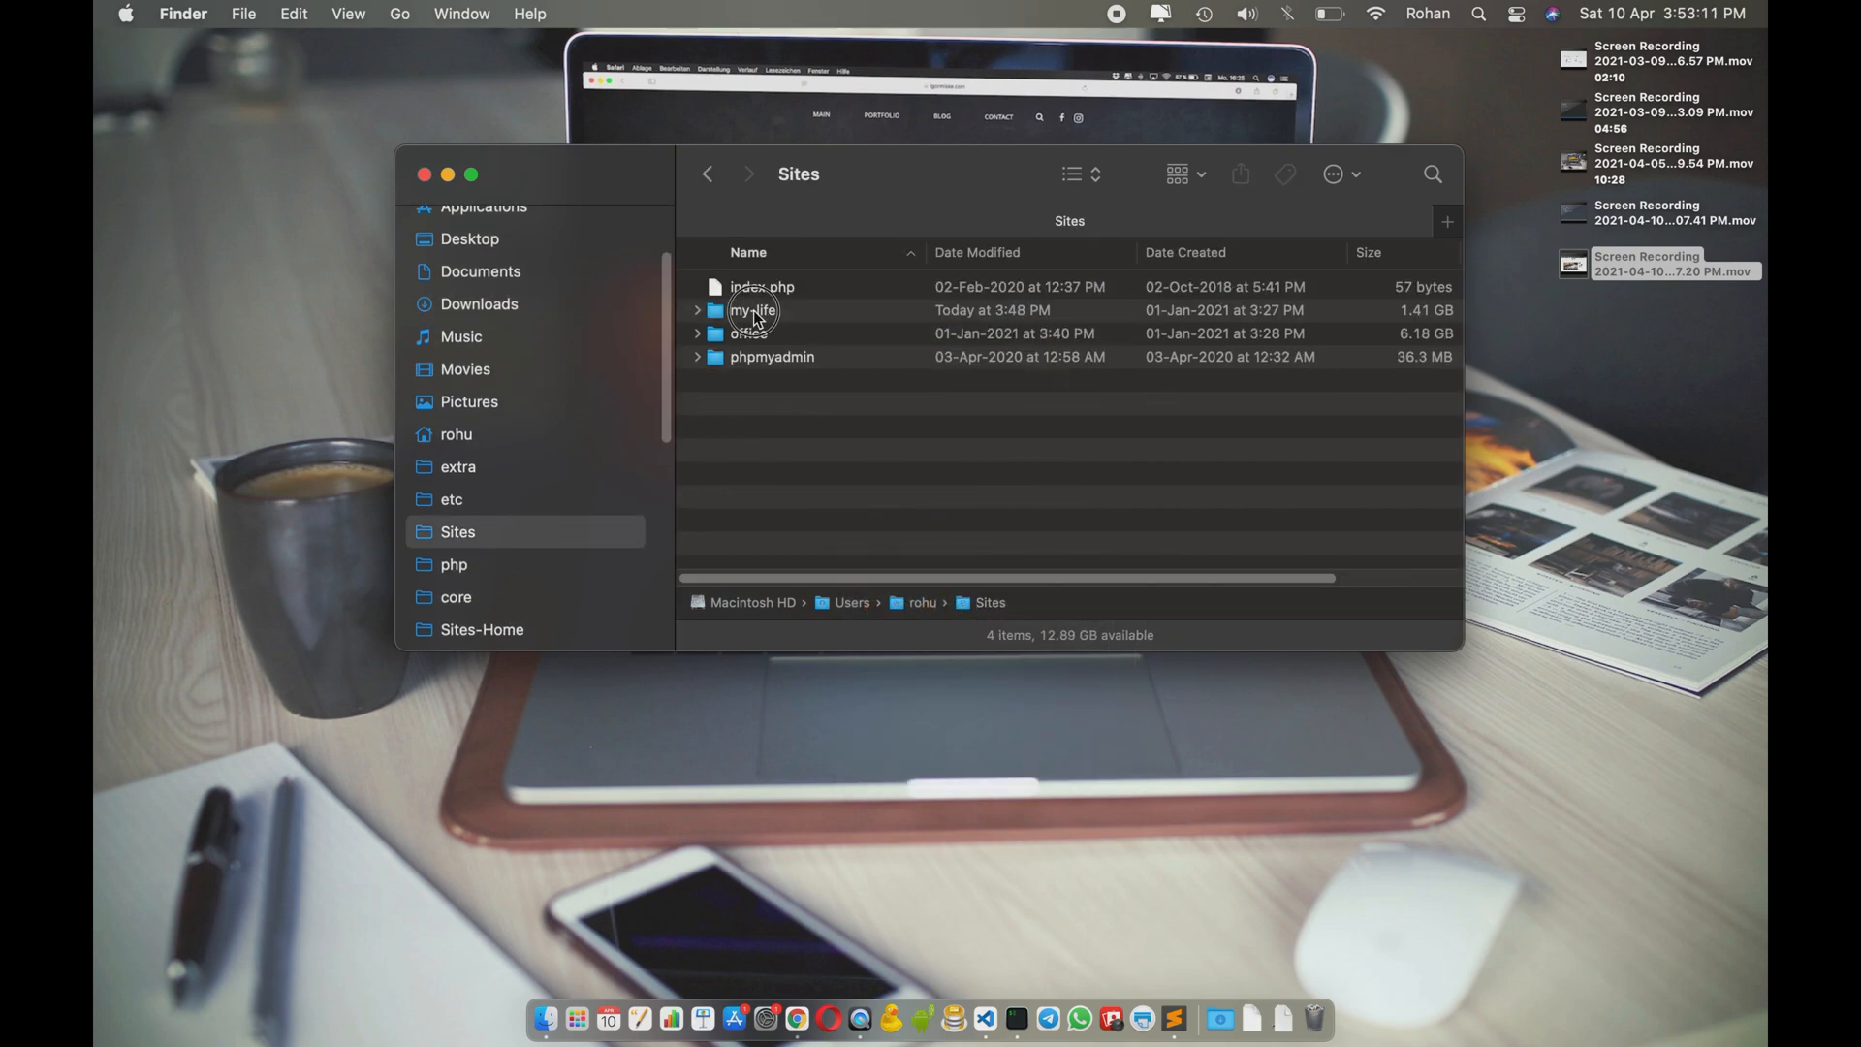
{"action": "left_click", "coordinate": [753, 310]}
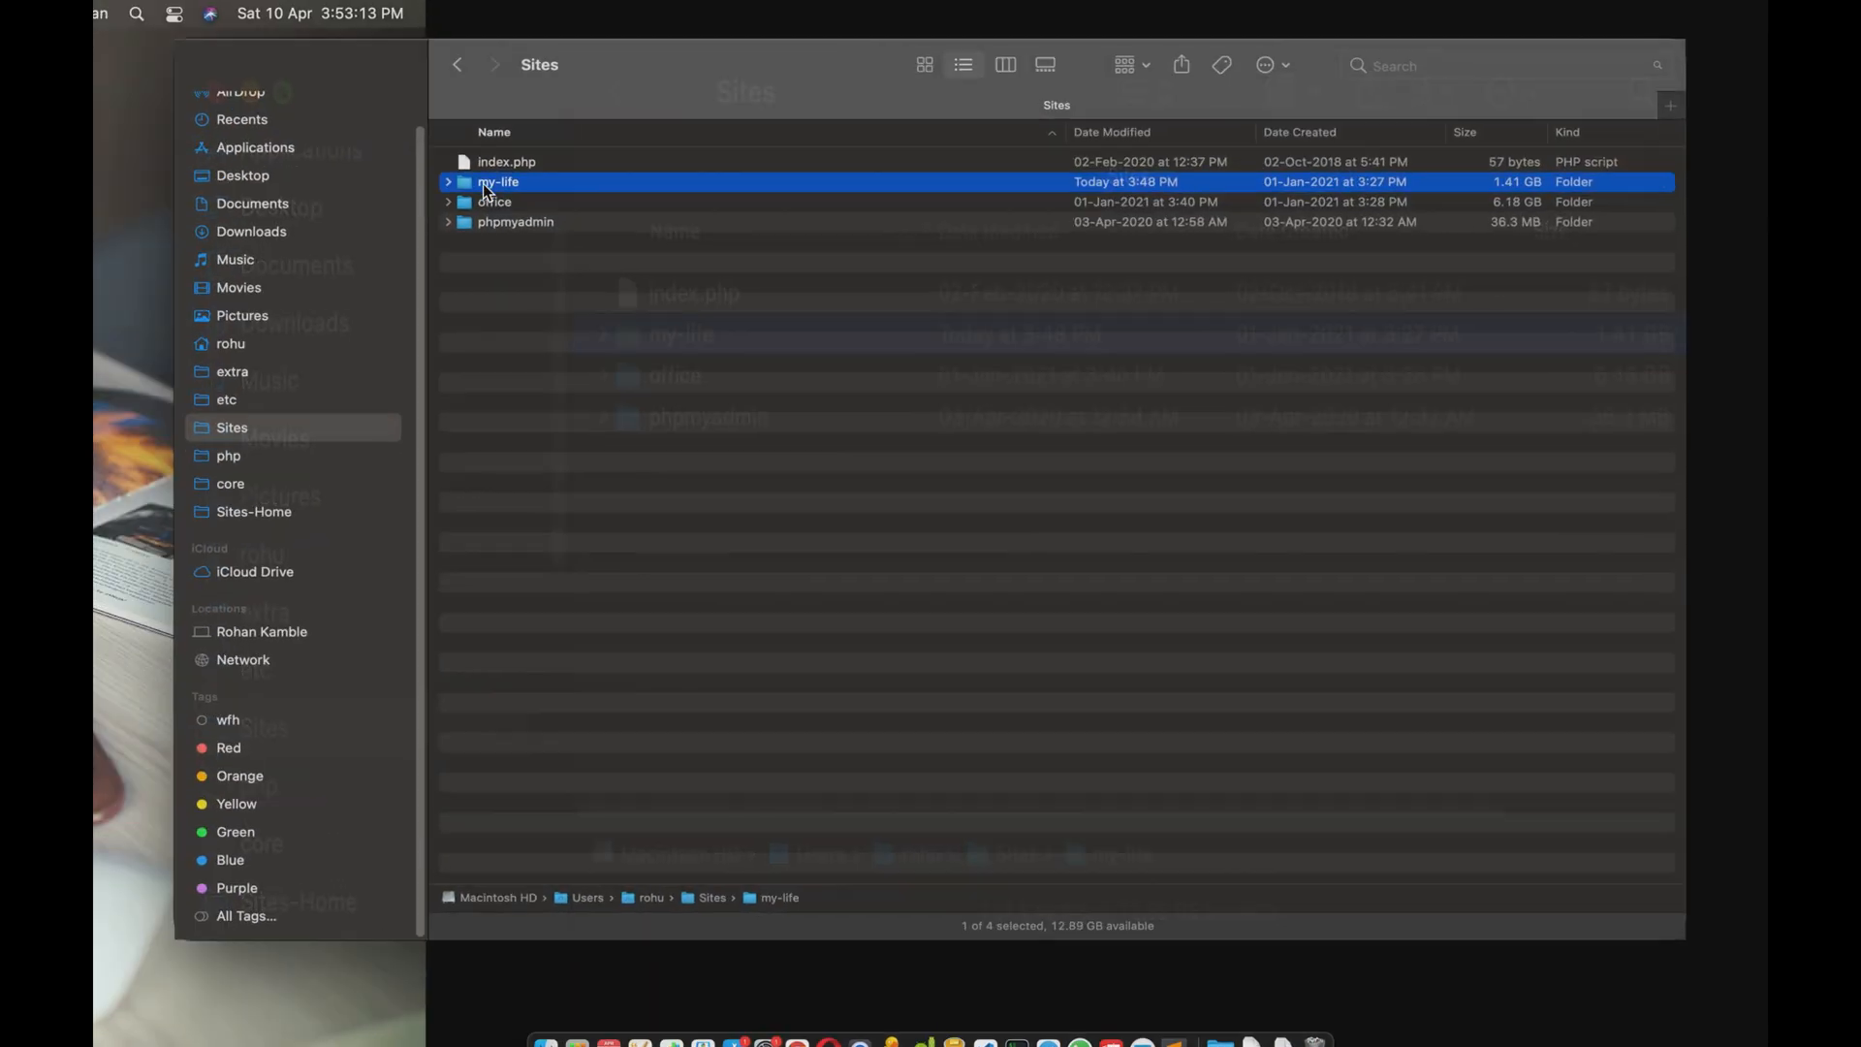
{"action": "left_click", "coordinate": [494, 201]}
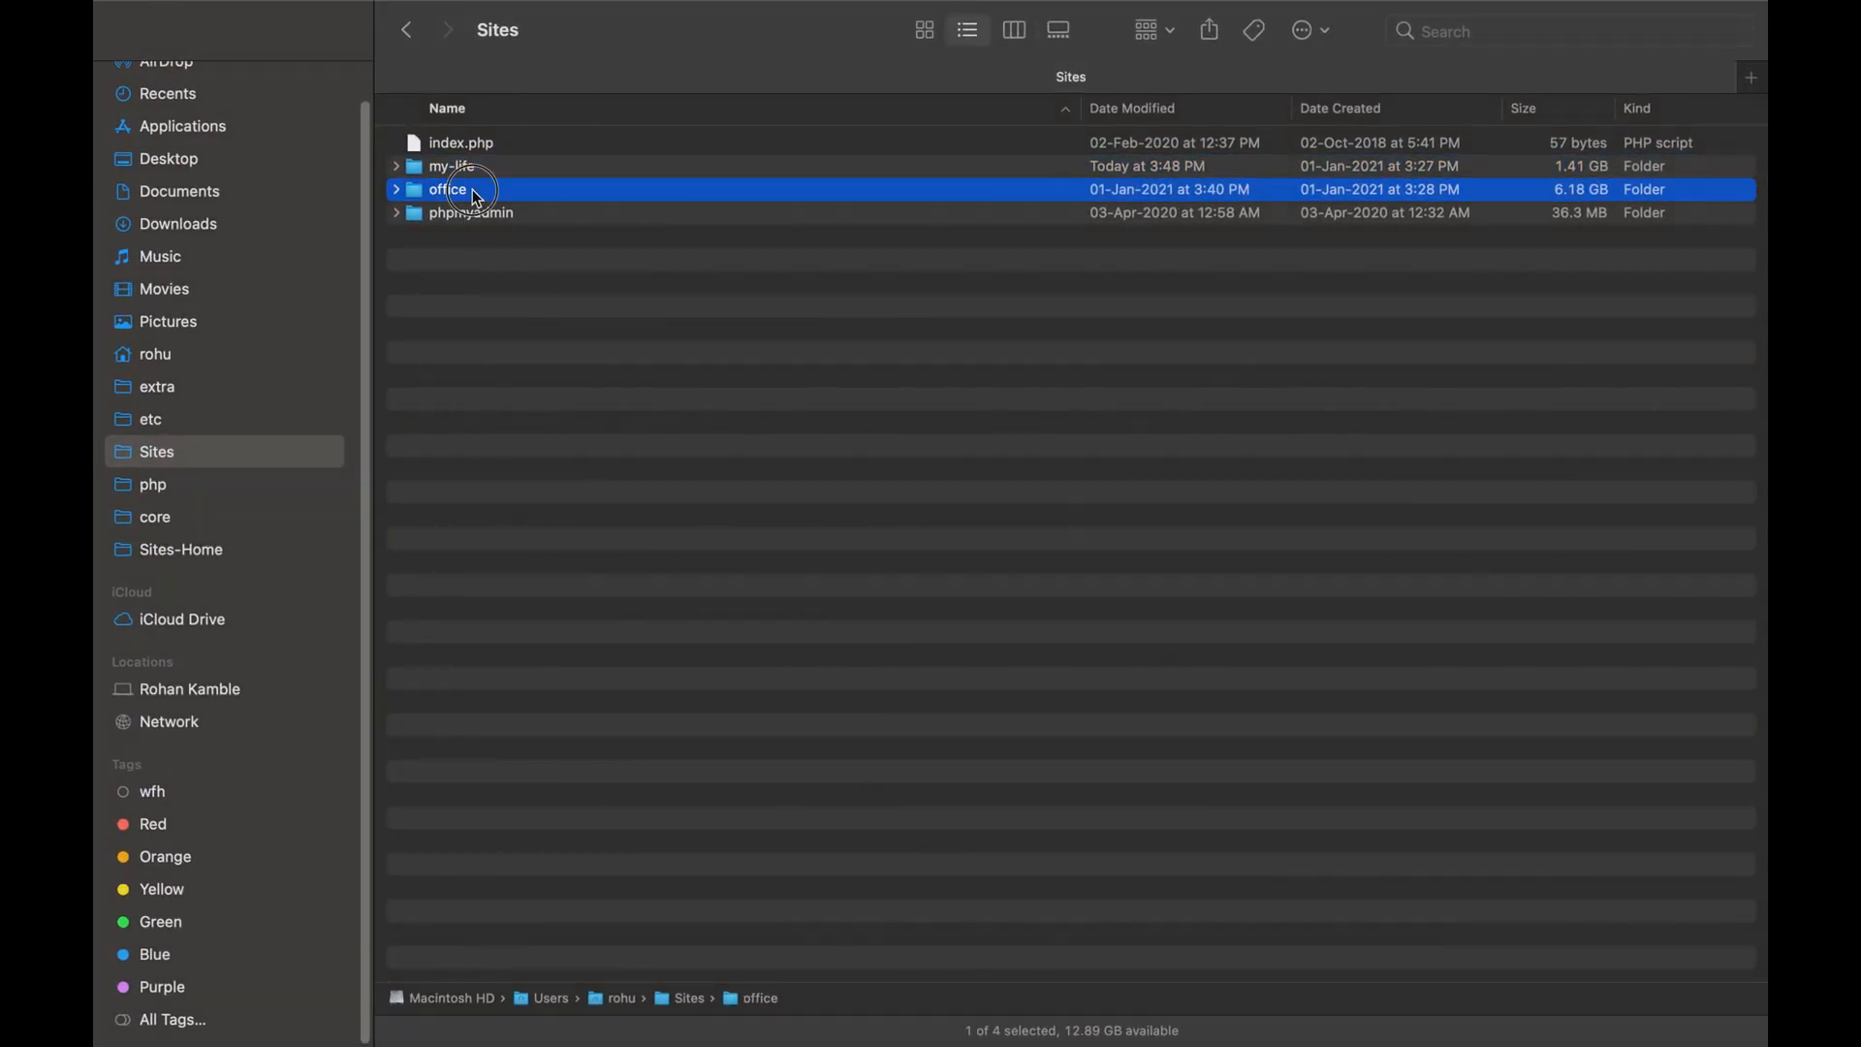
{"action": "double_click", "coordinate": [449, 166]}
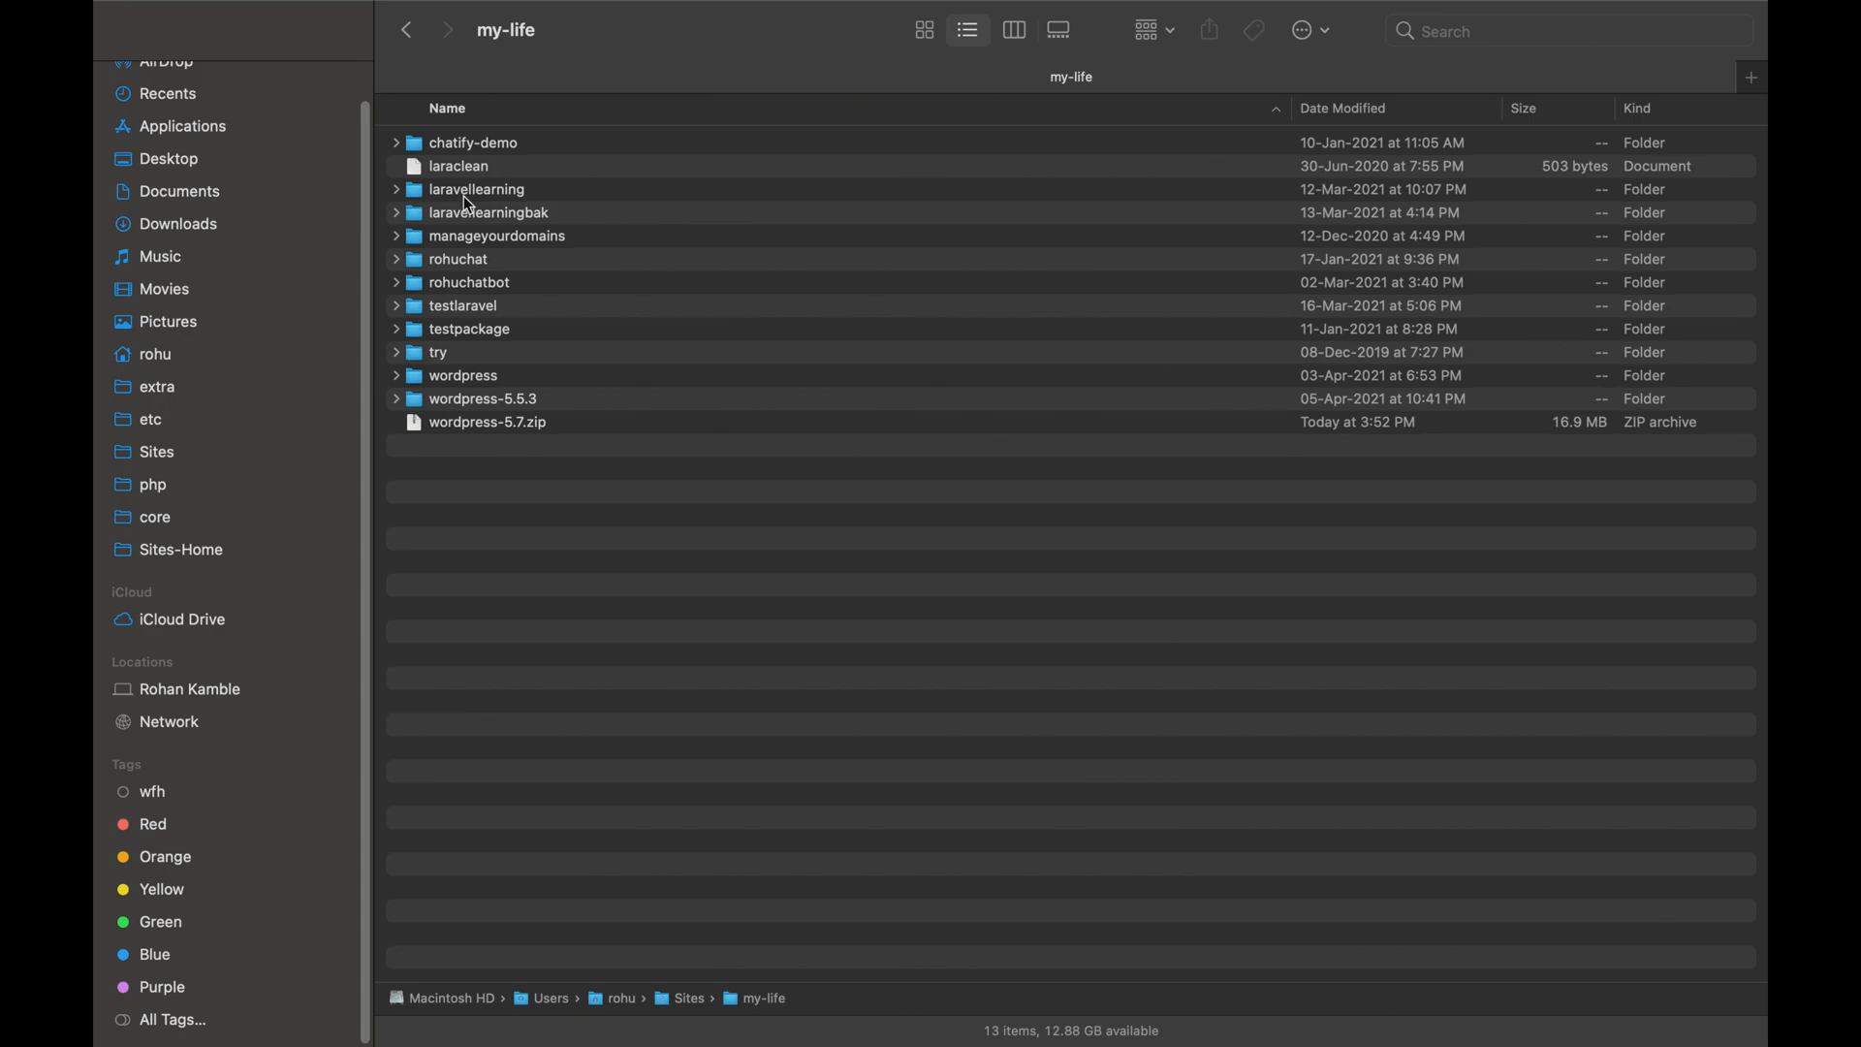
{"action": "left_click", "coordinate": [155, 451]}
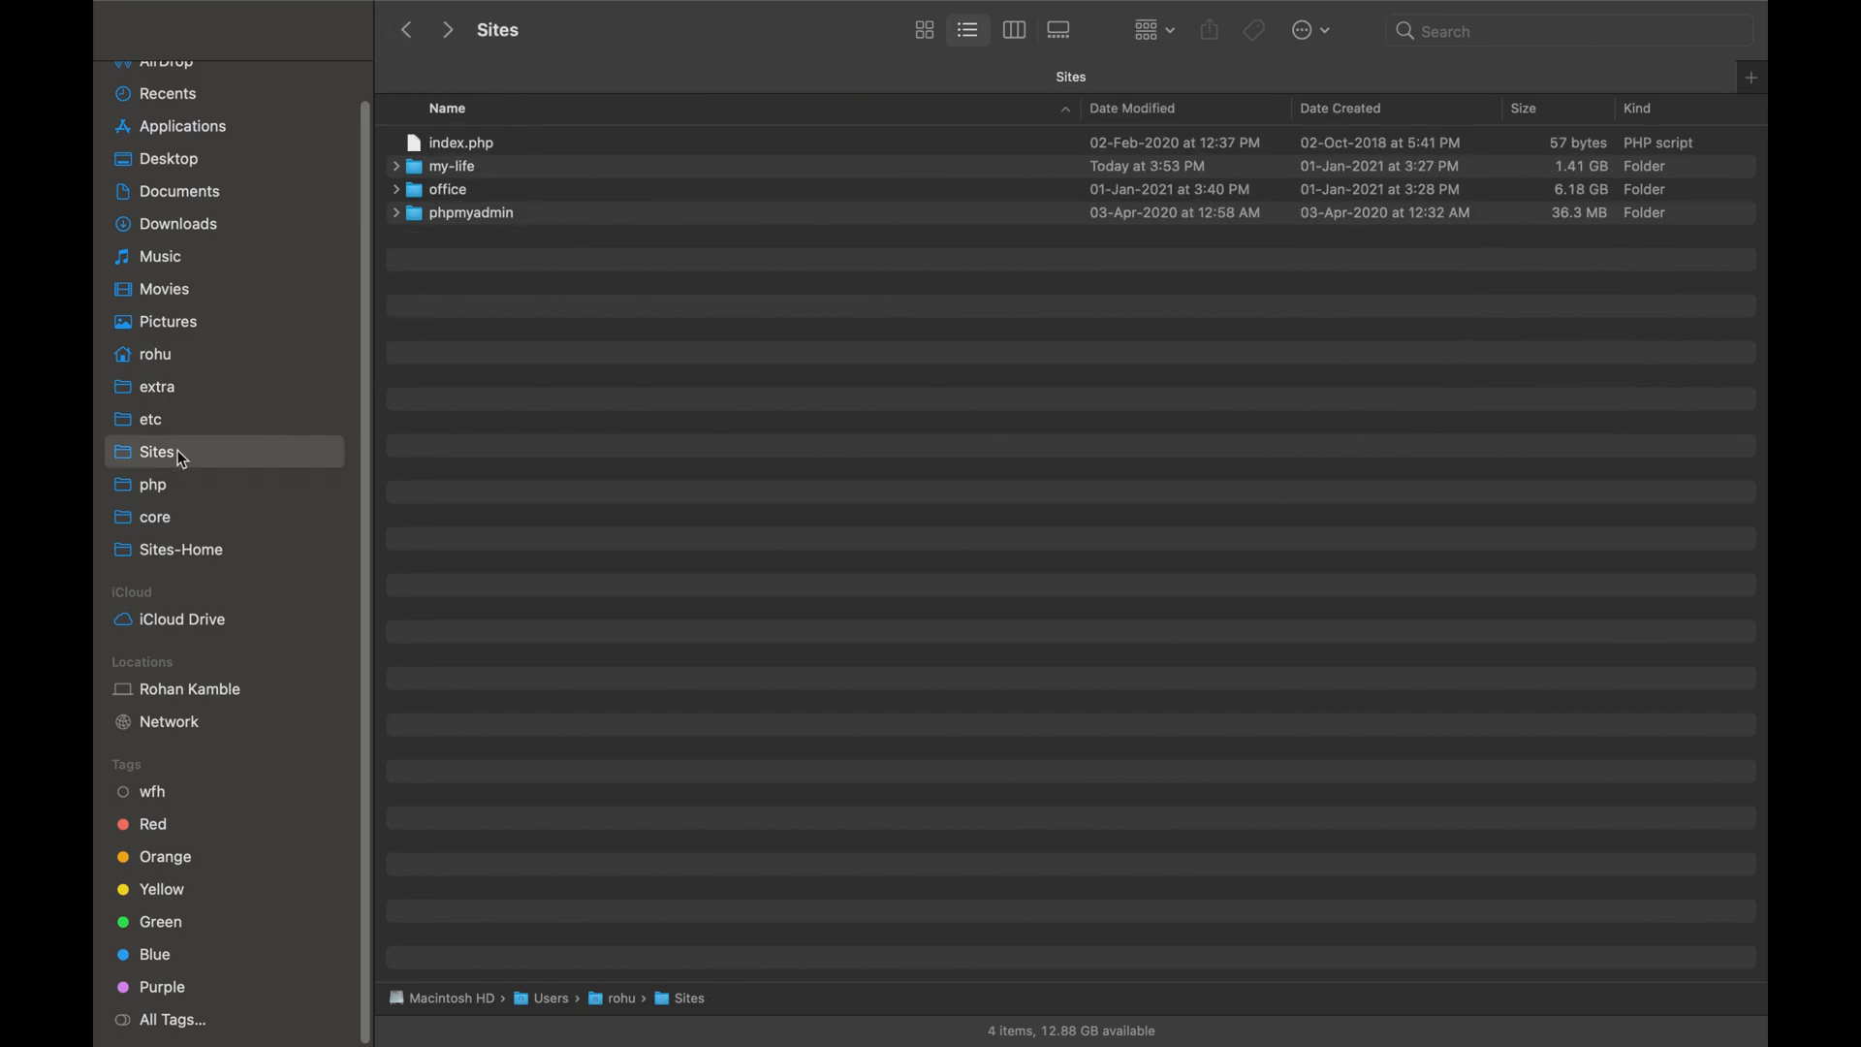
{"action": "mouse_move", "coordinate": [1413, 555]}
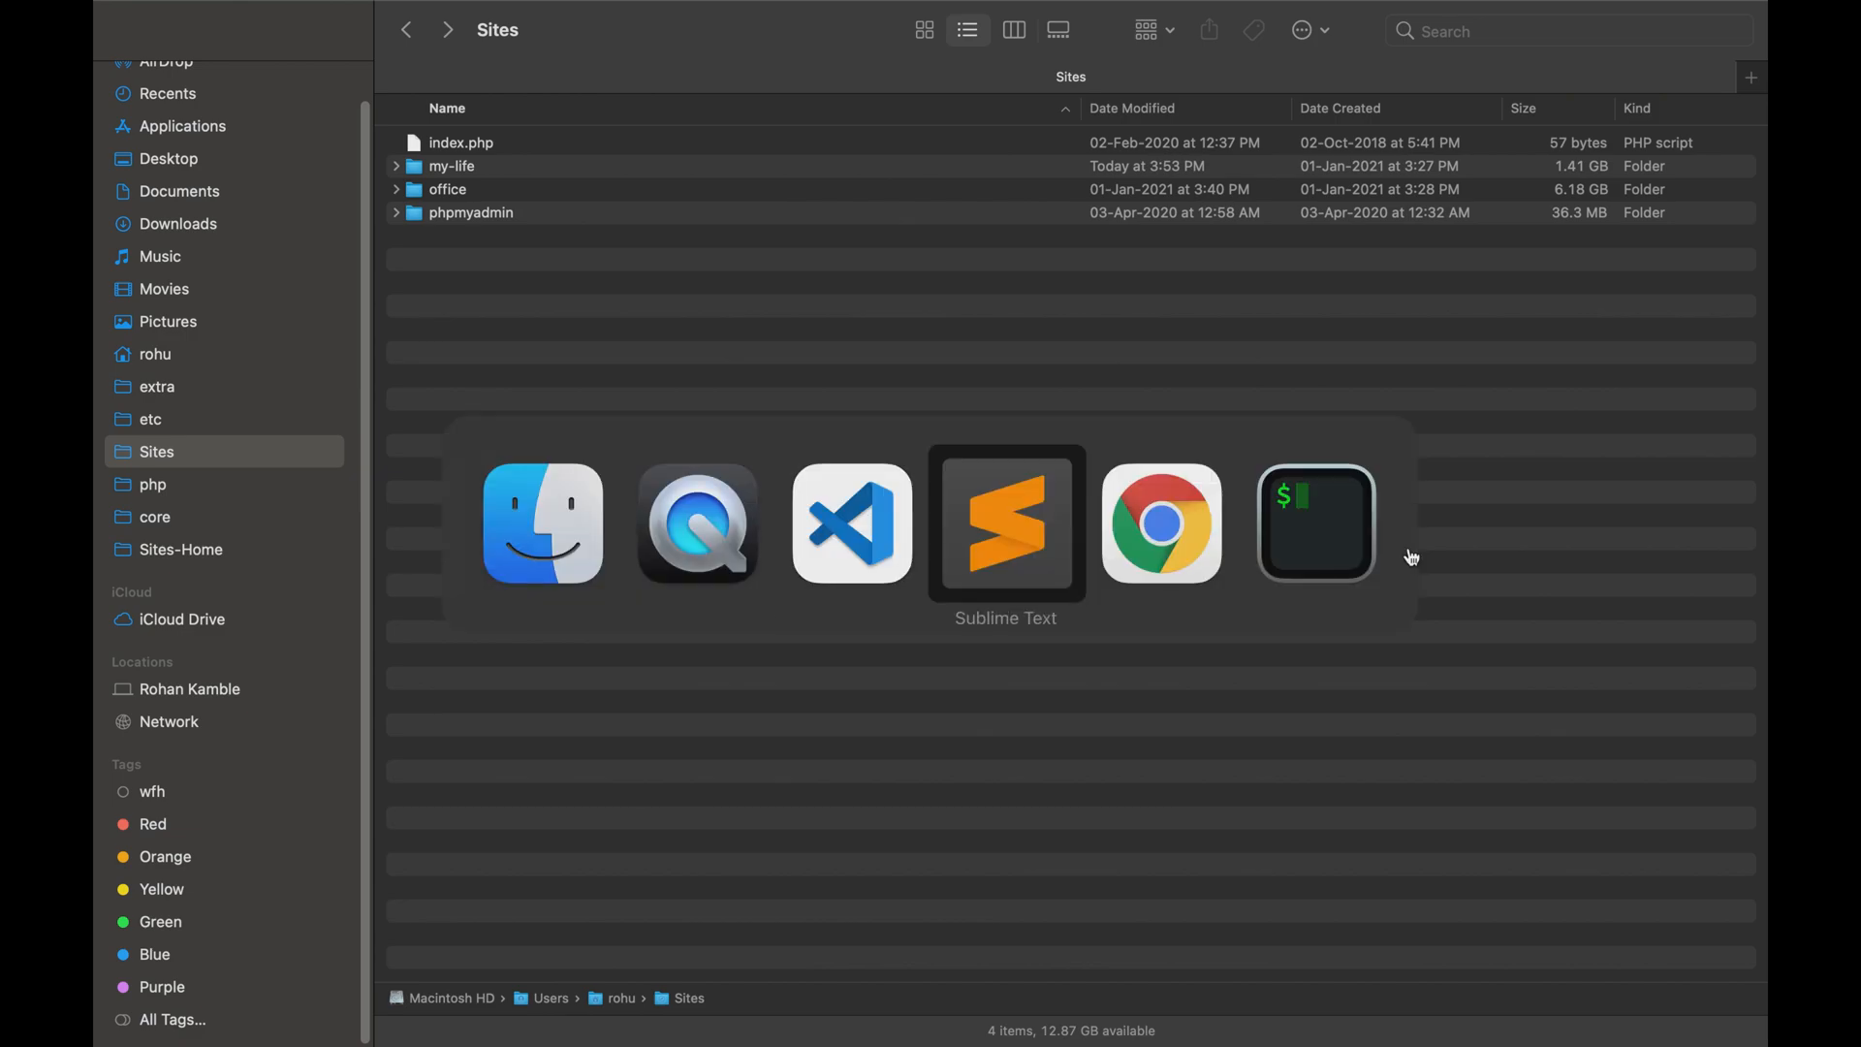
Check the install notes, then view httpd.conf with DocumentRoot /Users/rohu/Sites.
{"action": "left_click", "coordinate": [1004, 522]}
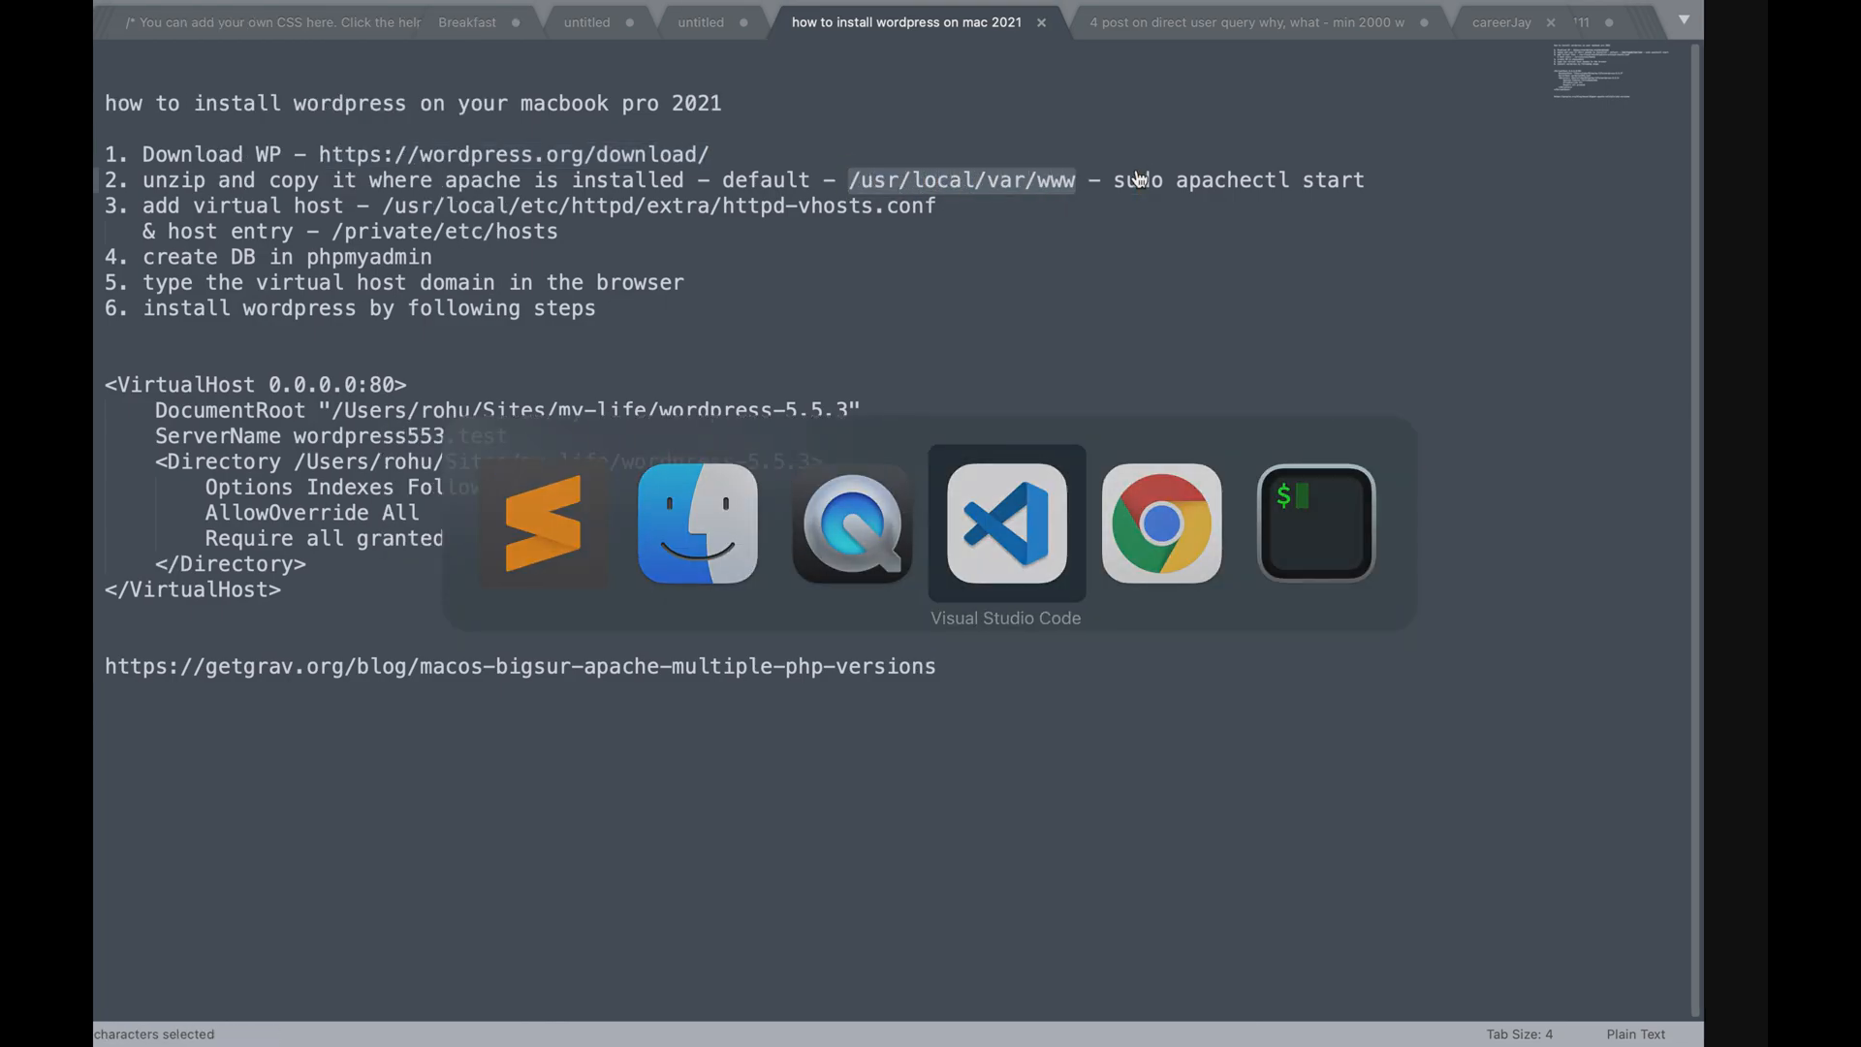
{"action": "left_click", "coordinate": [1005, 523]}
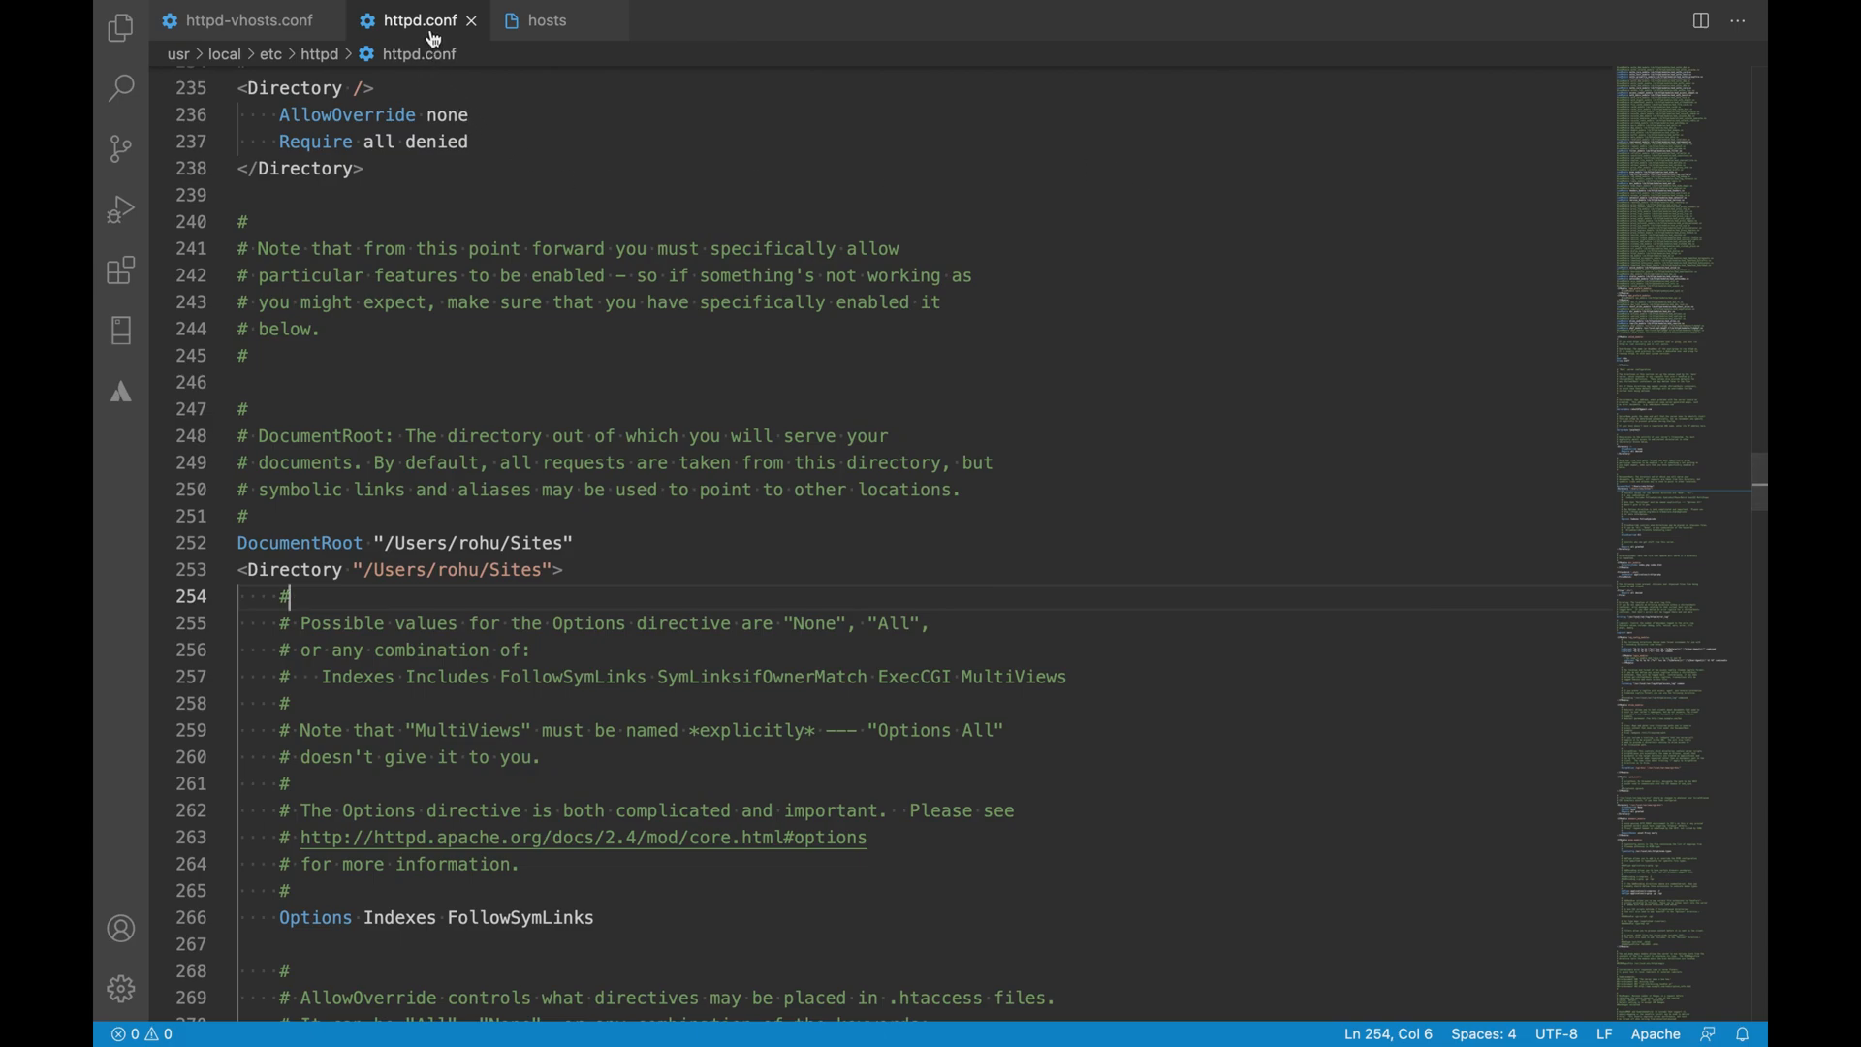
{"action": "mouse_move", "coordinate": [324, 547]}
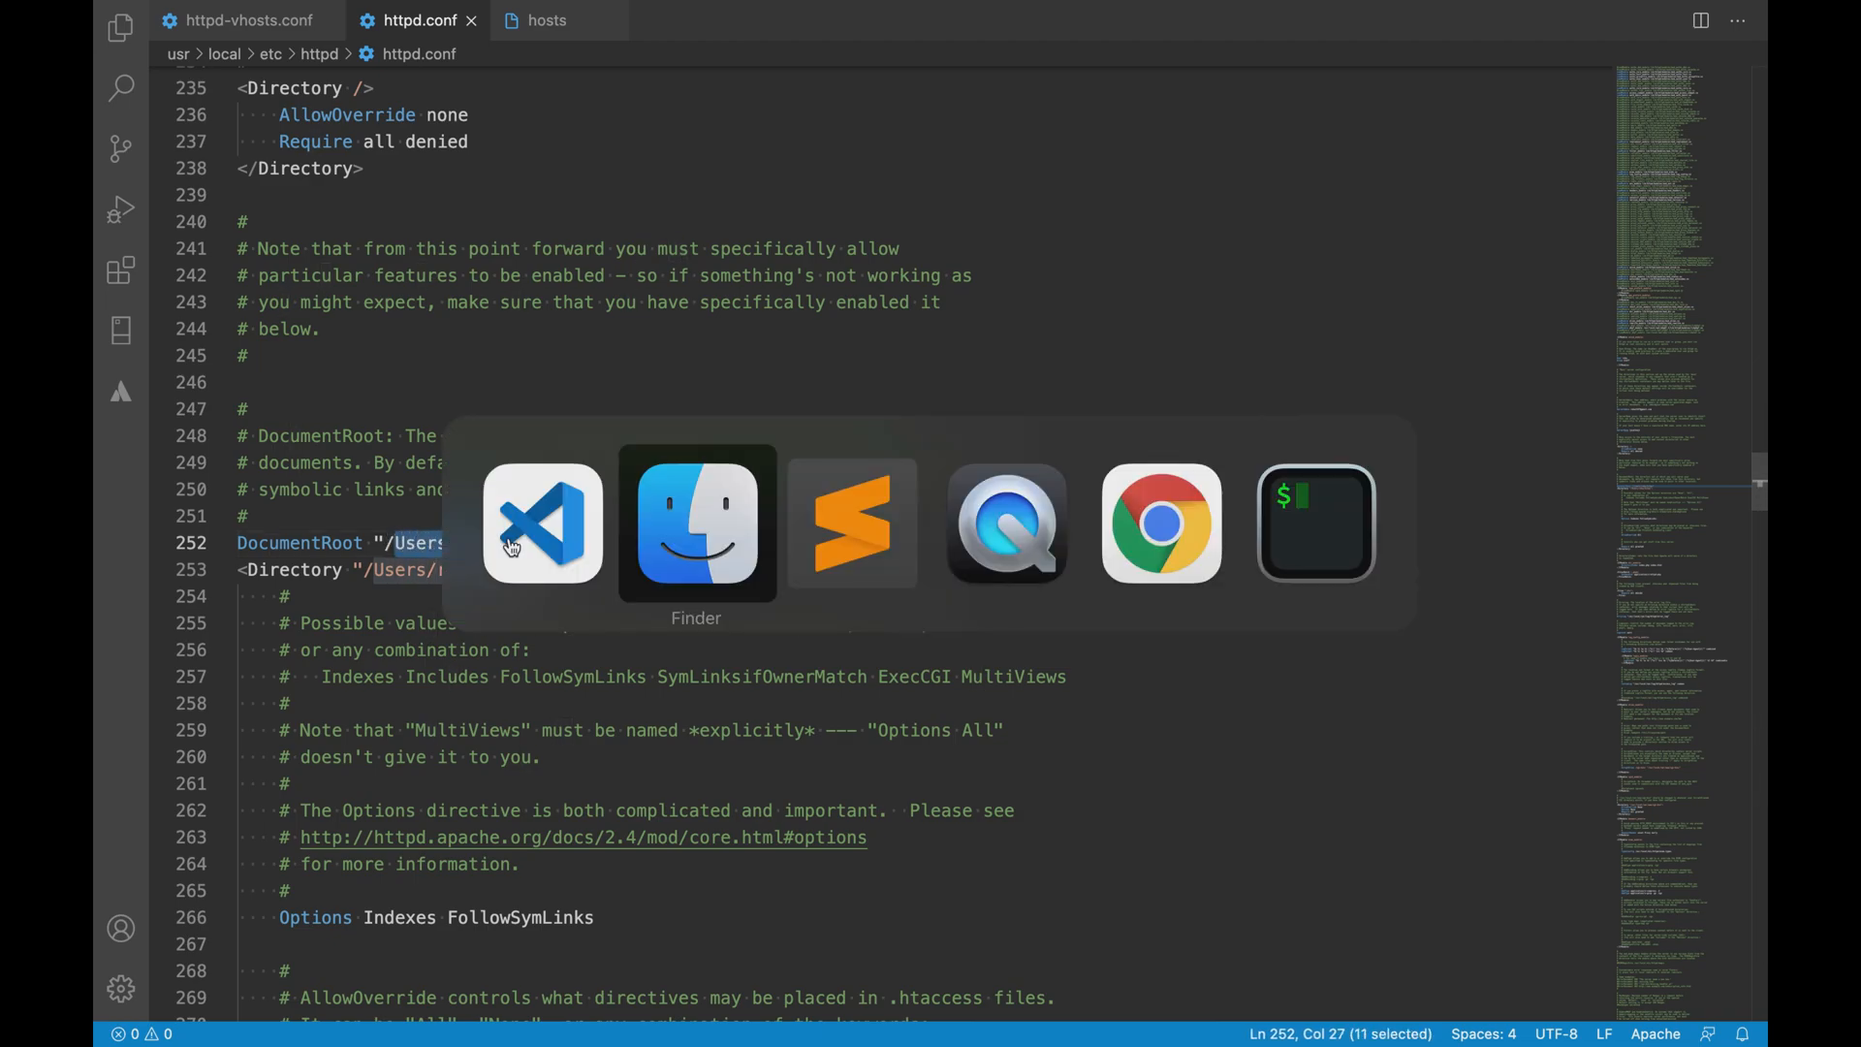
Open the my-life folder and extract wordpress-5.7.zip.
{"action": "left_click", "coordinate": [696, 523]}
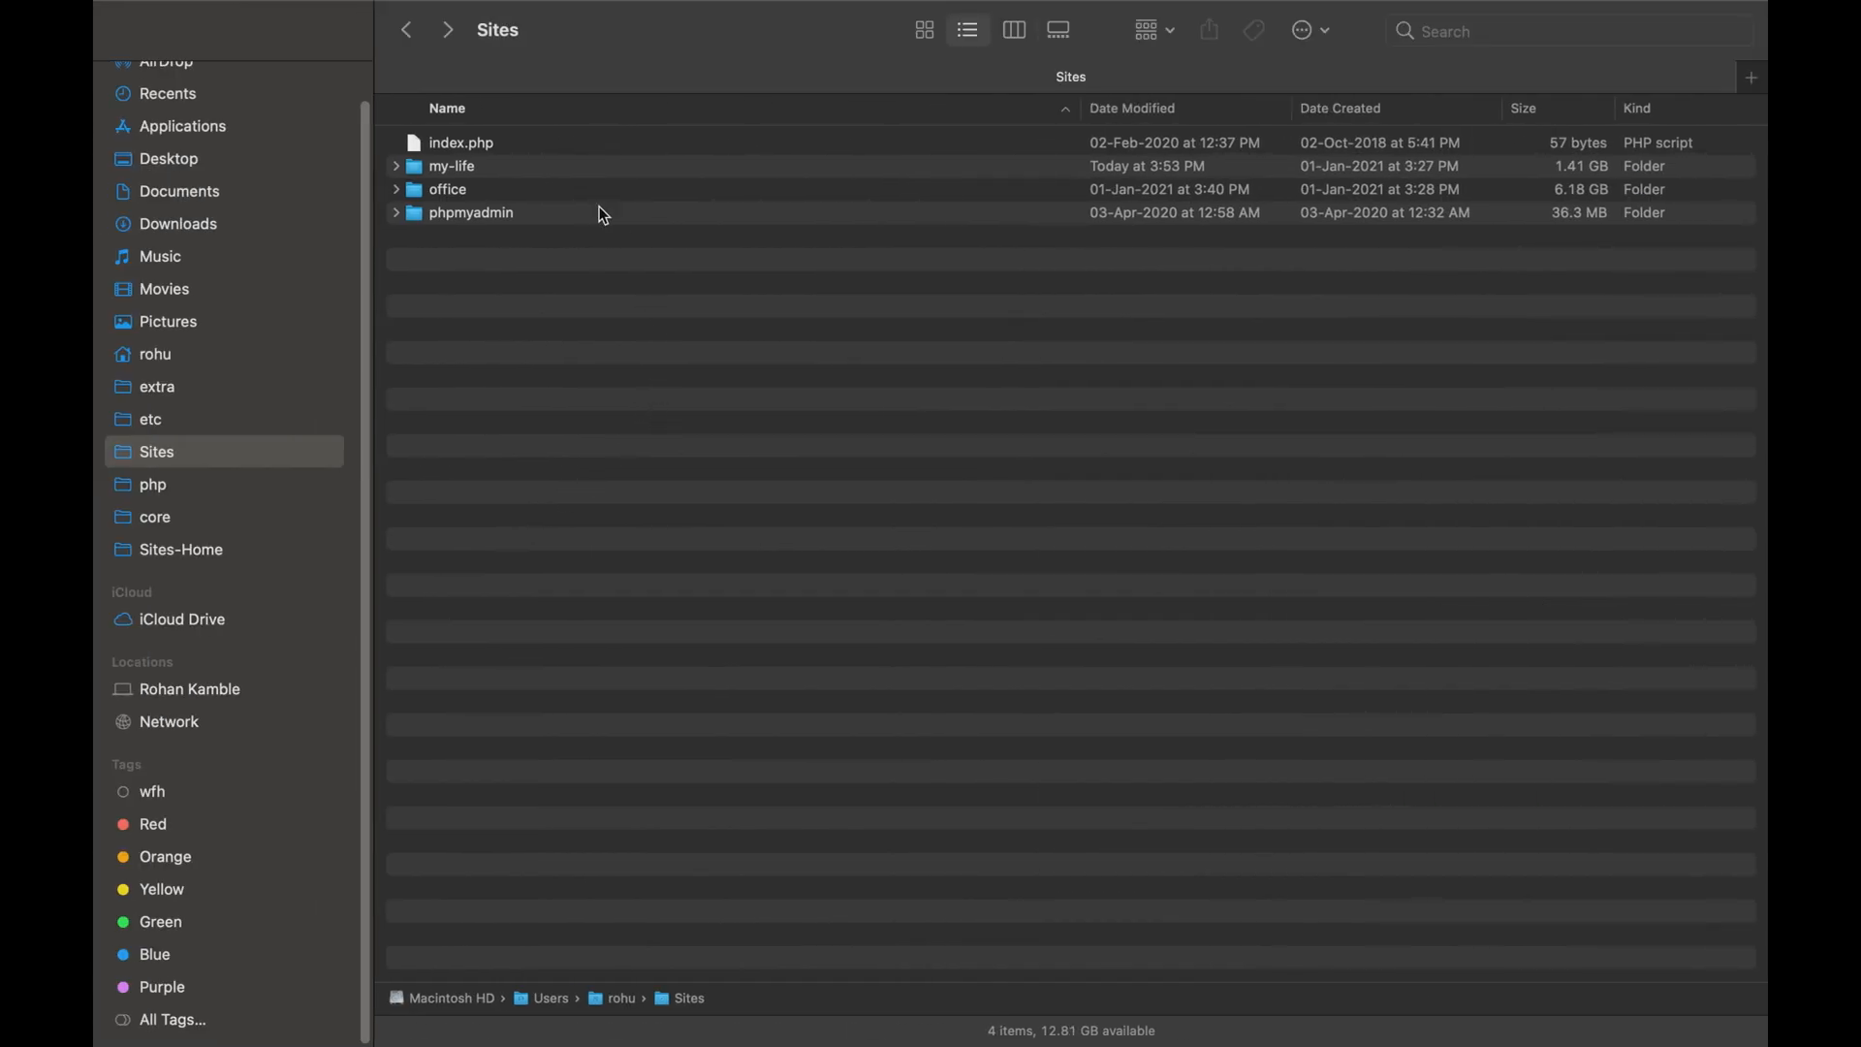
{"action": "mouse_move", "coordinate": [593, 412]}
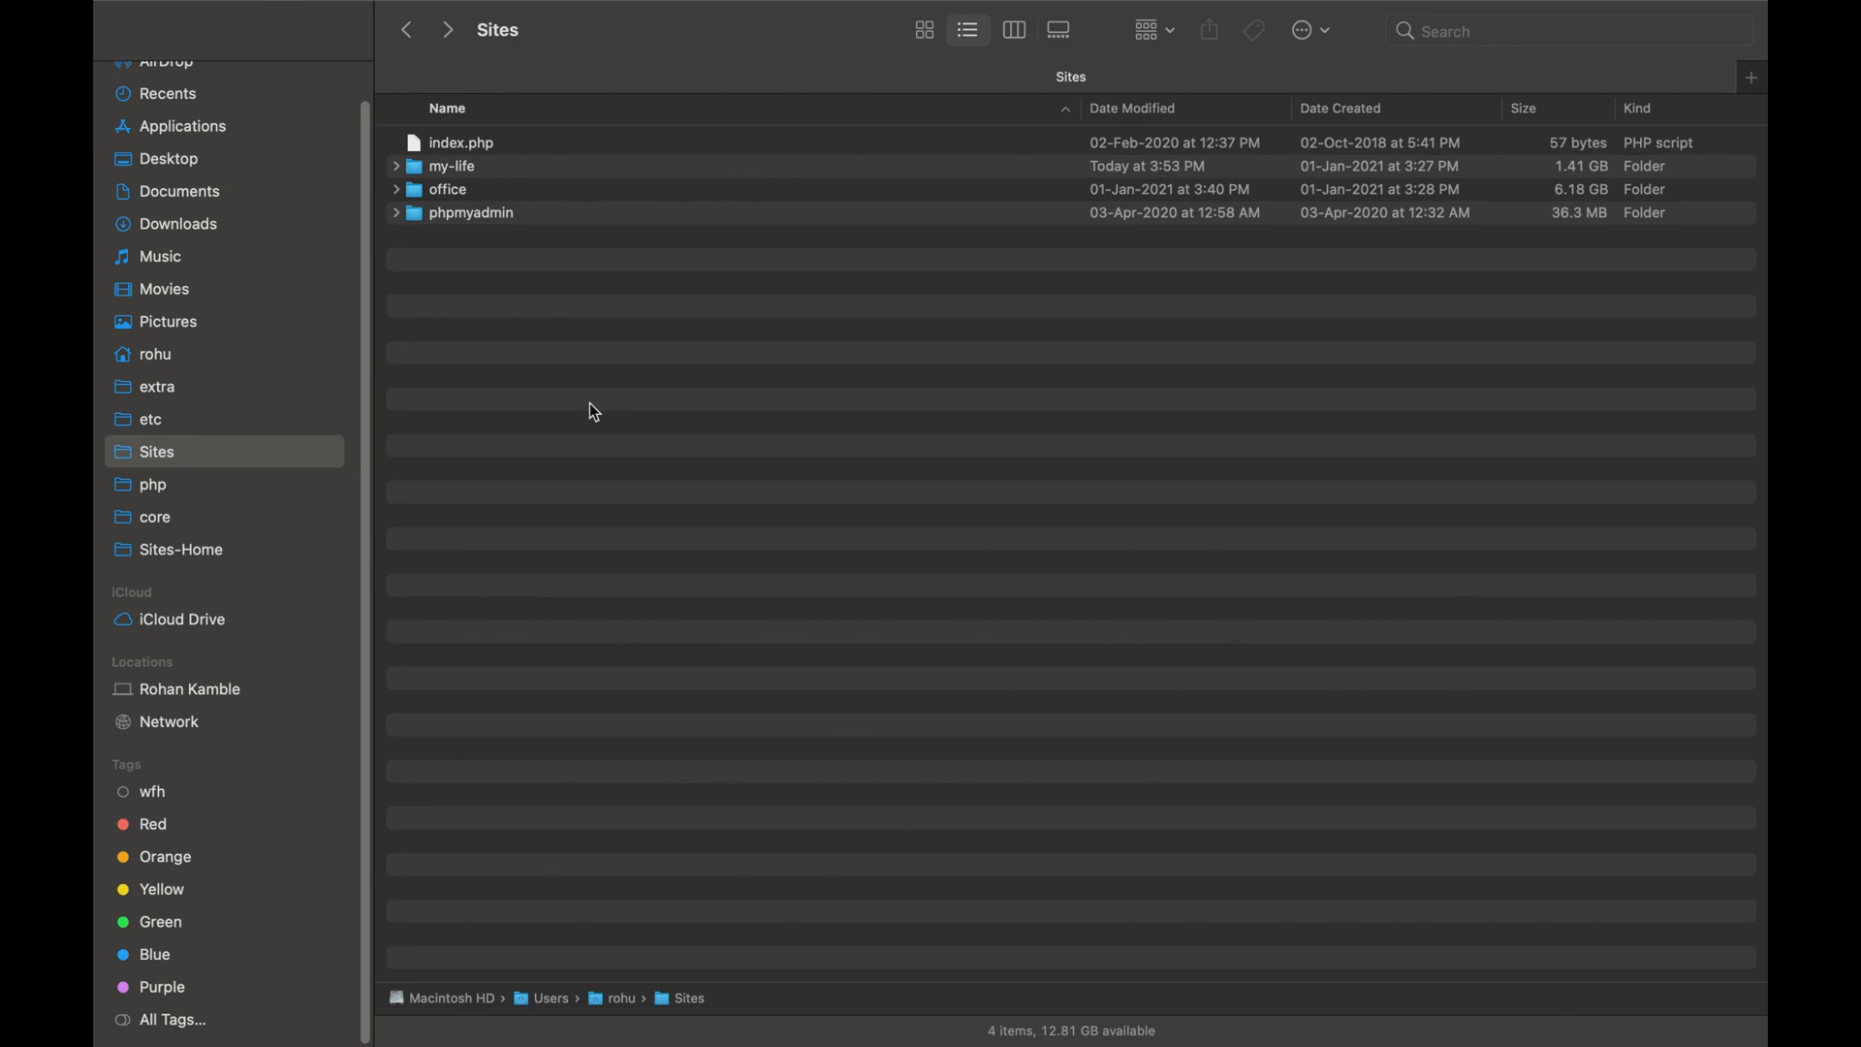
{"action": "mouse_move", "coordinate": [476, 206]}
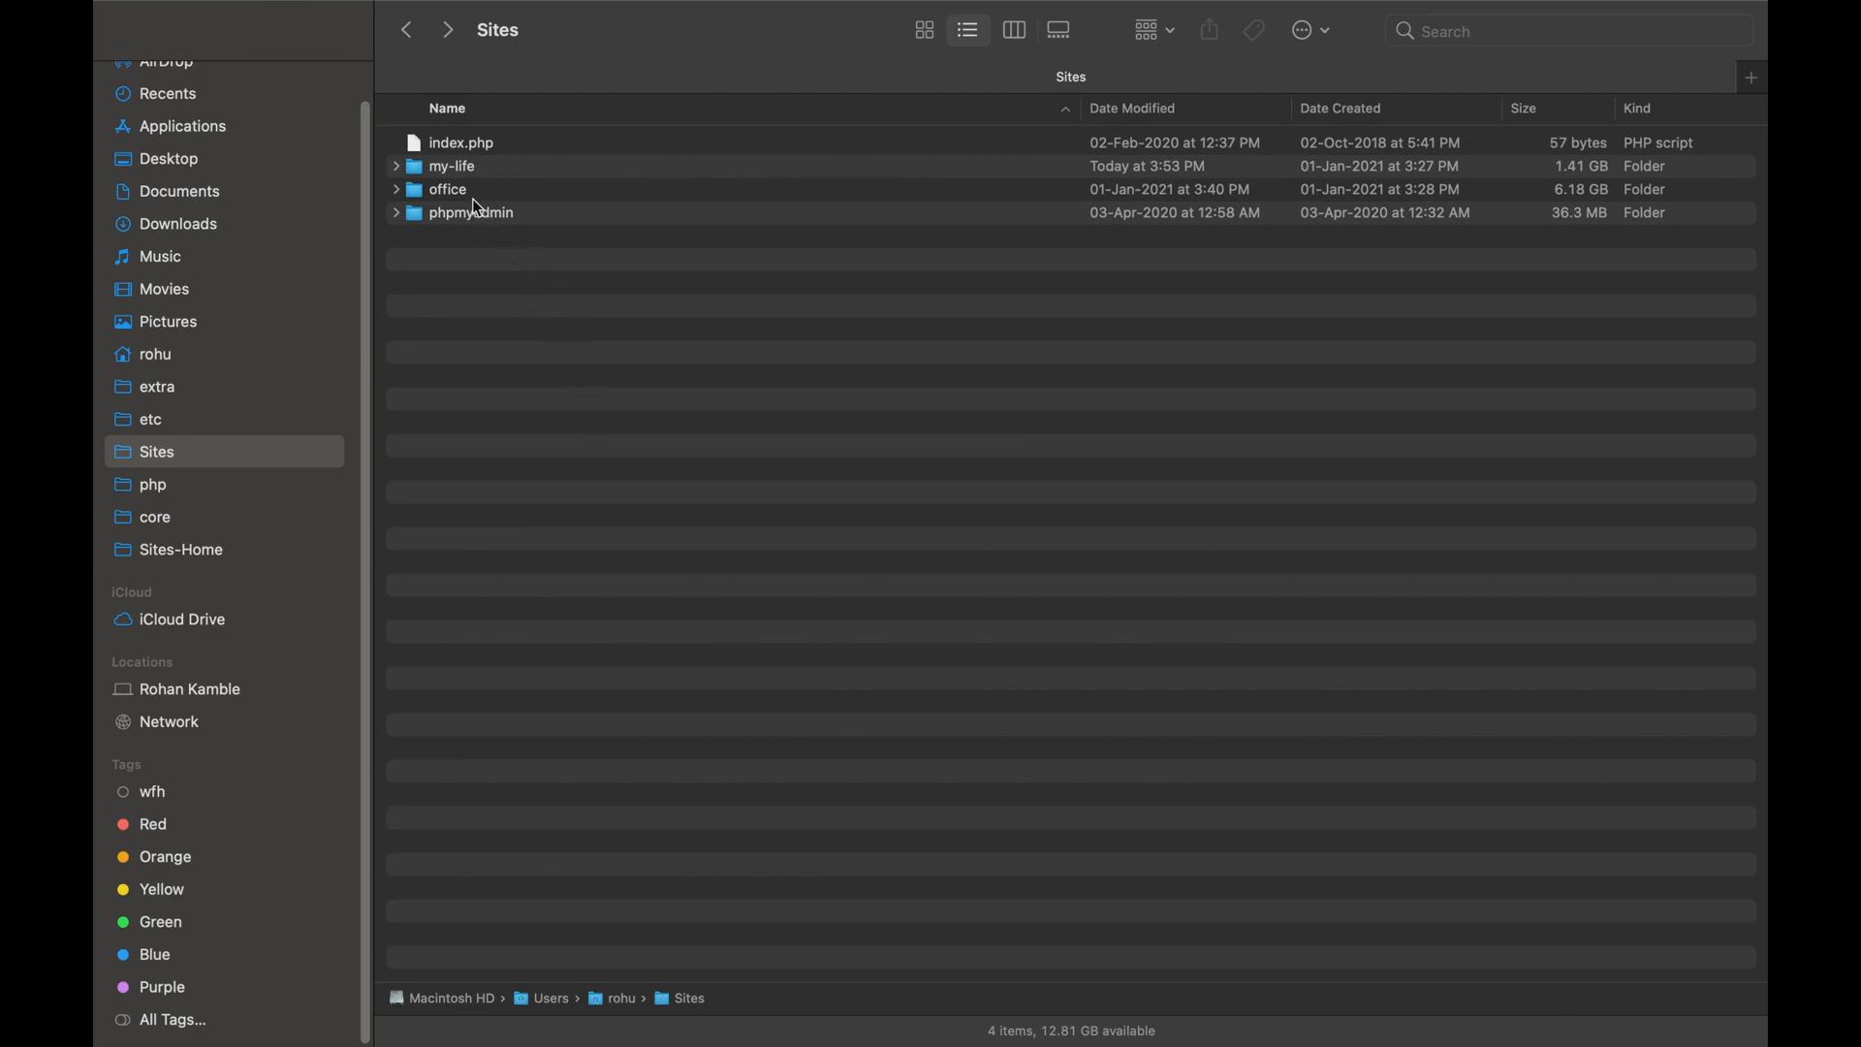
{"action": "left_click", "coordinate": [446, 189]}
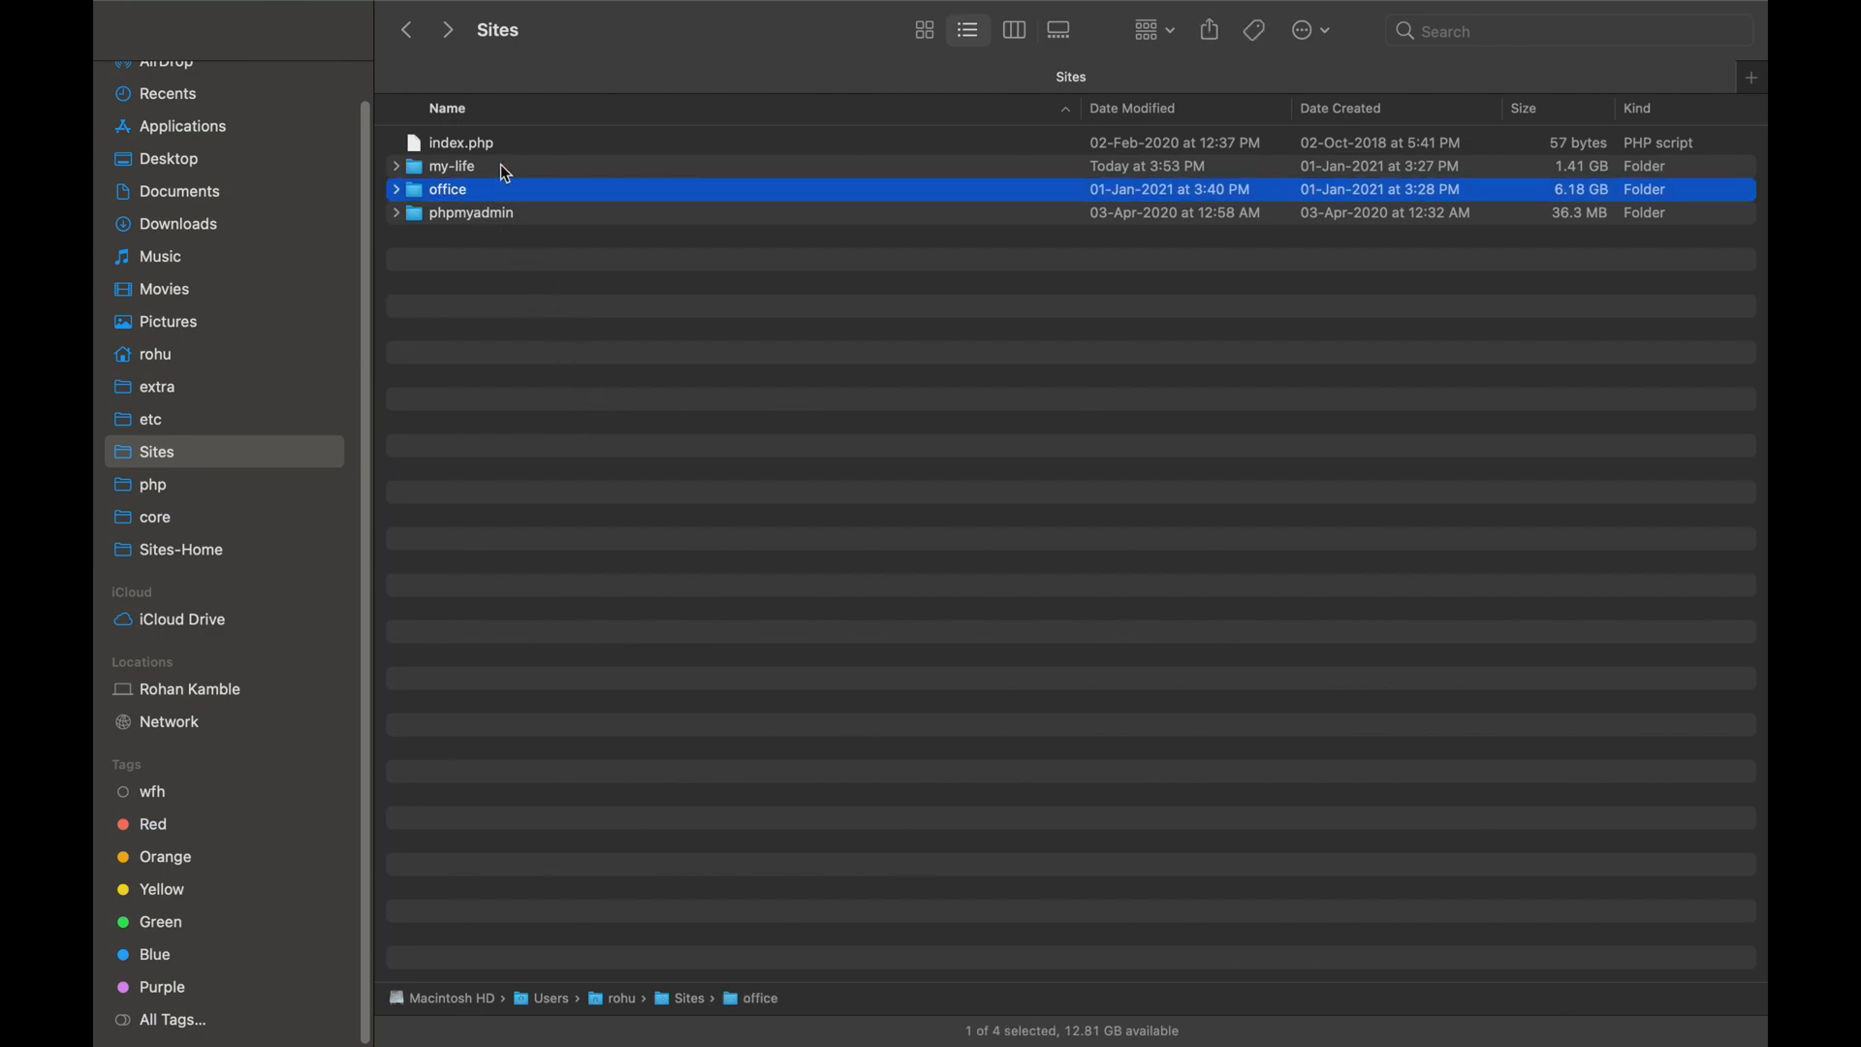
{"action": "double_click", "coordinate": [450, 165]}
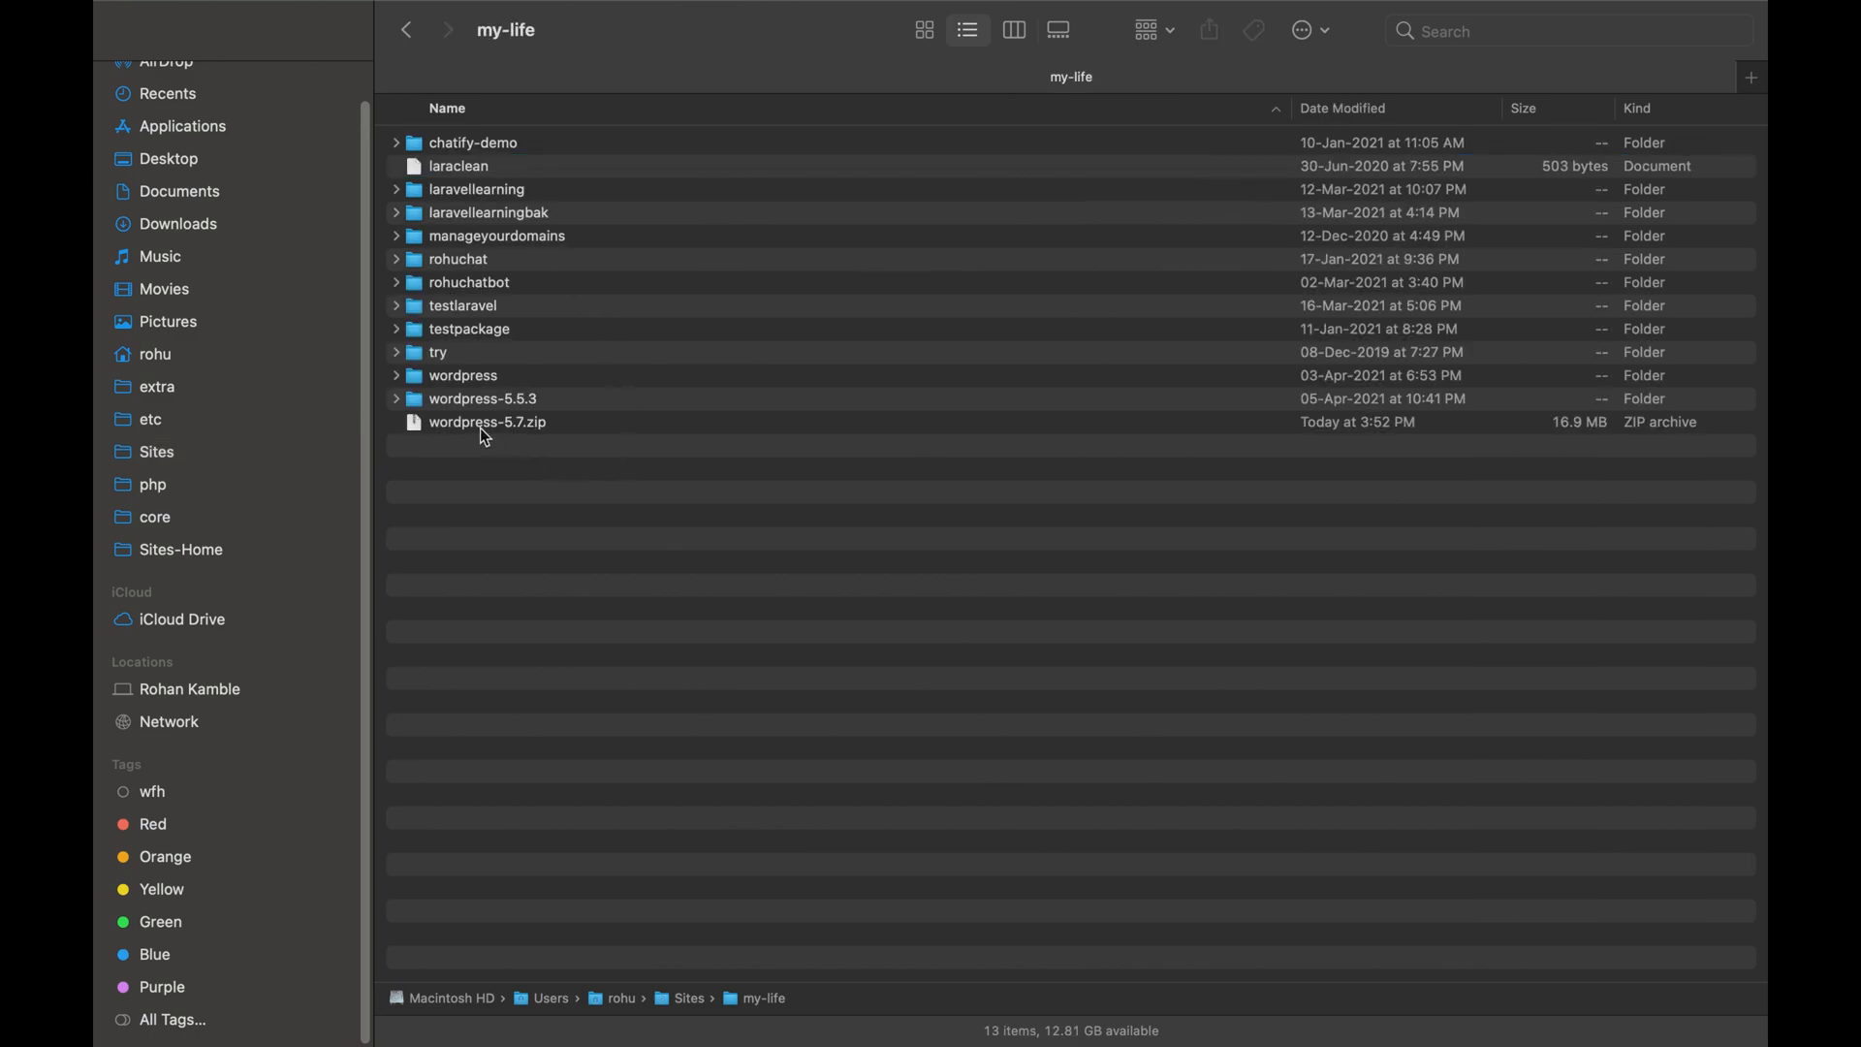
{"action": "mouse_move", "coordinate": [523, 431]}
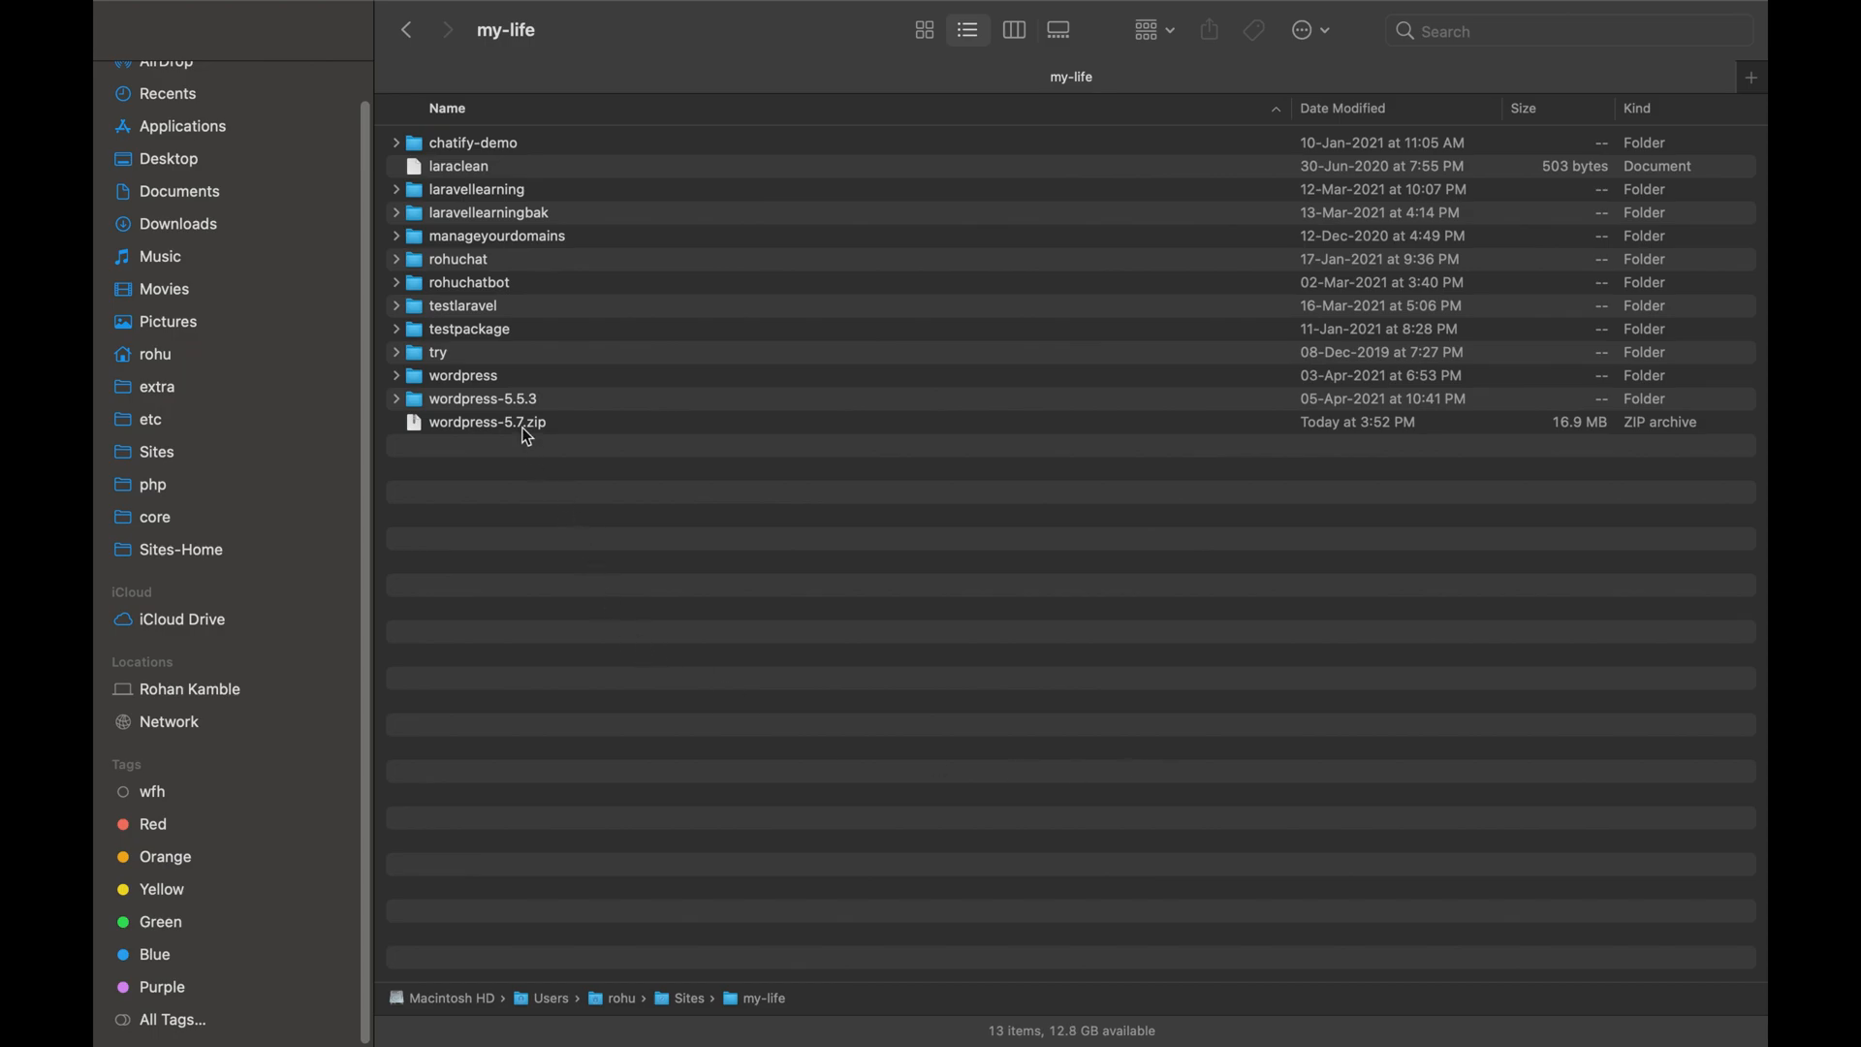
{"action": "double_click", "coordinate": [486, 421]}
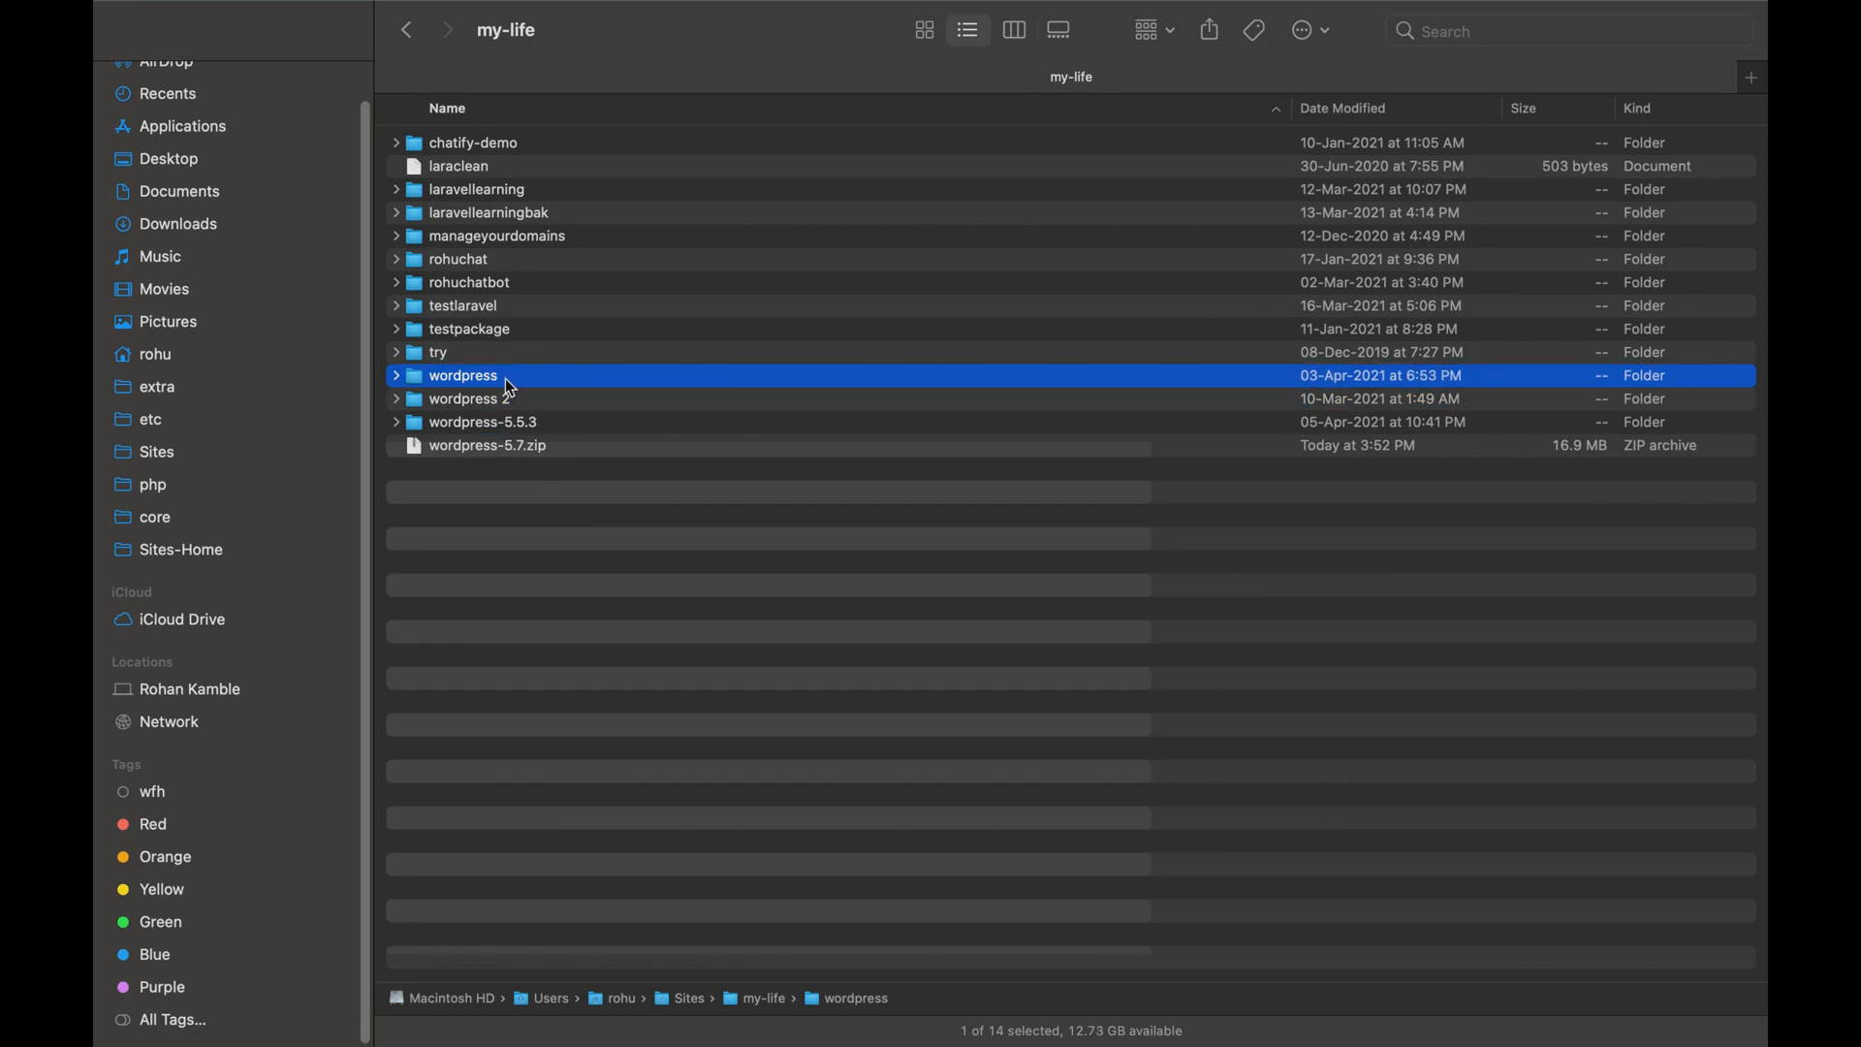
Rename the extracted 'wordpress 2' folder to wordpress-5.7 and remove the zip.
{"action": "left_click", "coordinate": [482, 422]}
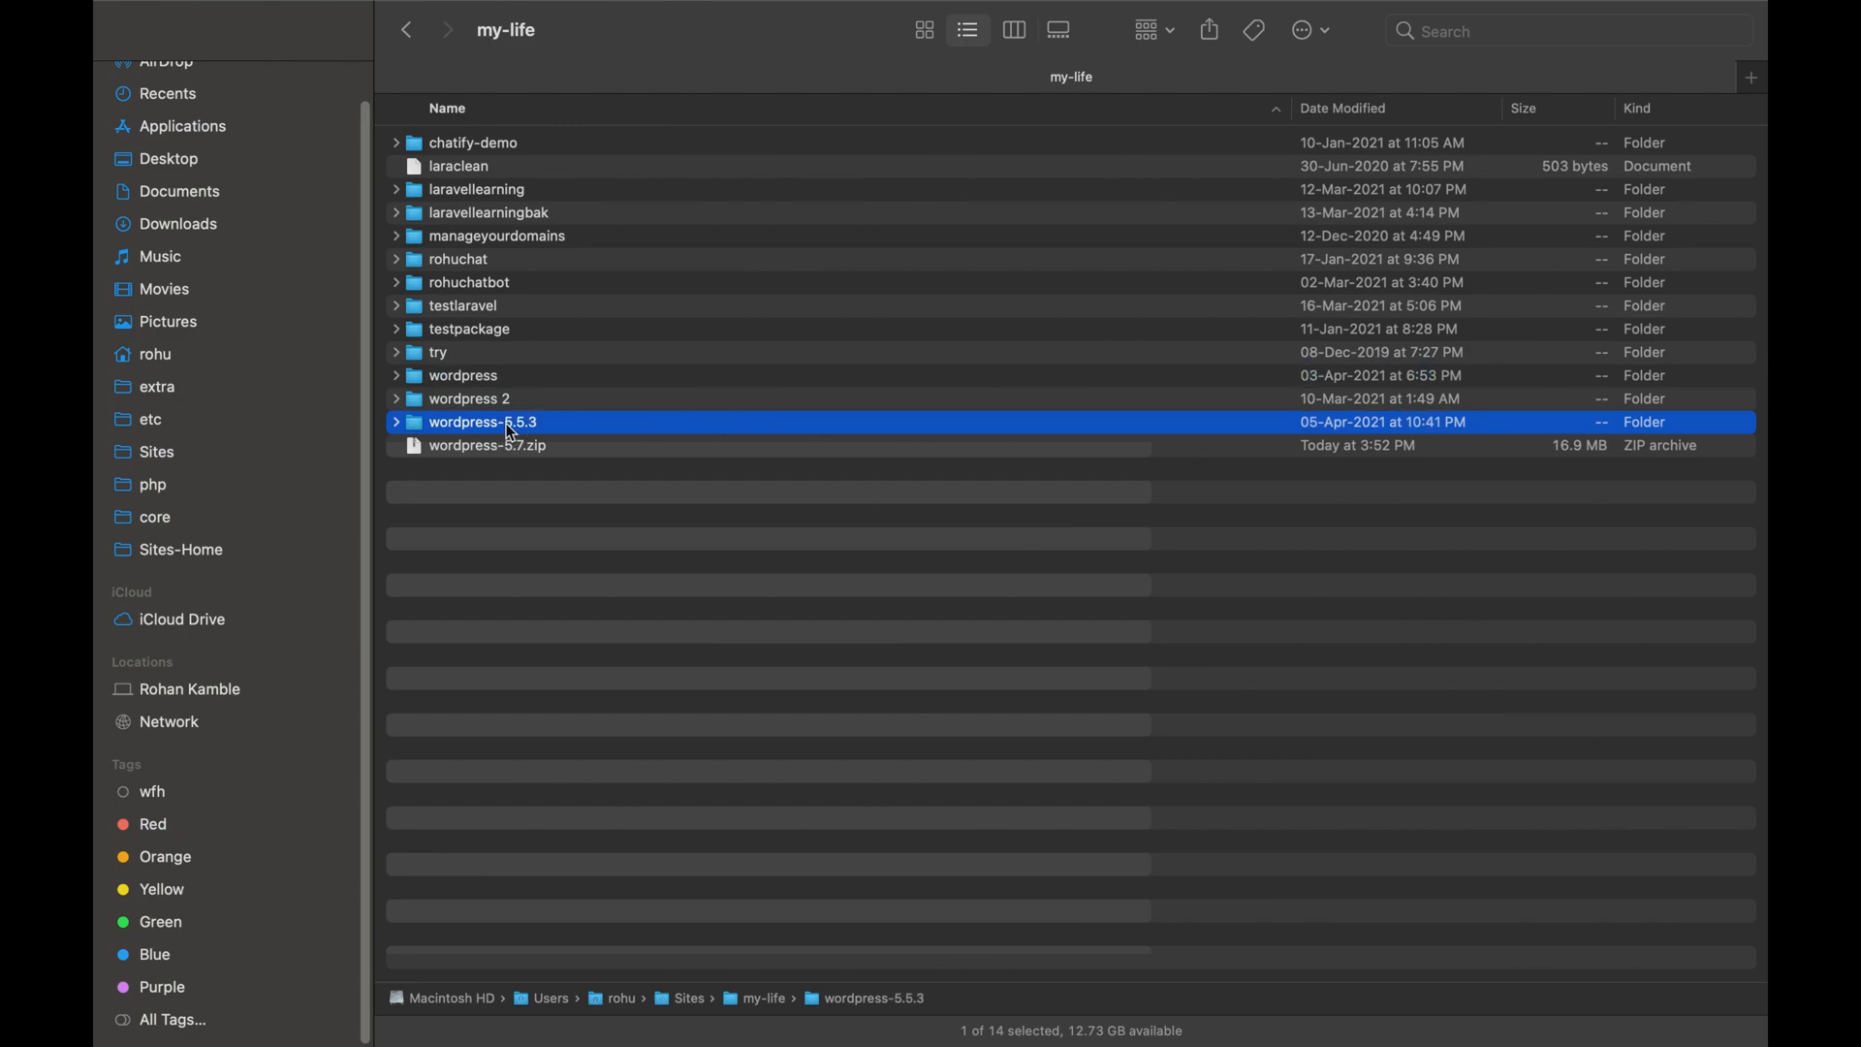
{"action": "left_click", "coordinate": [469, 398]}
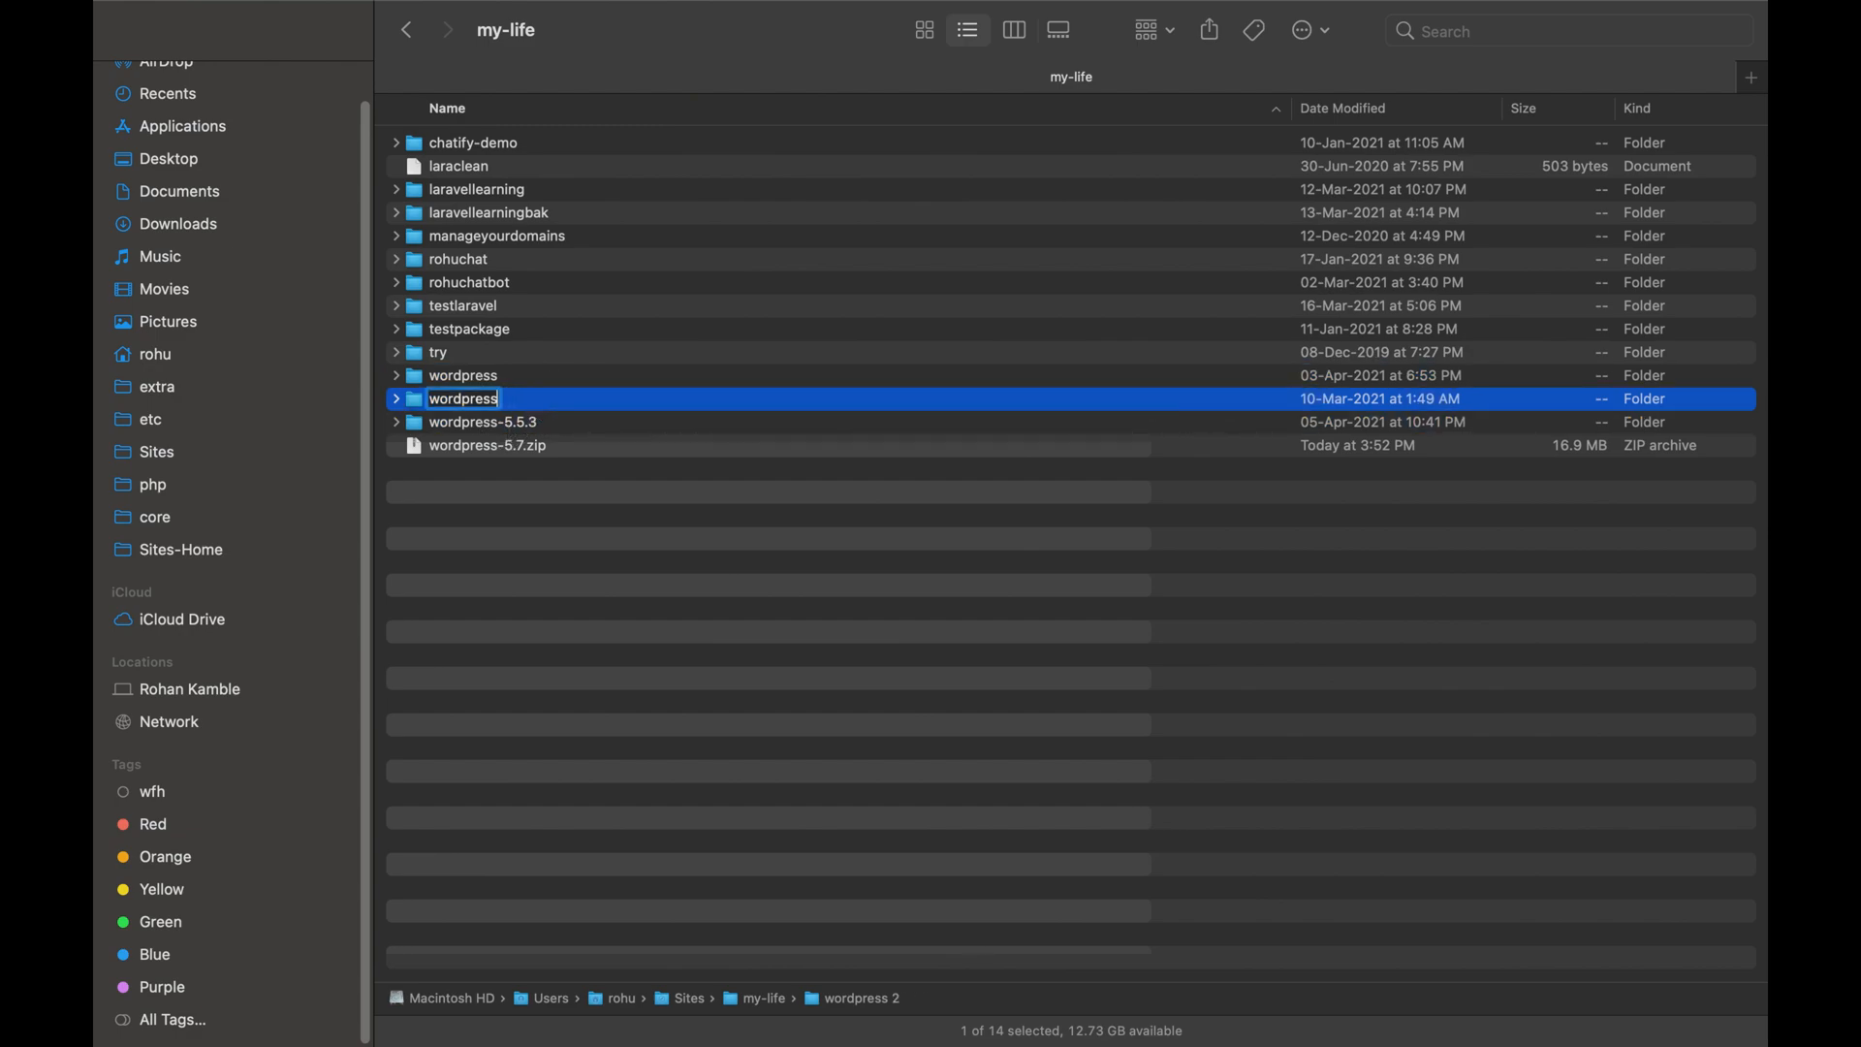
{"action": "type", "text": "-6"}
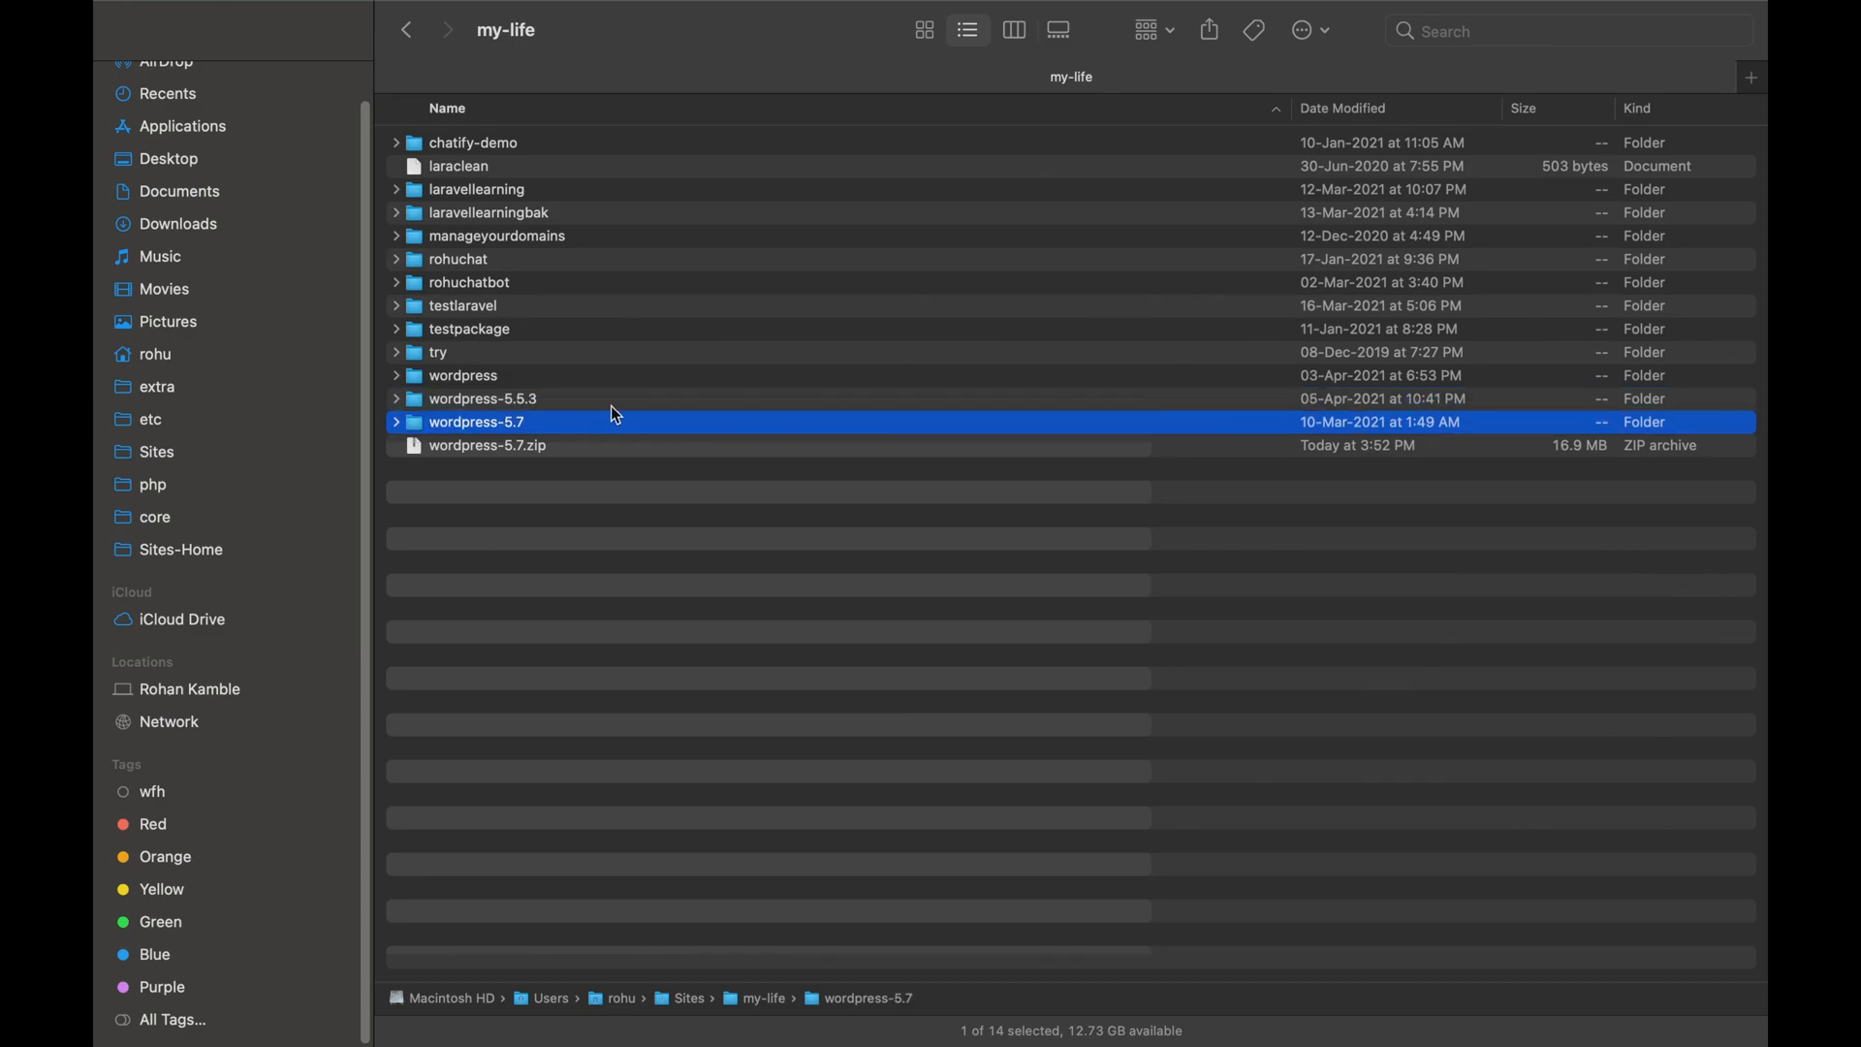
{"action": "left_click", "coordinate": [487, 445]}
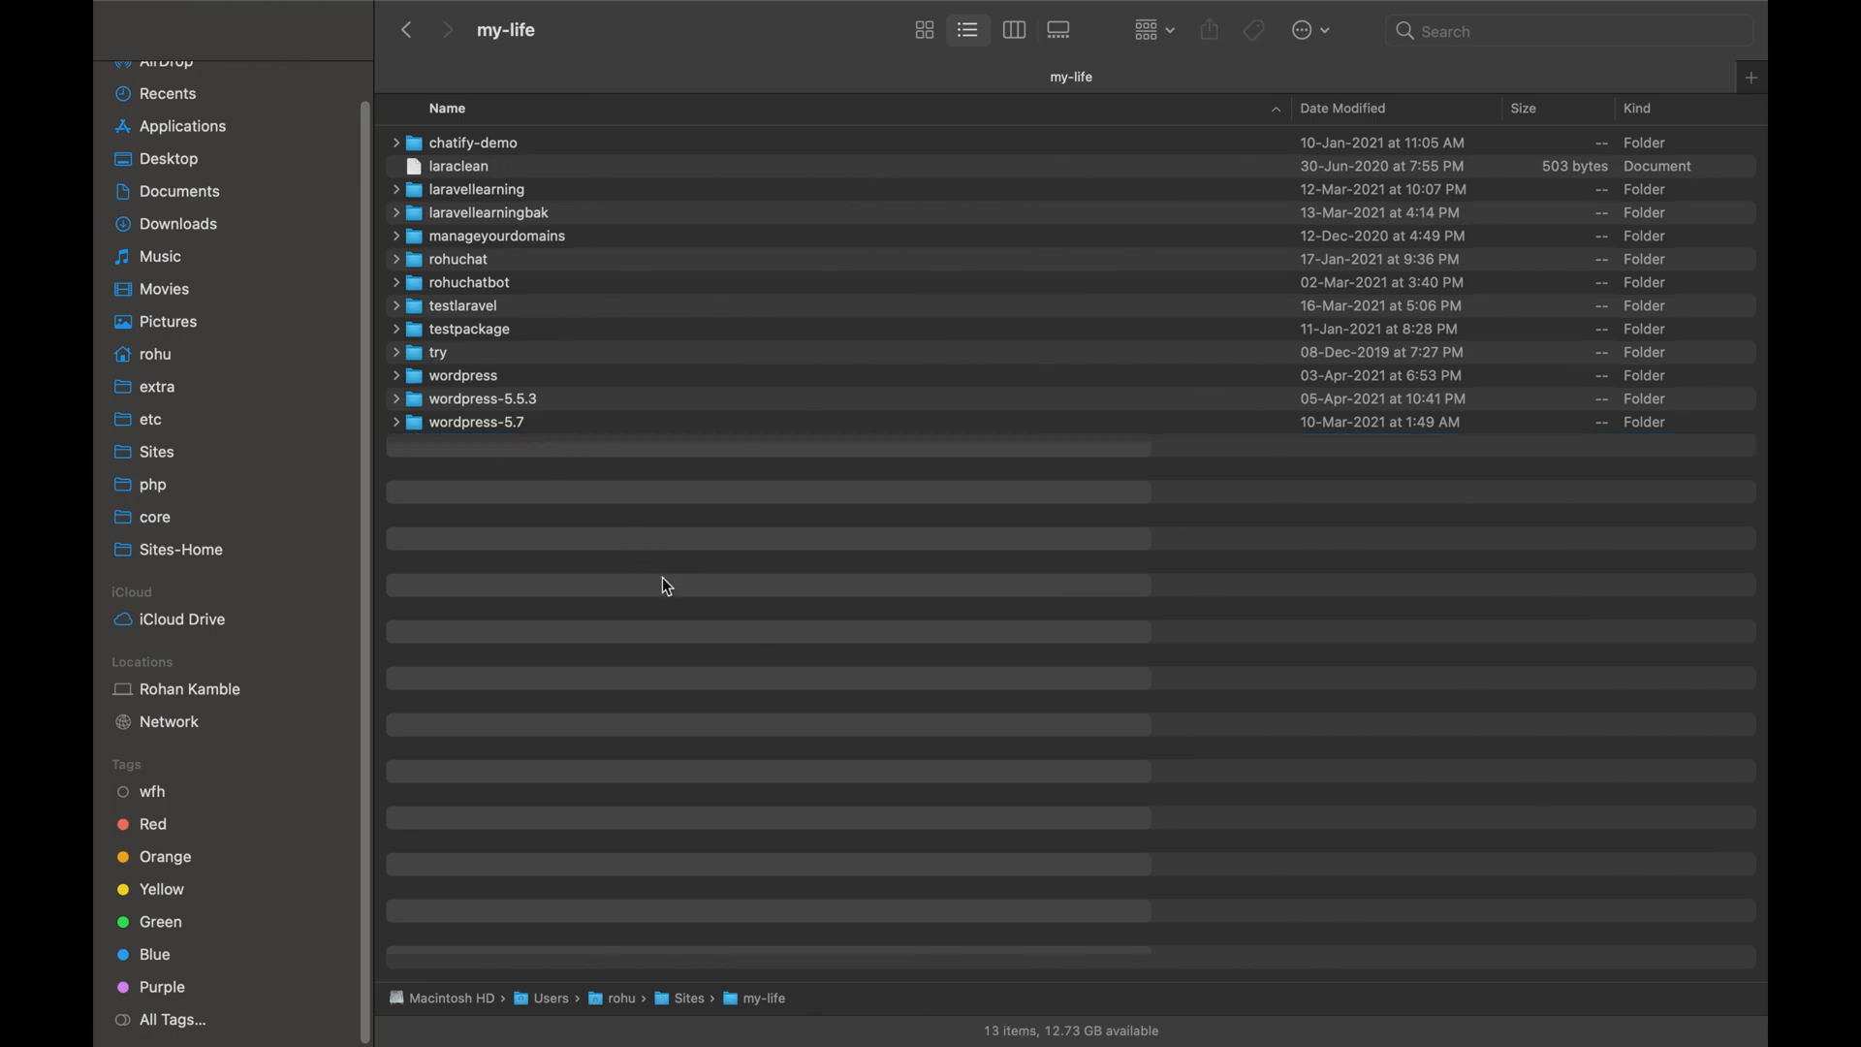
{"action": "double_click", "coordinate": [475, 422]}
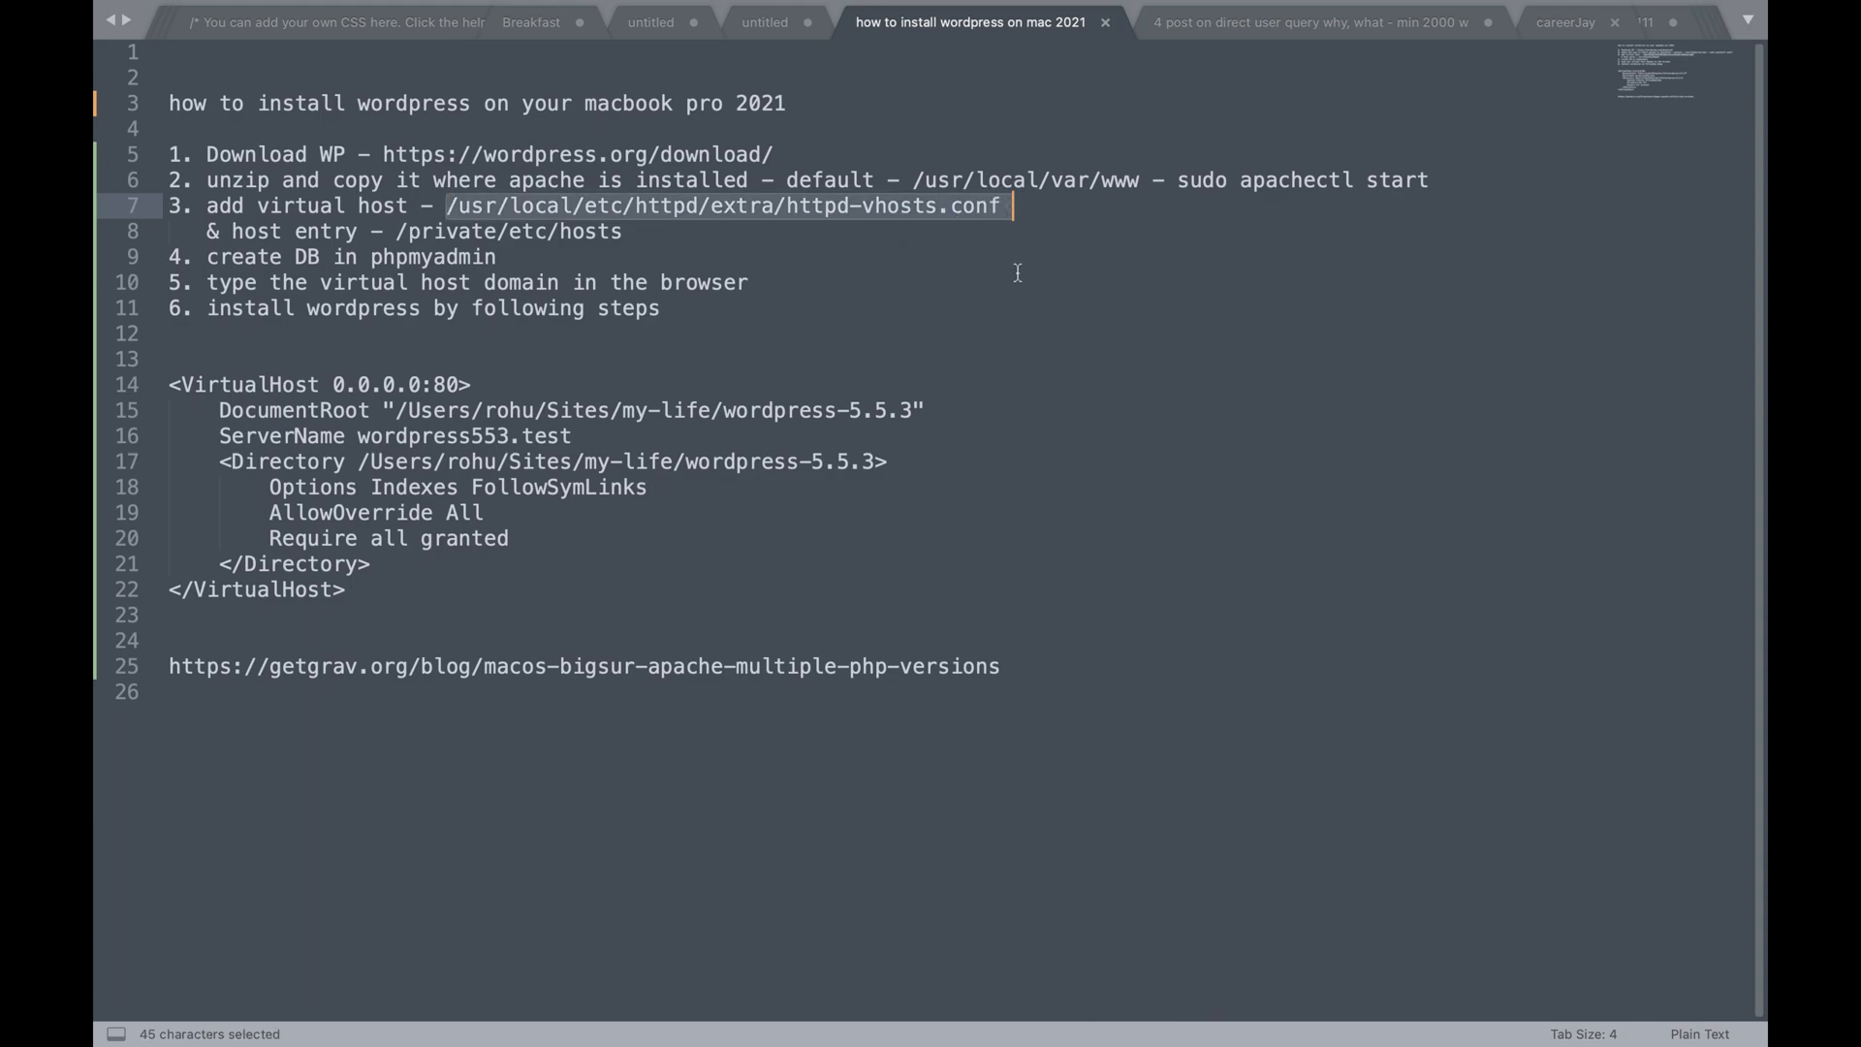
Copy the httpd-vhosts.conf path from the Sublime Text install notes.
{"action": "left_click", "coordinate": [481, 206]}
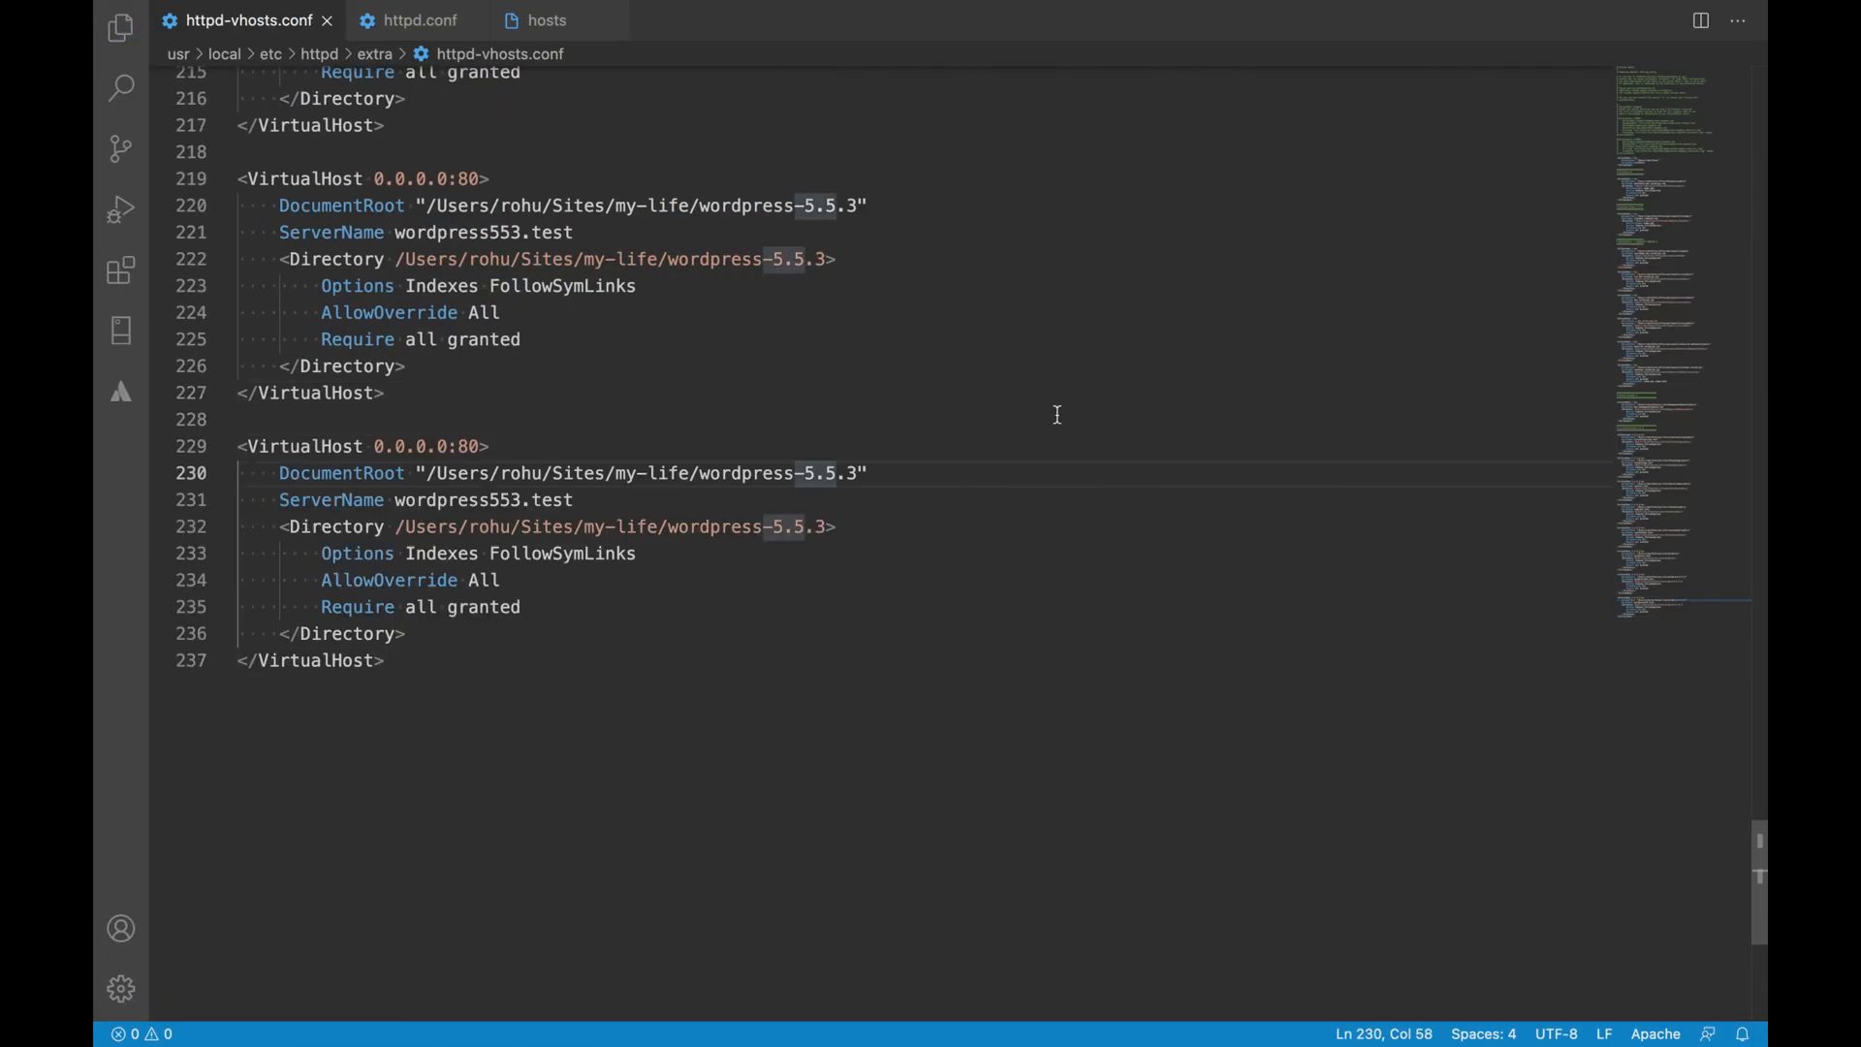
Change the new VirtualHost's DocumentRoot and Directory paths to wordpress-5.7.
{"action": "left_click", "coordinate": [839, 231]}
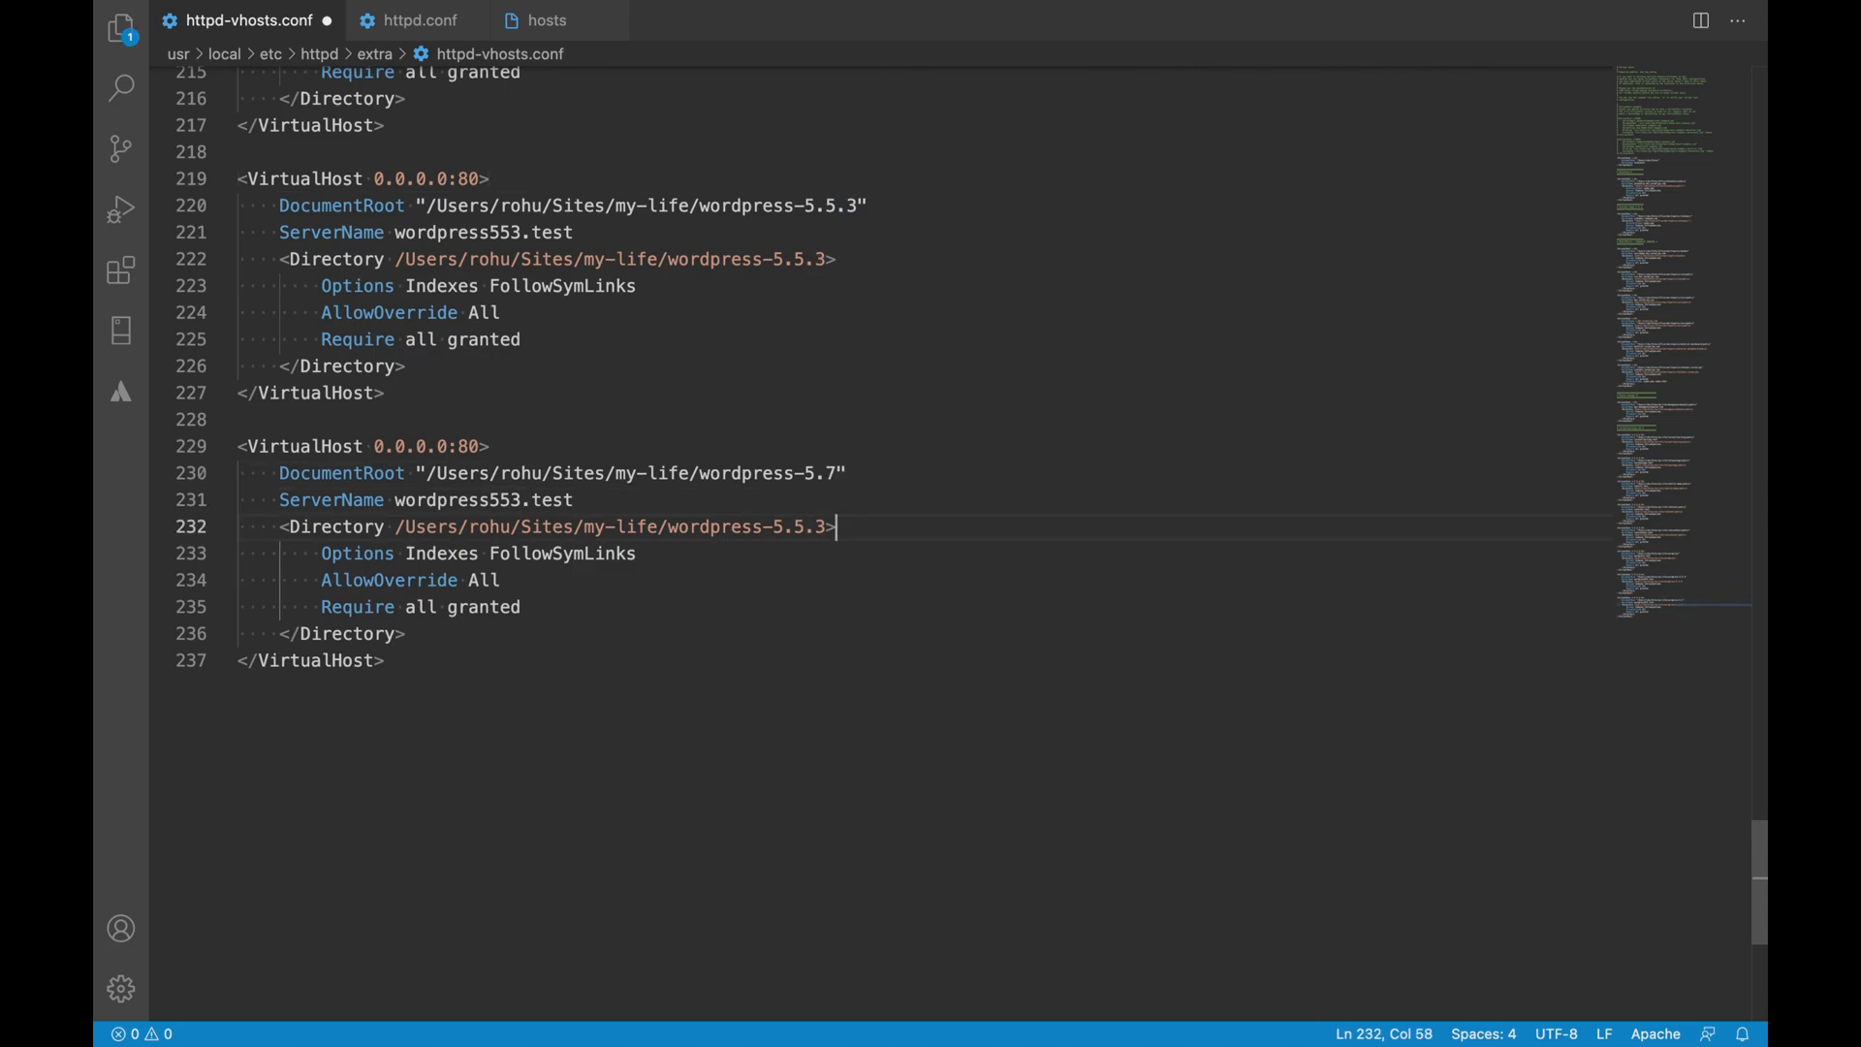
{"action": "key", "text": "Backspace"}
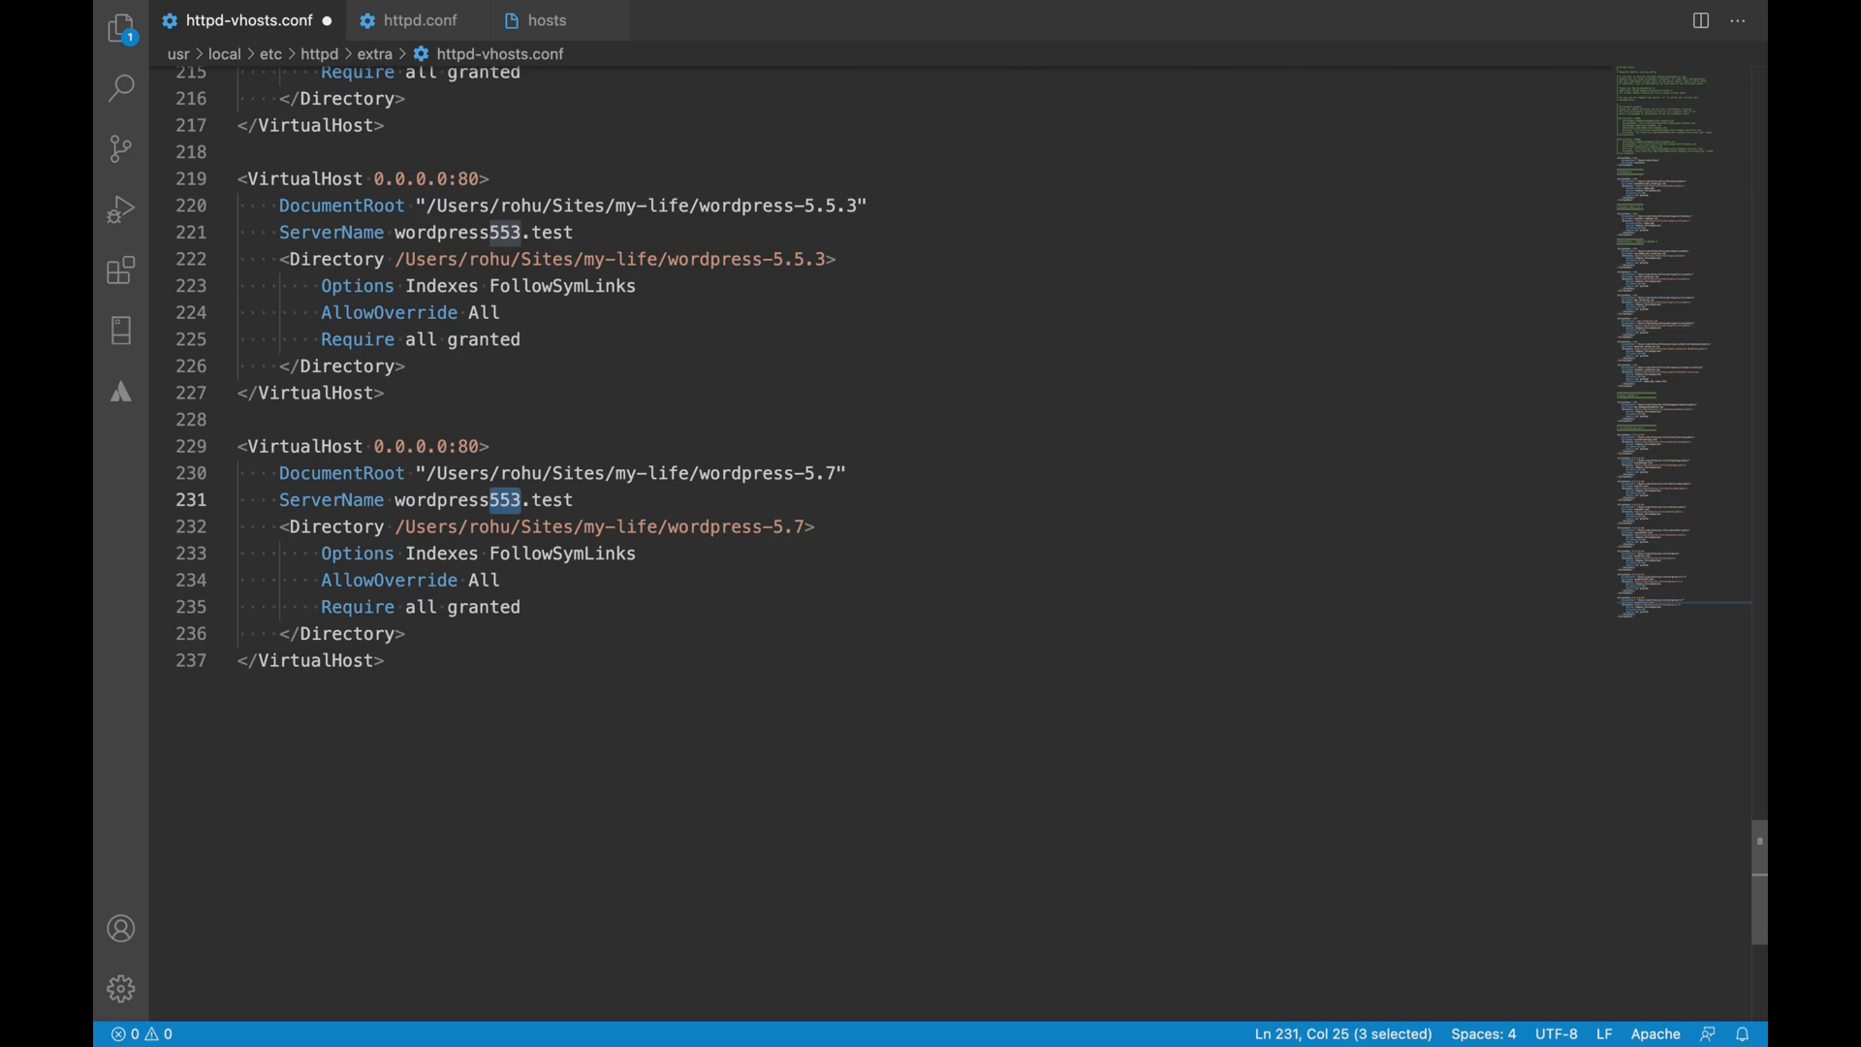
{"action": "type", "text": "57"}
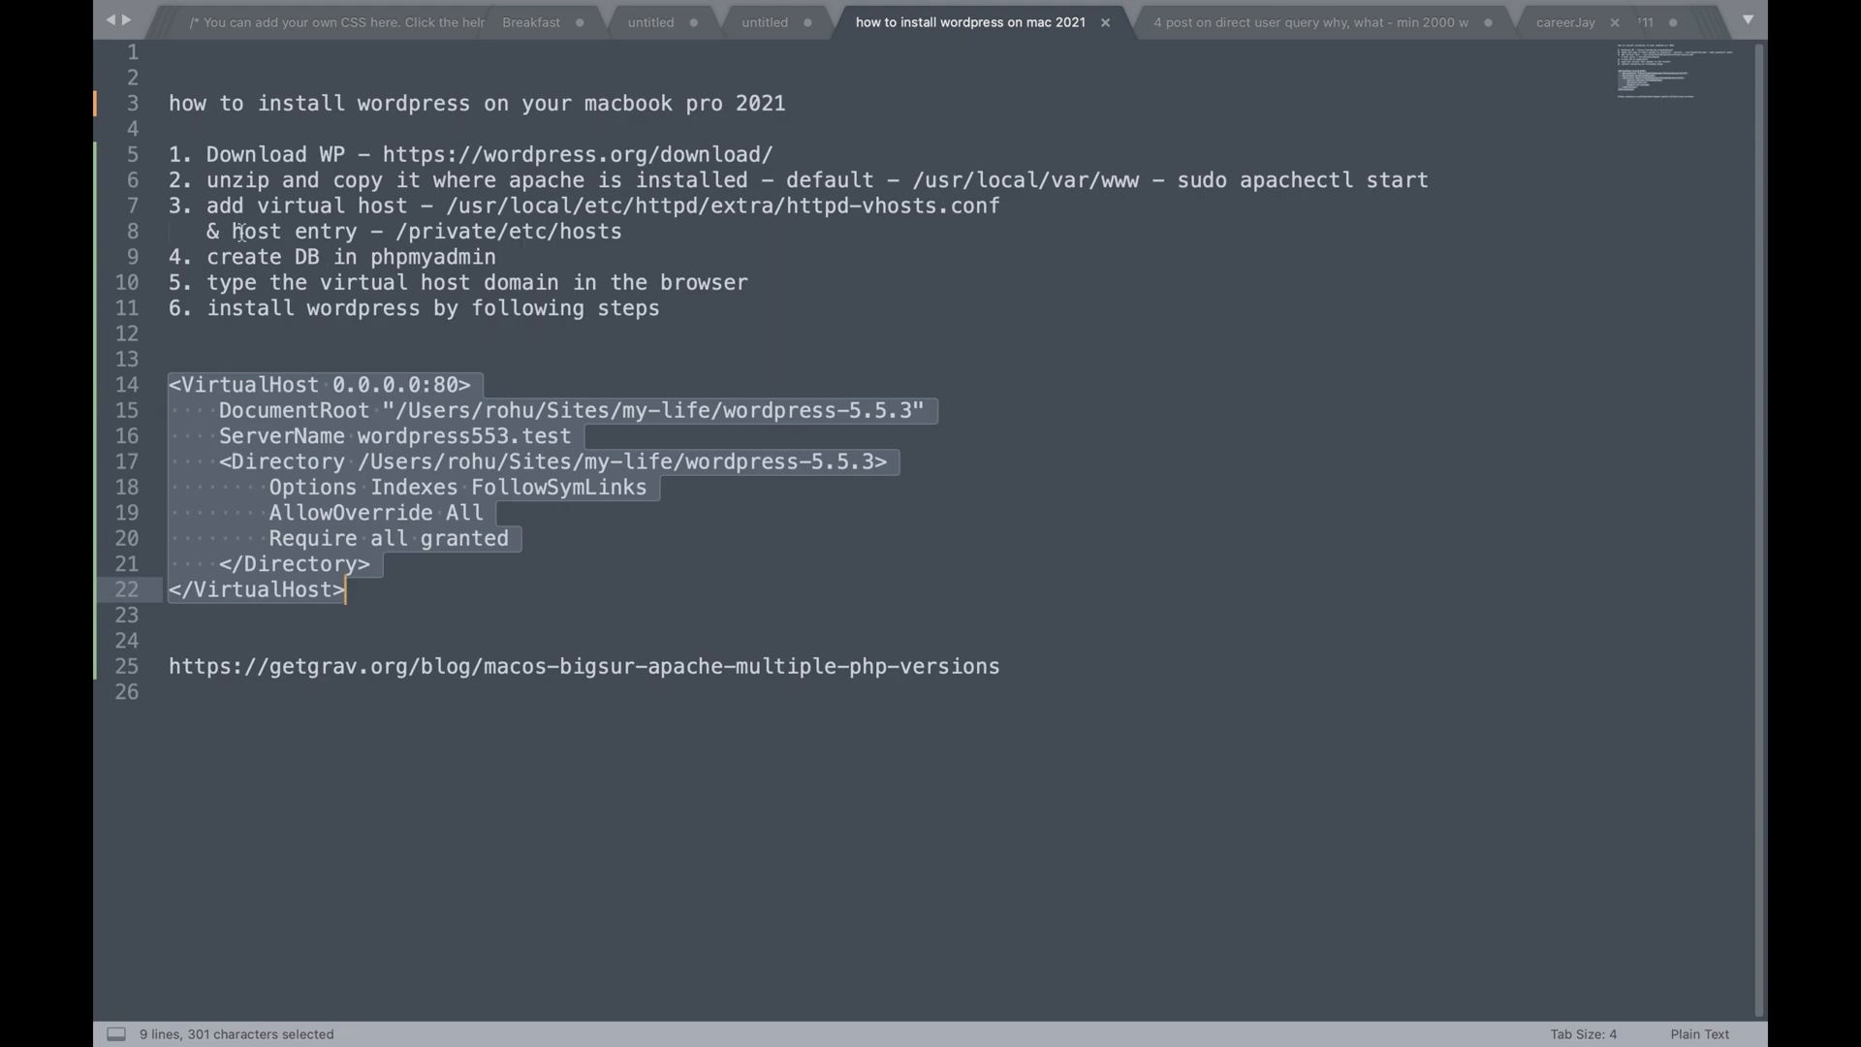
Set ServerName to wordpress57.test and add it to the hosts 127.0.0.1 line.
{"action": "left_click", "coordinate": [625, 232]}
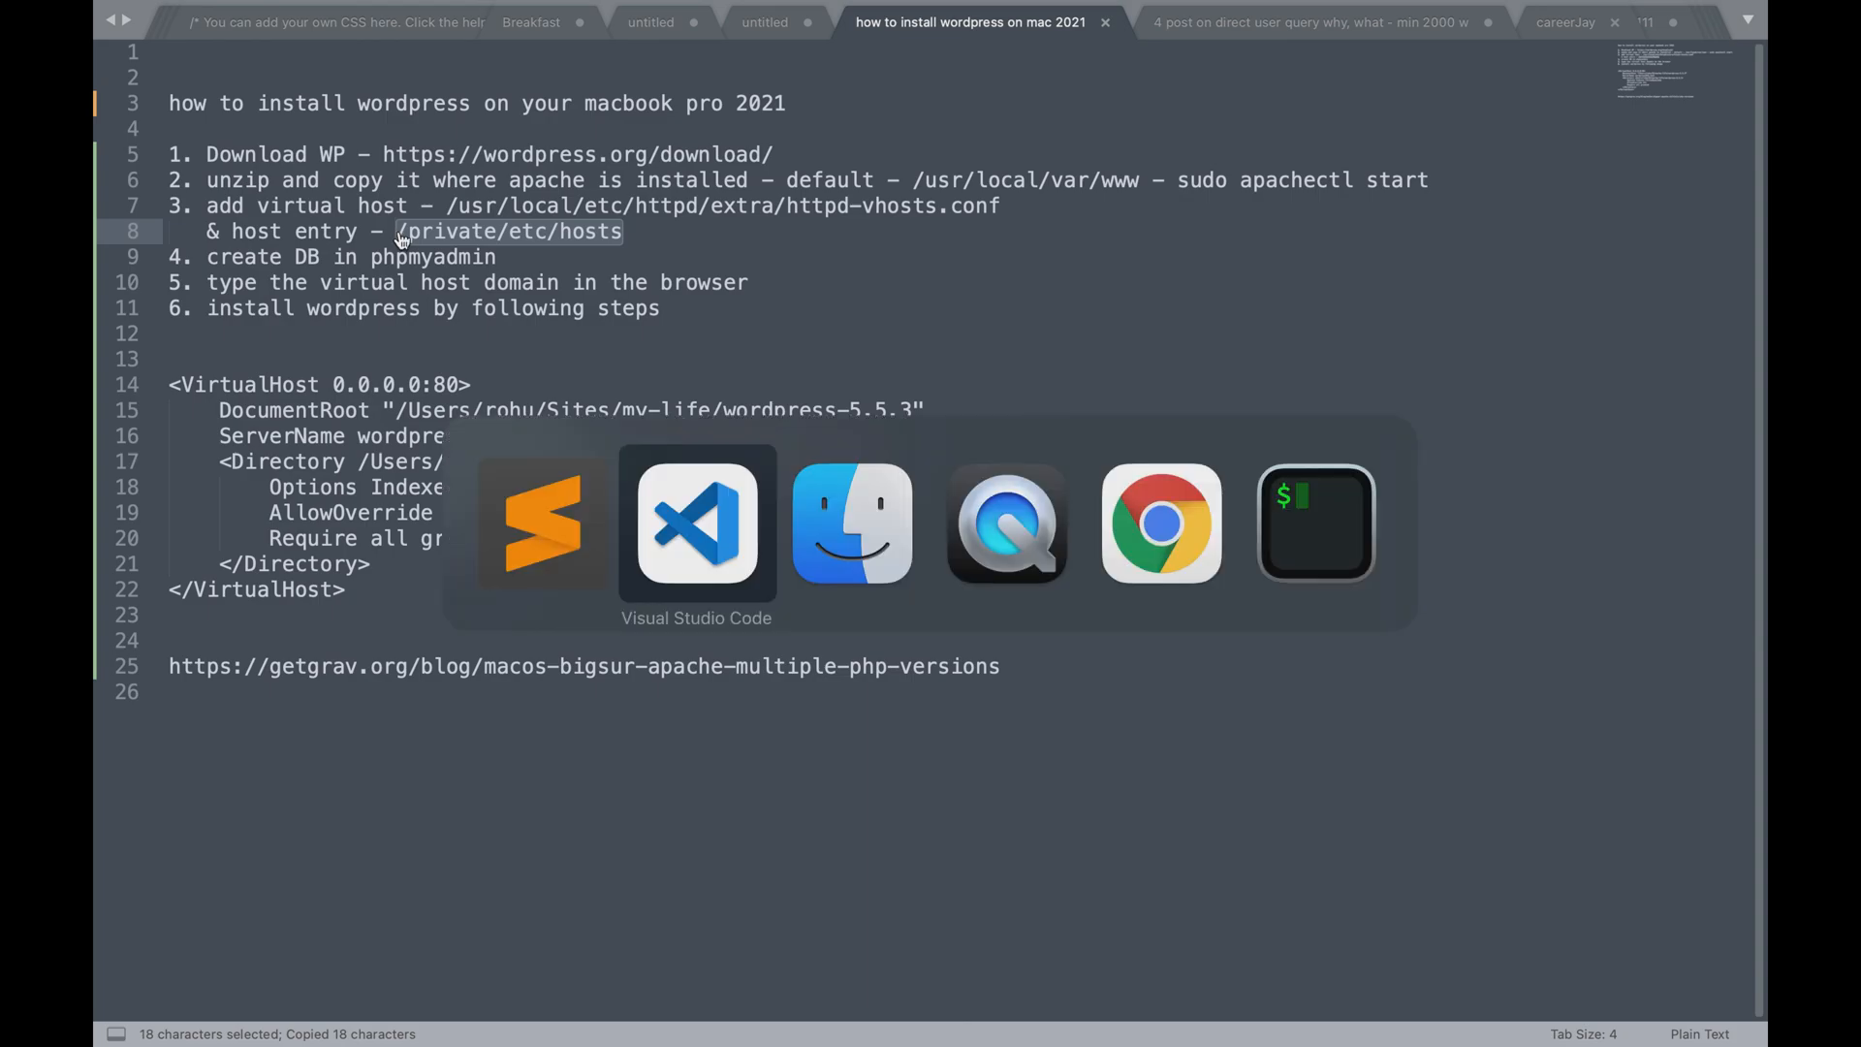
{"action": "left_click", "coordinate": [696, 522]}
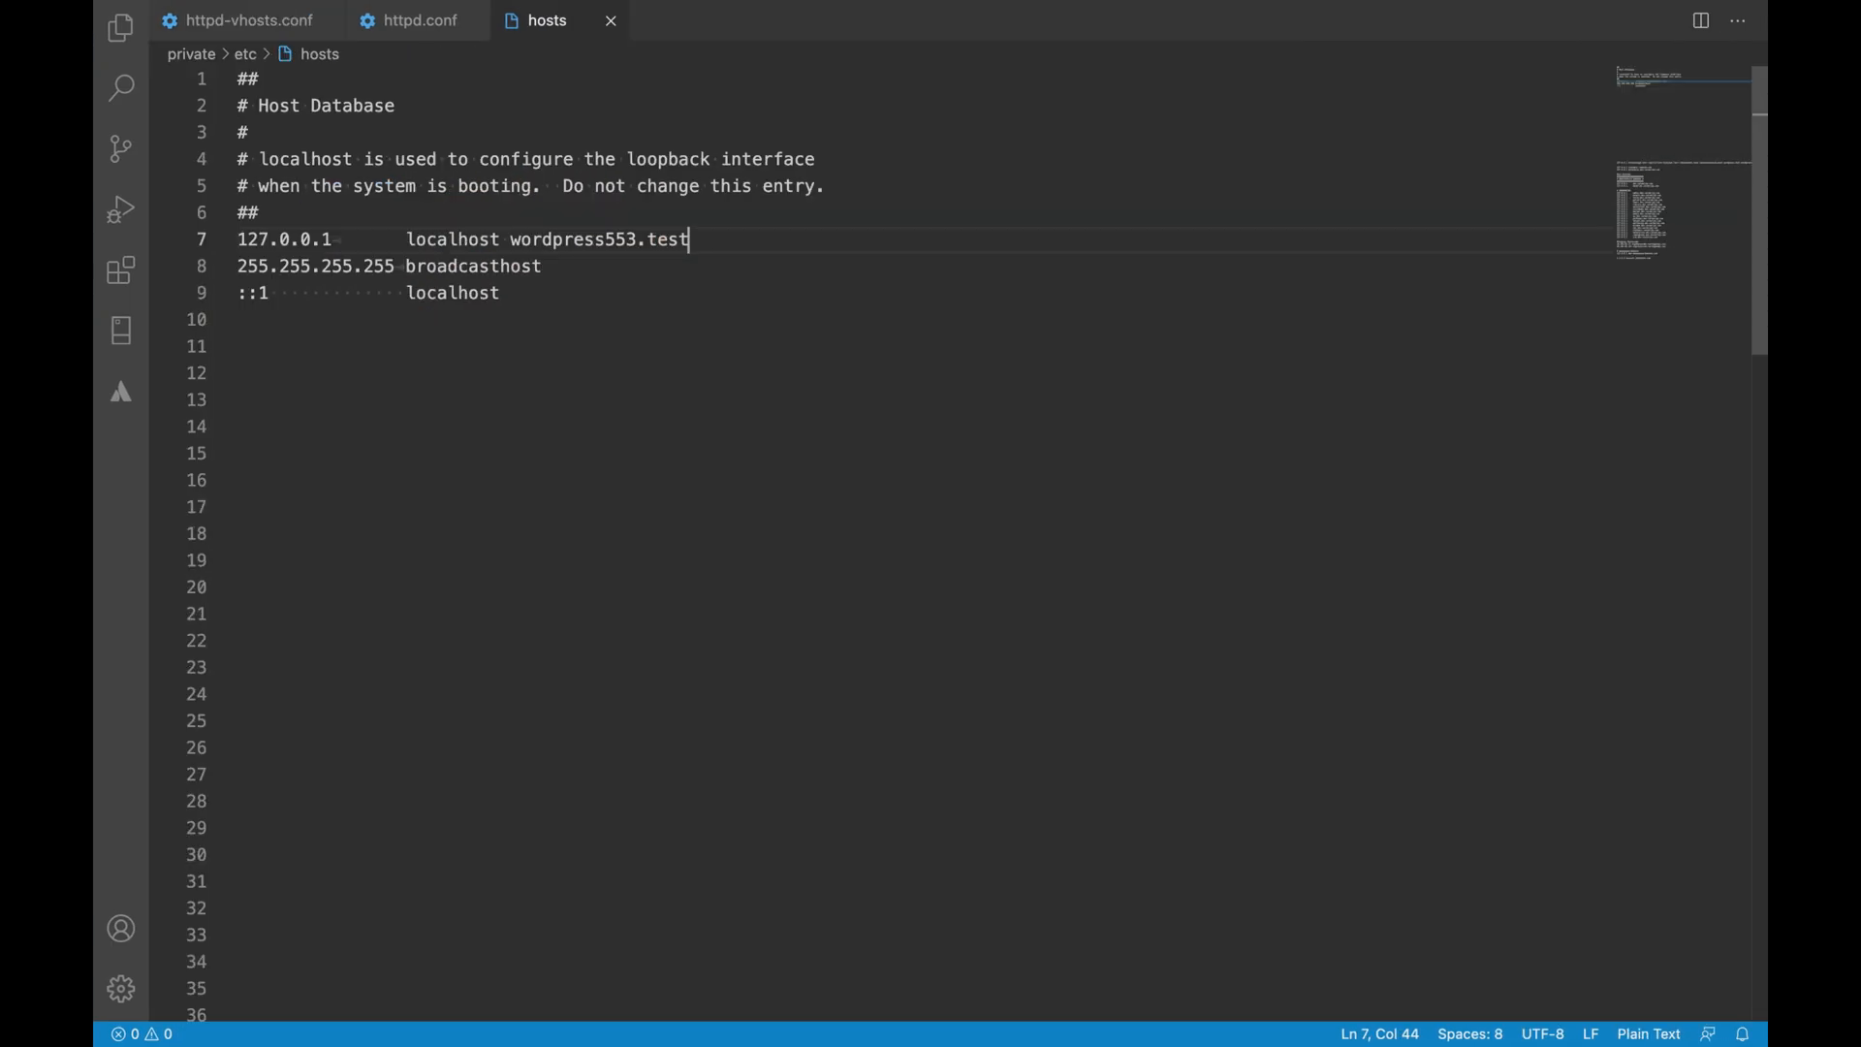
{"action": "mouse_move", "coordinate": [541, 231]}
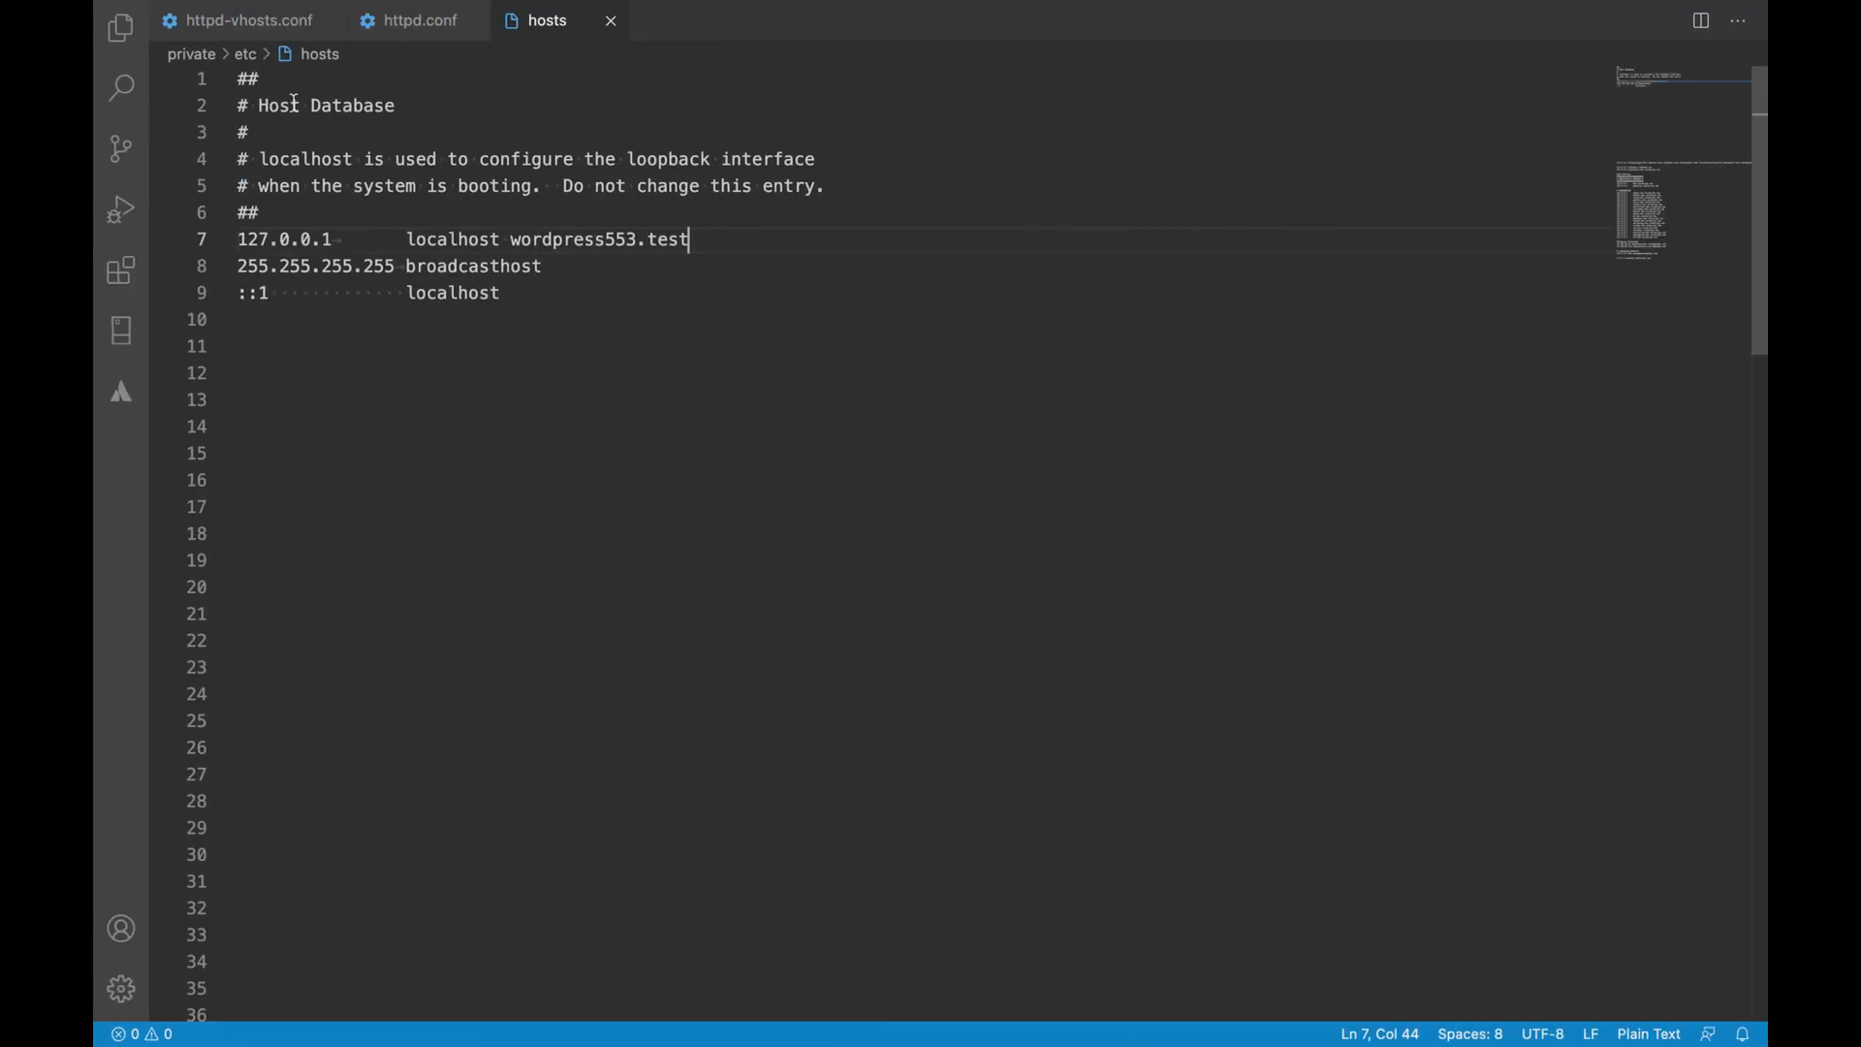
{"action": "left_click", "coordinate": [245, 21]}
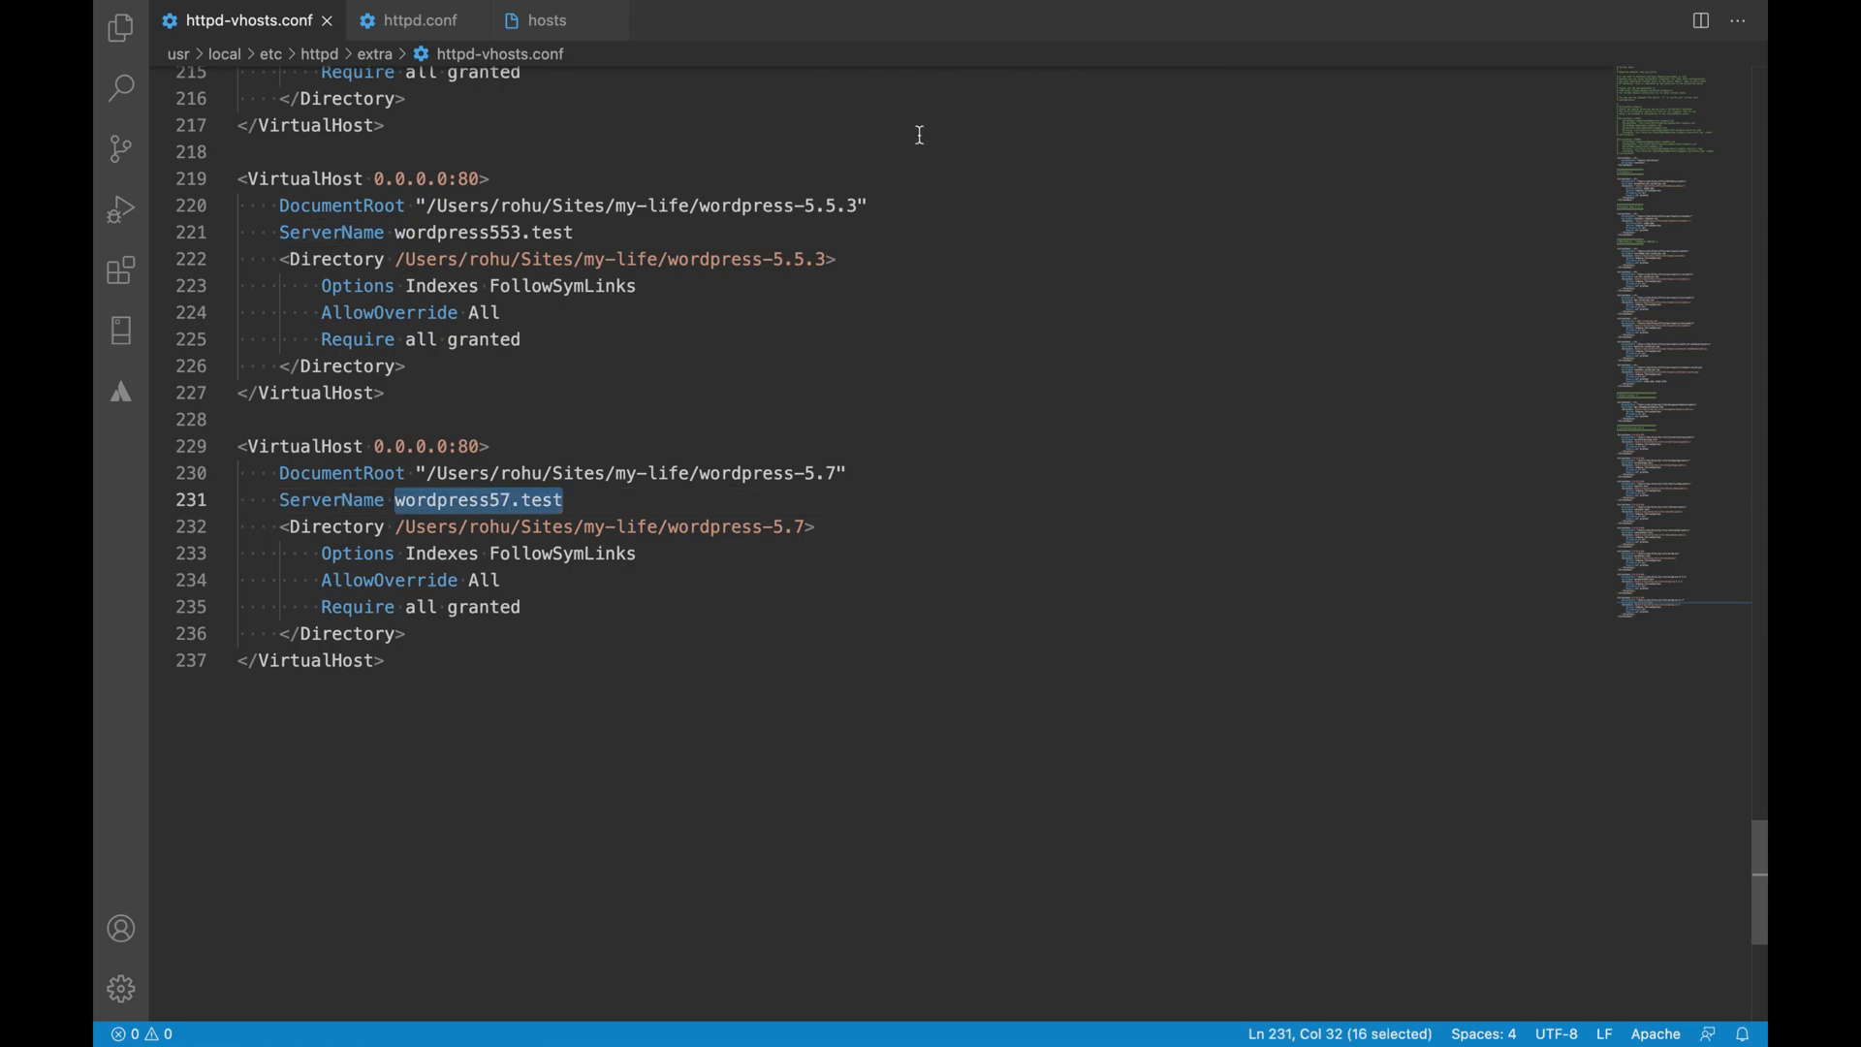
{"action": "left_click", "coordinate": [547, 20]}
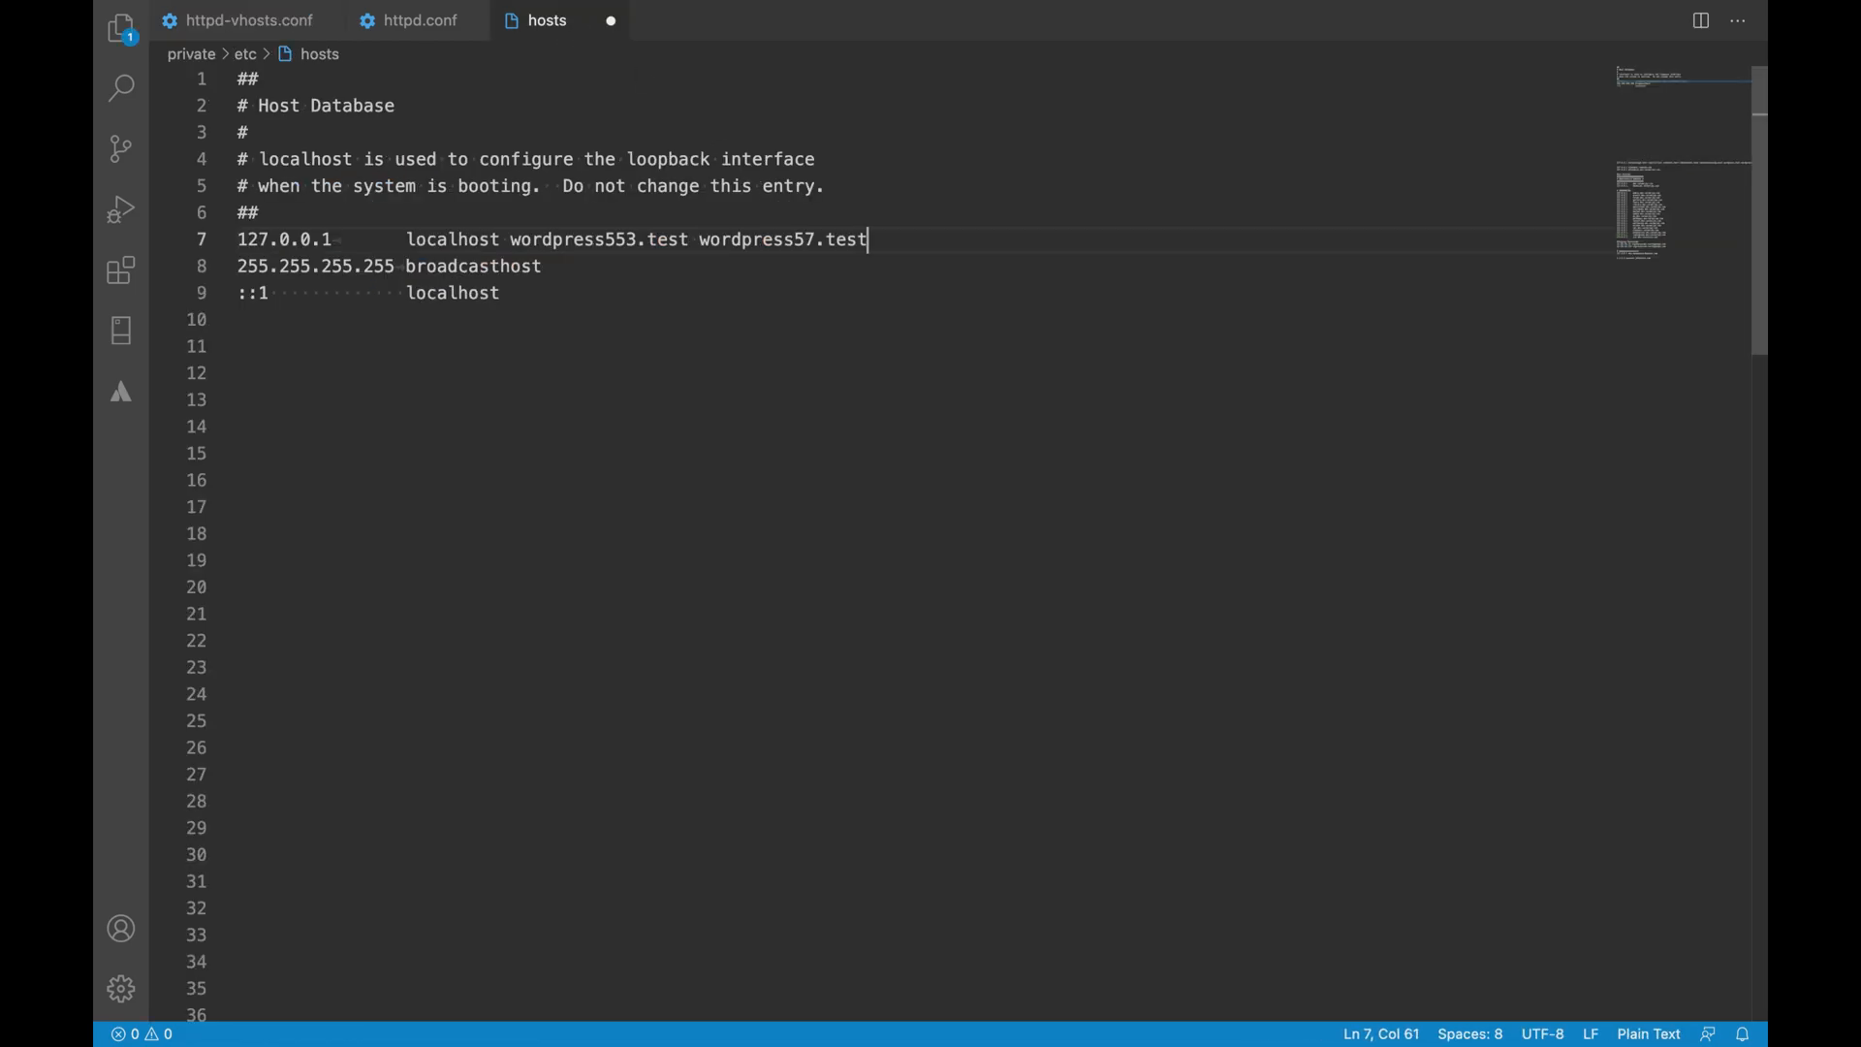
{"action": "mouse_move", "coordinate": [1493, 976]}
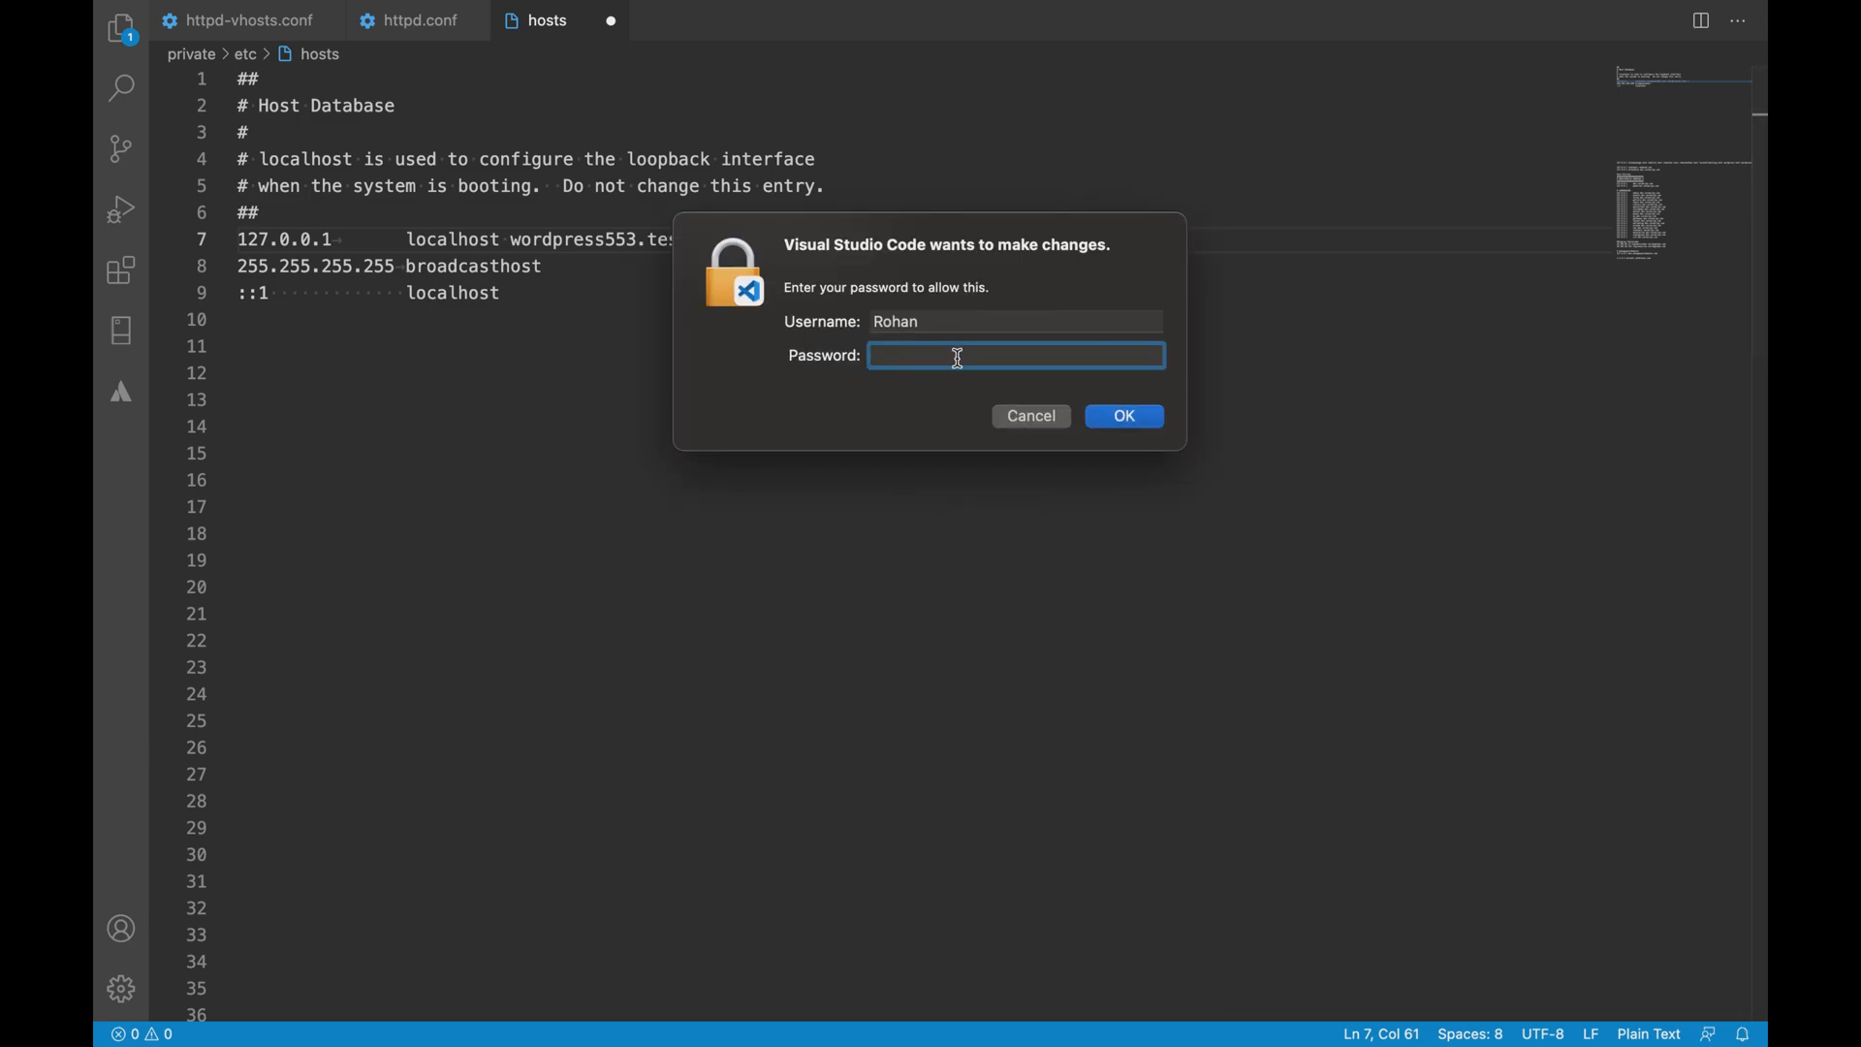
Save the hosts file, approving with the administrator password.
{"action": "type", "text": "password"}
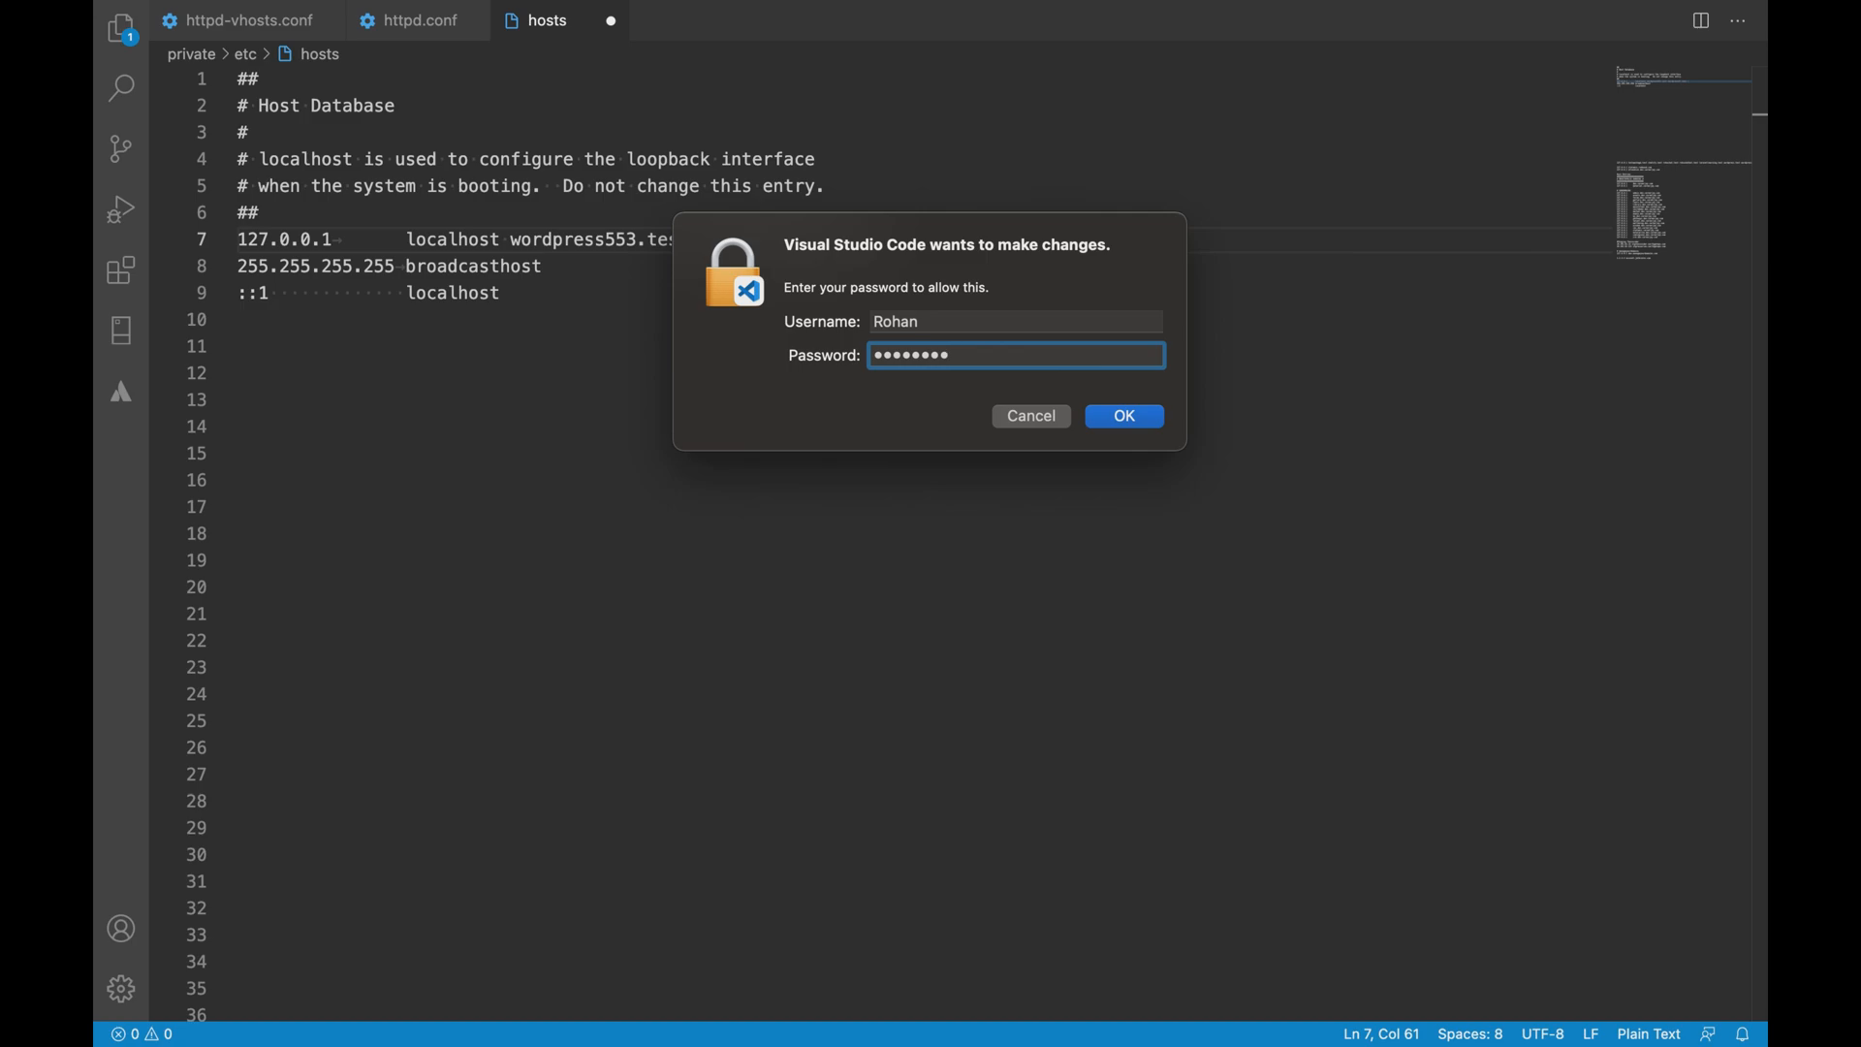
{"action": "left_click", "coordinate": [1122, 416]}
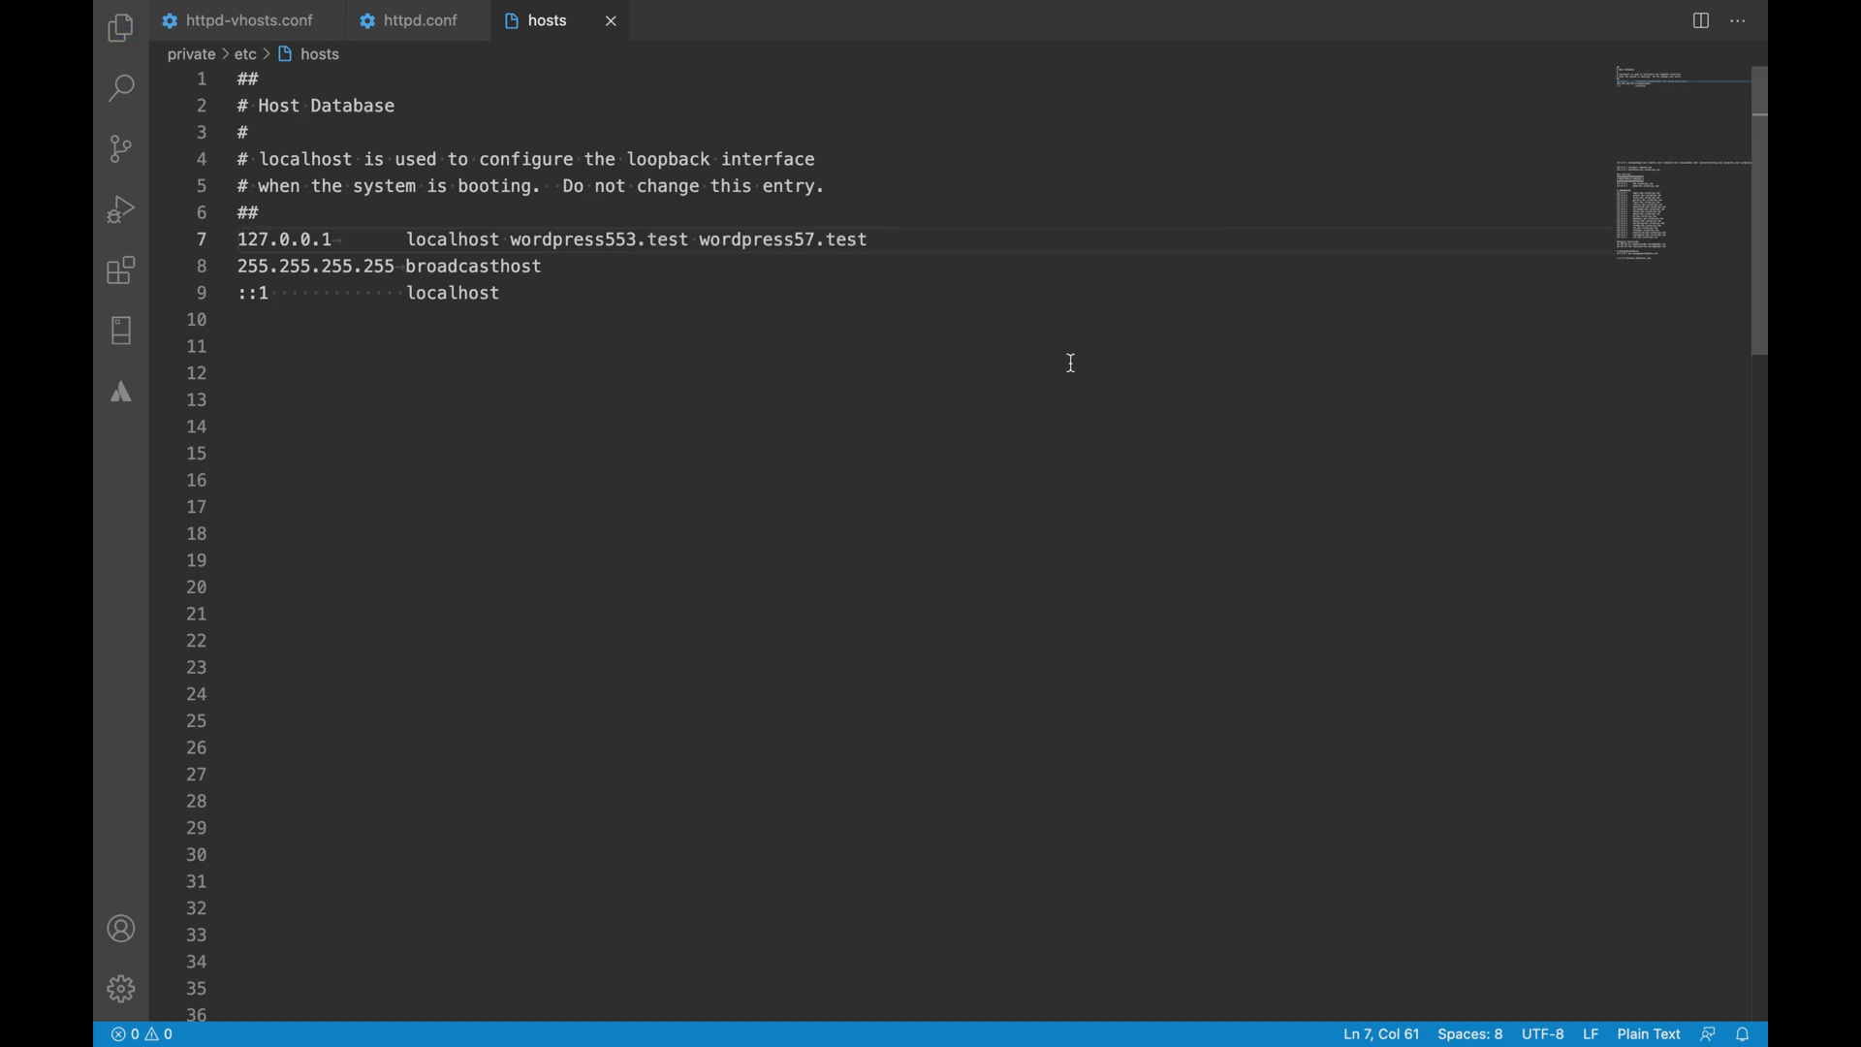
{"action": "mouse_move", "coordinate": [916, 453]}
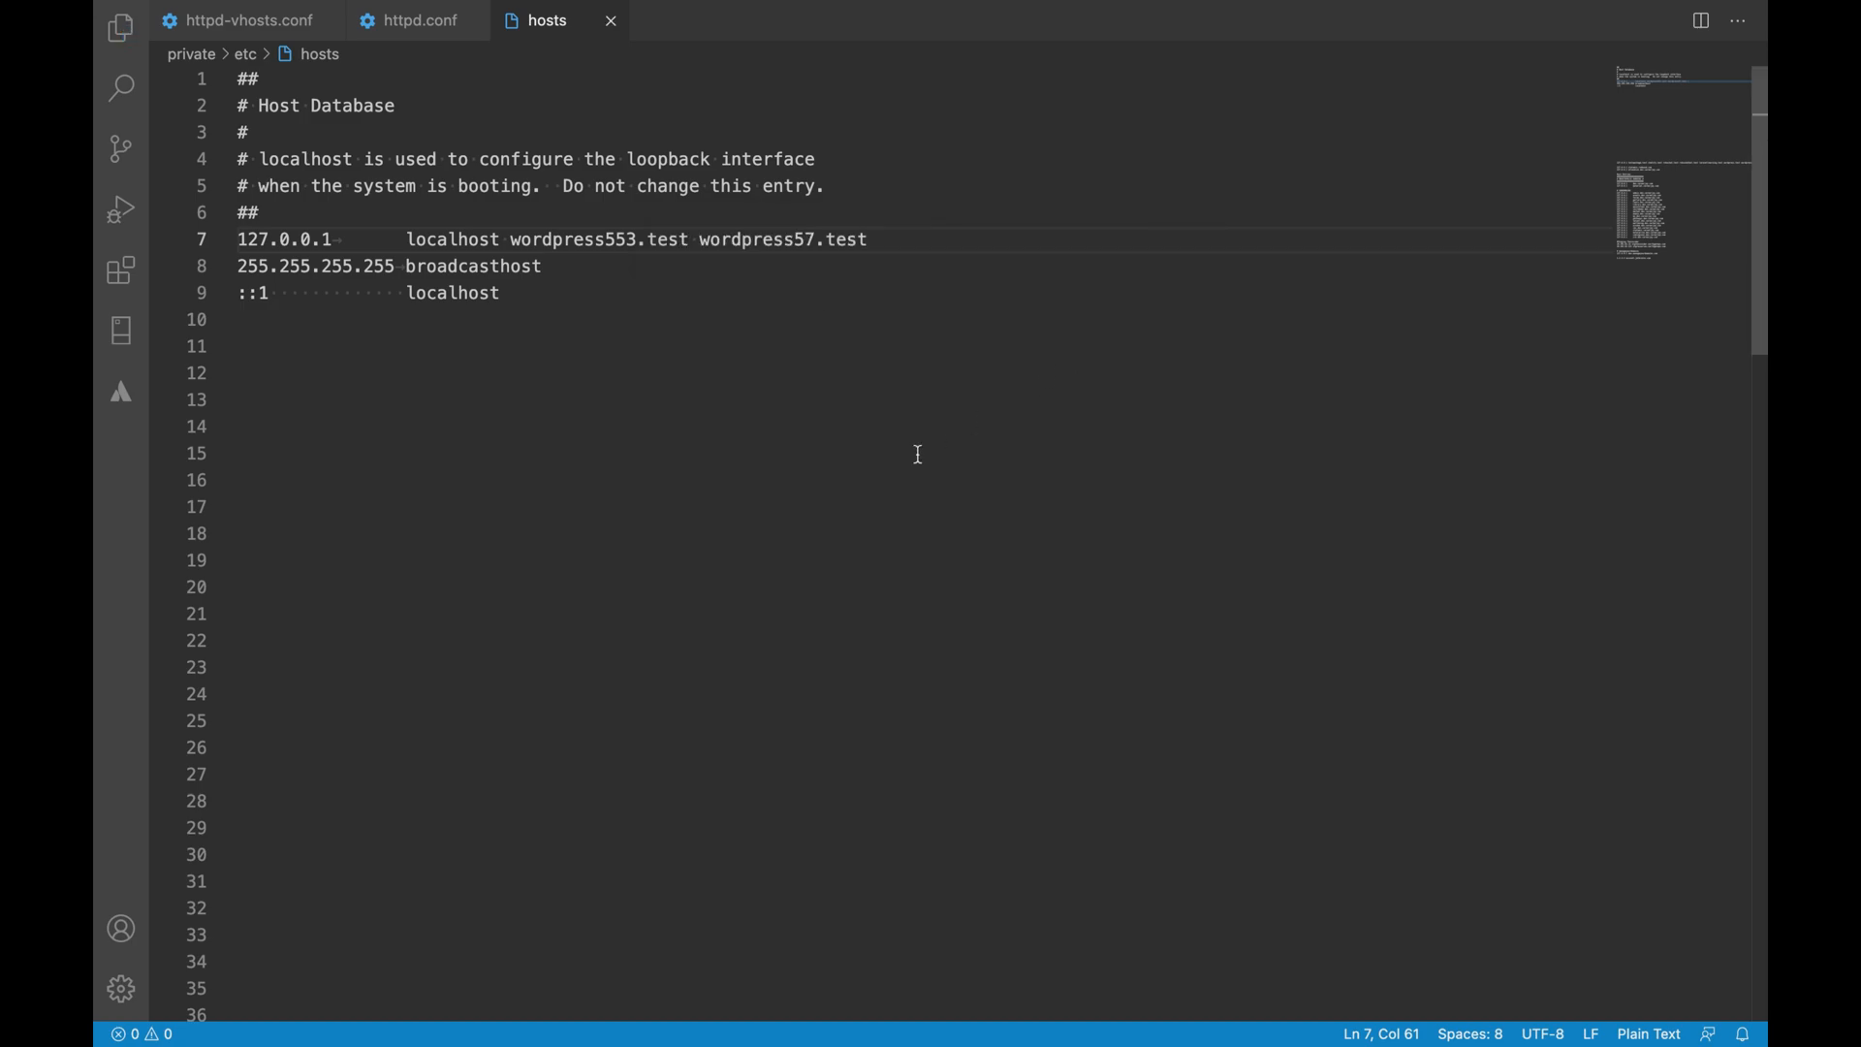
{"action": "mouse_move", "coordinate": [674, 224]}
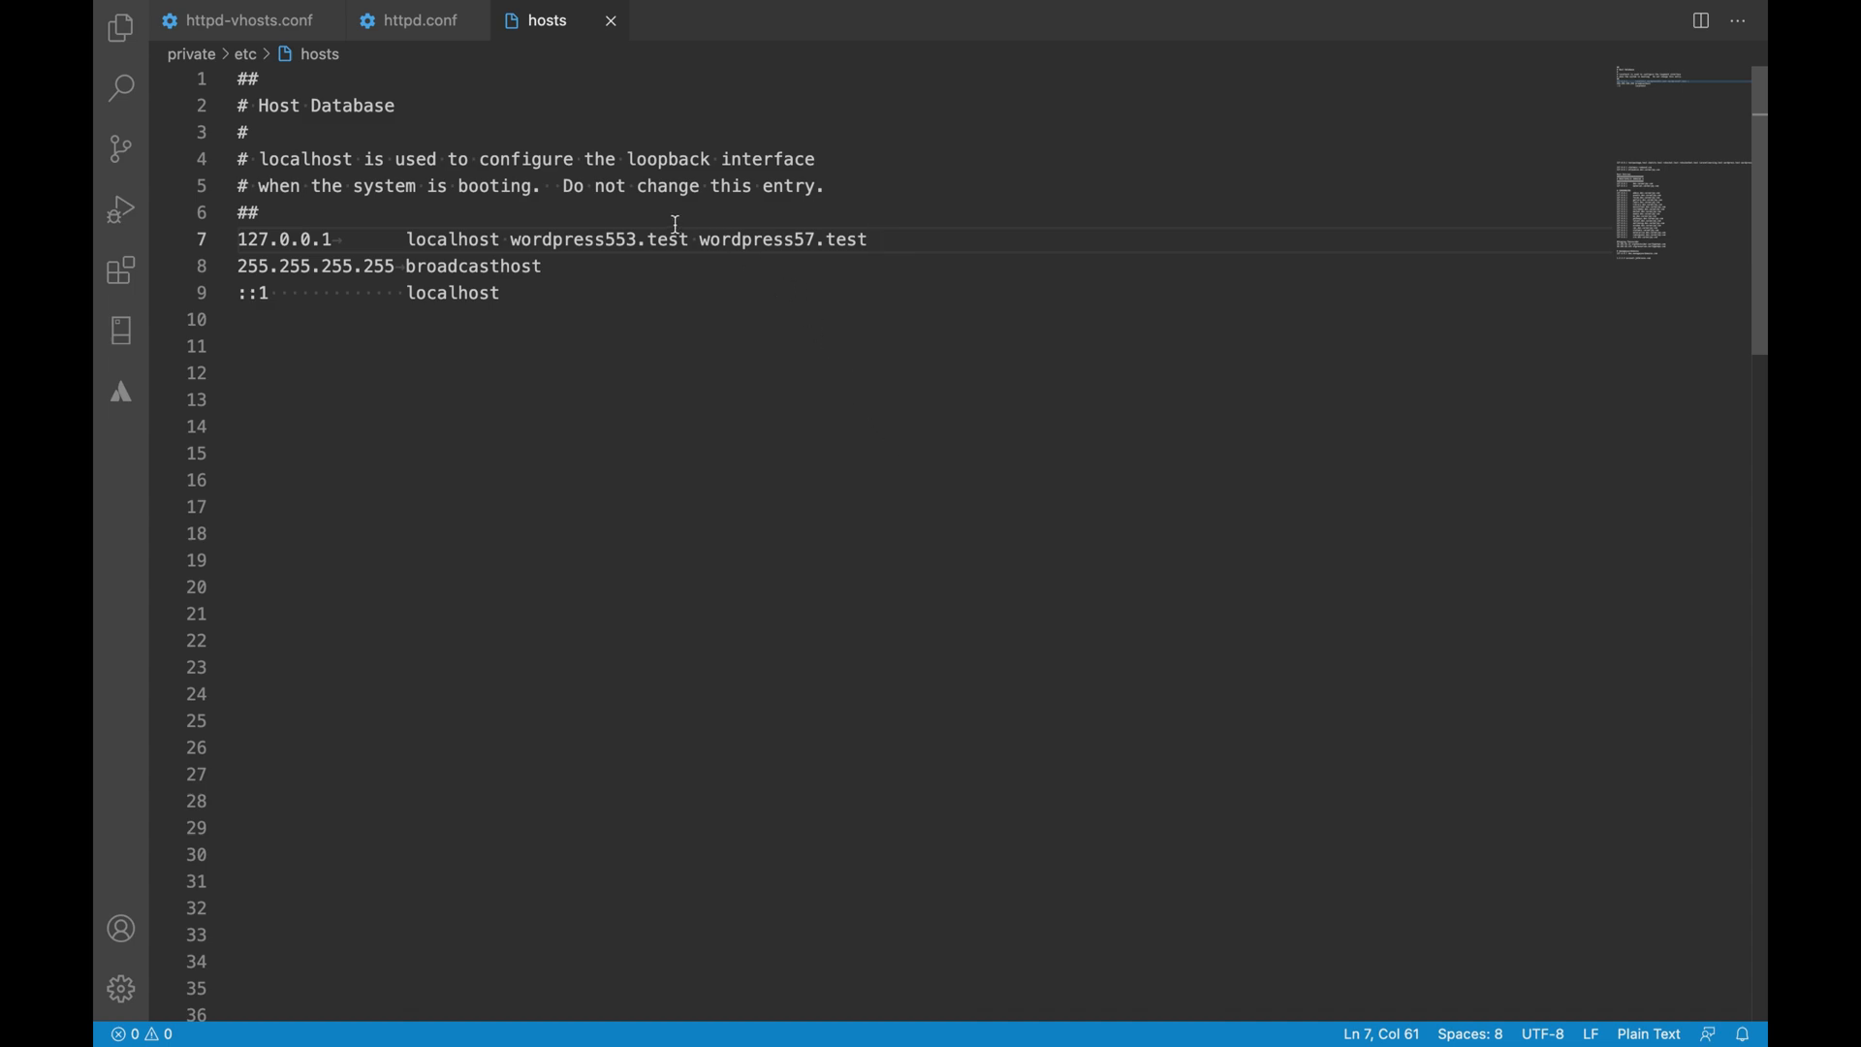
{"action": "double_click", "coordinate": [763, 238]}
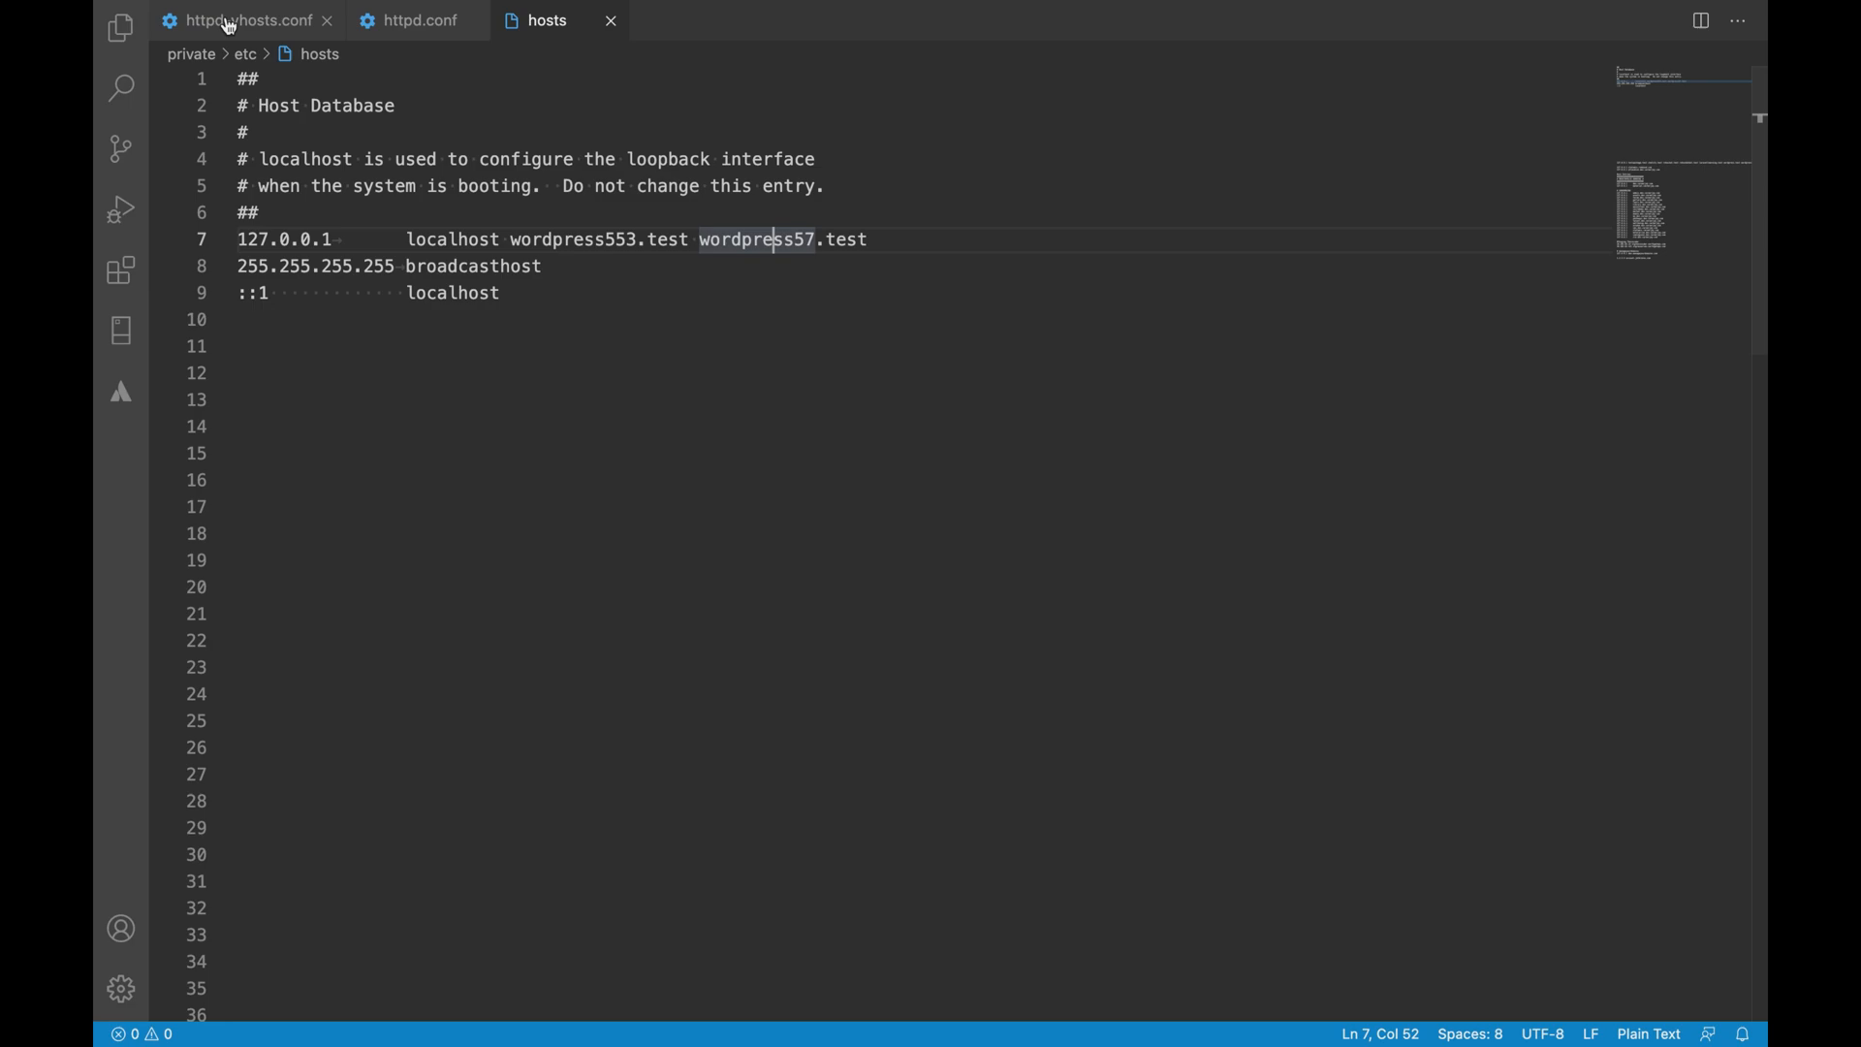
{"action": "left_click", "coordinate": [244, 21]}
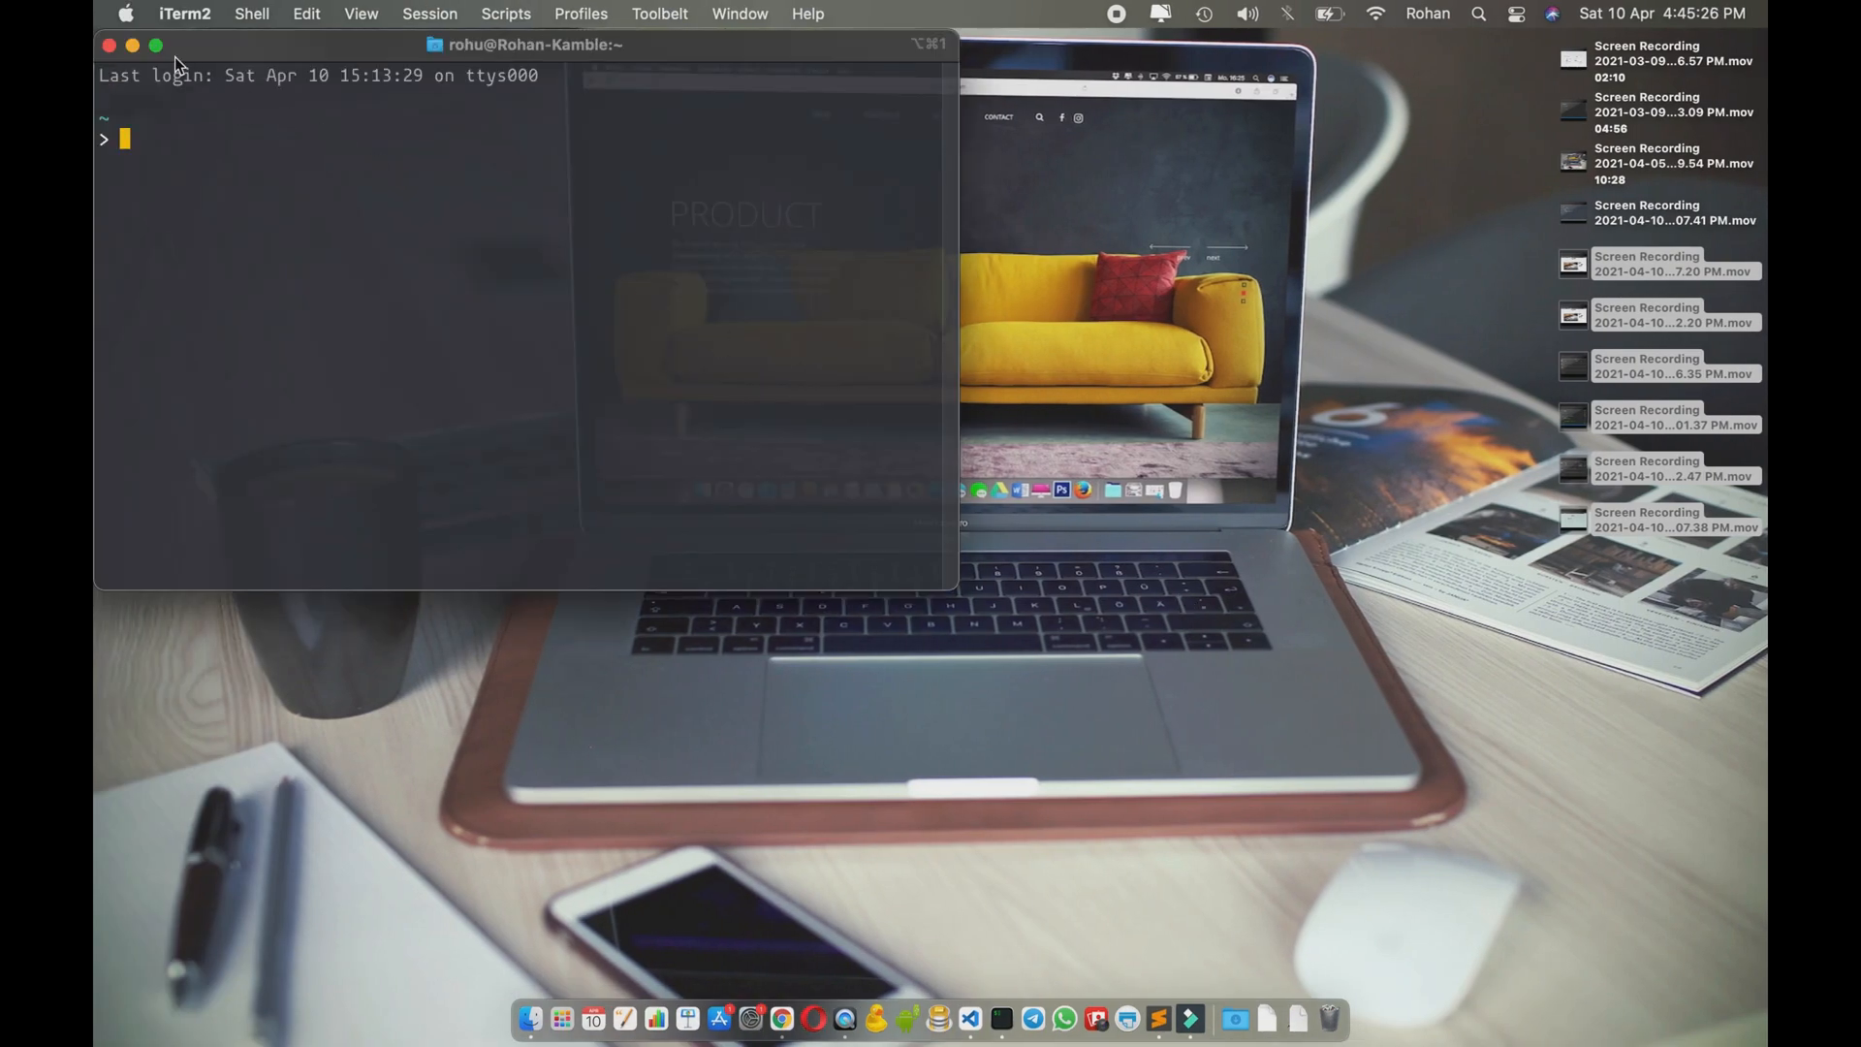
Run sudo apachectl restart in iTerm2 and enter the admin password.
{"action": "left_click", "coordinate": [155, 45]}
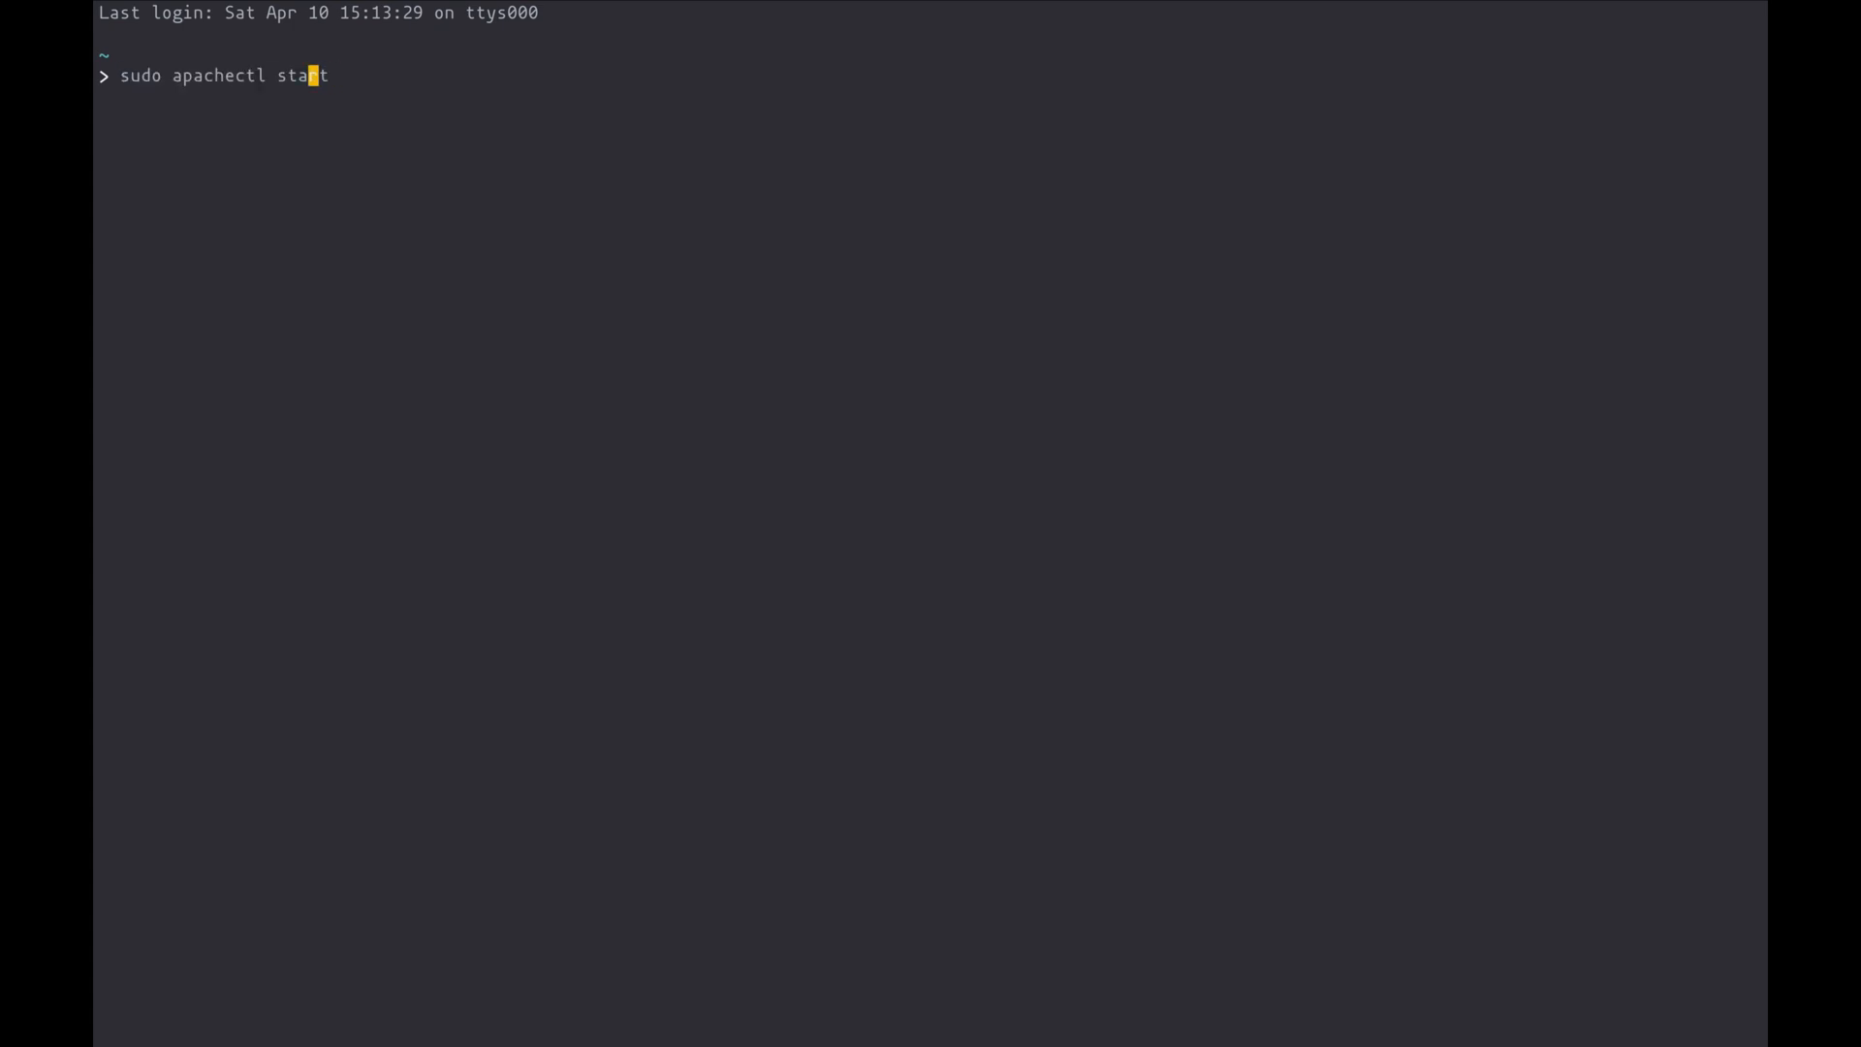
{"action": "key", "text": "Enter"}
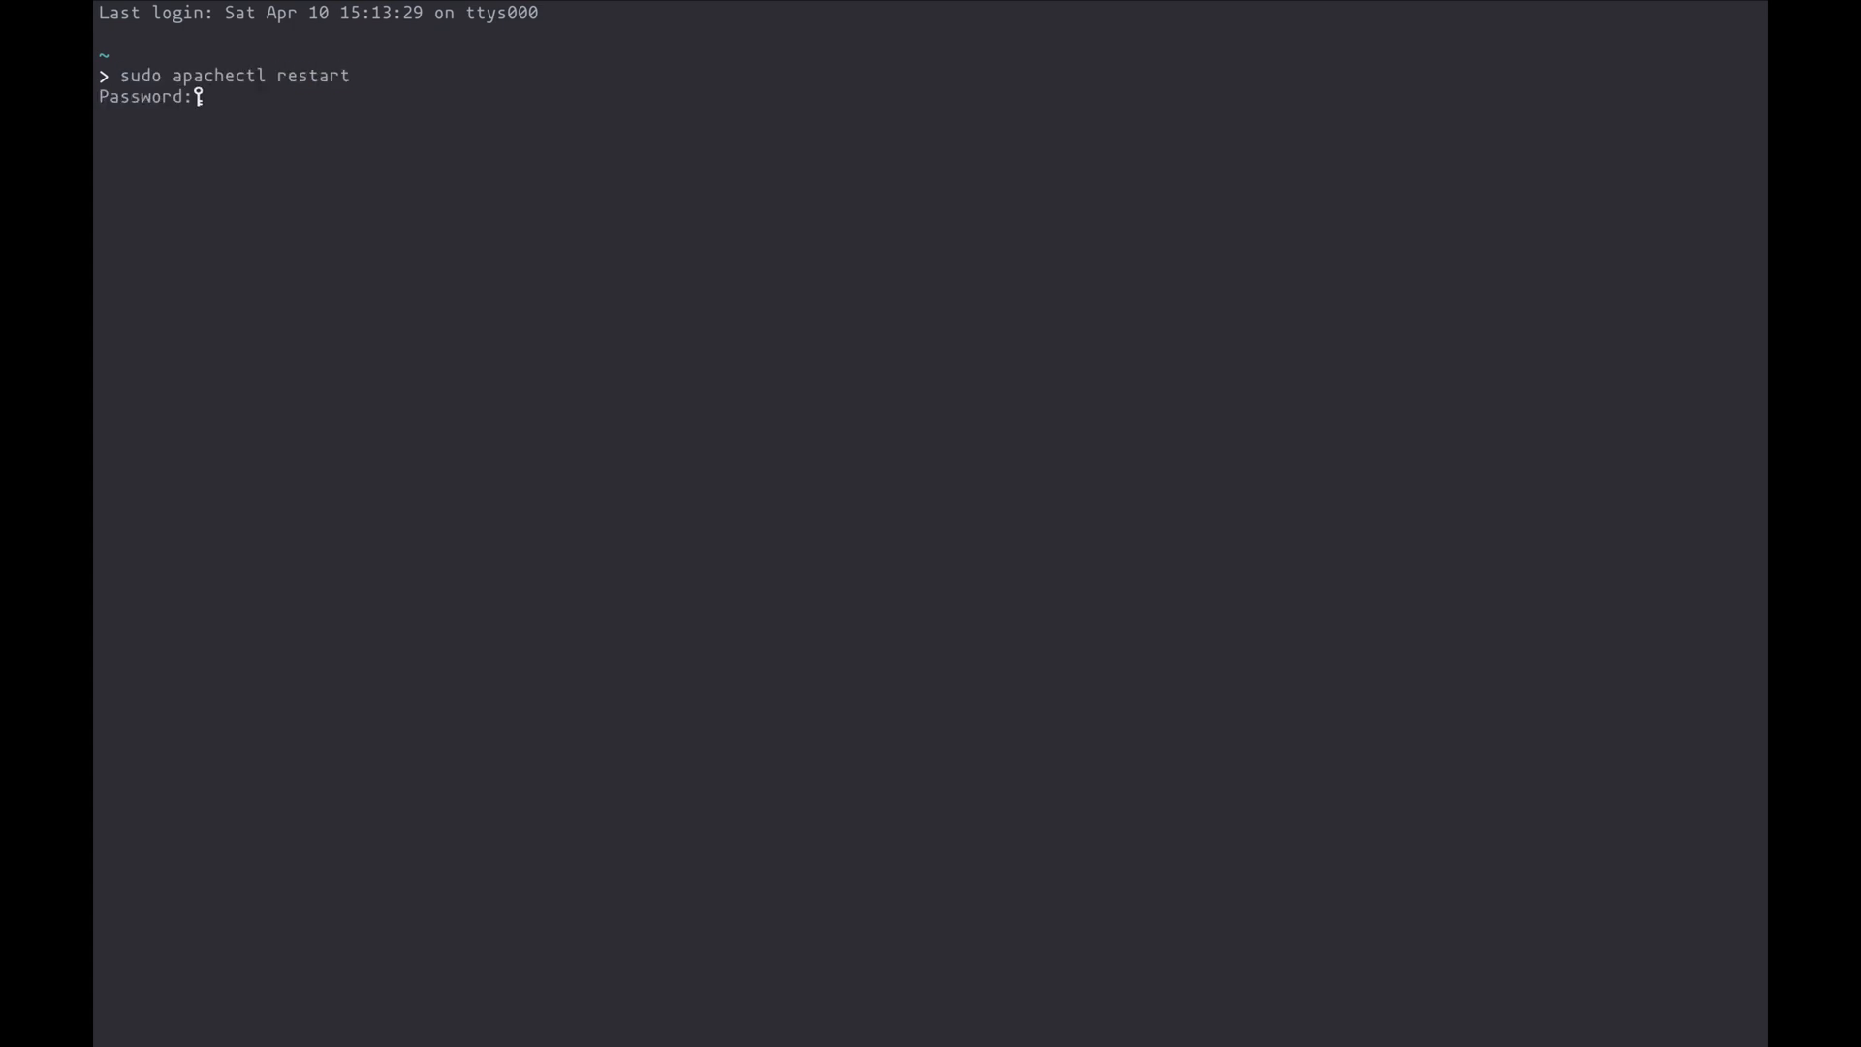
{"action": "key", "text": "Return"}
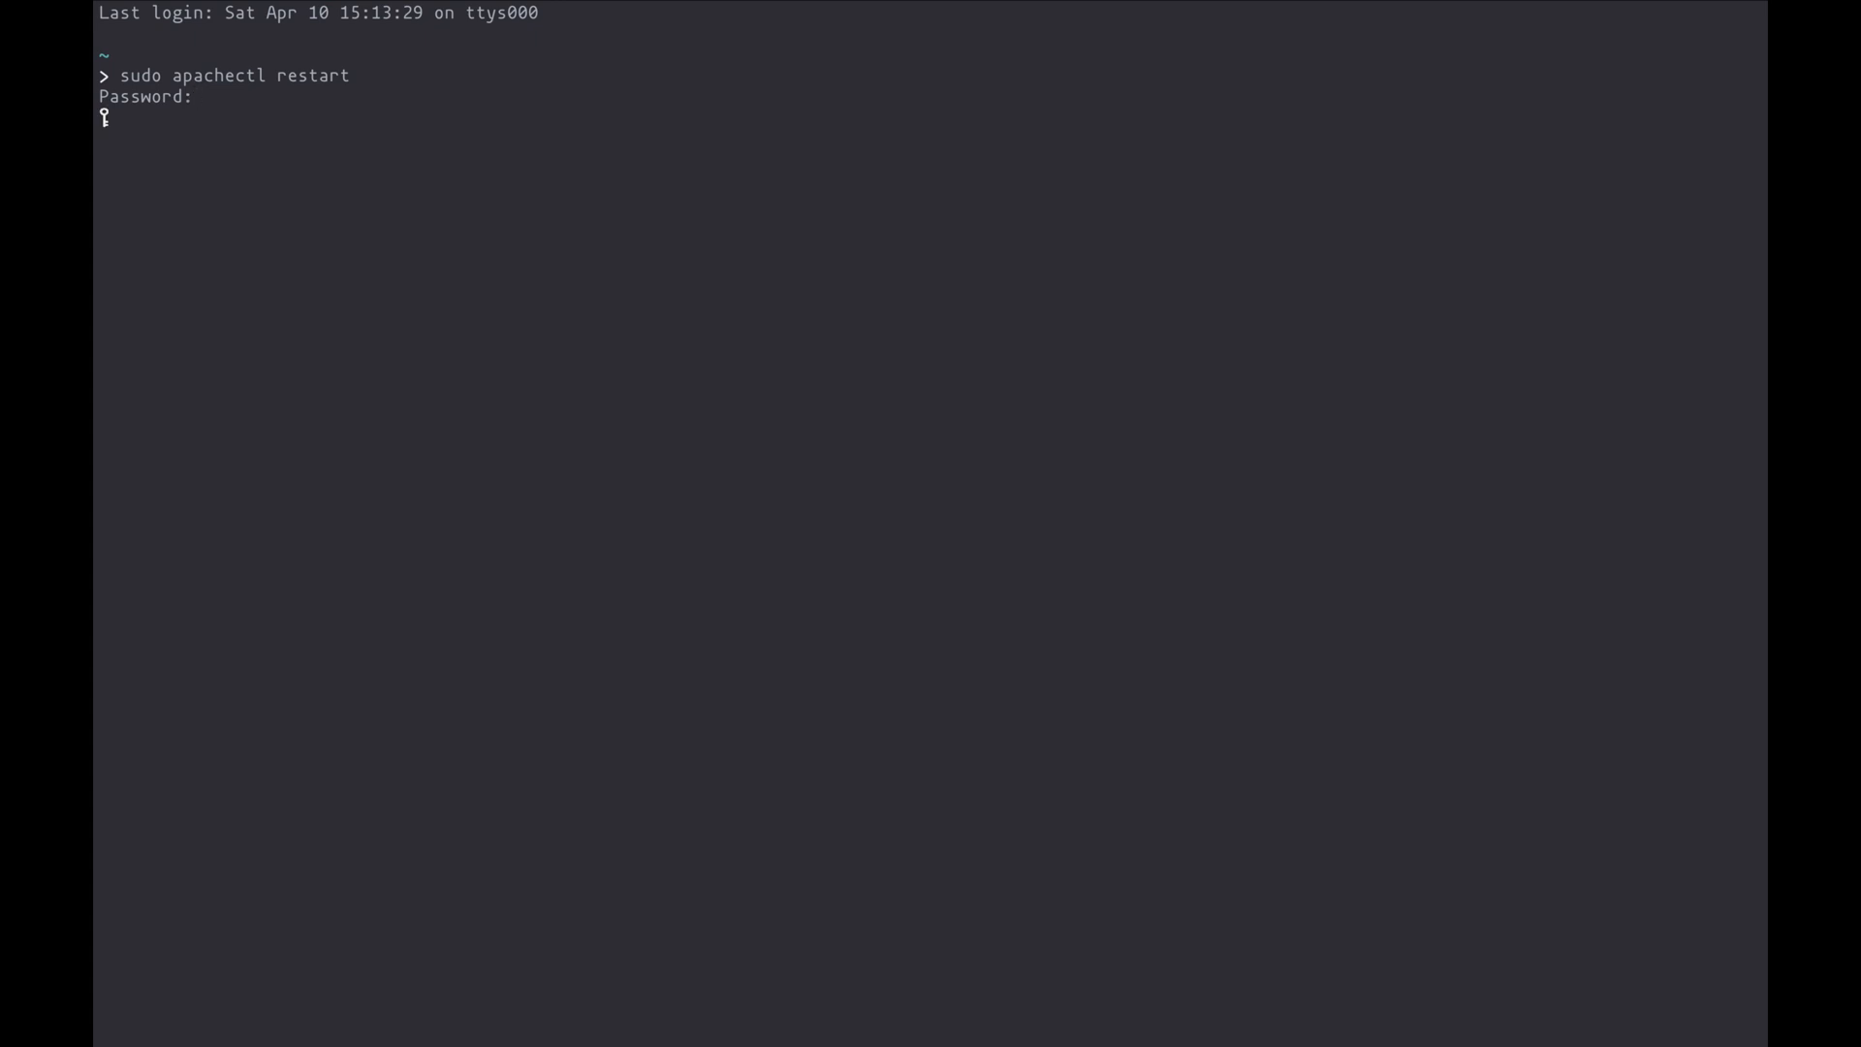
{"action": "key", "text": "Return"}
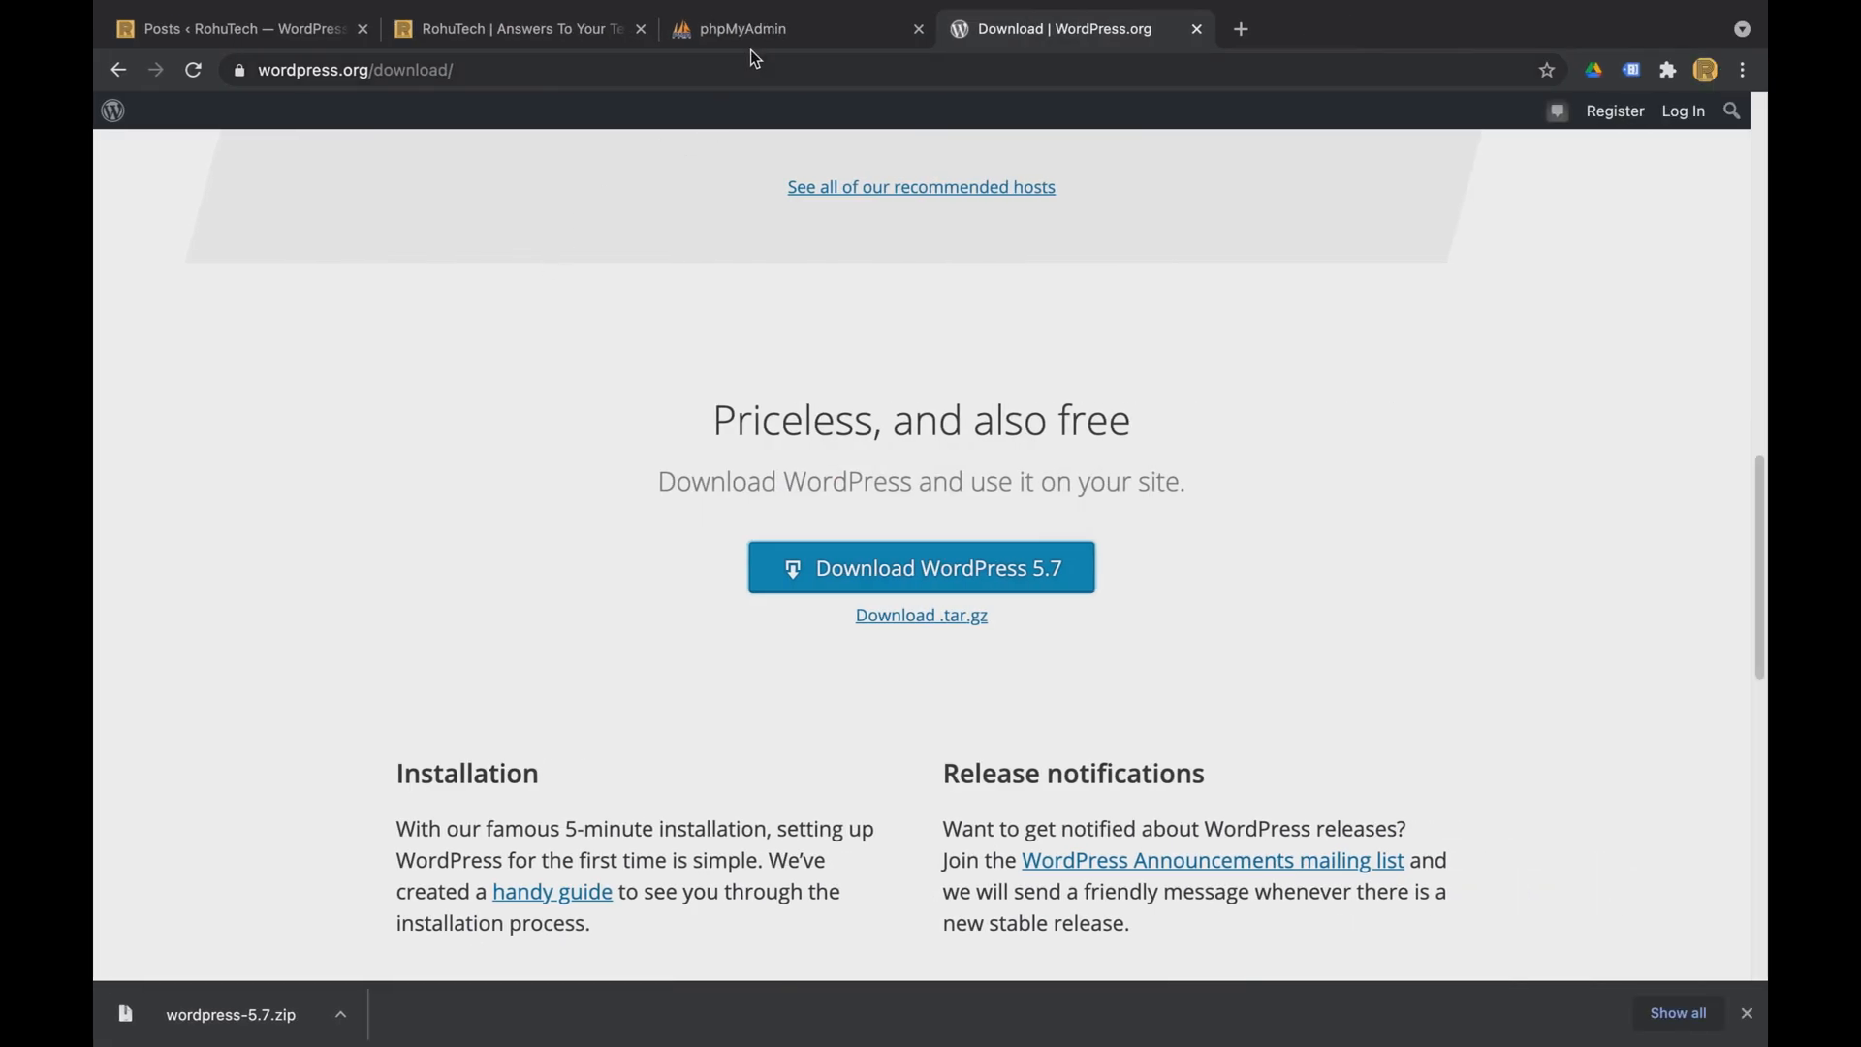
Log into phpMyAdmin and create a database named wordpress57.
{"action": "left_click", "coordinate": [736, 29]}
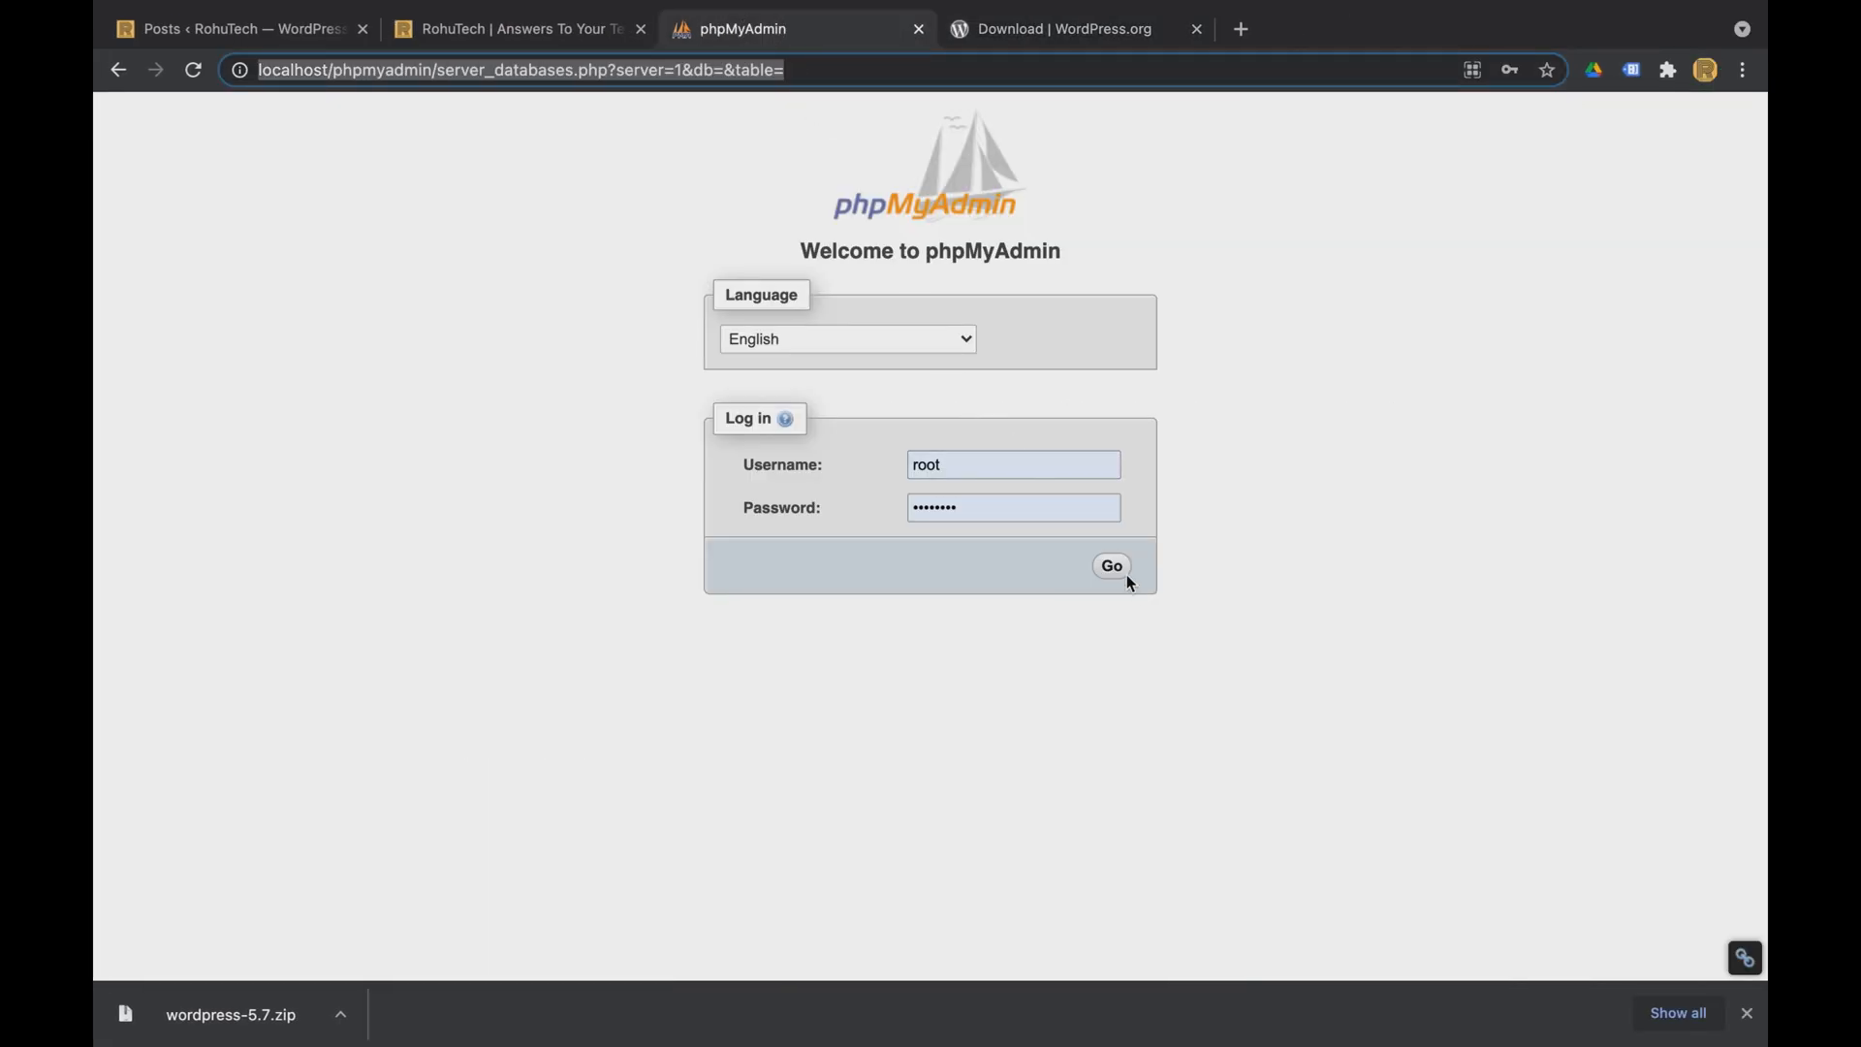
{"action": "left_click", "coordinate": [1110, 566]}
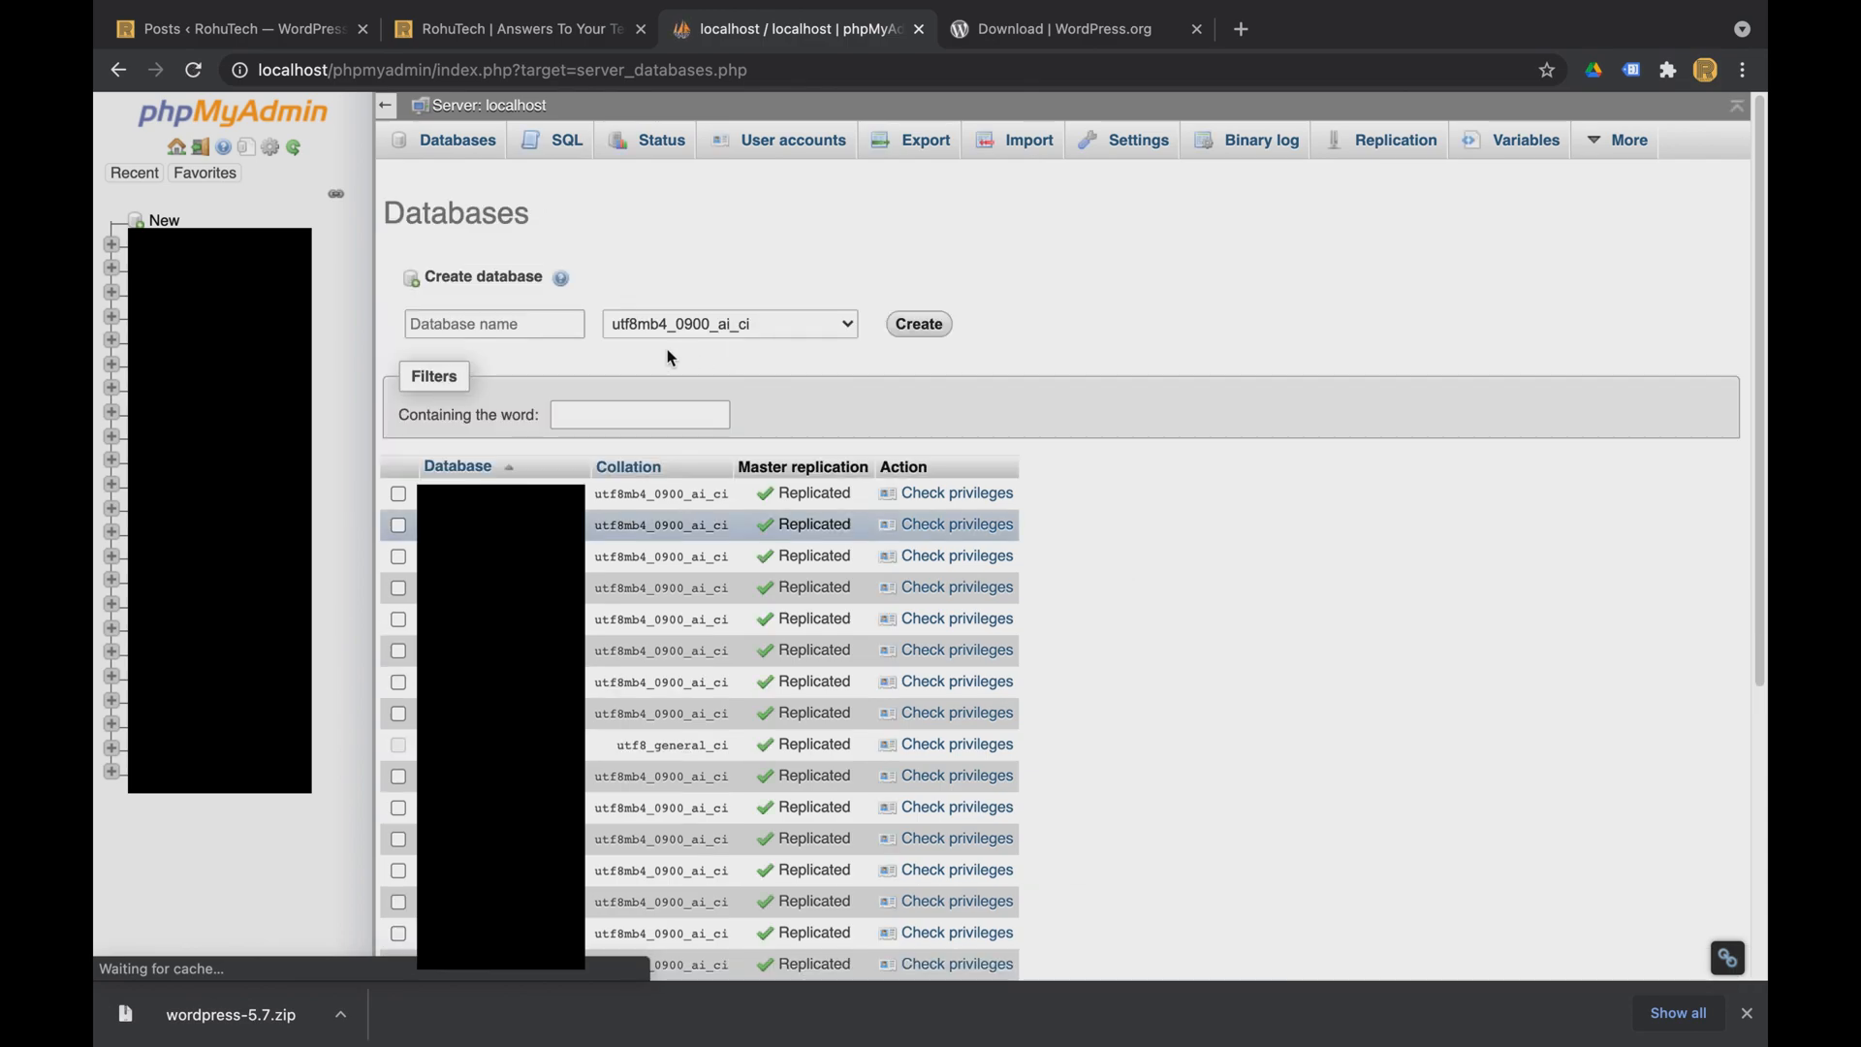
{"action": "type", "text": "wordpress57"}
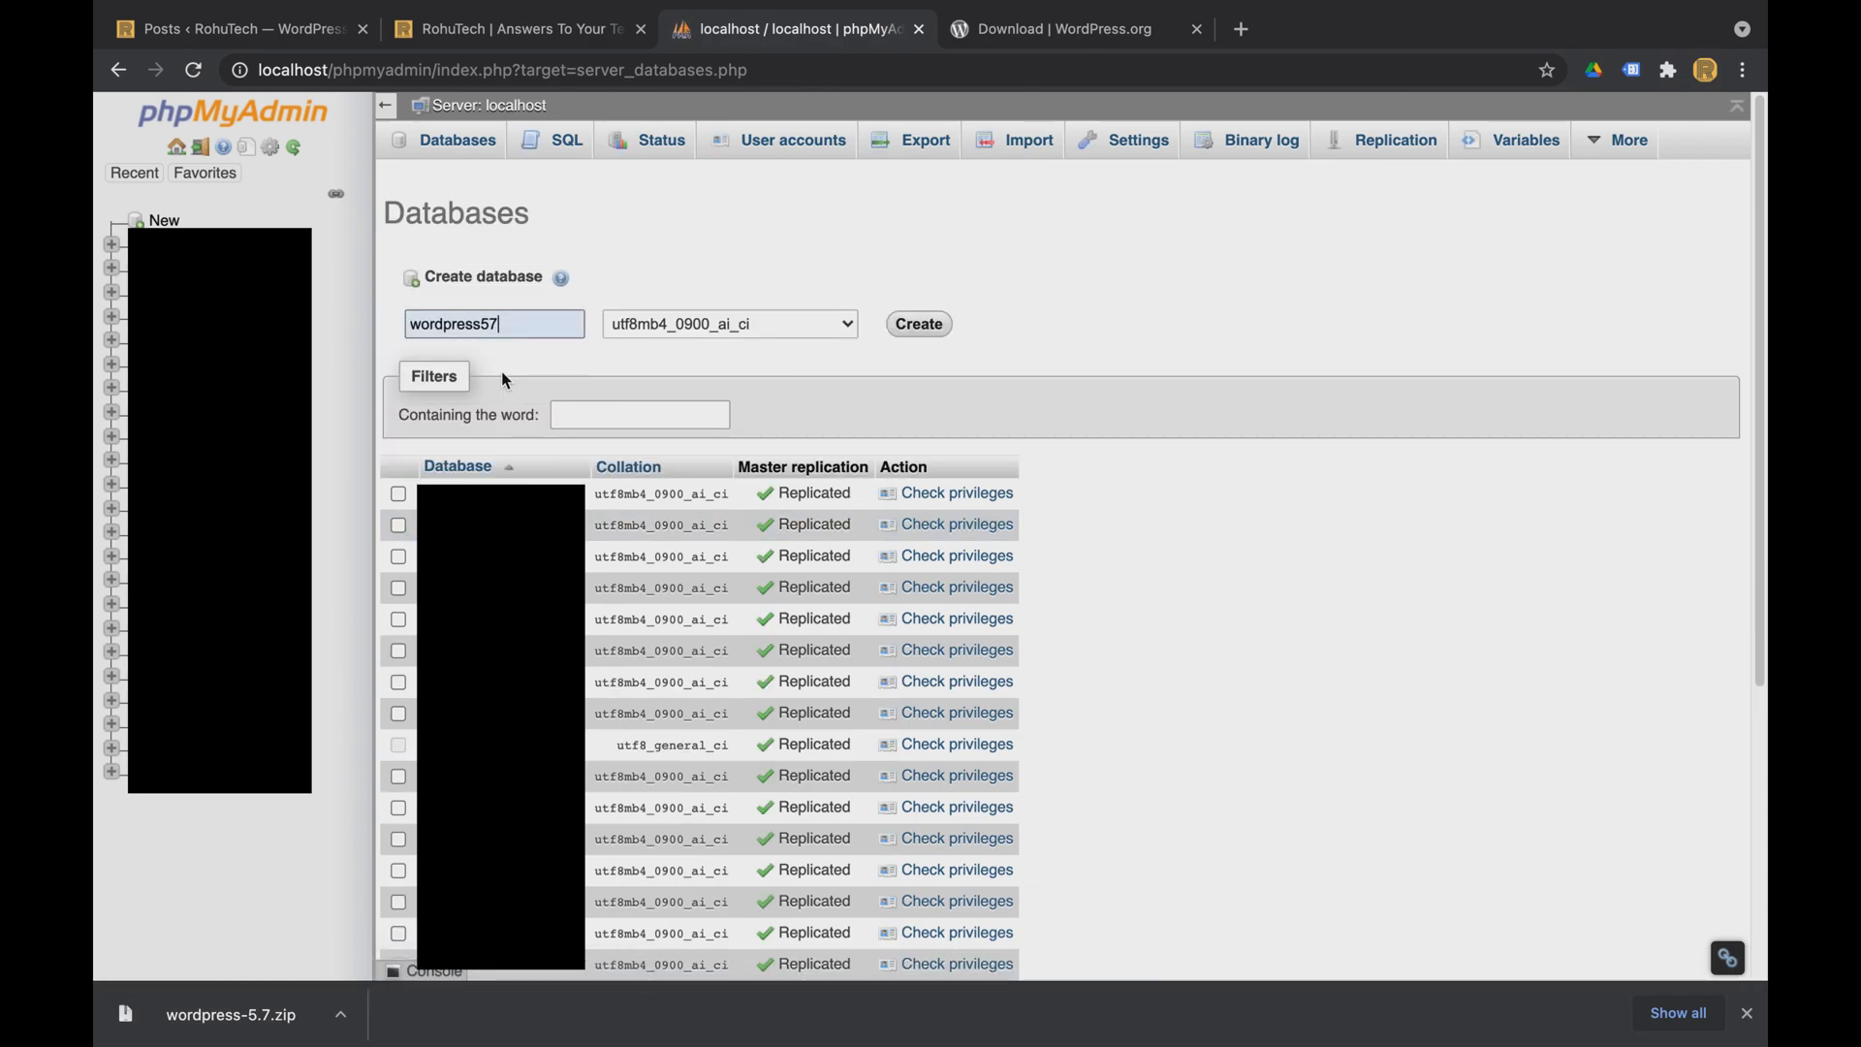
{"action": "left_click", "coordinate": [917, 323]}
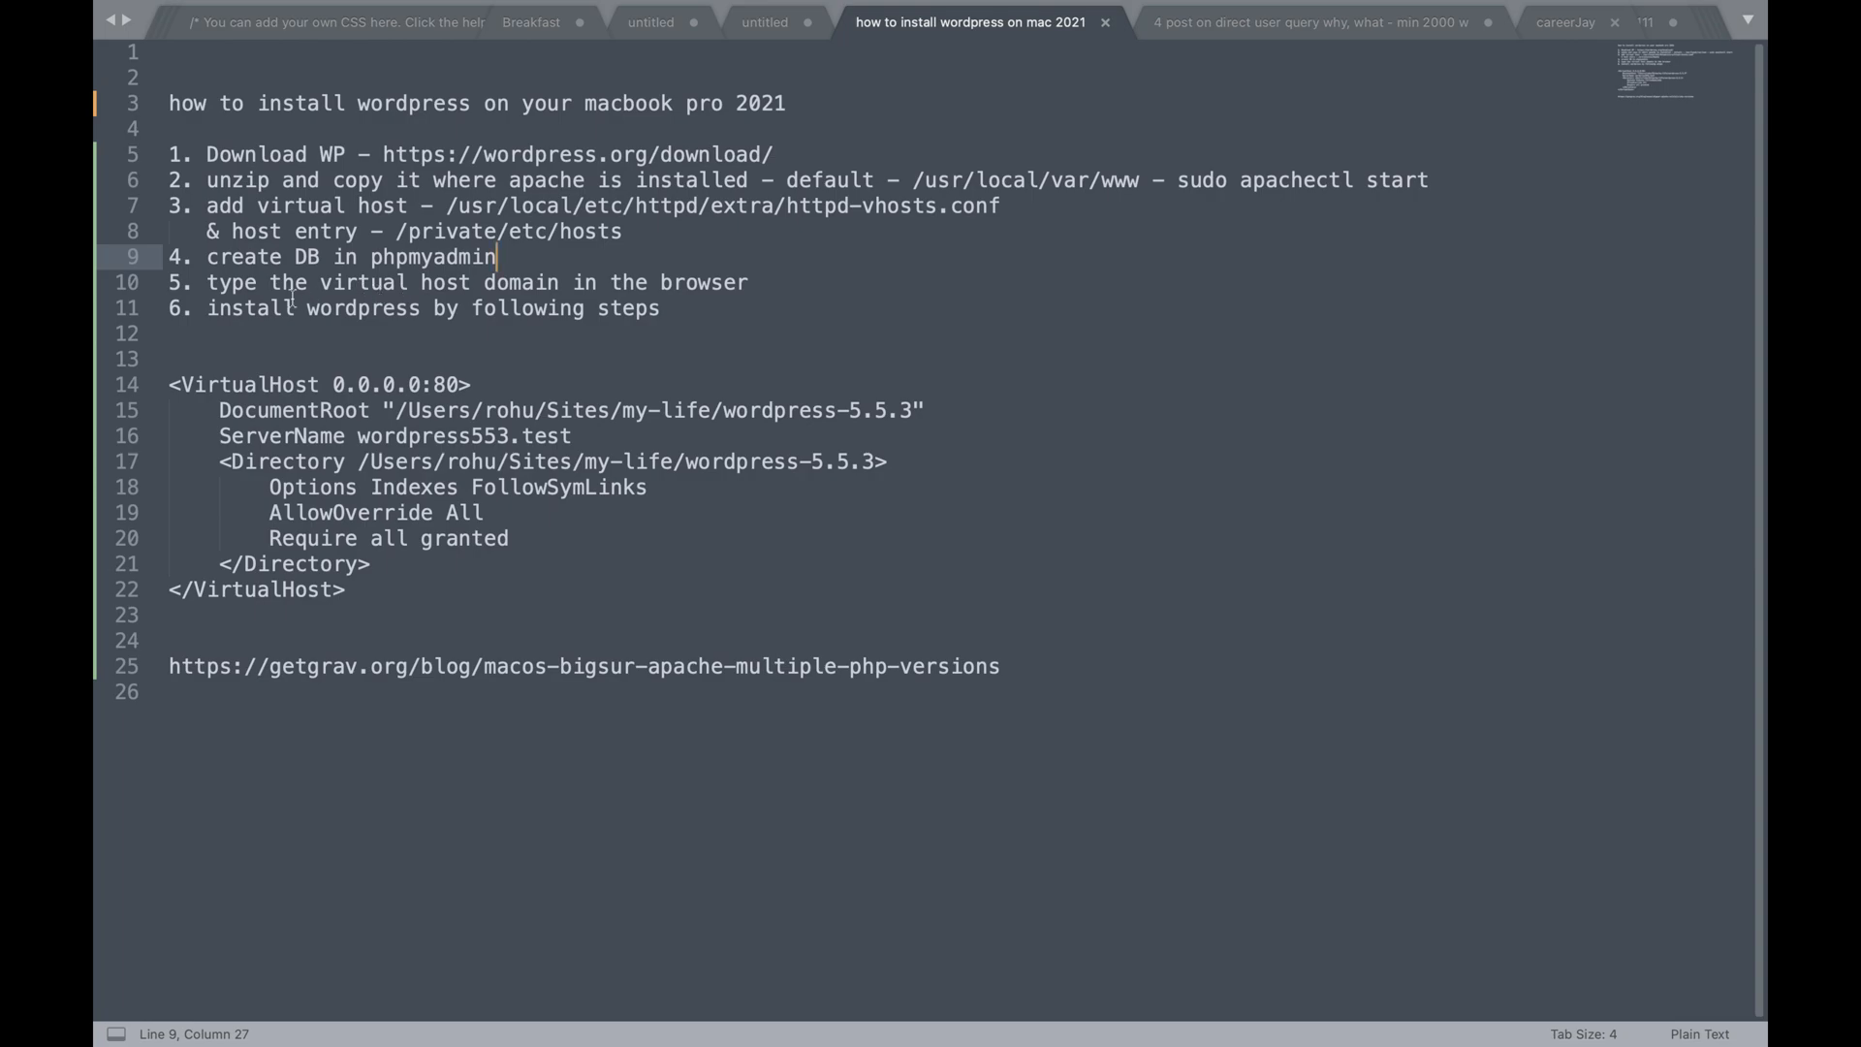
{"action": "mouse_move", "coordinate": [811, 284]}
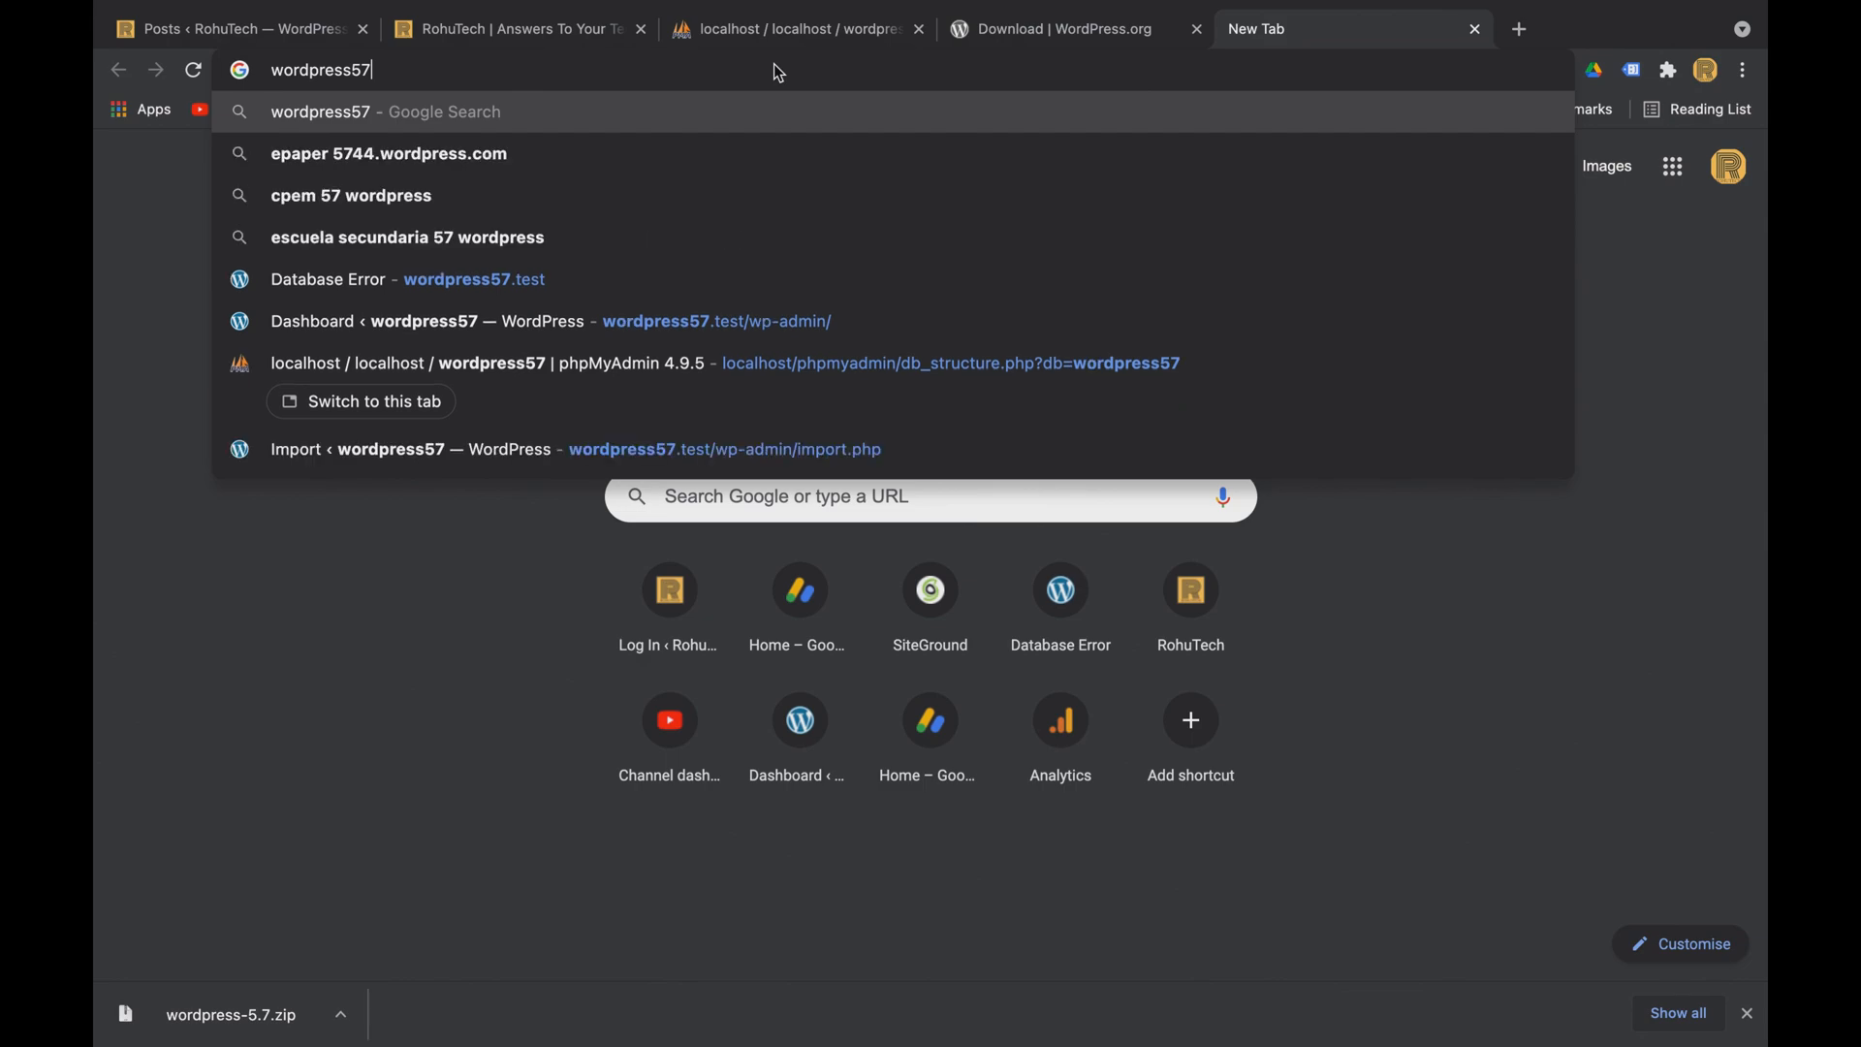
Load wordpress57.test, pick English (United States), and pass the welcome screen to the database form.
{"action": "key", "text": "Return"}
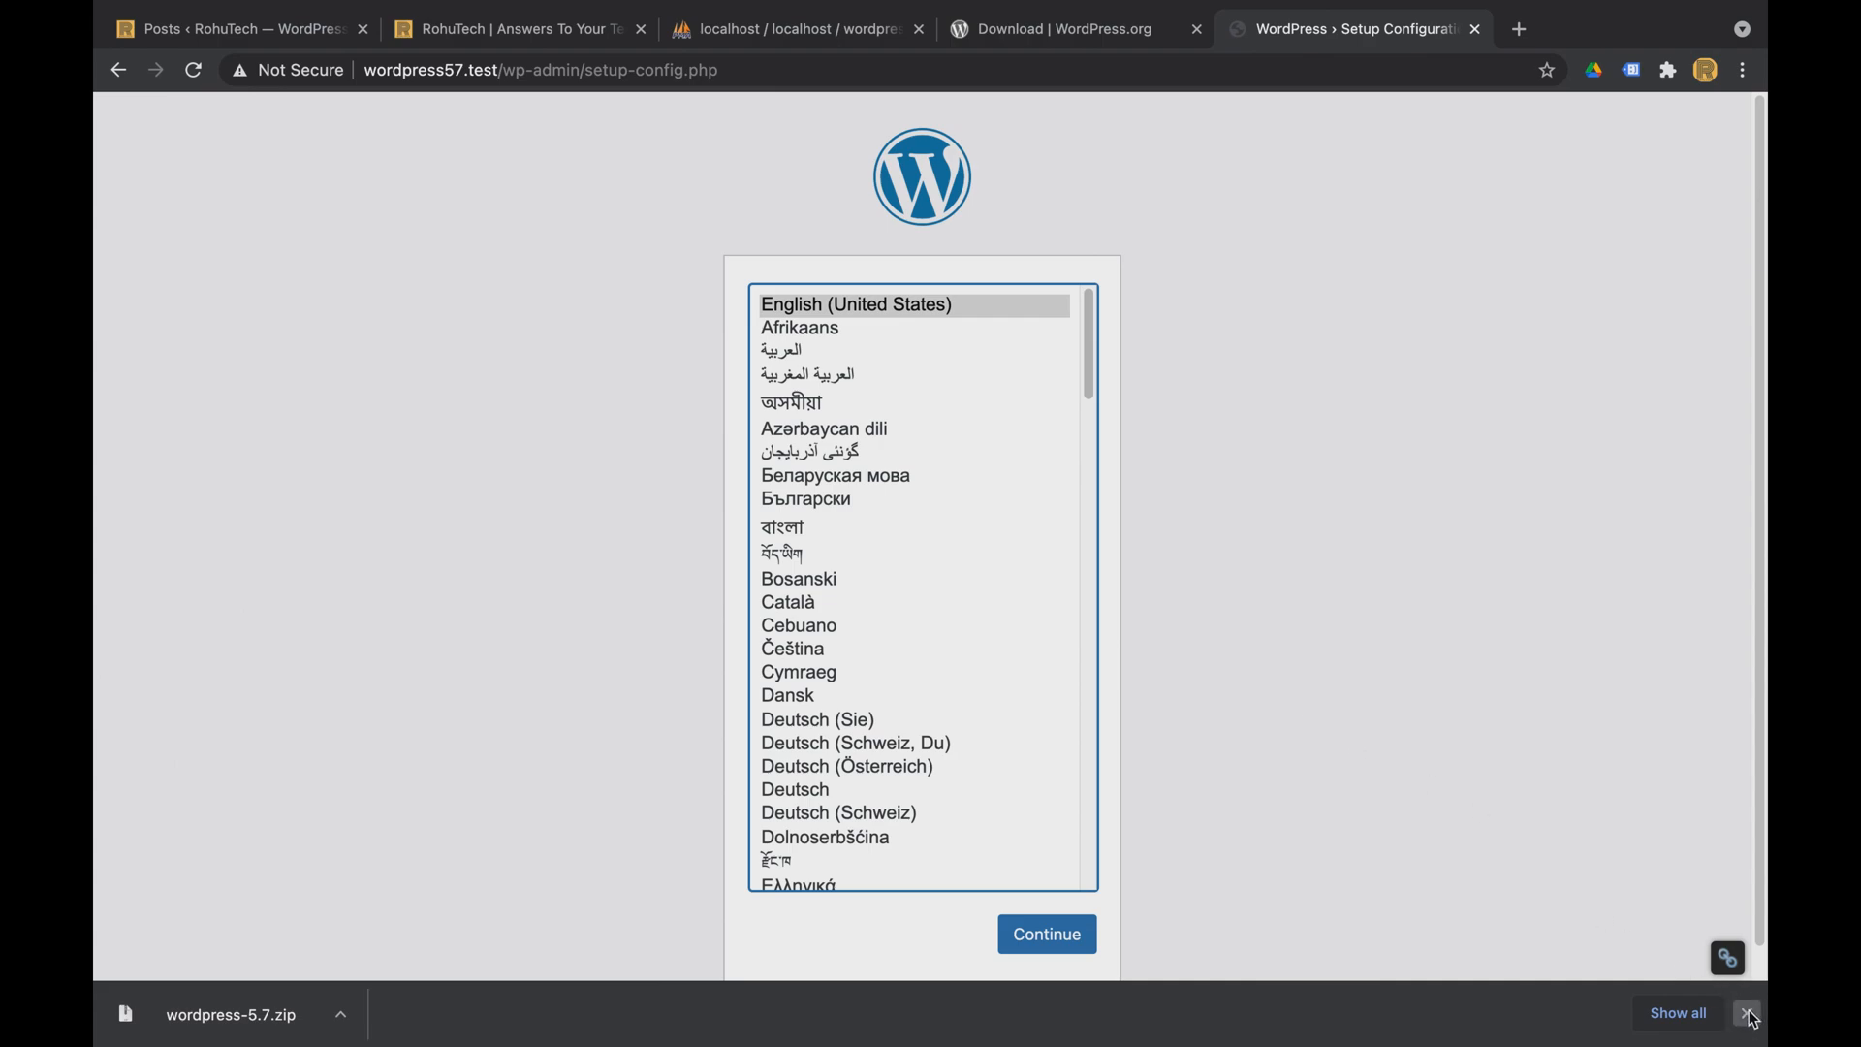
{"action": "left_click", "coordinate": [1751, 1014]}
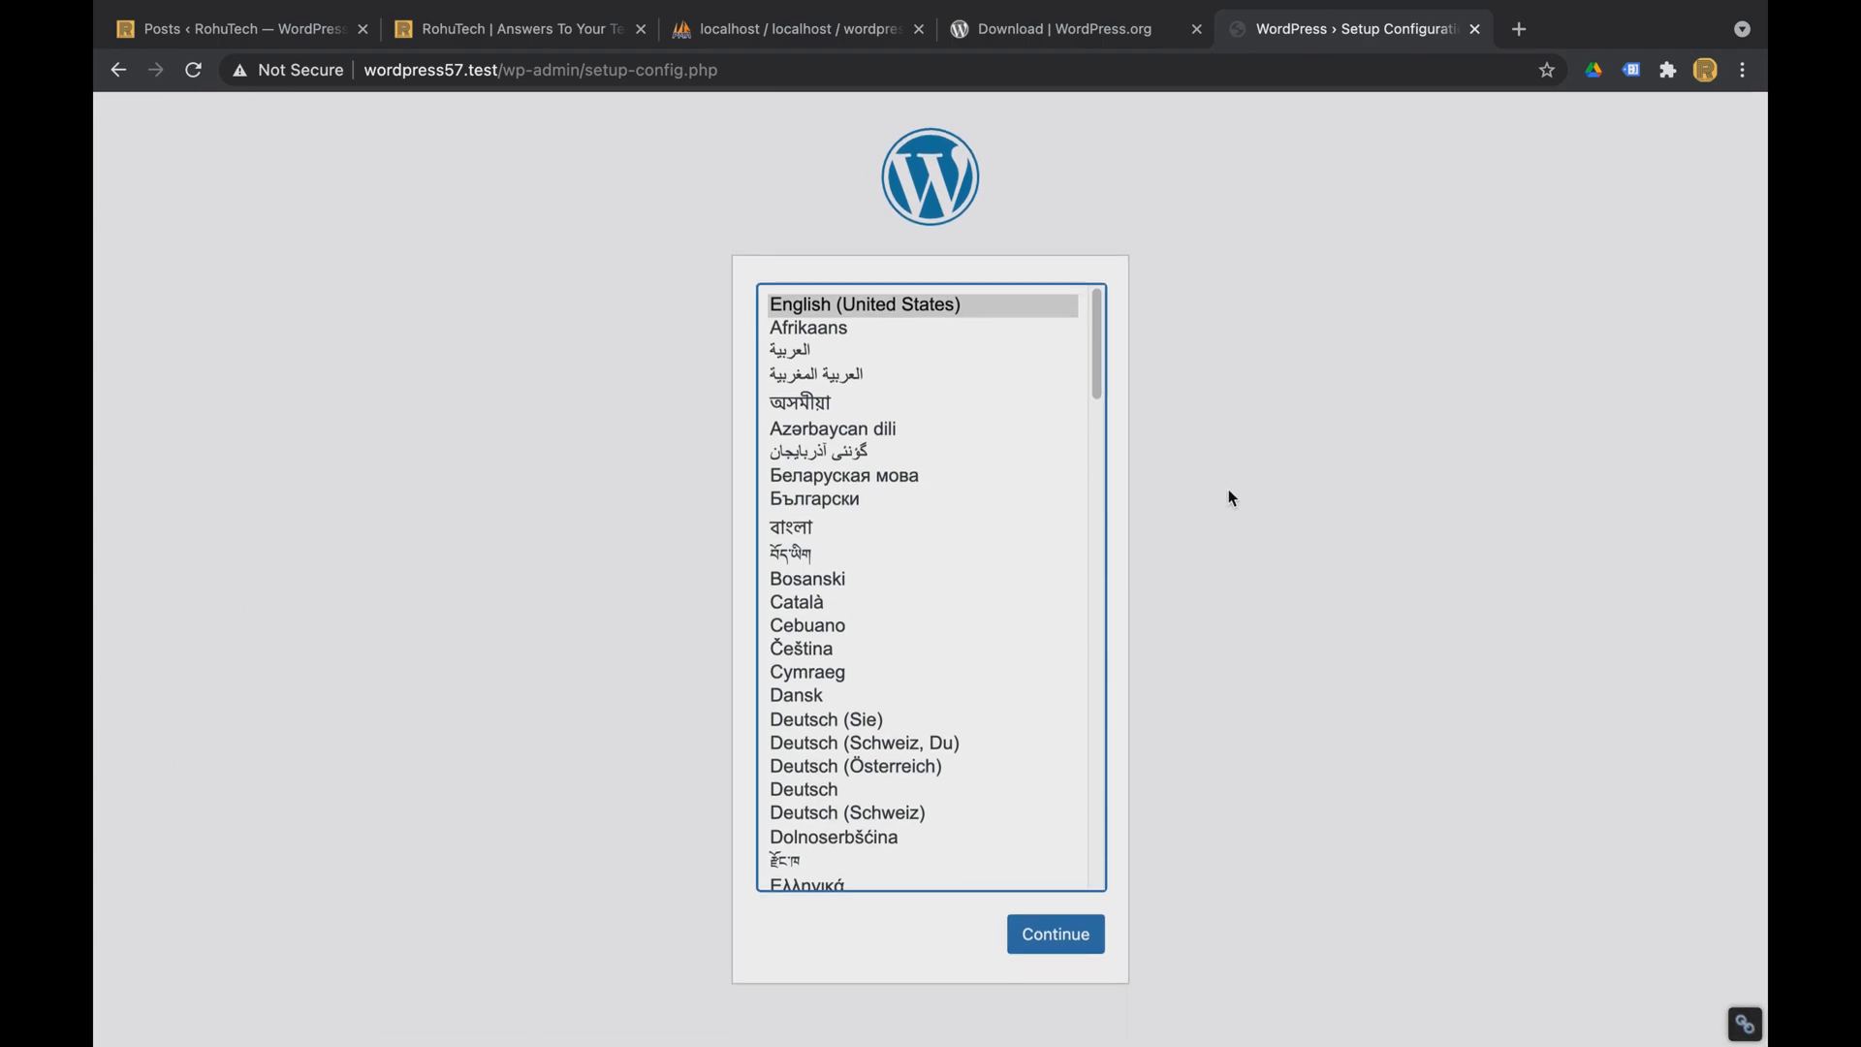
{"action": "mouse_move", "coordinate": [1152, 857]}
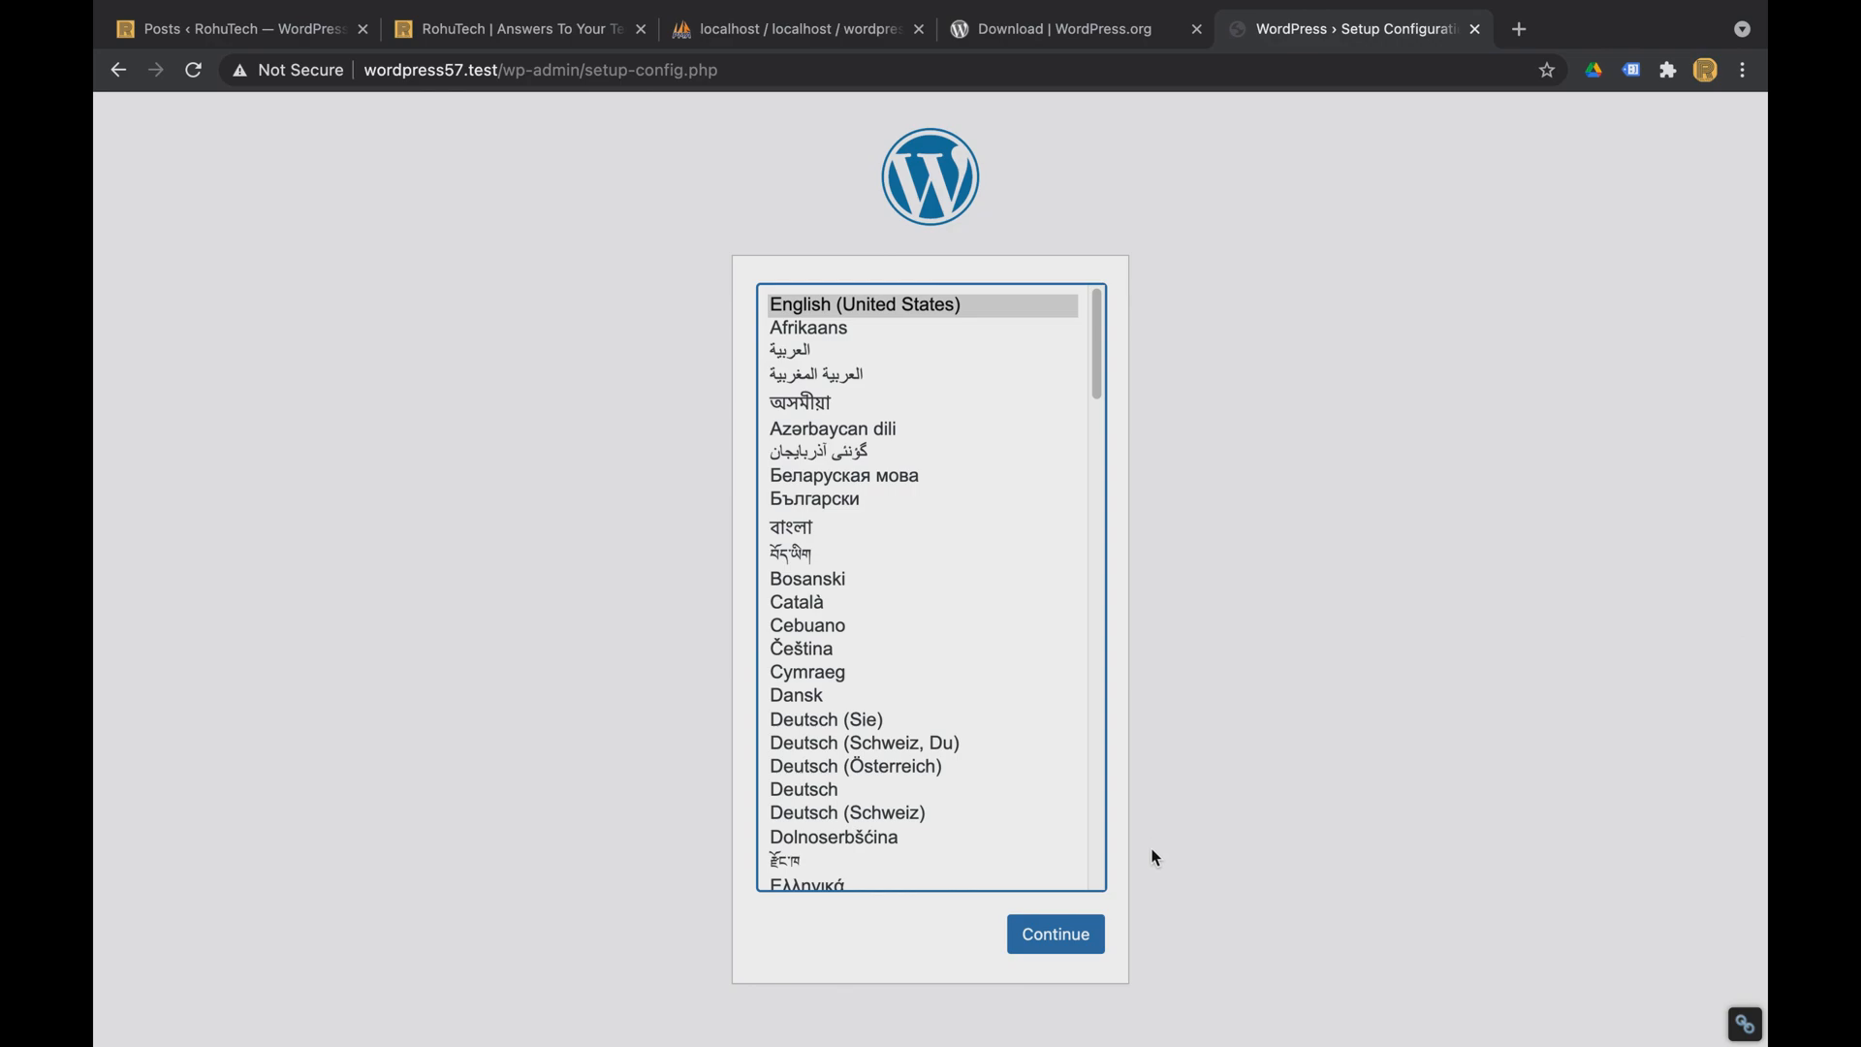
{"action": "left_click", "coordinate": [1053, 934]}
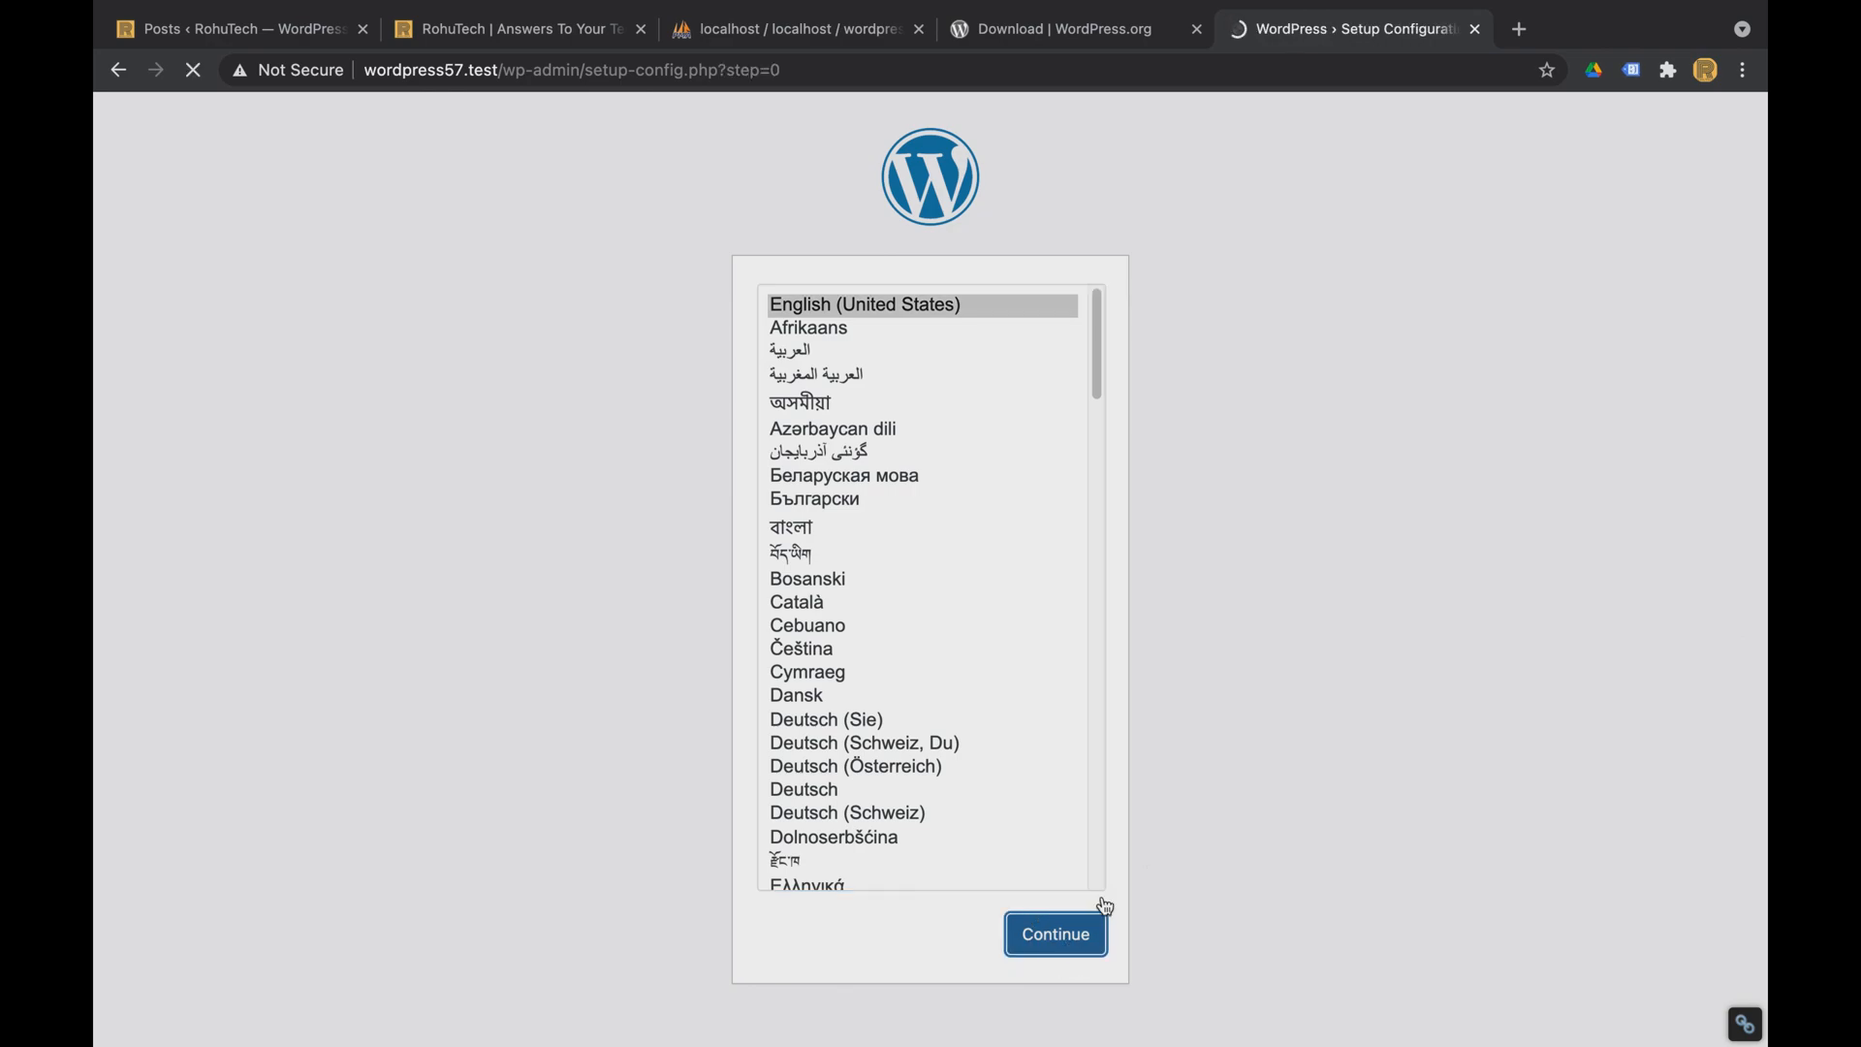
{"action": "left_click", "coordinate": [1054, 935]}
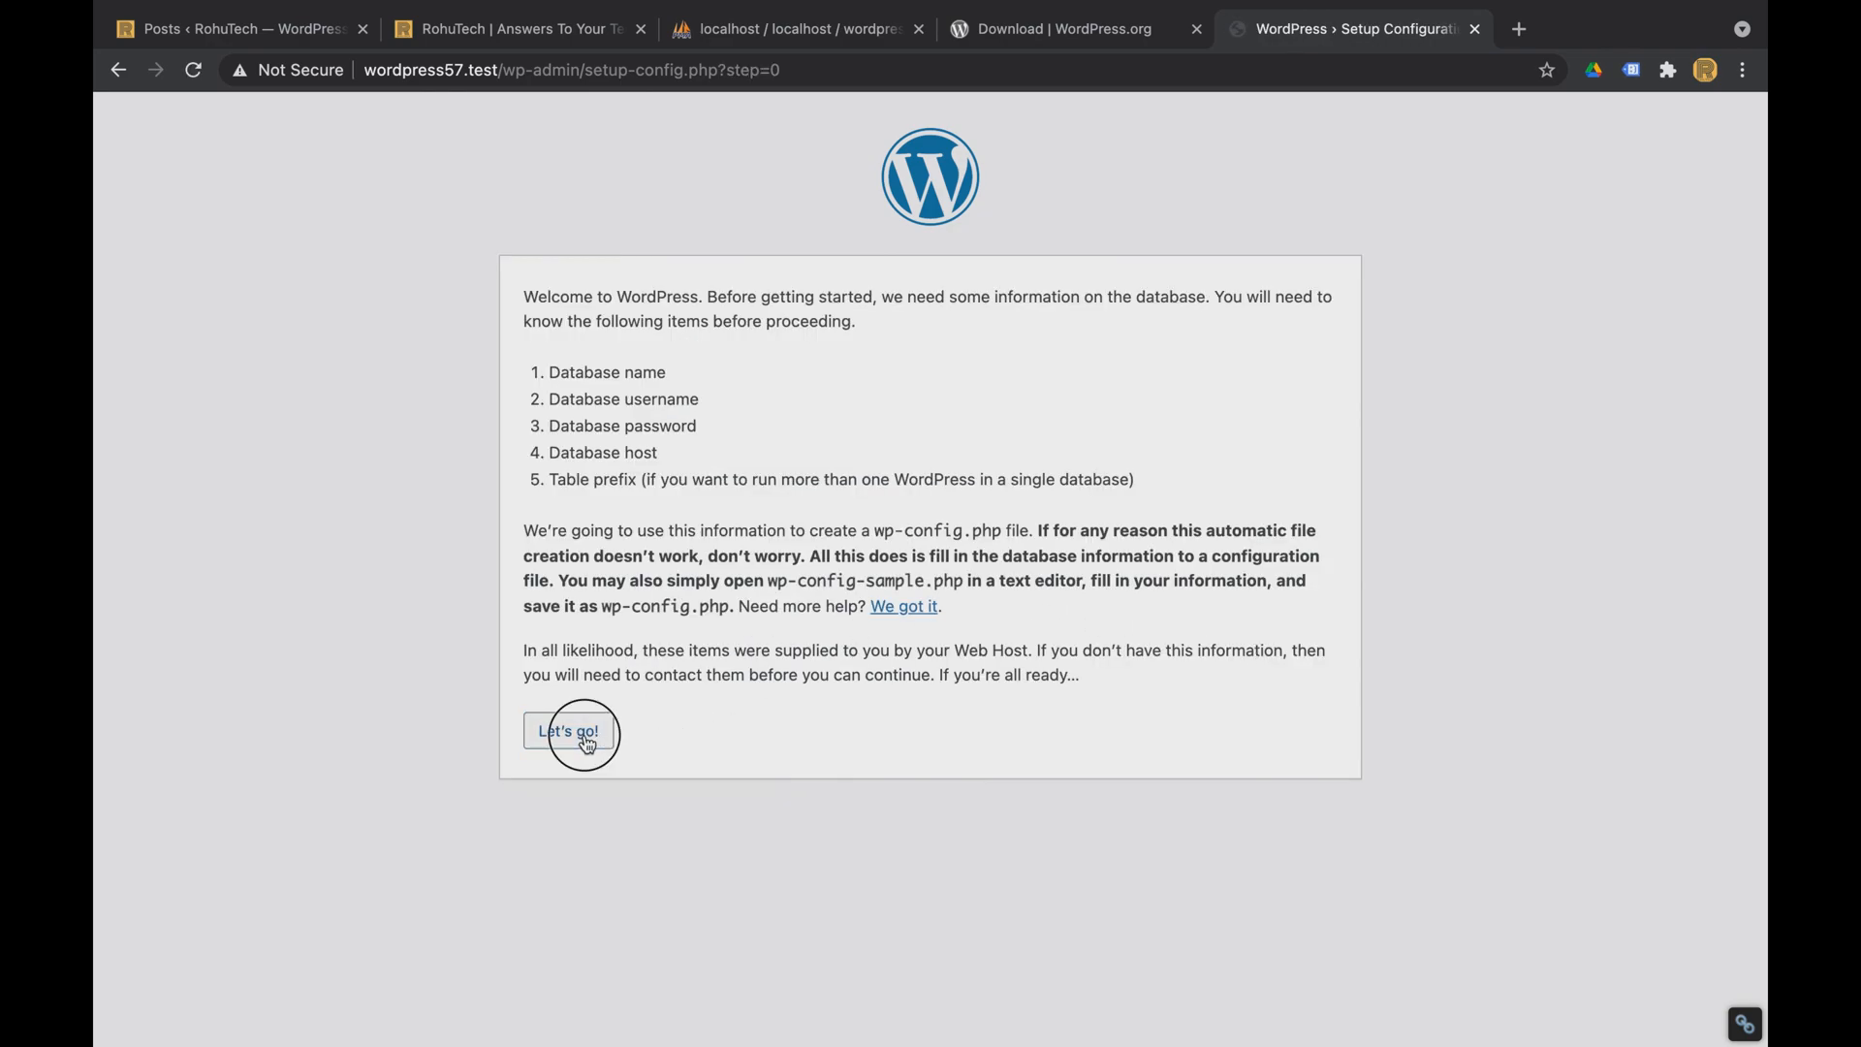
{"action": "left_click", "coordinate": [569, 730]}
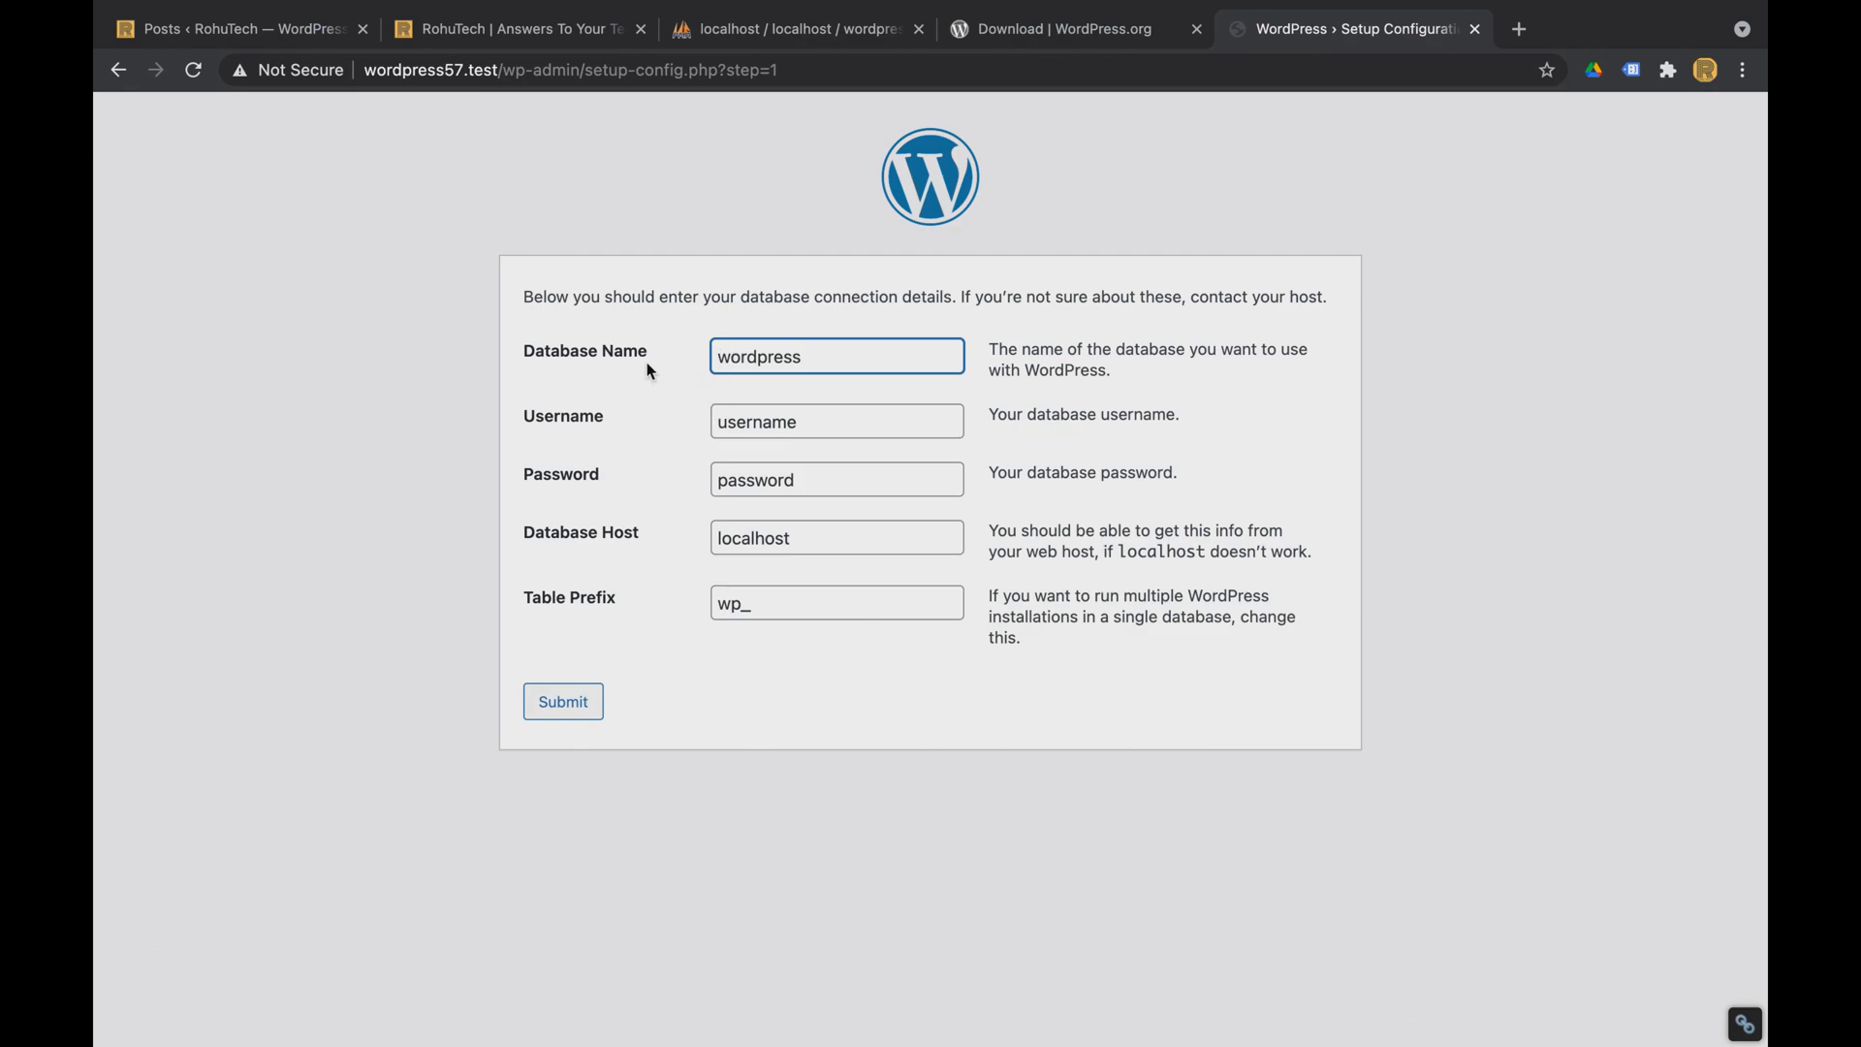
Look up the empty wordpress57 database and MySQL login credentials in phpMyAdmin.
{"action": "left_click", "coordinate": [795, 28]}
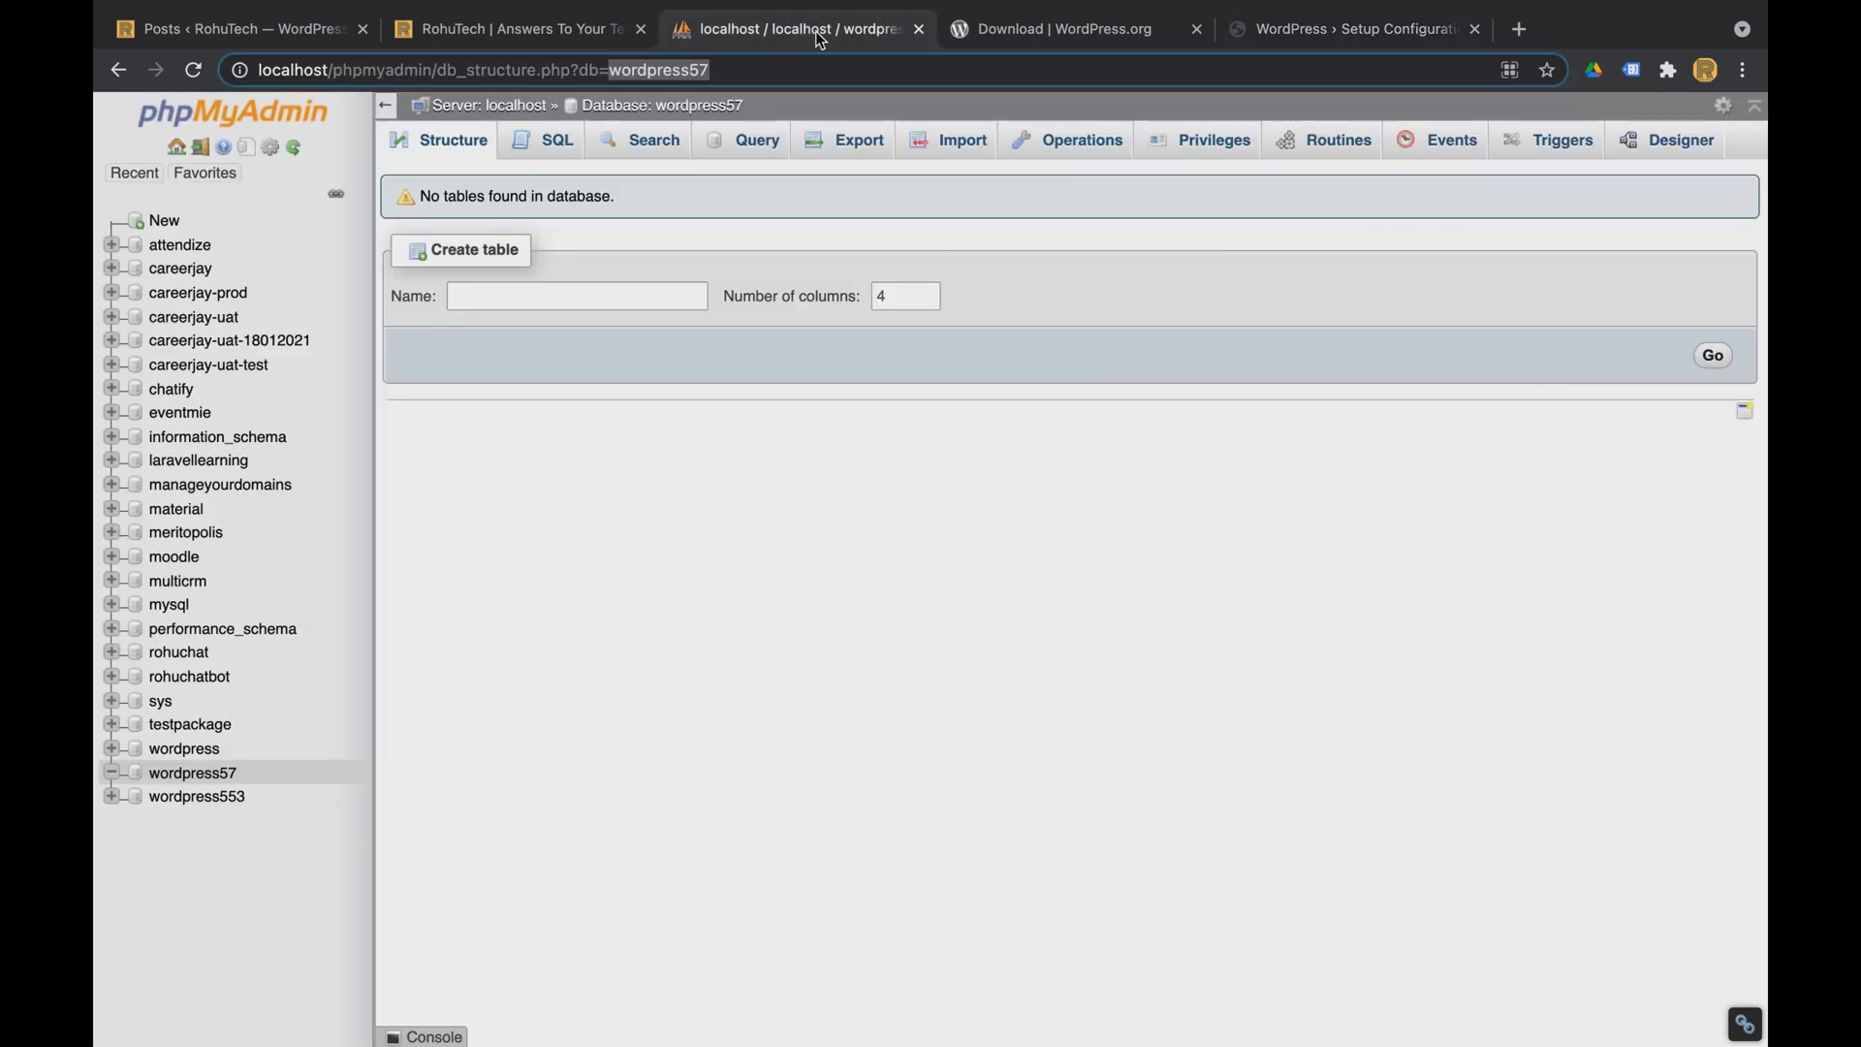
{"action": "mouse_move", "coordinate": [1169, 103]}
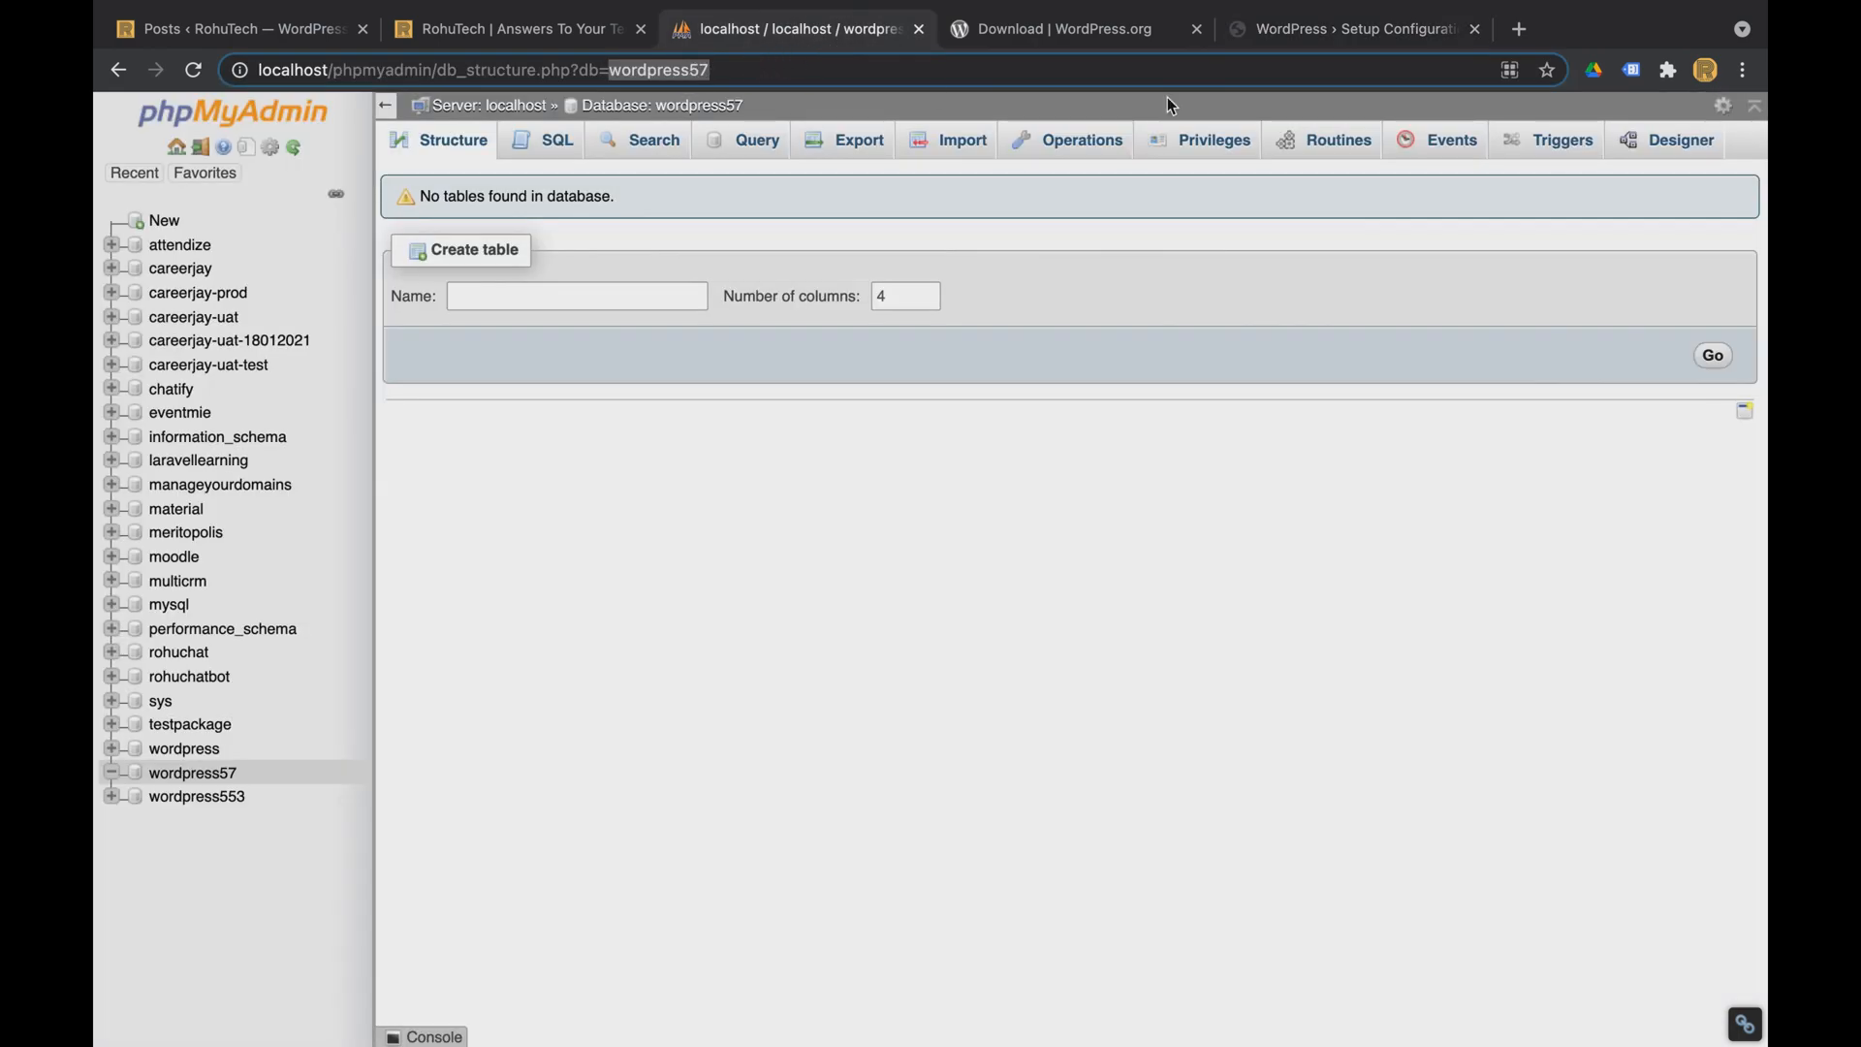
{"action": "left_click", "coordinate": [1354, 28]}
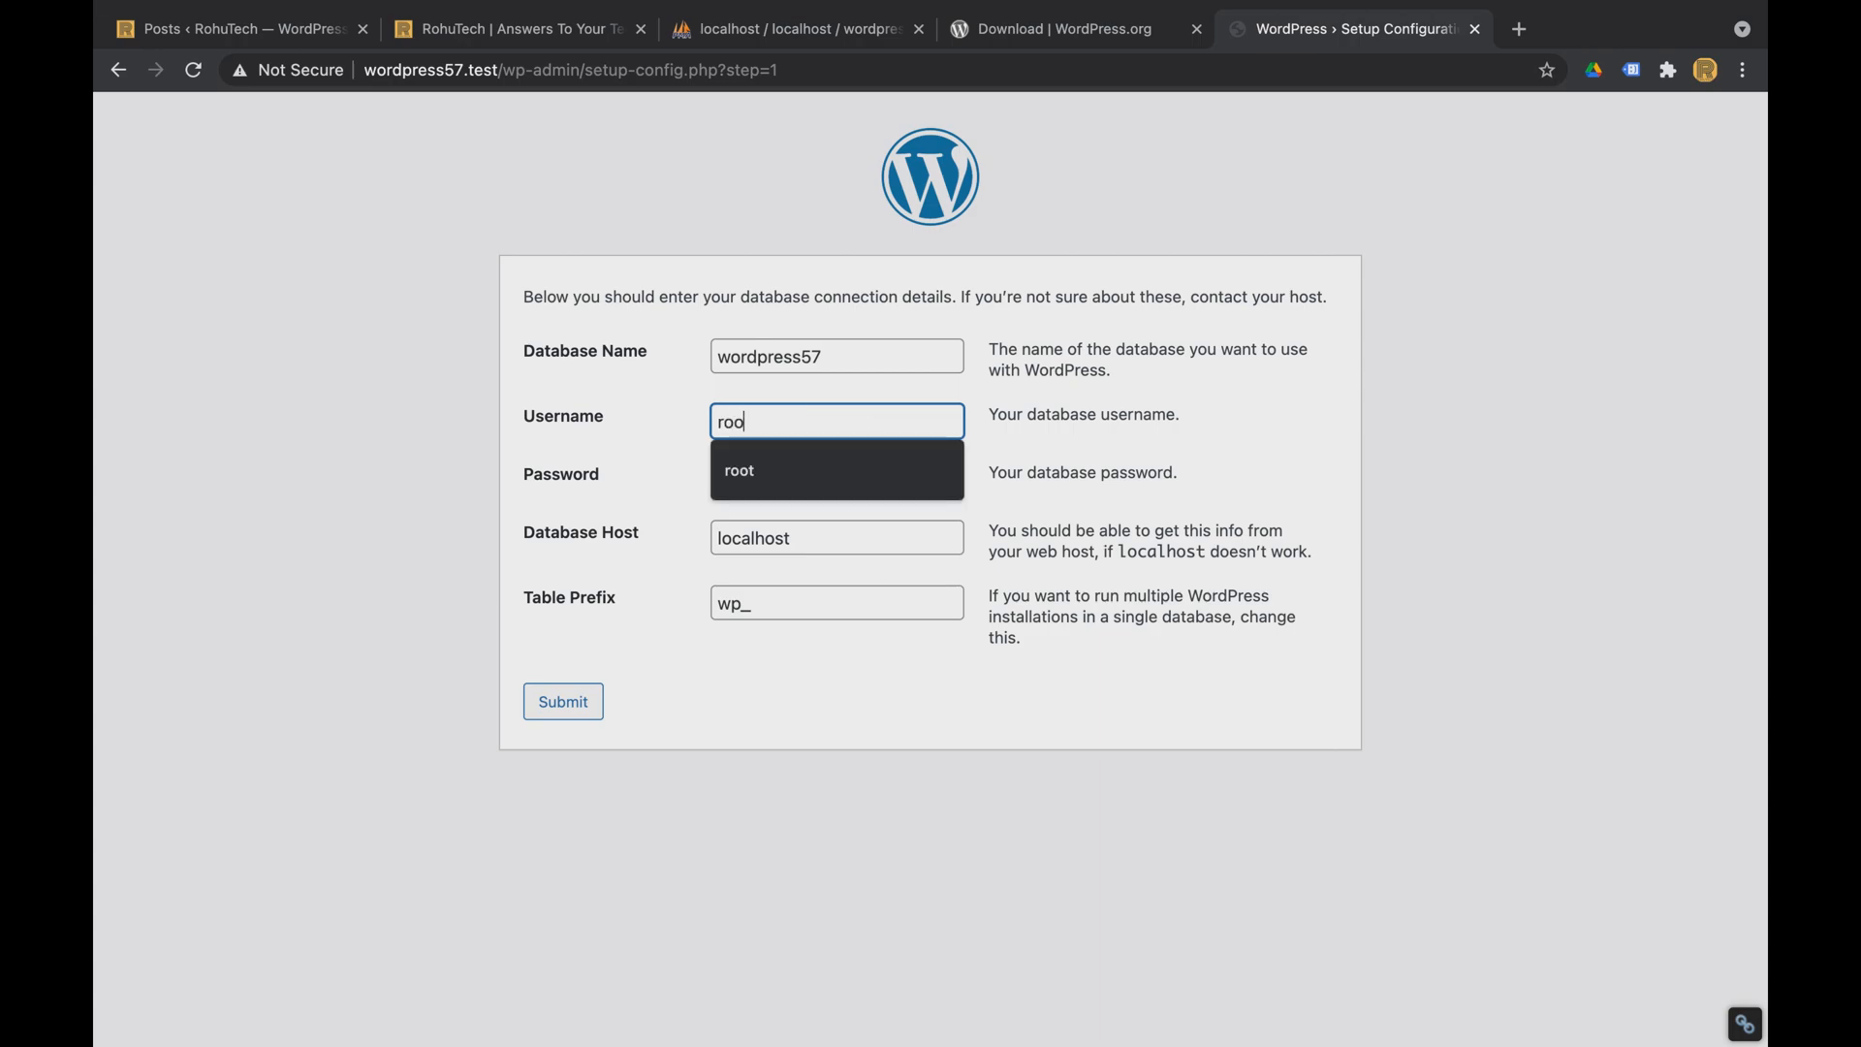
{"action": "left_click", "coordinate": [789, 28]}
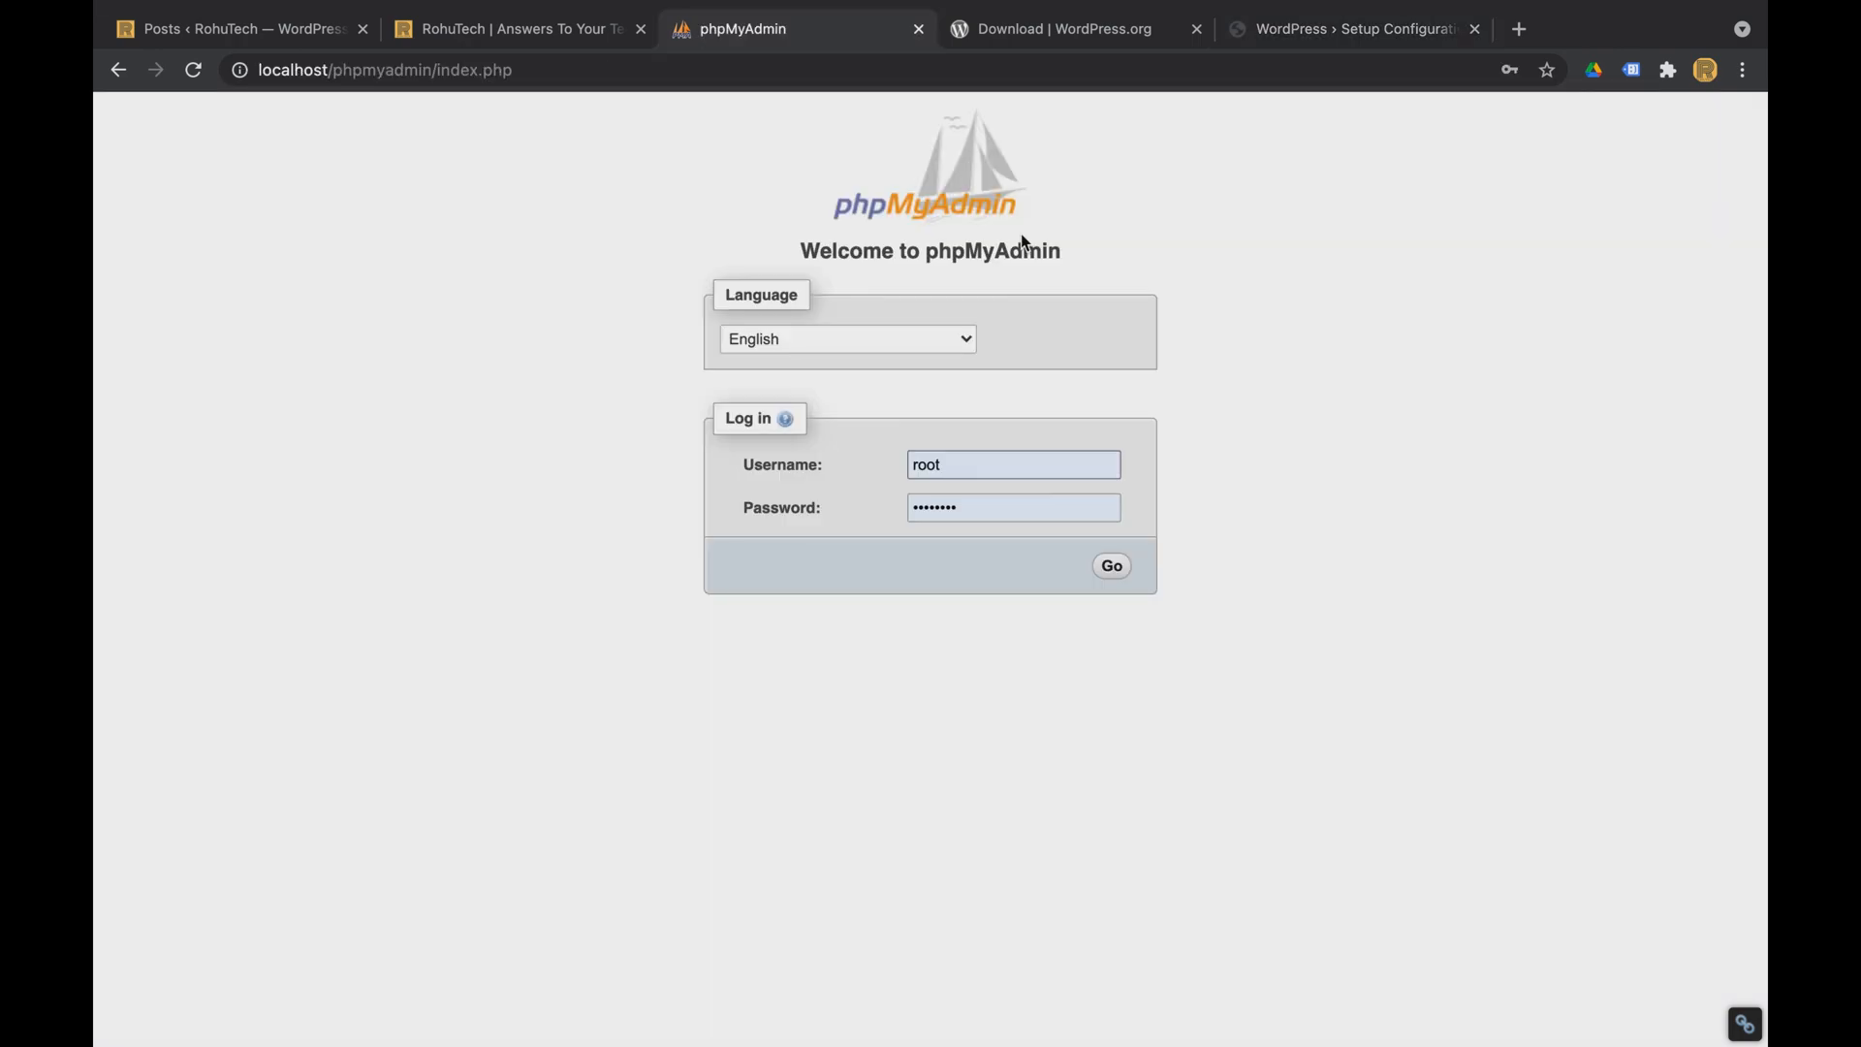
{"action": "mouse_move", "coordinate": [803, 483]}
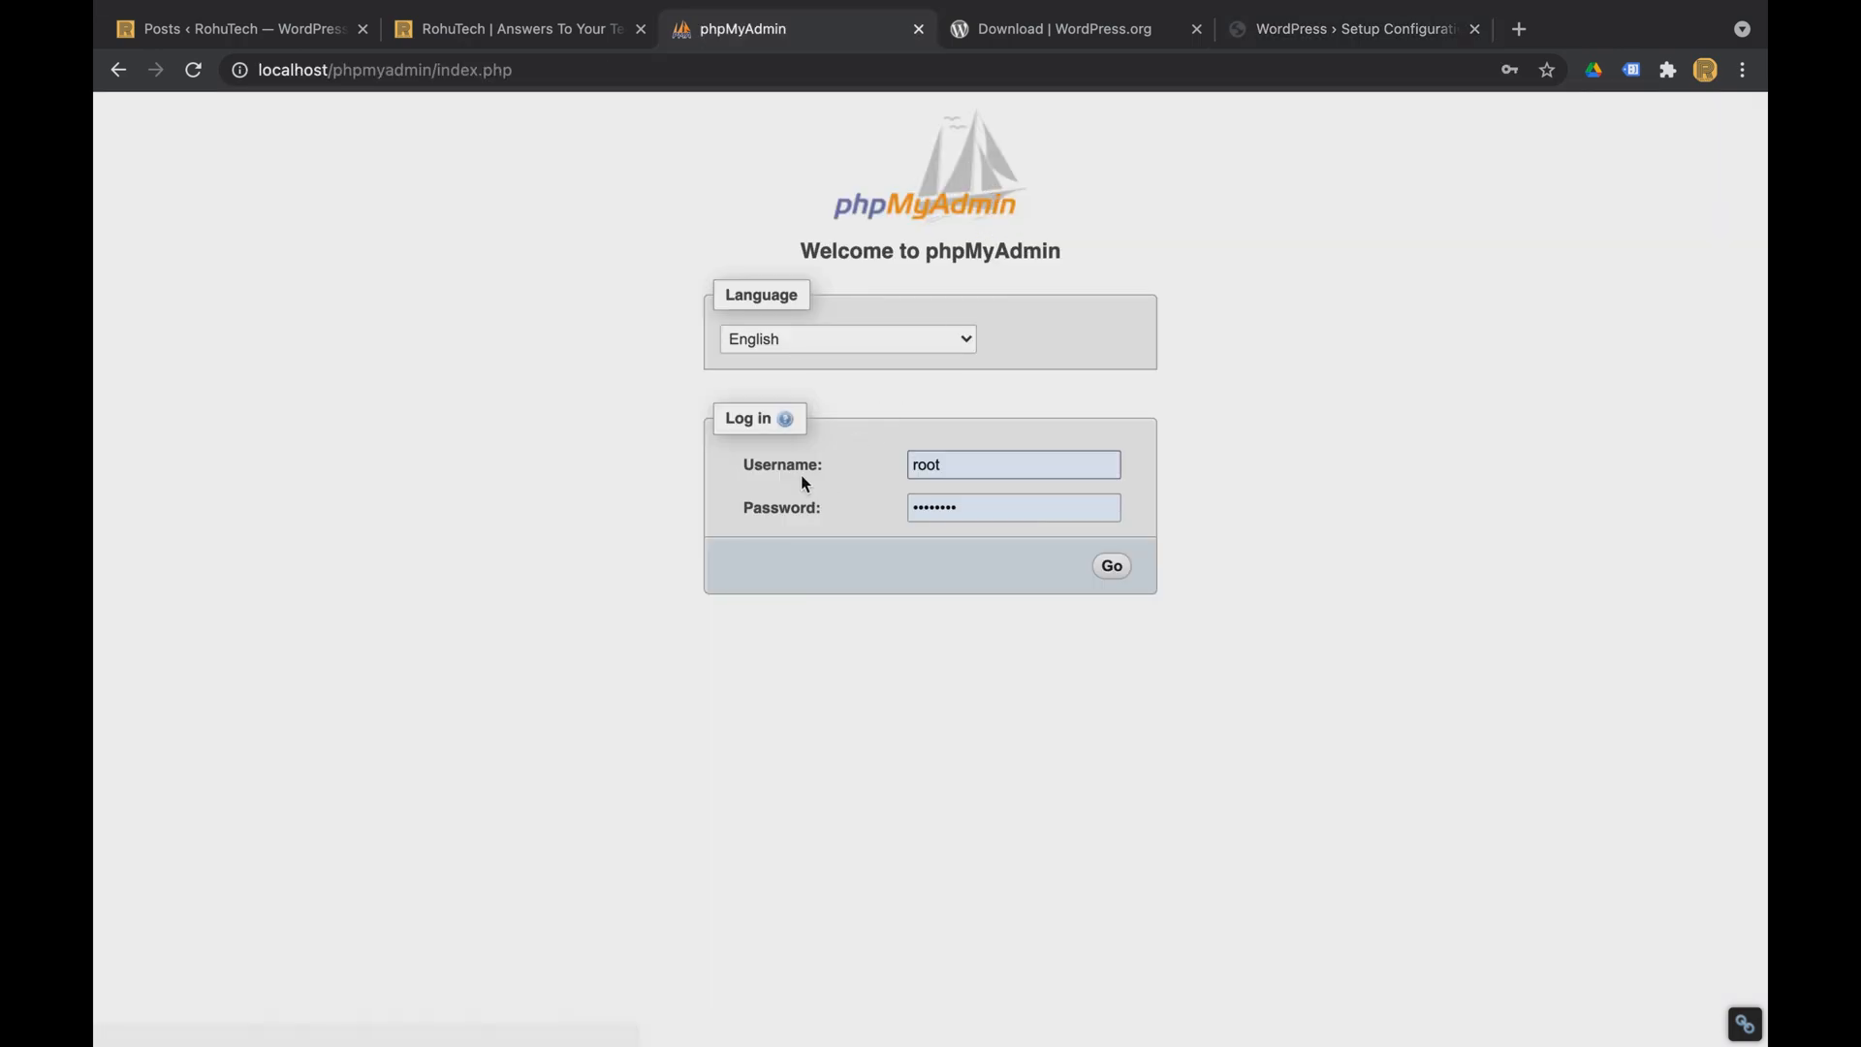
{"action": "mouse_move", "coordinate": [1336, 58]}
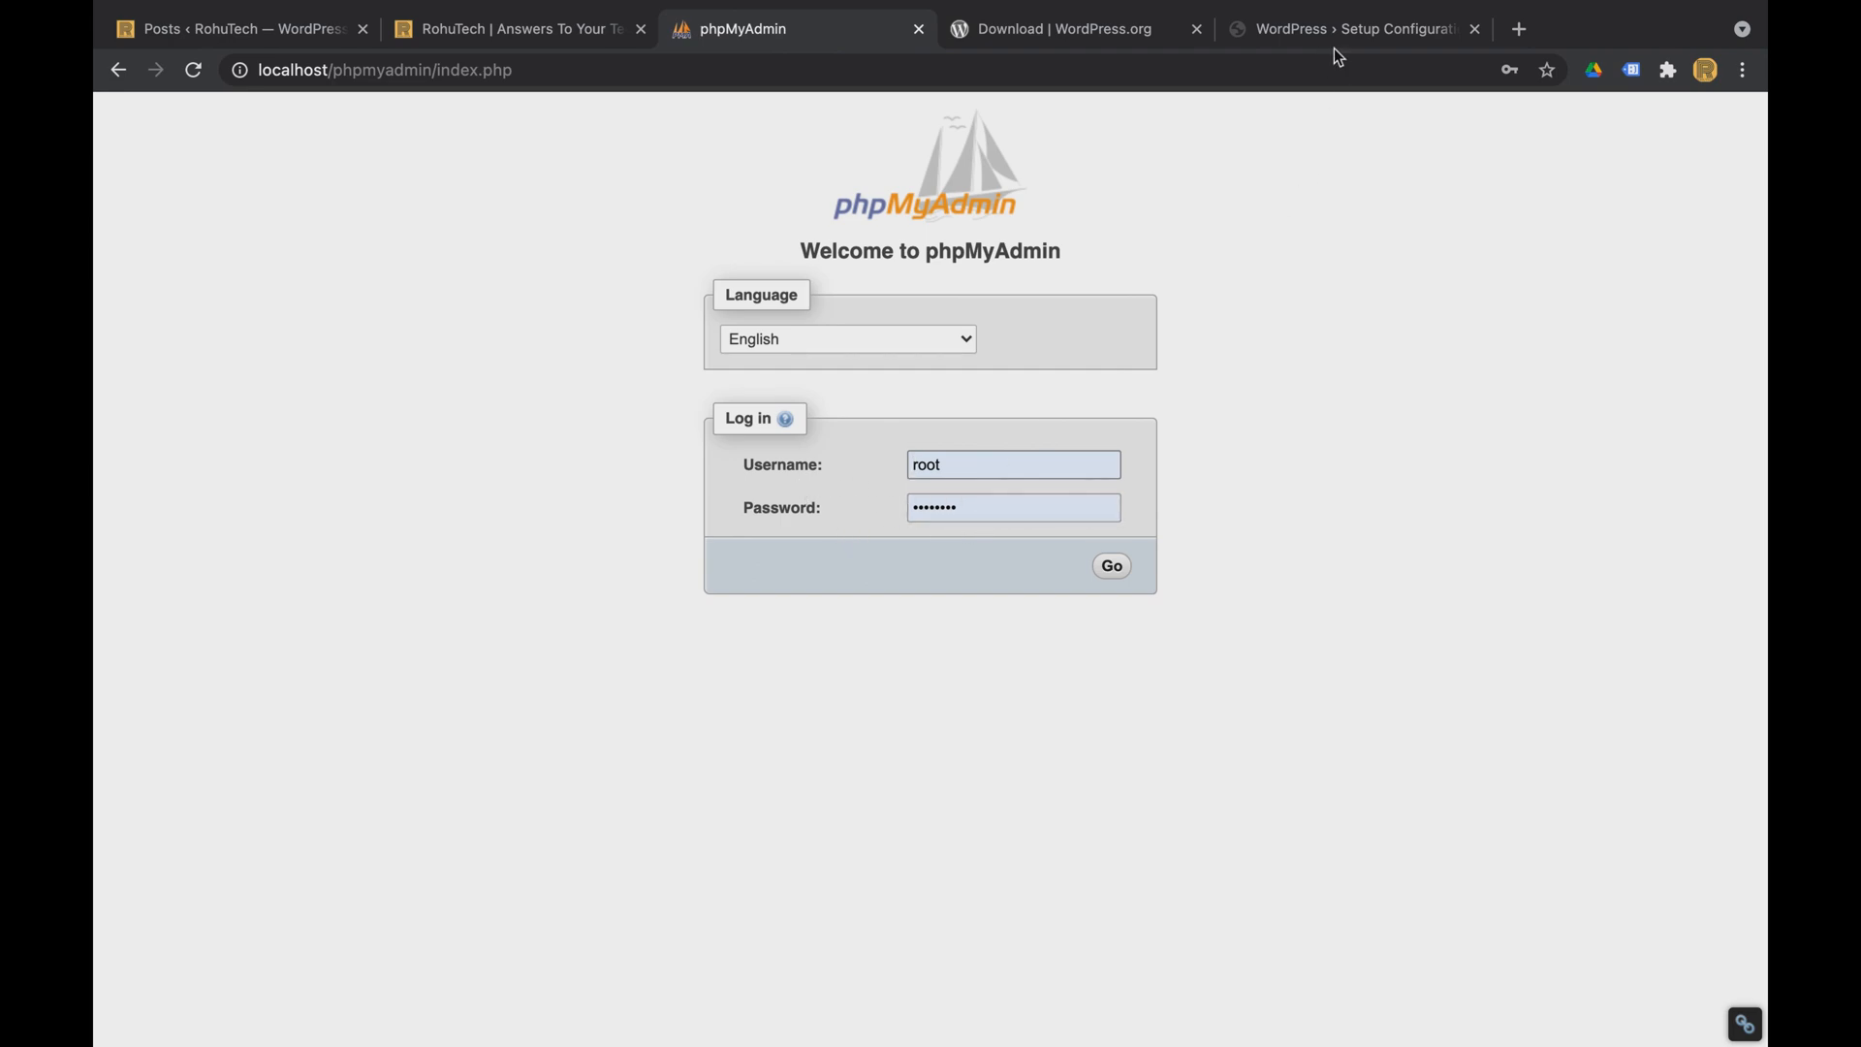
{"action": "left_click", "coordinate": [1350, 28]}
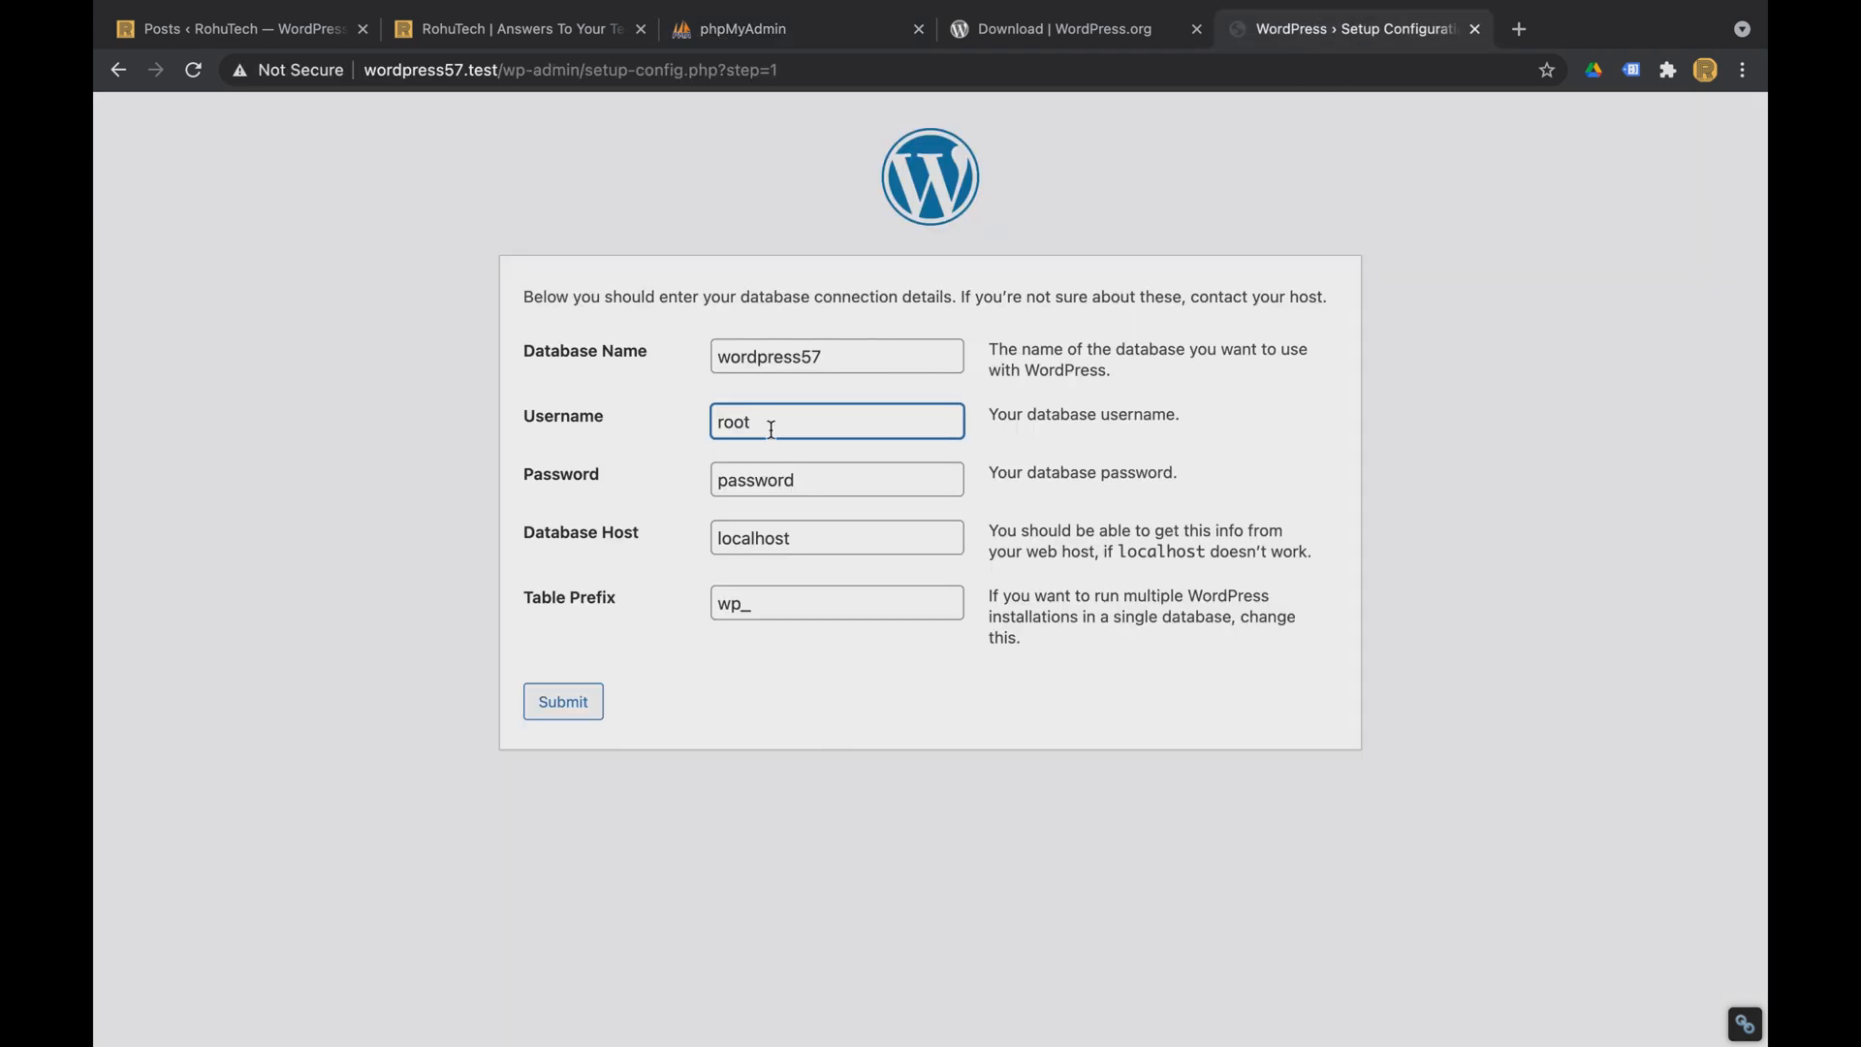
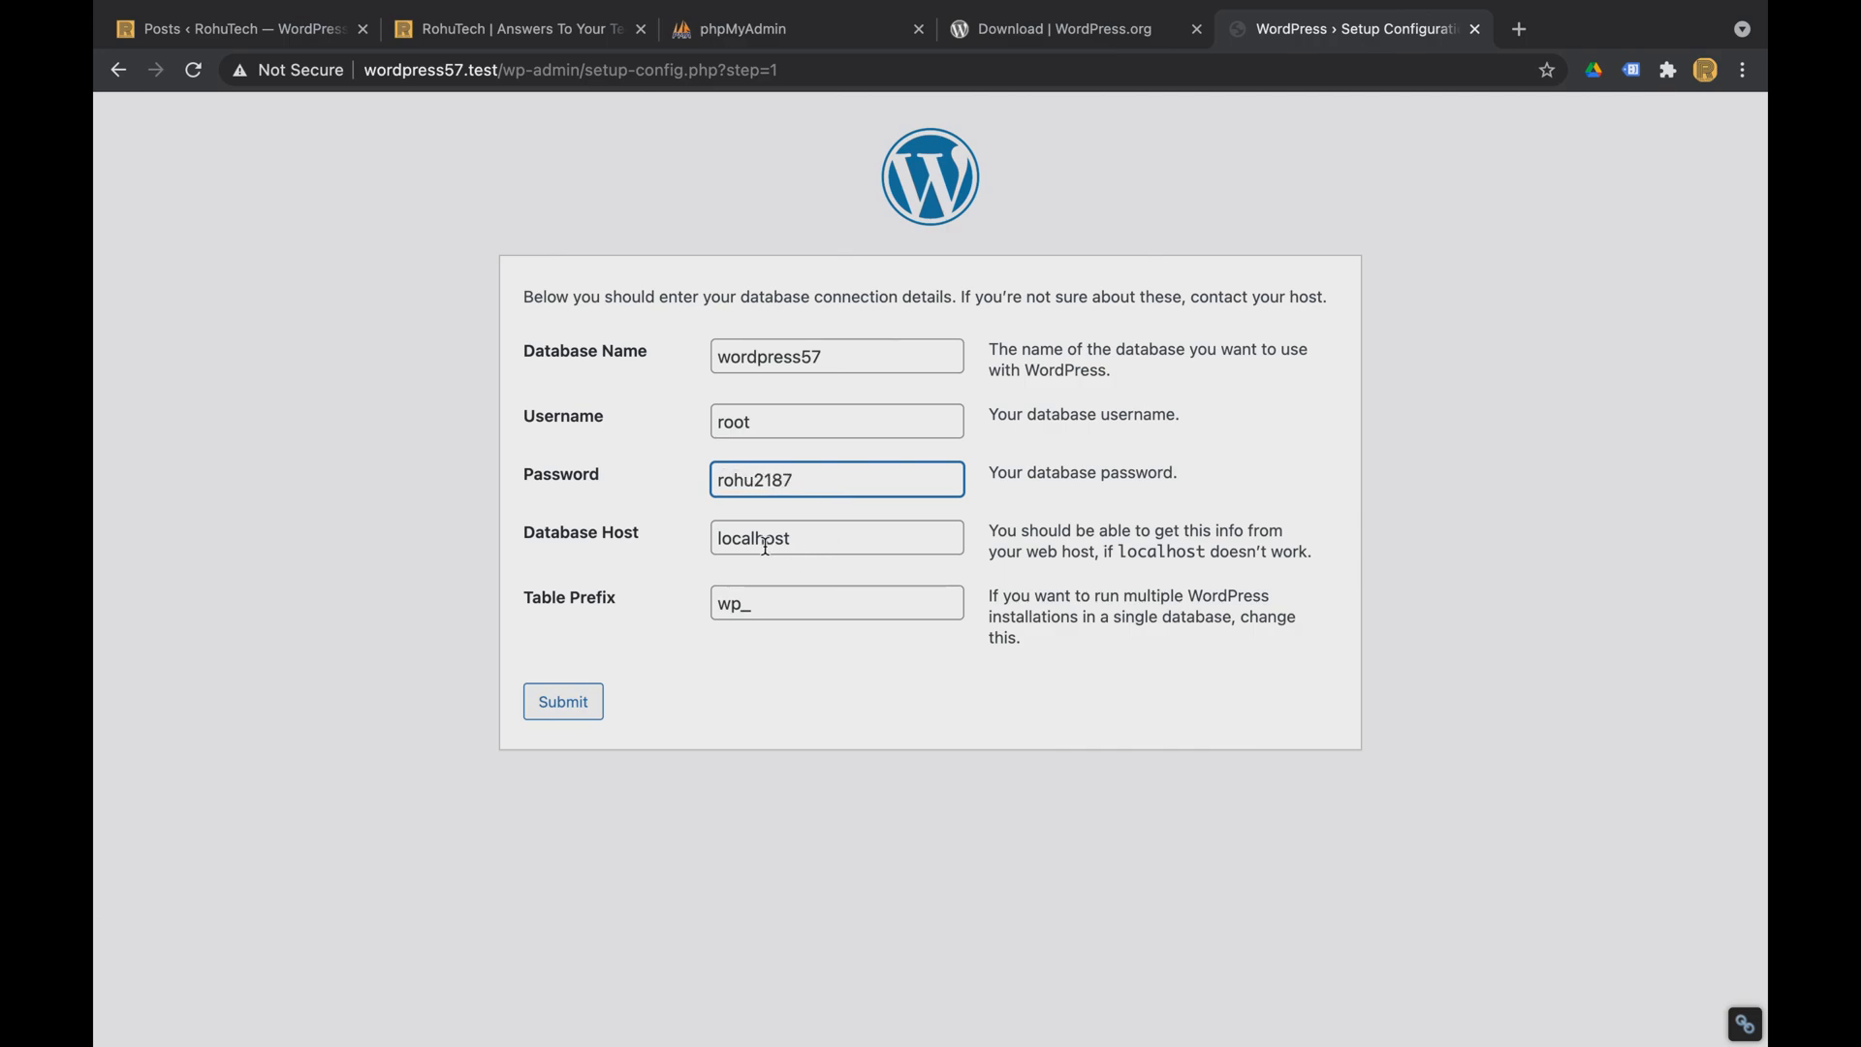
Enter the root database credentials, keeping localhost and wp_ prefix, and submit.
{"action": "mouse_move", "coordinate": [560, 618]}
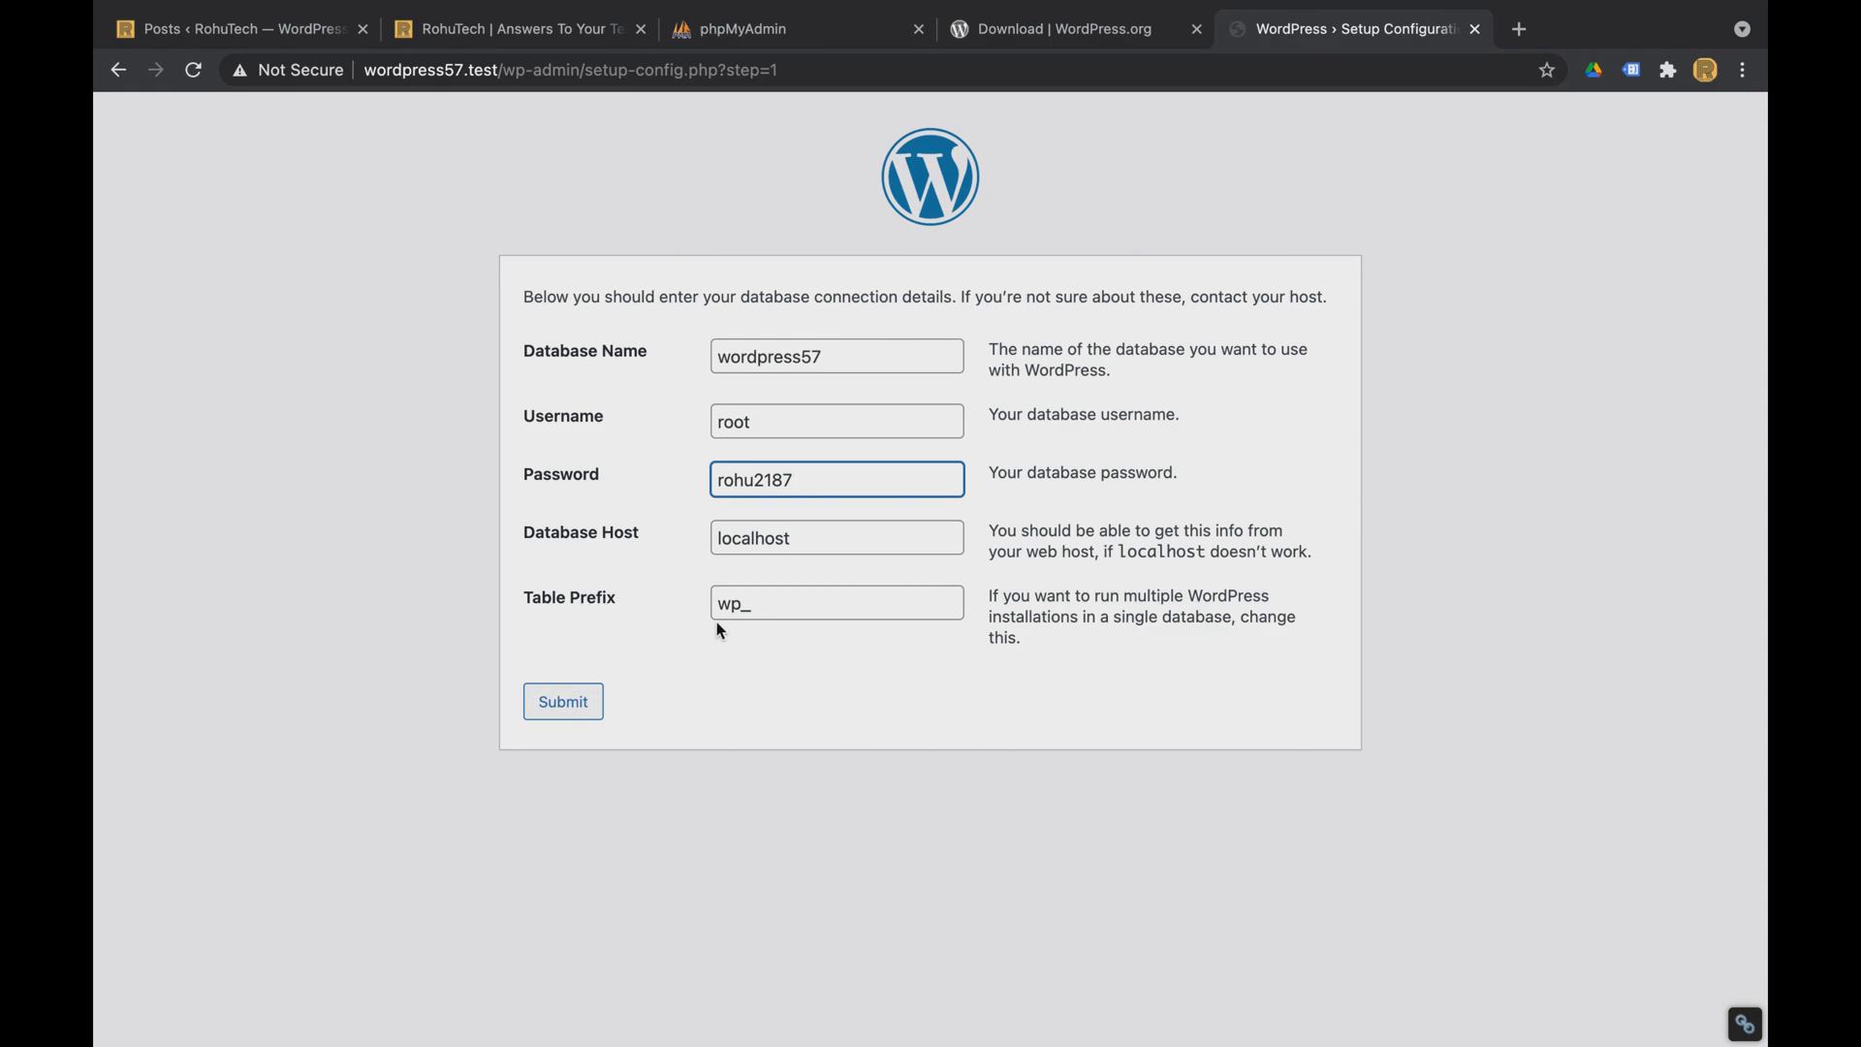
{"action": "left_click", "coordinate": [561, 700]}
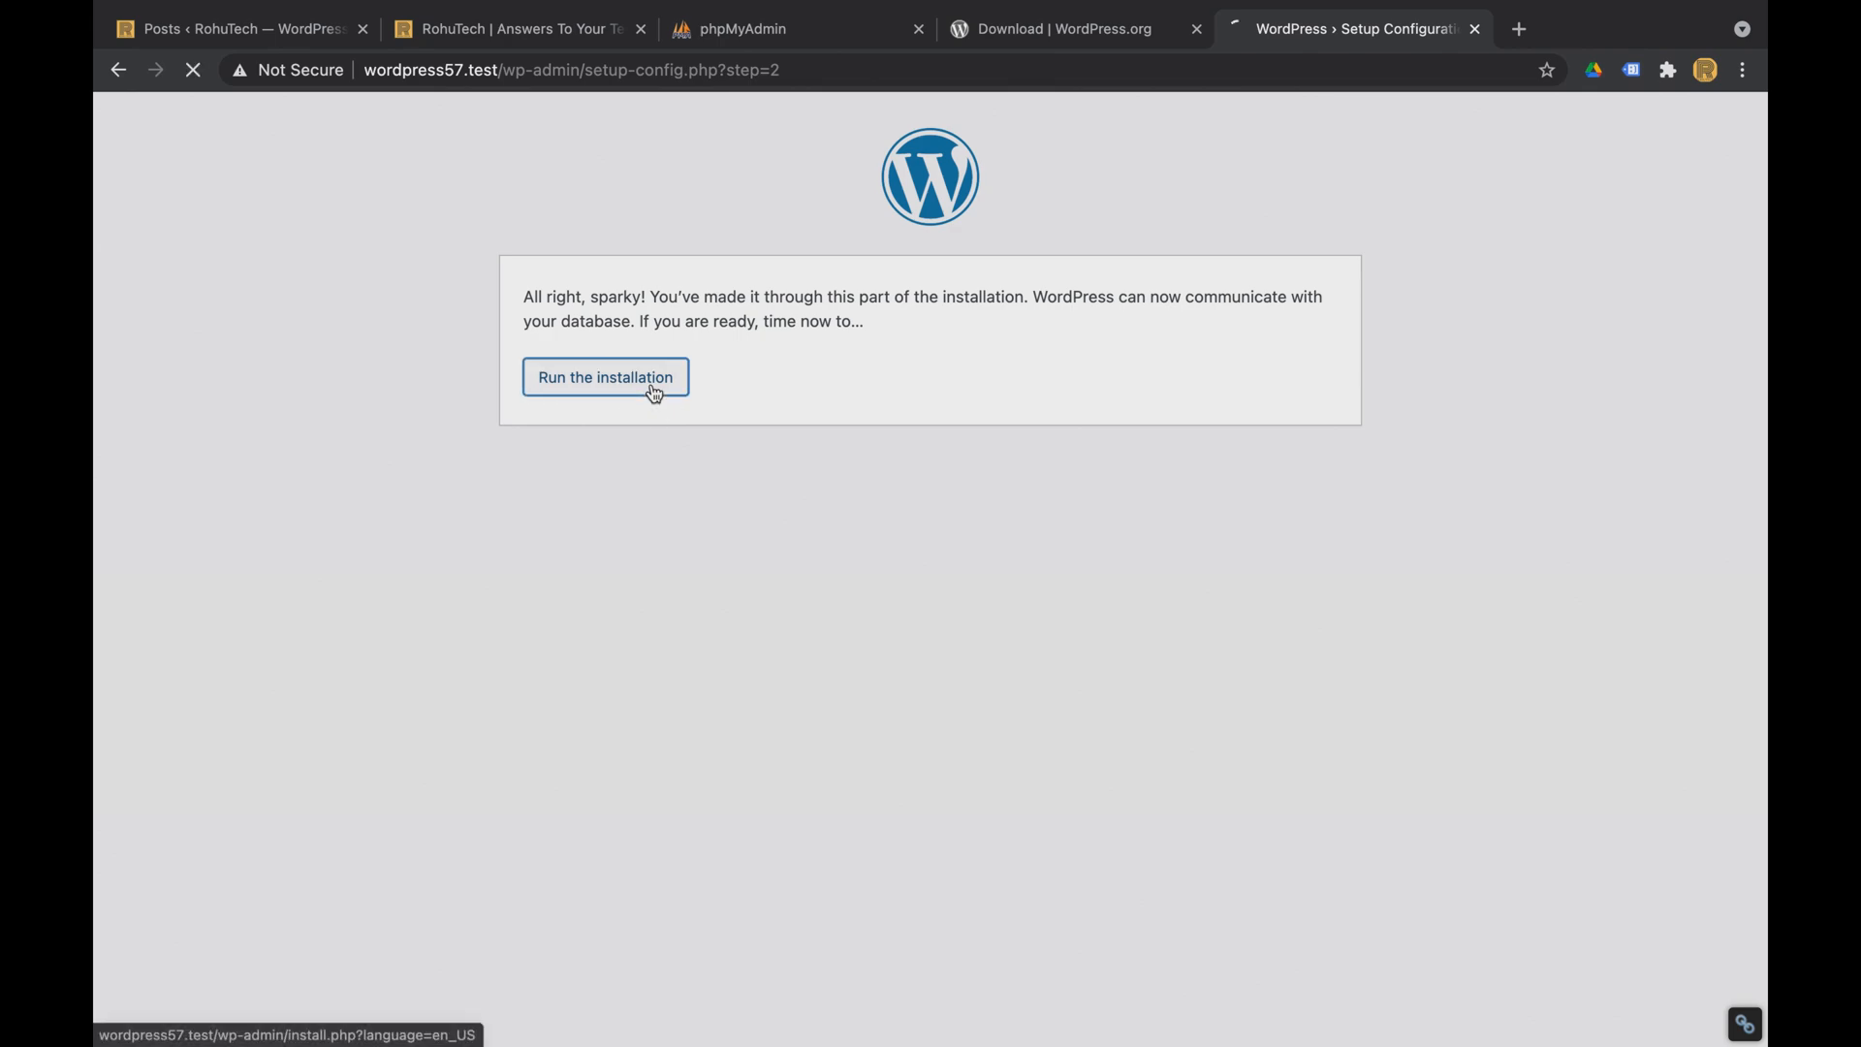
Install WordPress with site title 'wordpress57', admin user rohu, a confirmed weak password, and an email.
{"action": "left_click", "coordinate": [604, 377]}
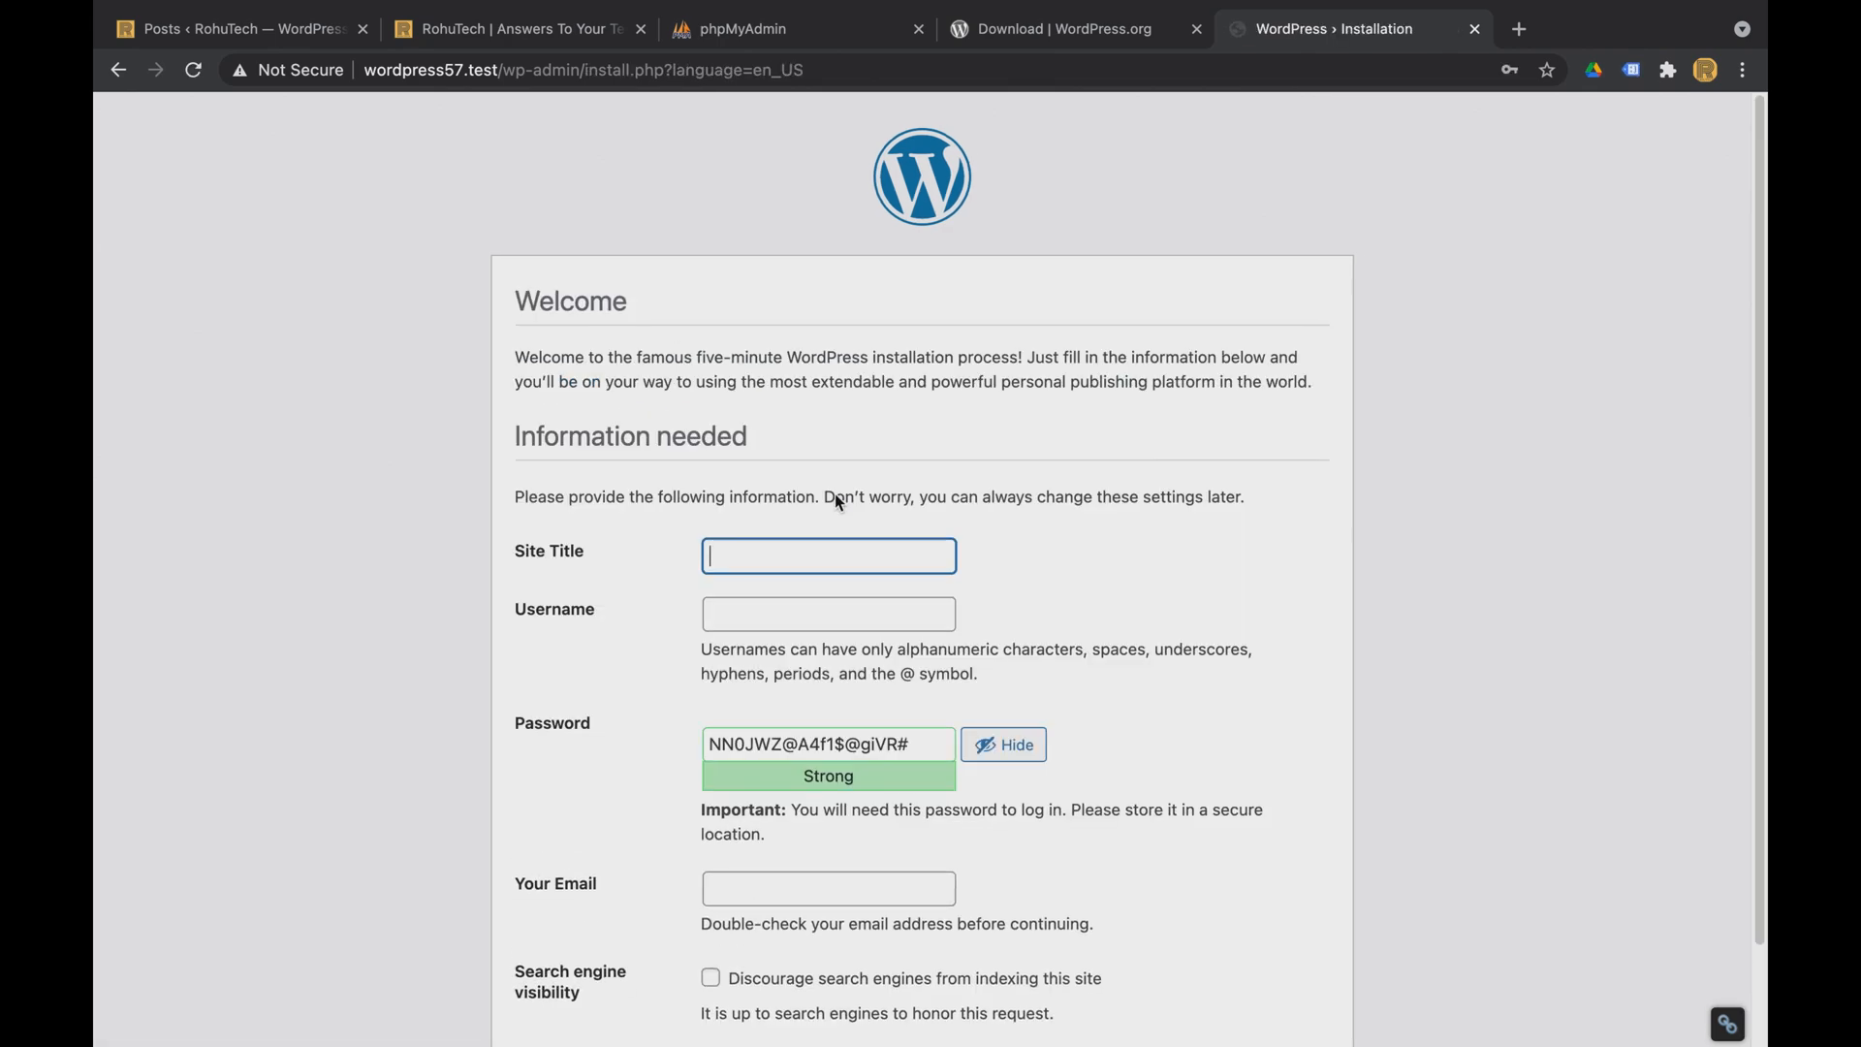
{"action": "type", "text": "wordpress57"}
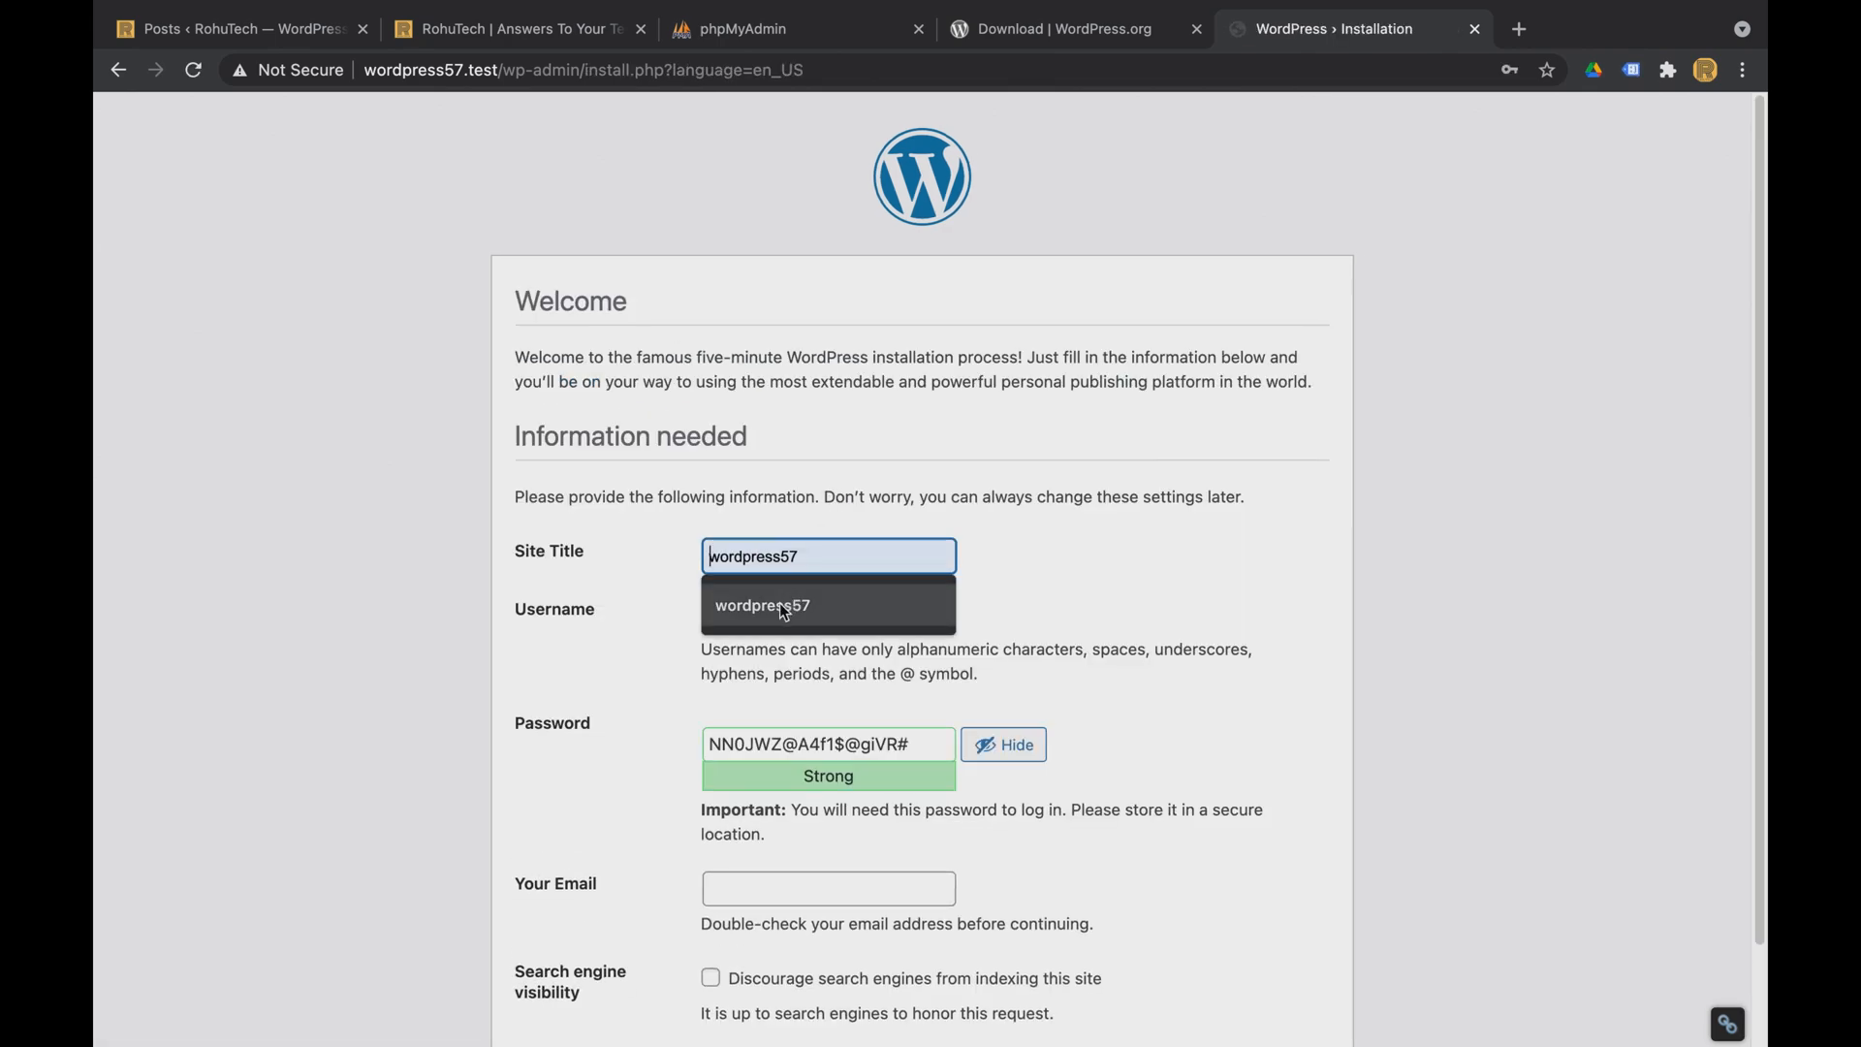
{"action": "left_click", "coordinate": [827, 503]}
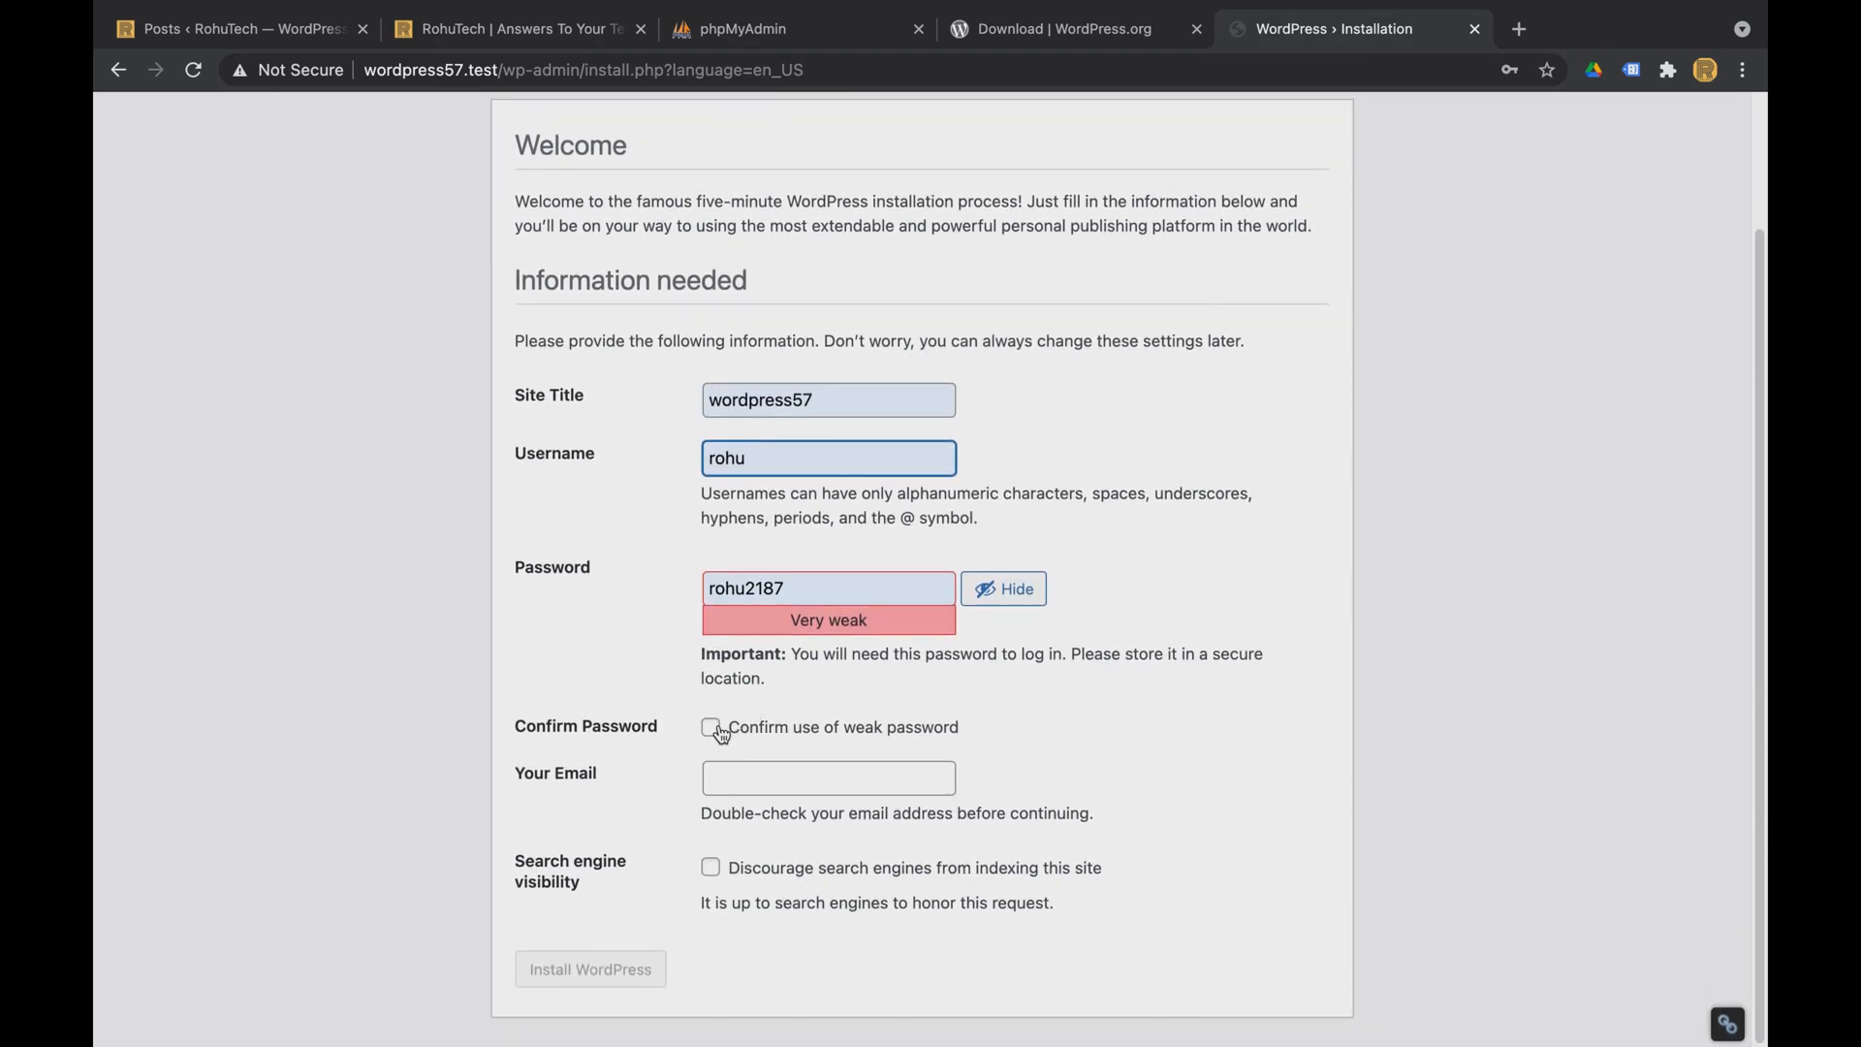
{"action": "left_click", "coordinate": [709, 726]}
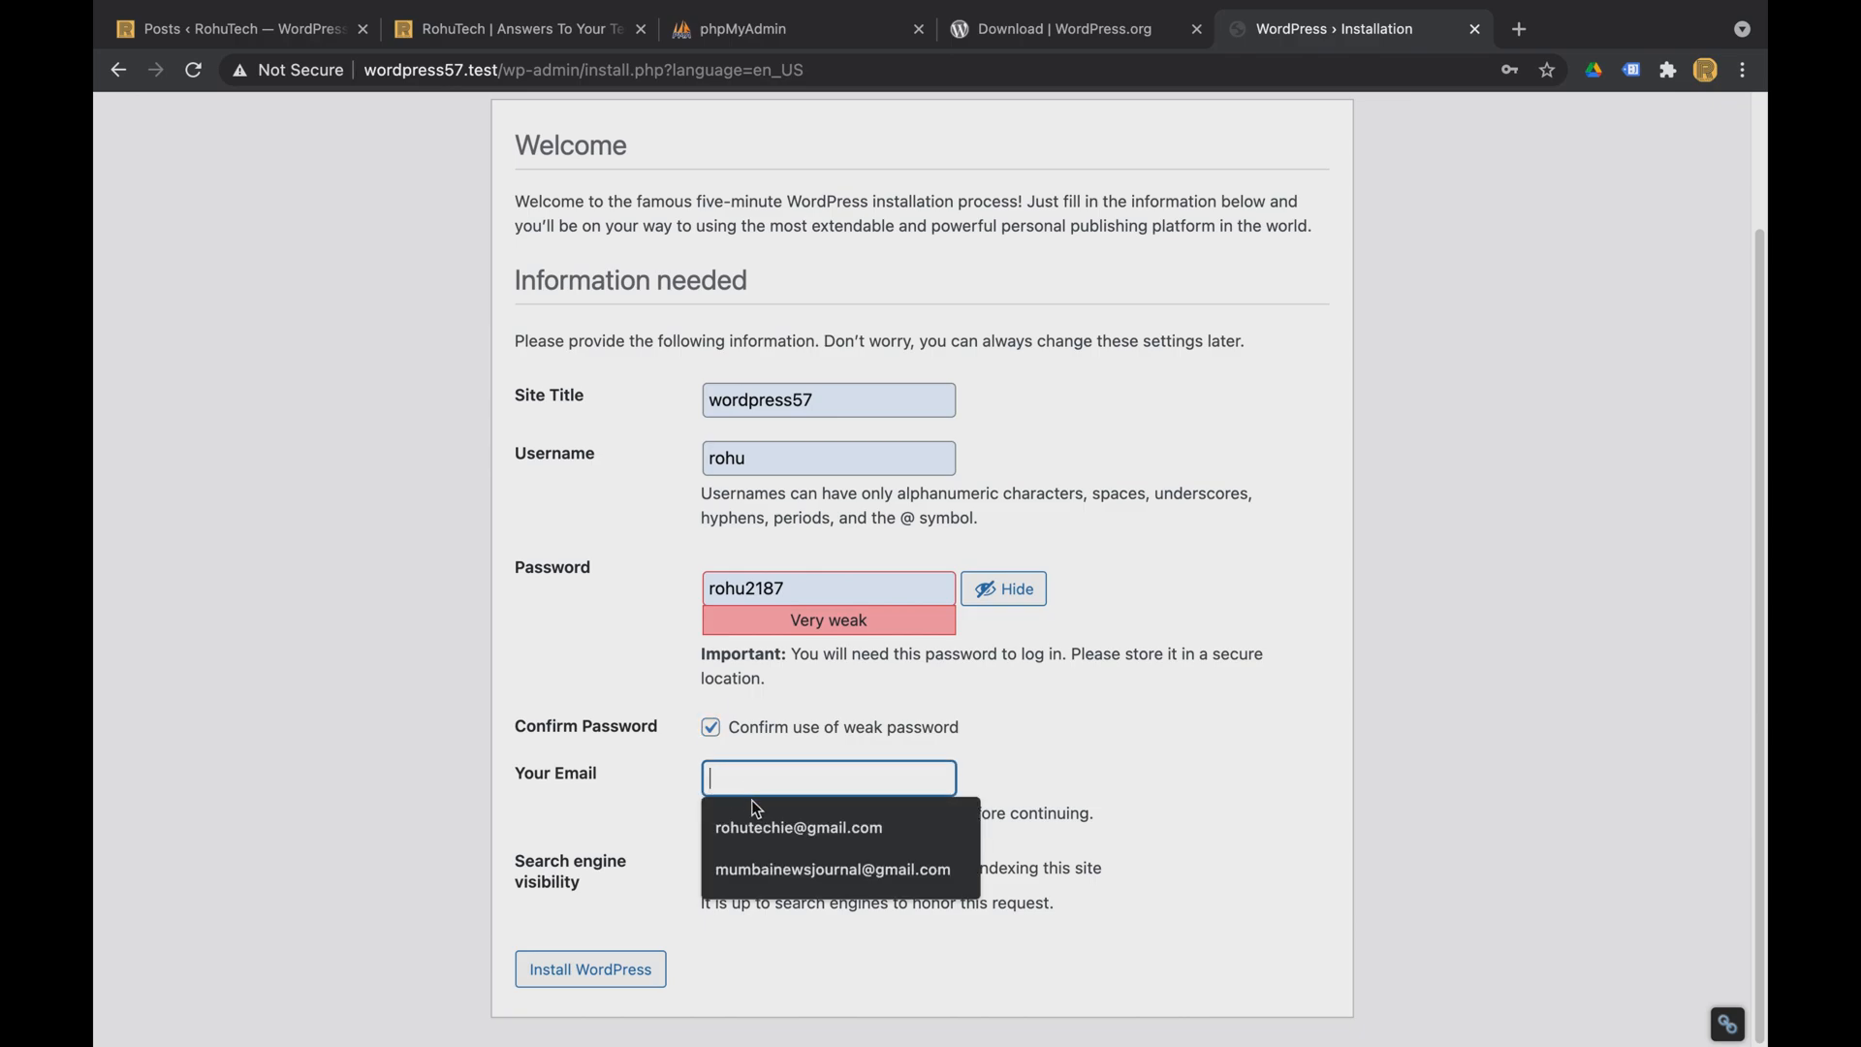
{"action": "left_click", "coordinate": [799, 827]}
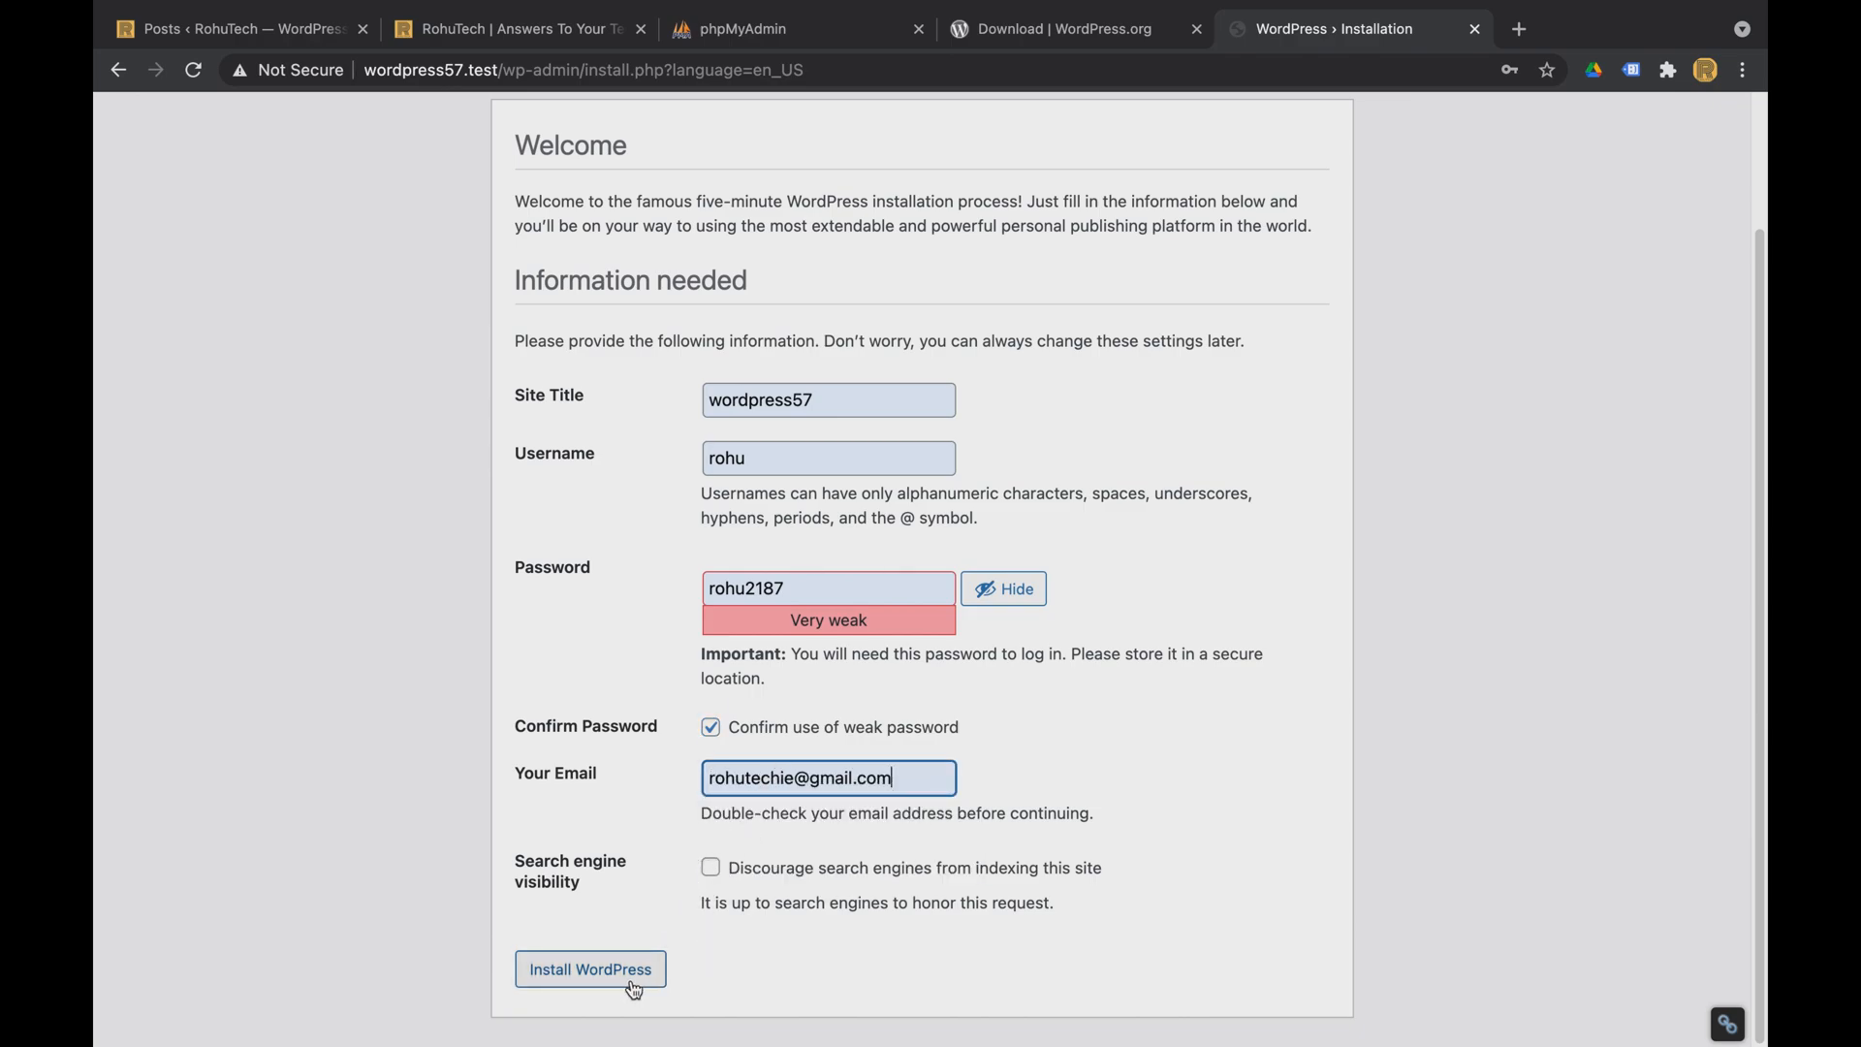
{"action": "left_click", "coordinate": [590, 968]}
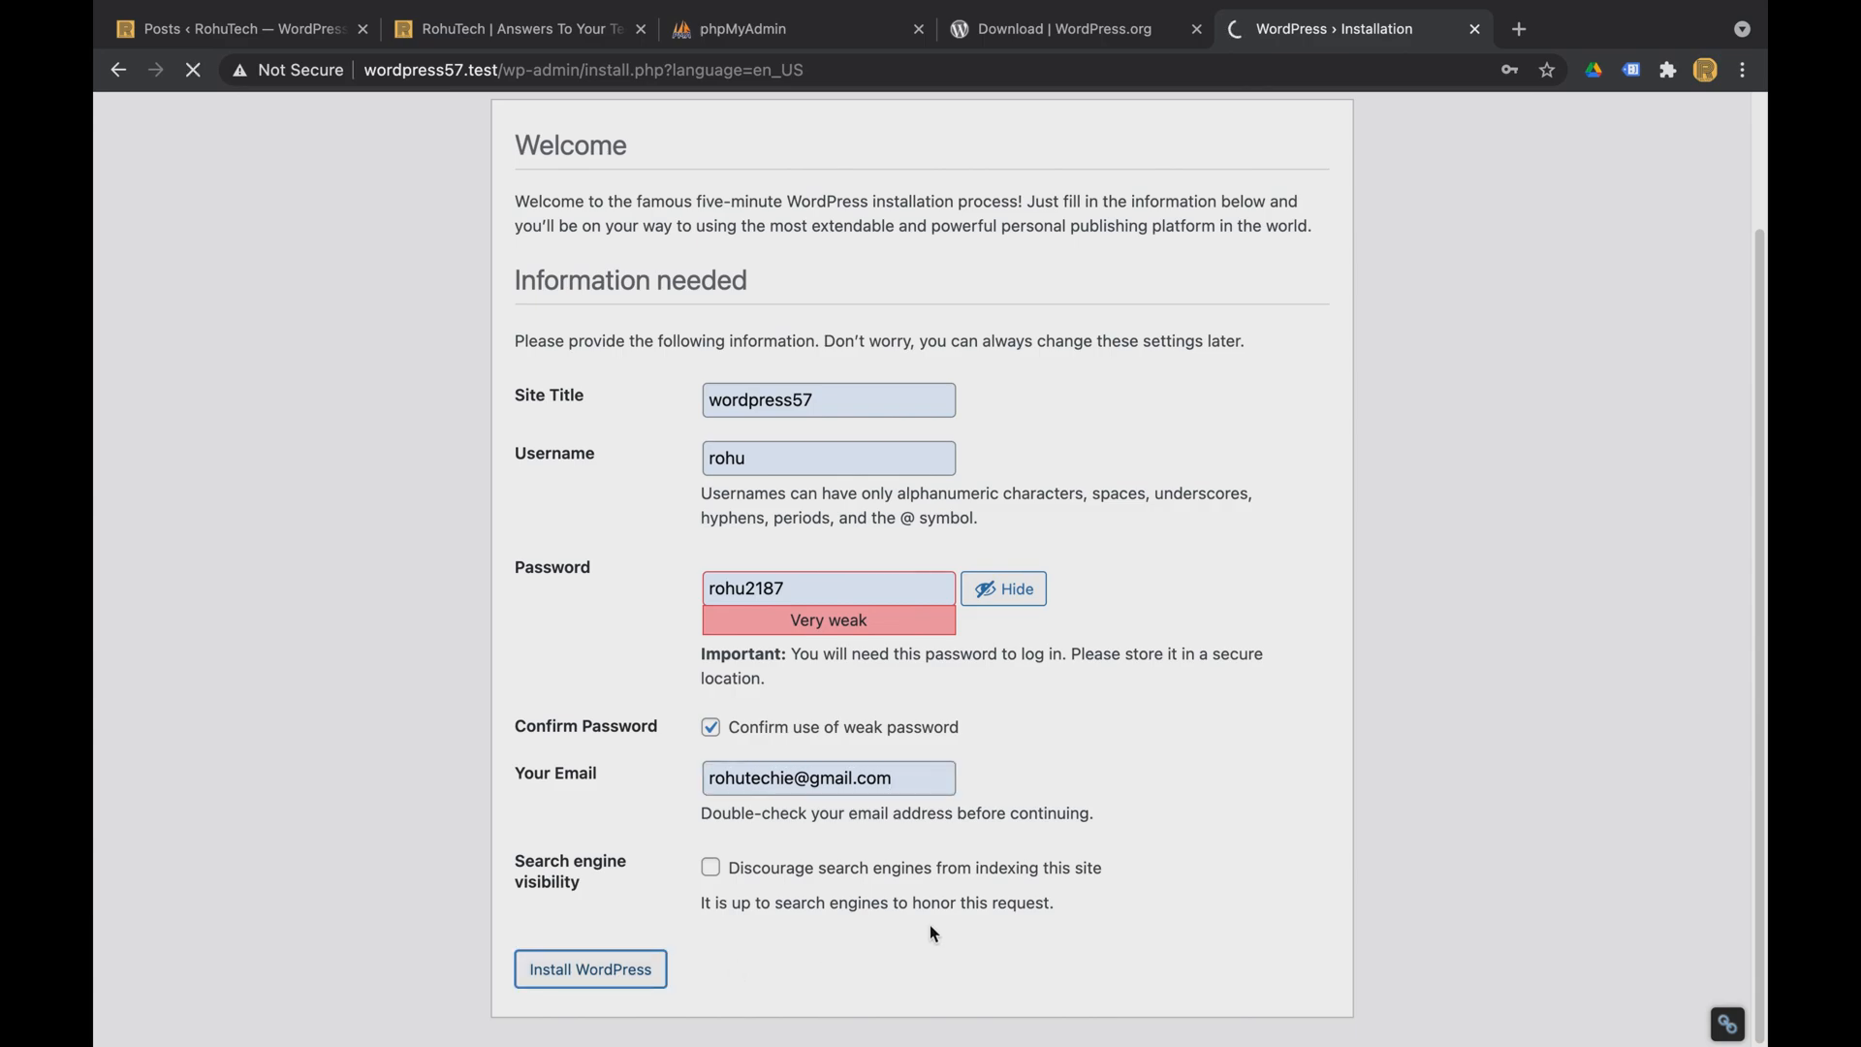
{"action": "left_click", "coordinate": [589, 968]}
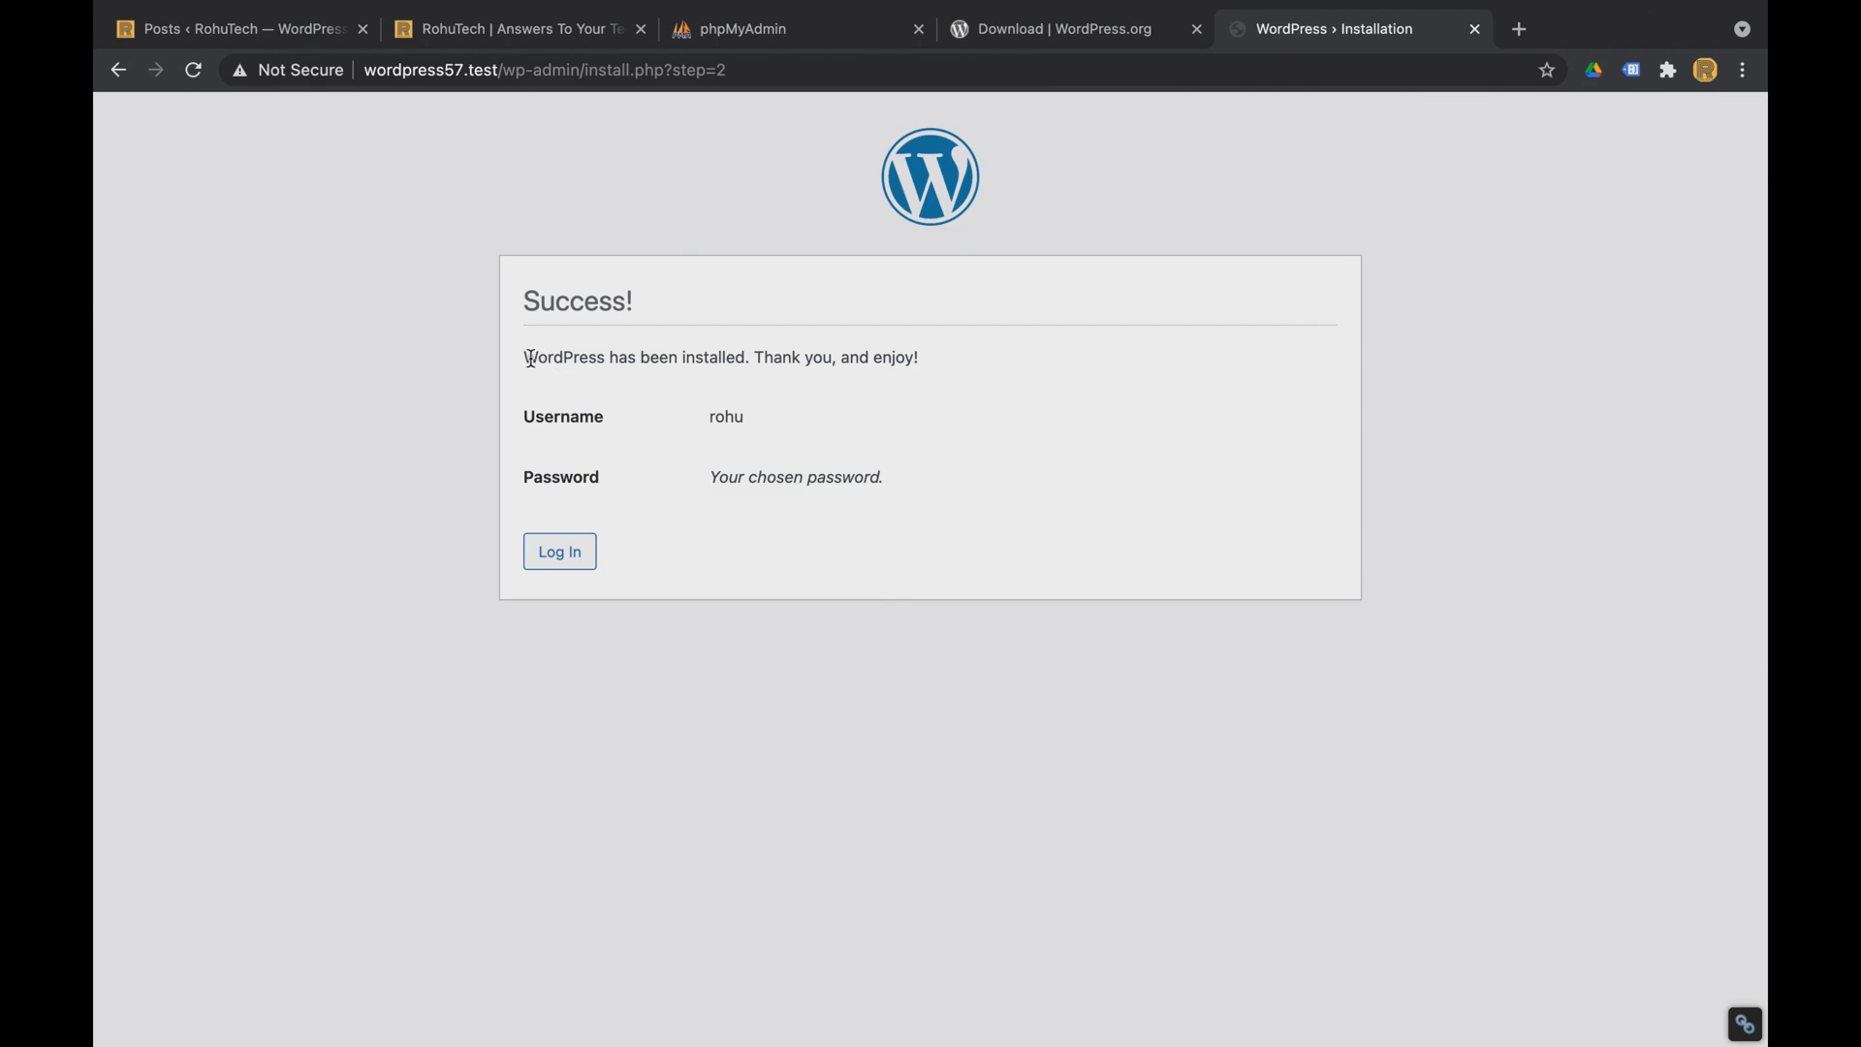
{"action": "mouse_move", "coordinate": [623, 487]}
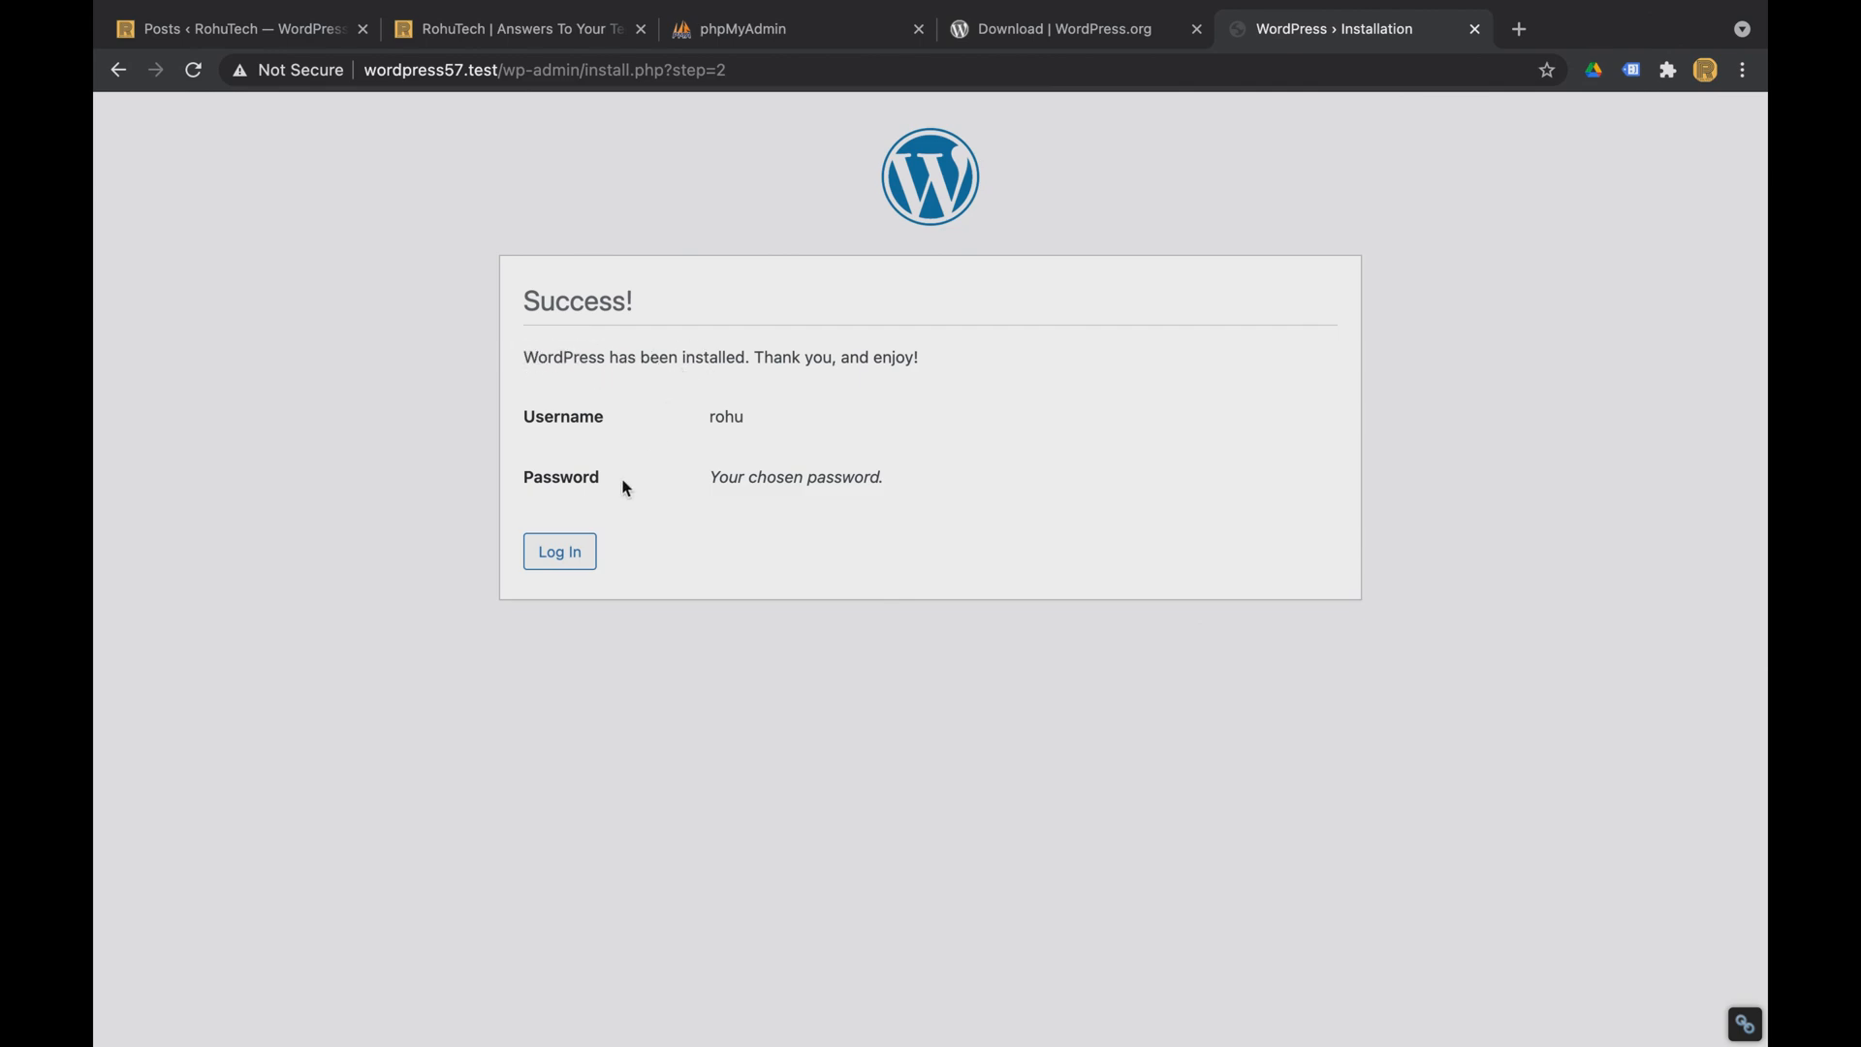
Log in as rohu from the Success page to reach the wordpress57 dashboard.
{"action": "left_click", "coordinate": [559, 551]}
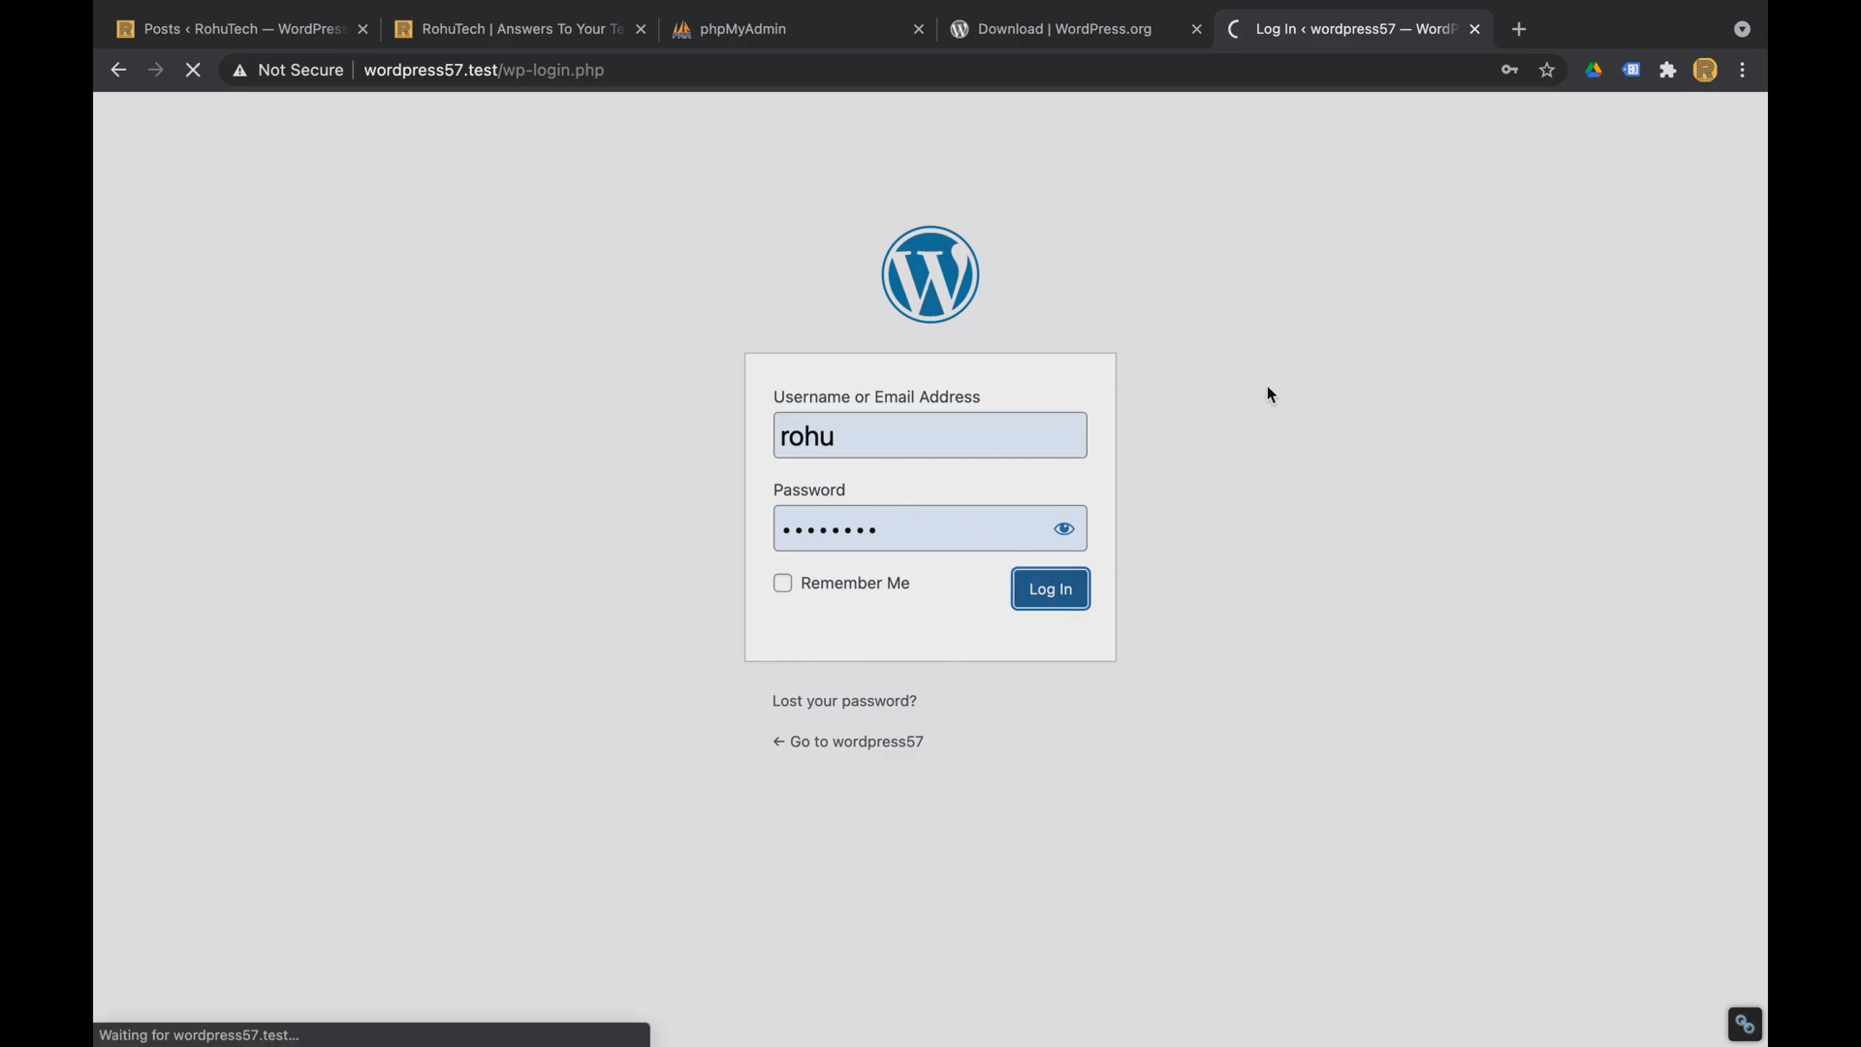
{"action": "left_click", "coordinate": [1047, 587]}
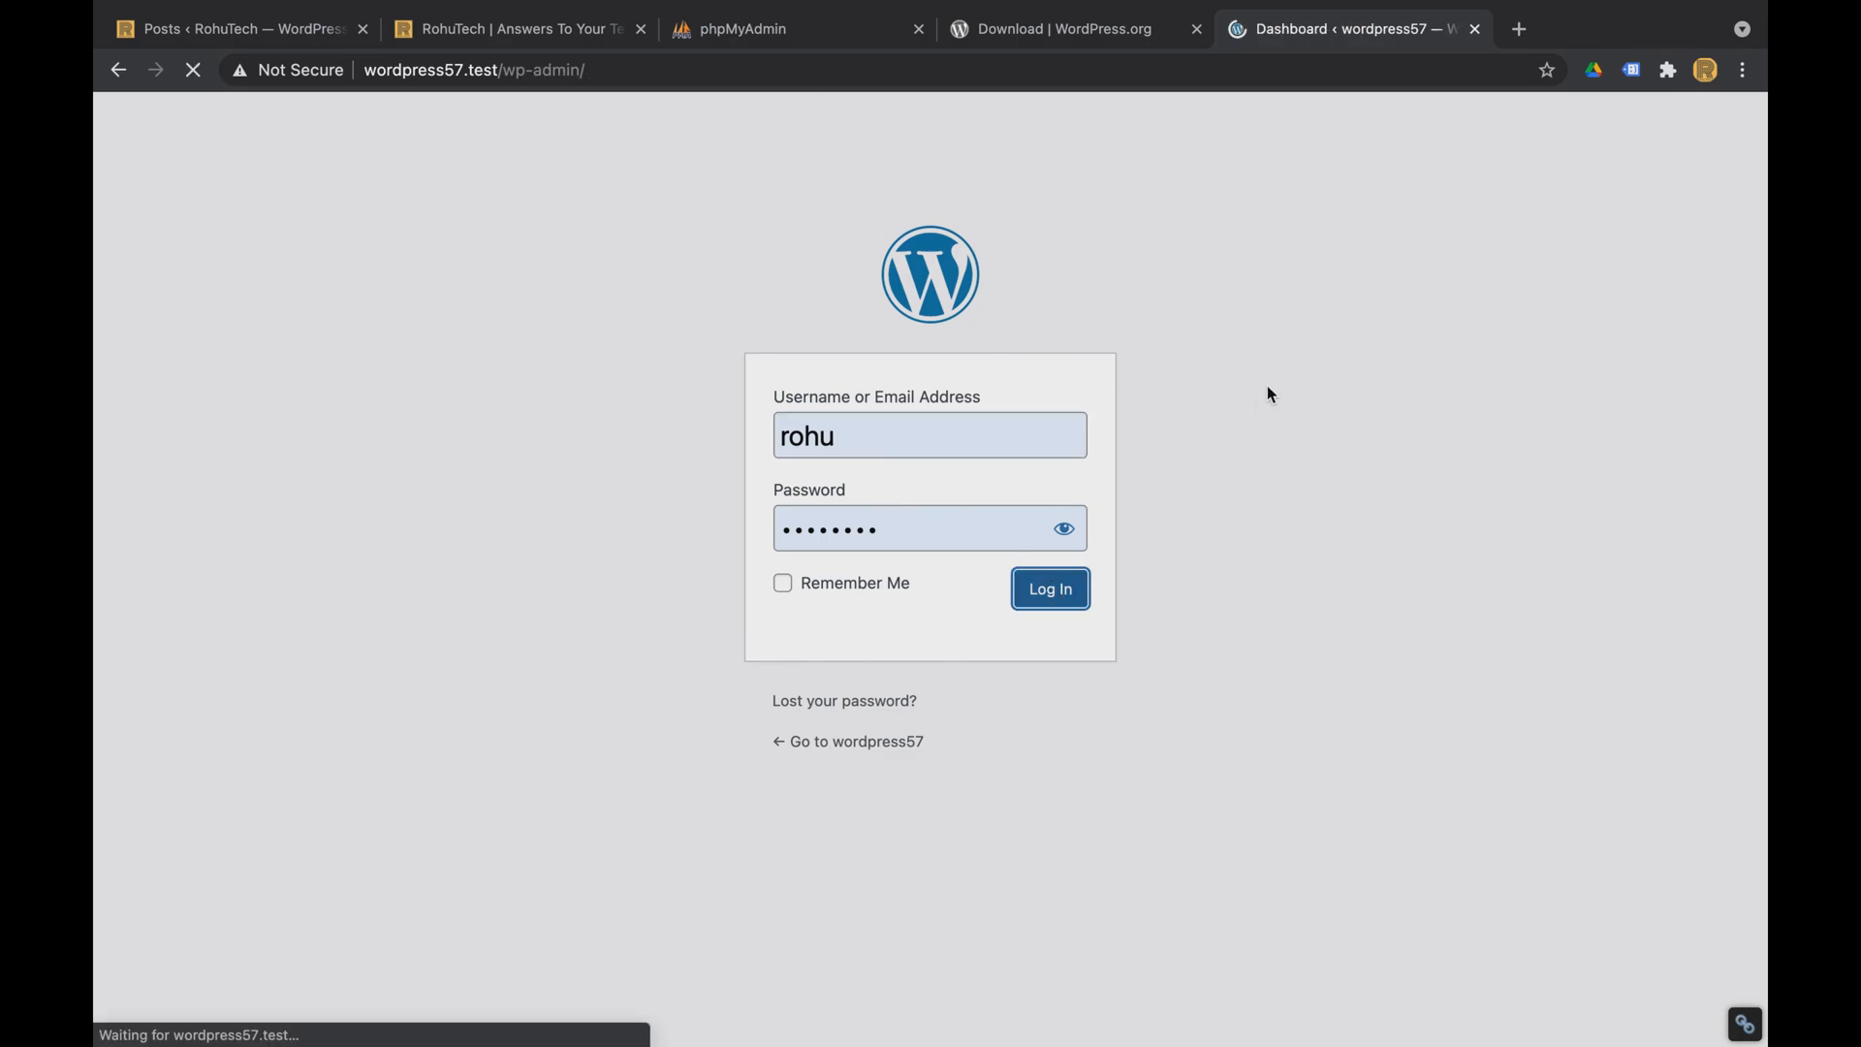
{"action": "left_click", "coordinate": [1047, 589]}
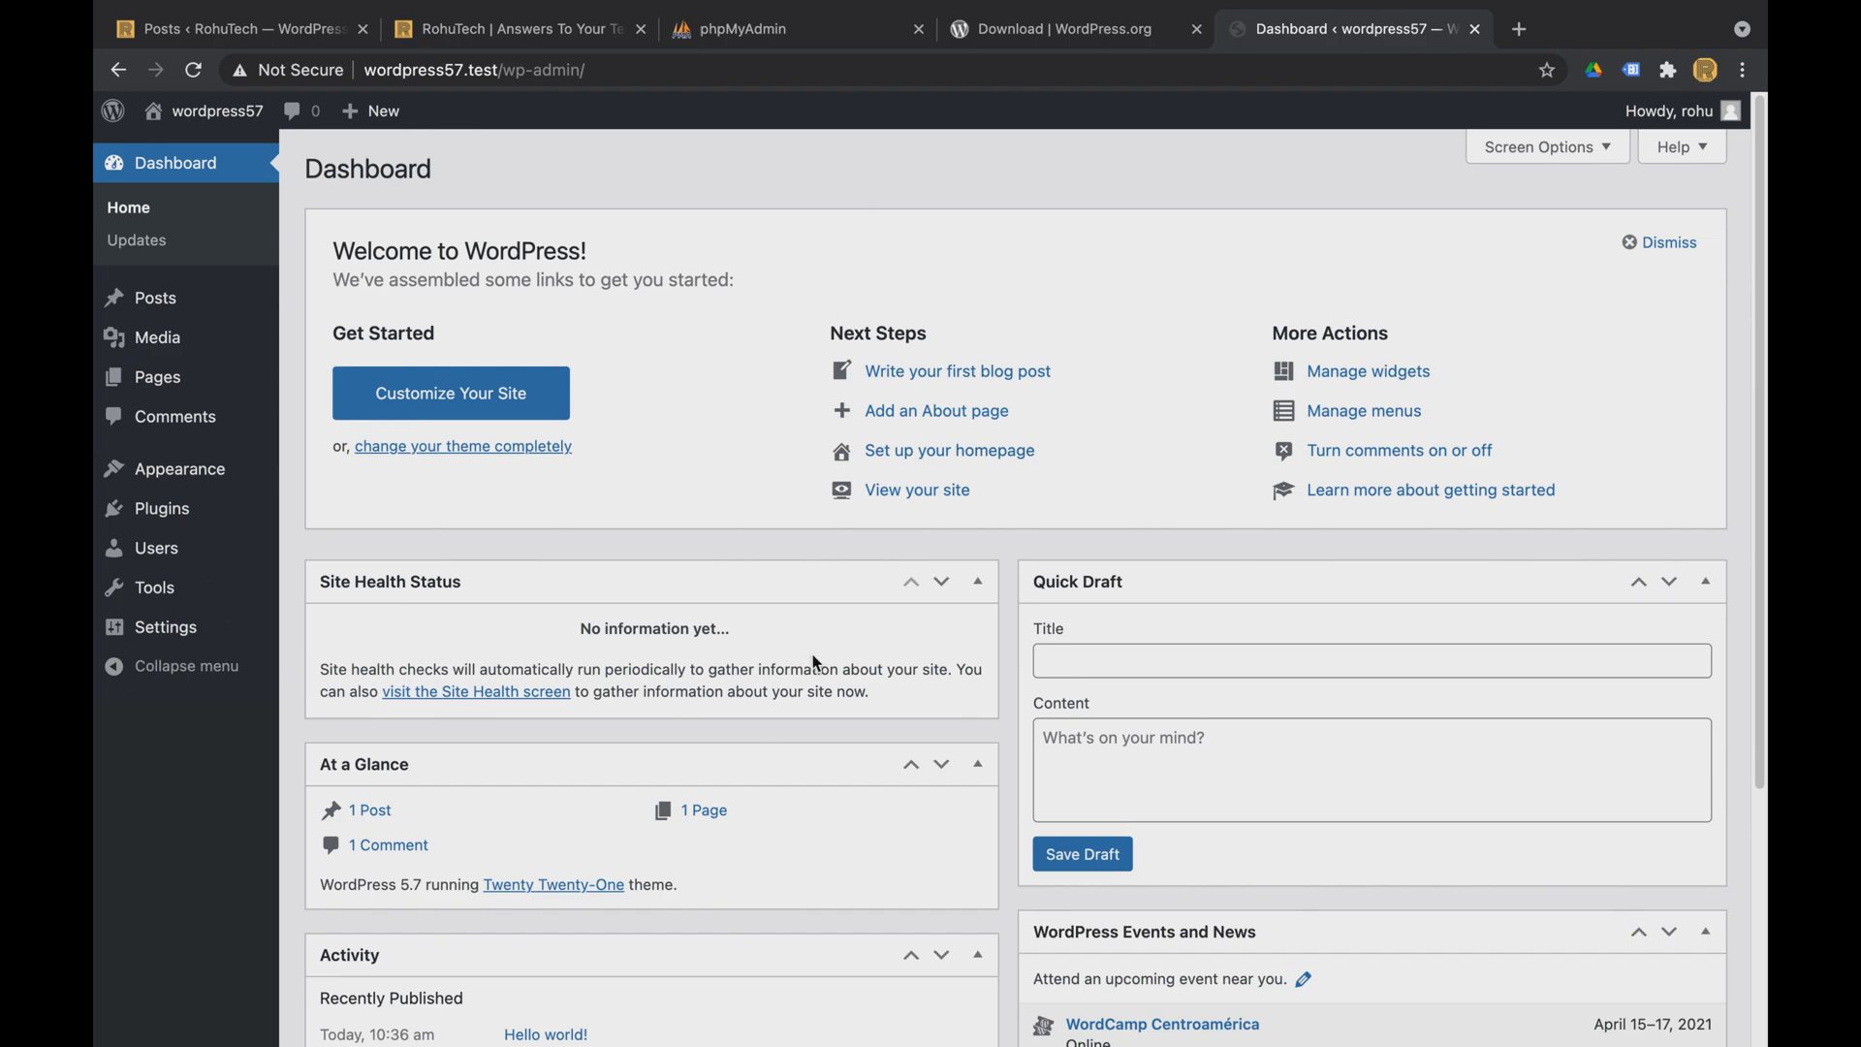
{"action": "mouse_move", "coordinate": [546, 429]}
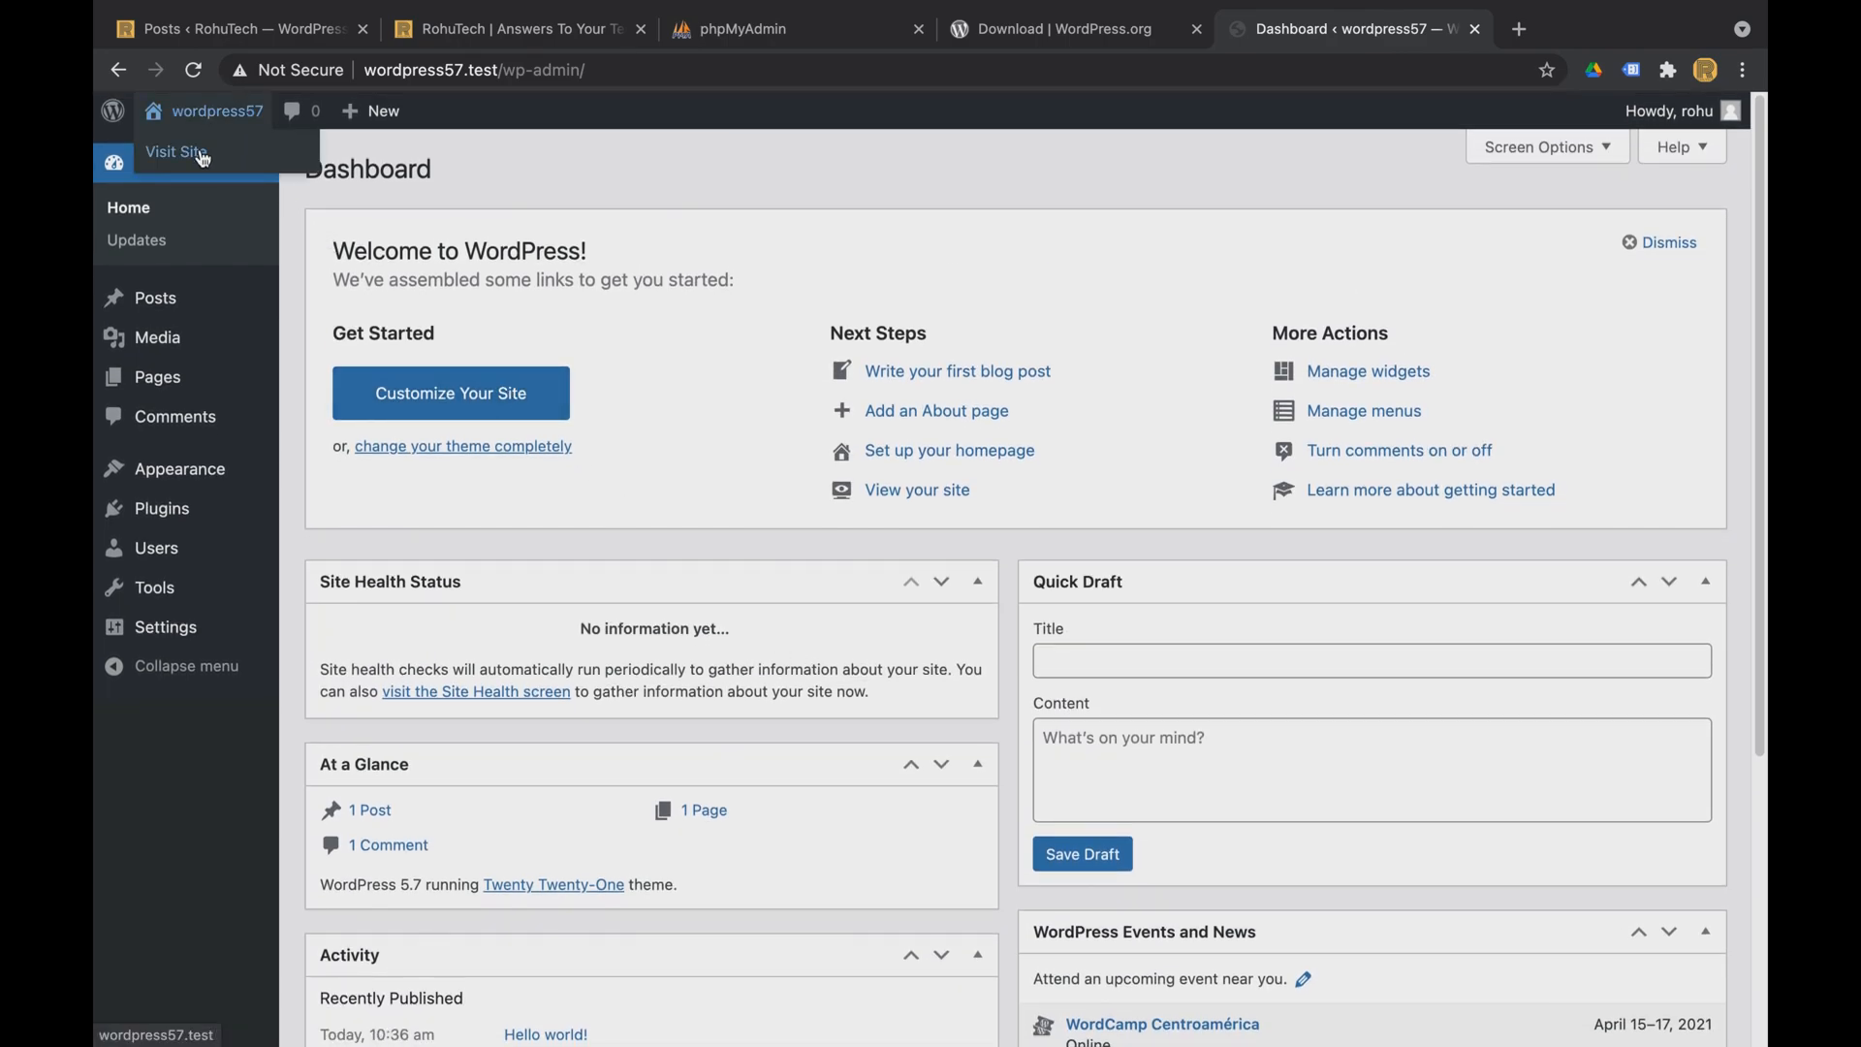
Visit the wordpress57.test front page in a new tab and scroll through the Hello world! post.
{"action": "left_click", "coordinate": [175, 152]}
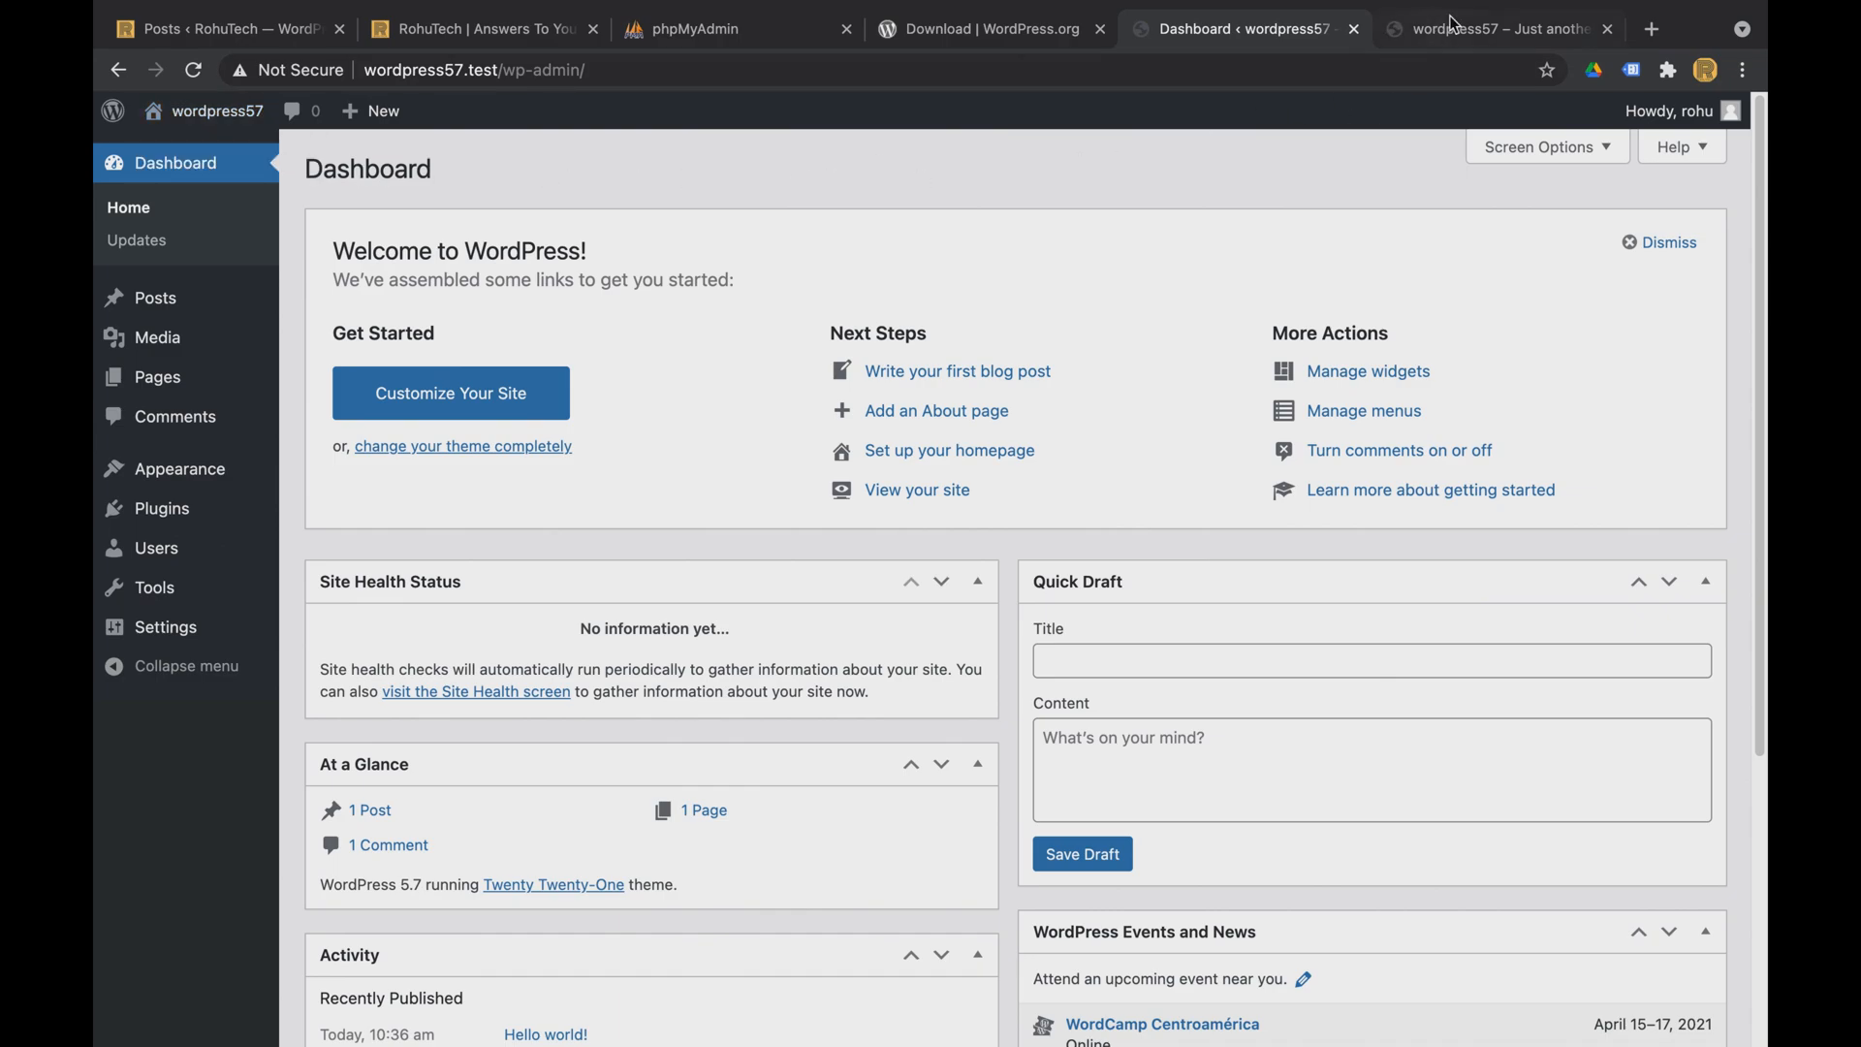
{"action": "left_click", "coordinate": [1498, 29]}
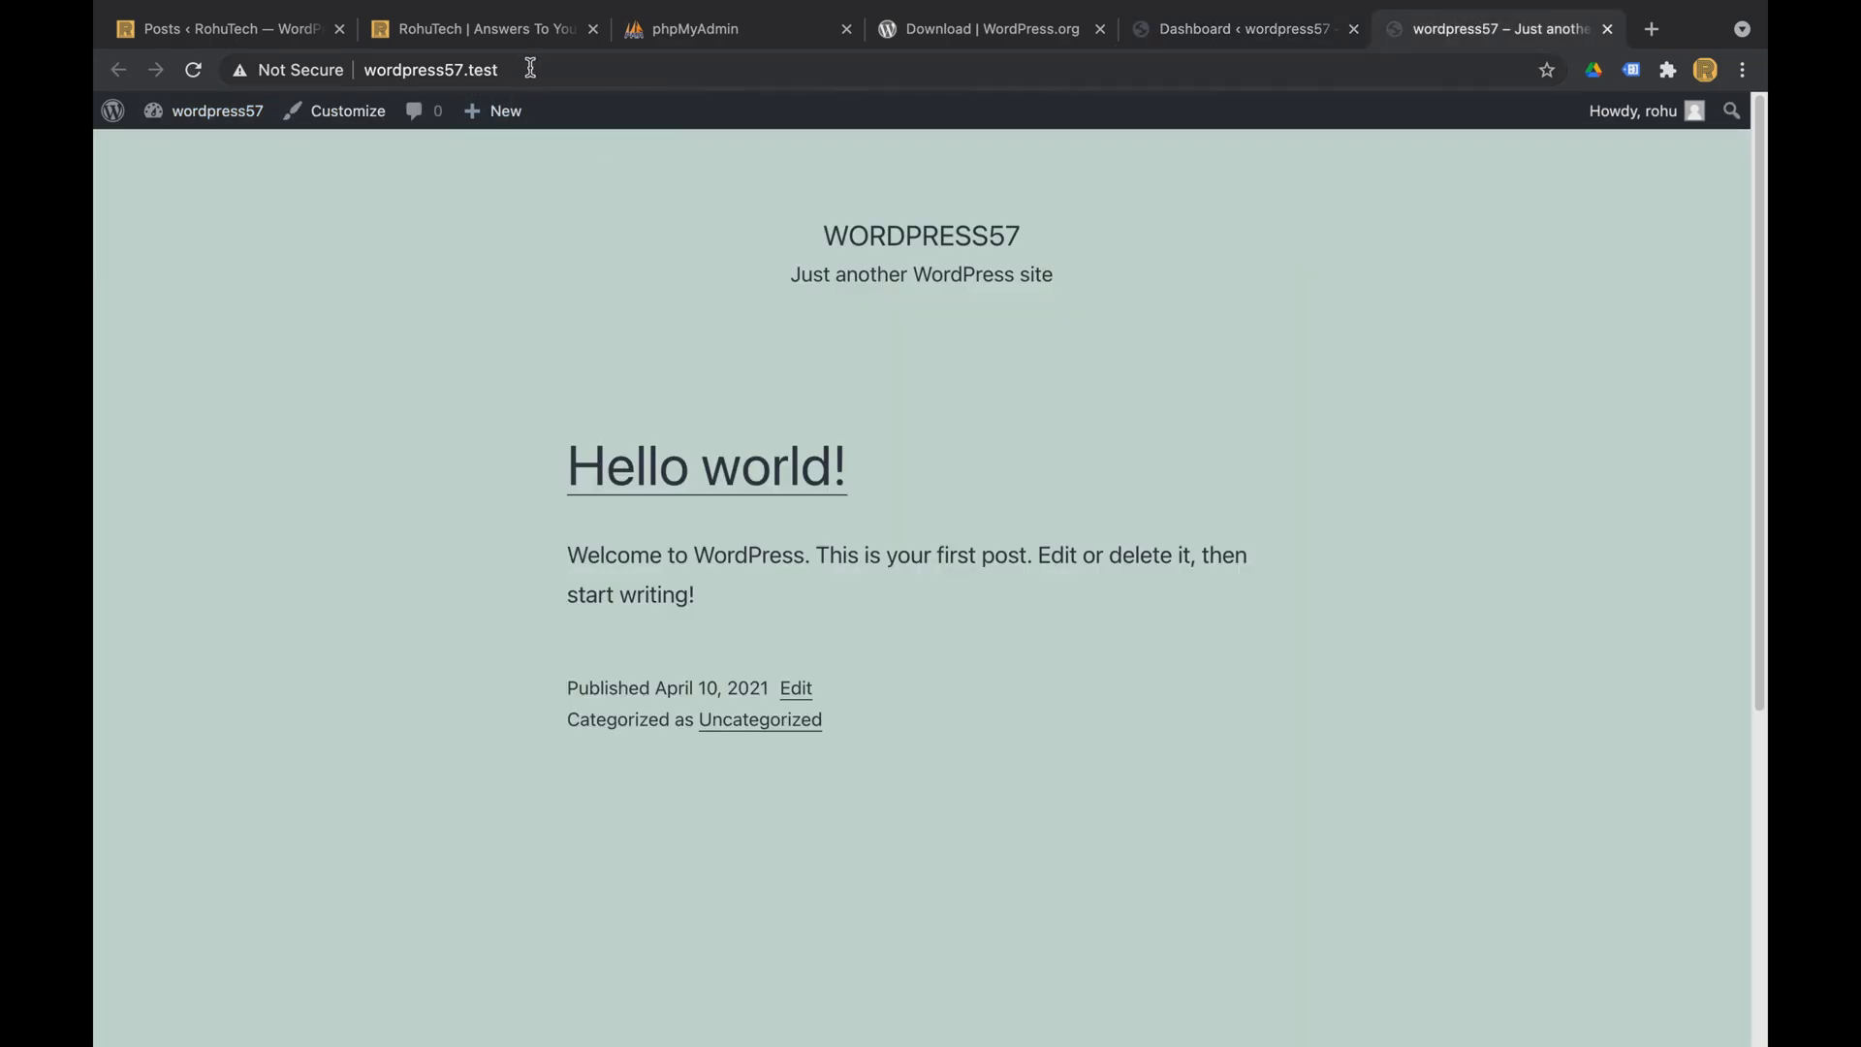
{"action": "scroll", "scroll_direction": "down", "scroll_amount": 3}
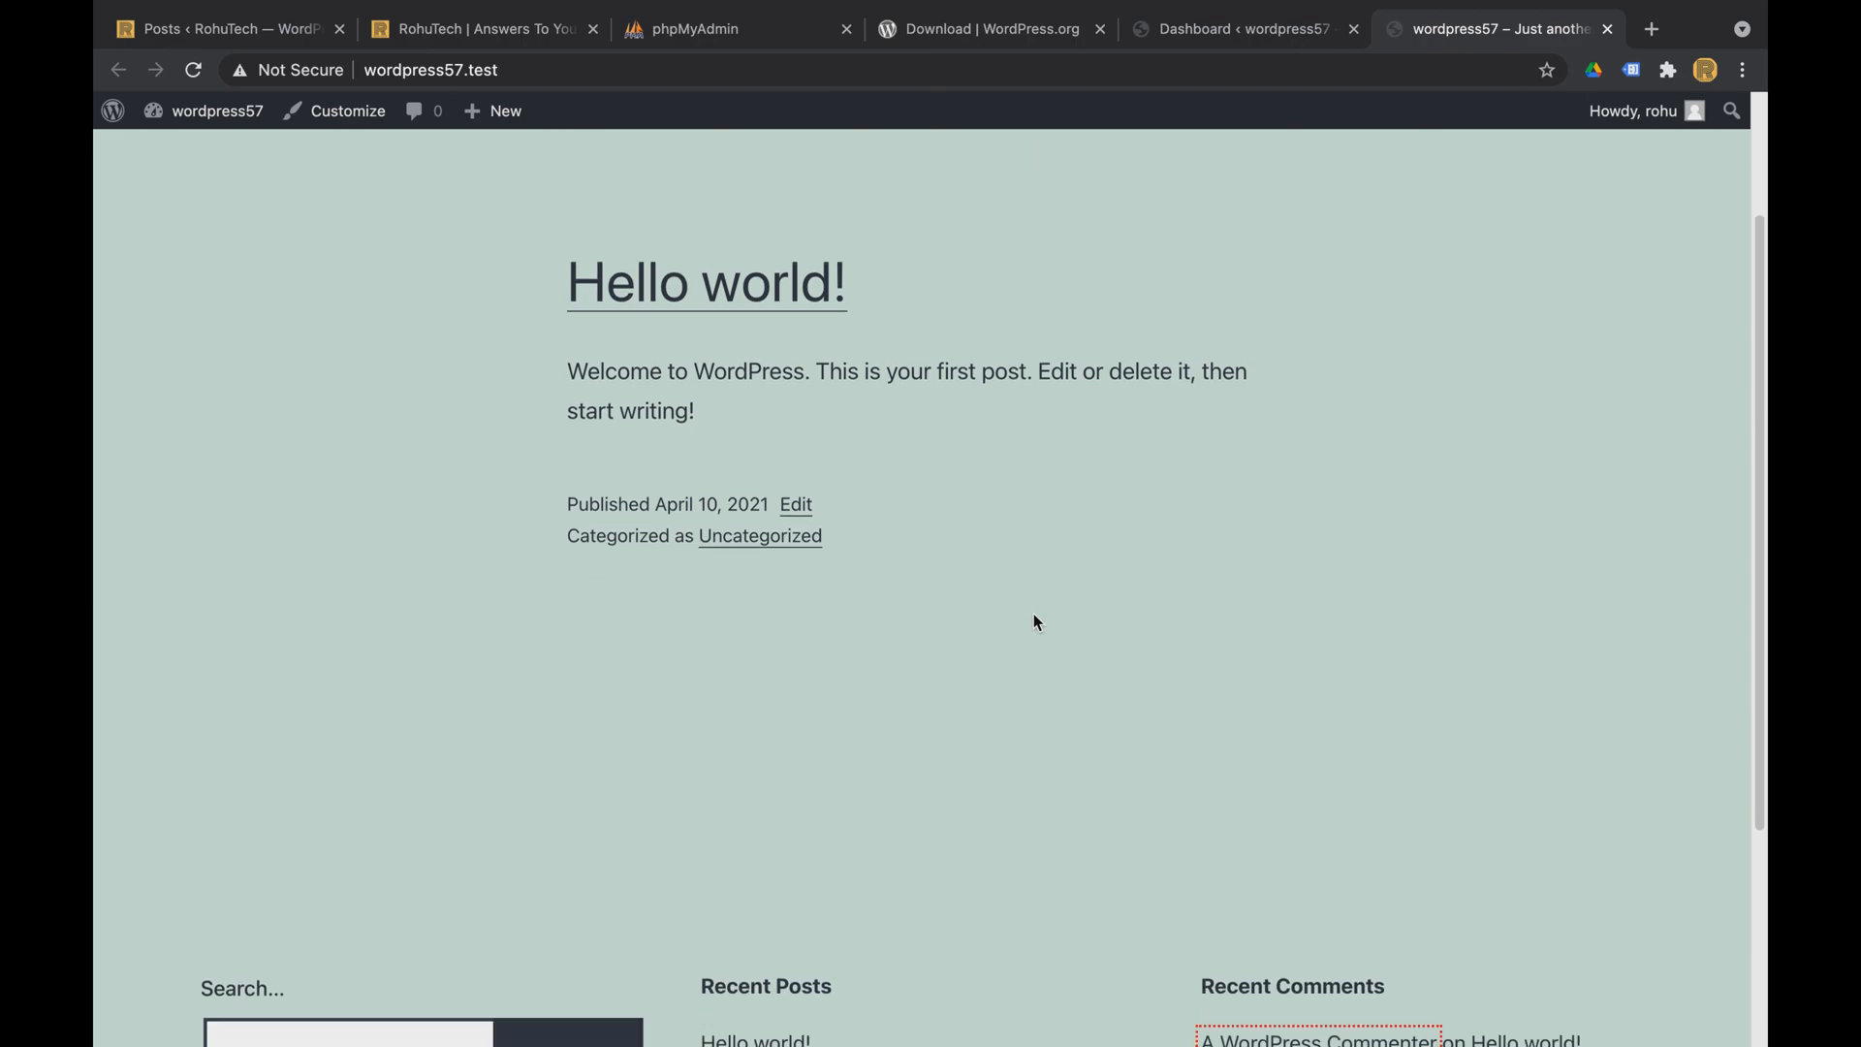
{"action": "scroll", "scroll_direction": "up", "scroll_amount": 3}
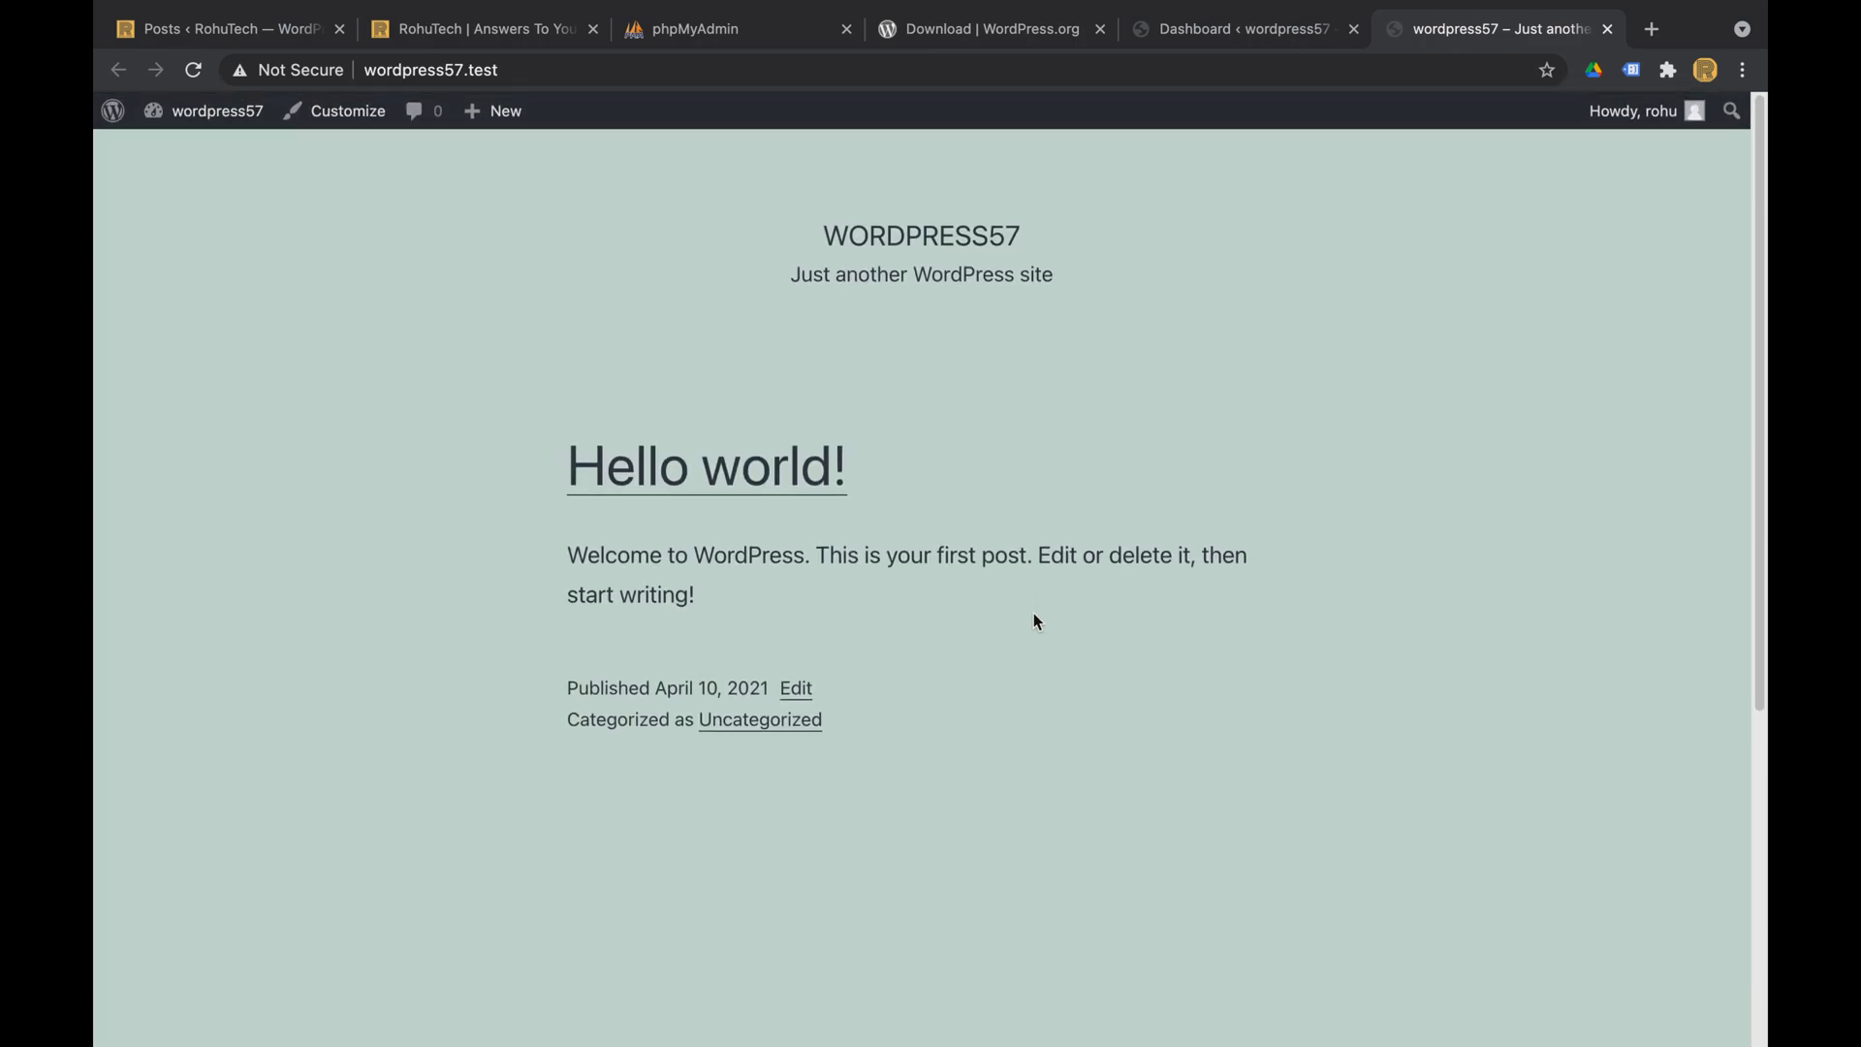
{"action": "mouse_move", "coordinate": [1416, 572]}
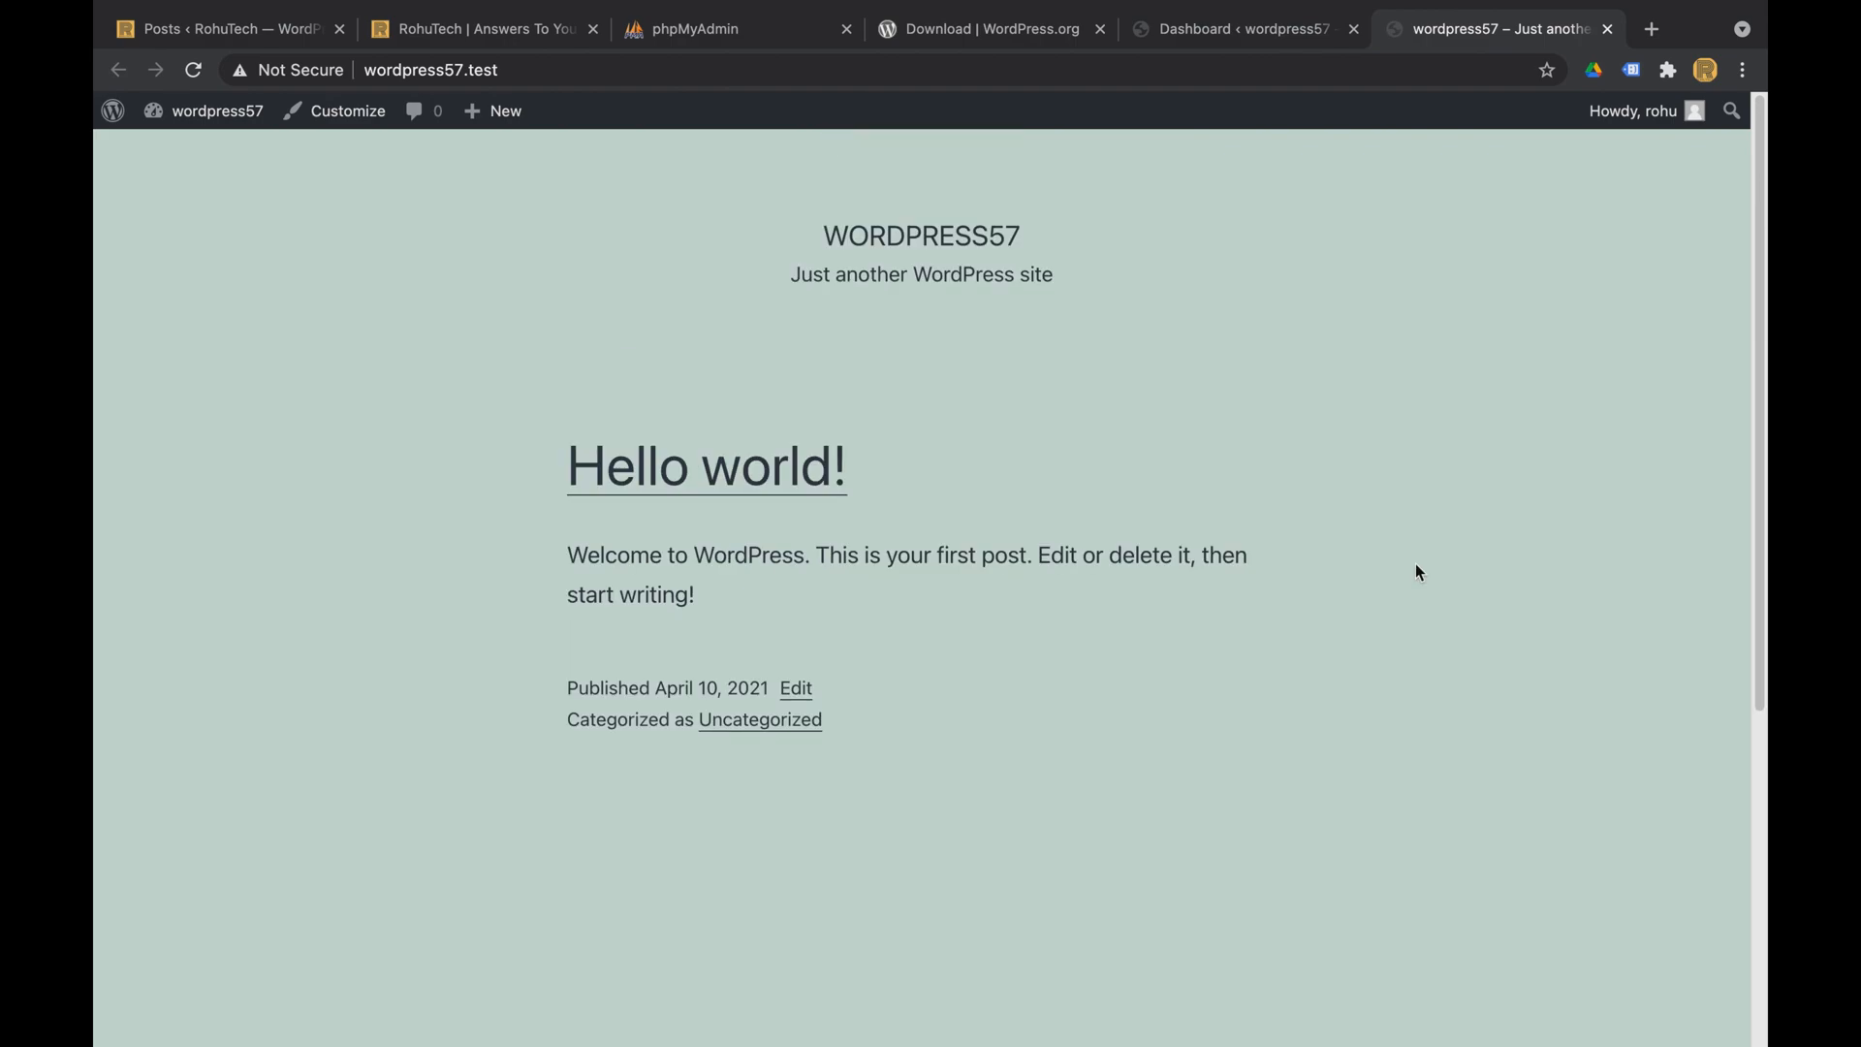